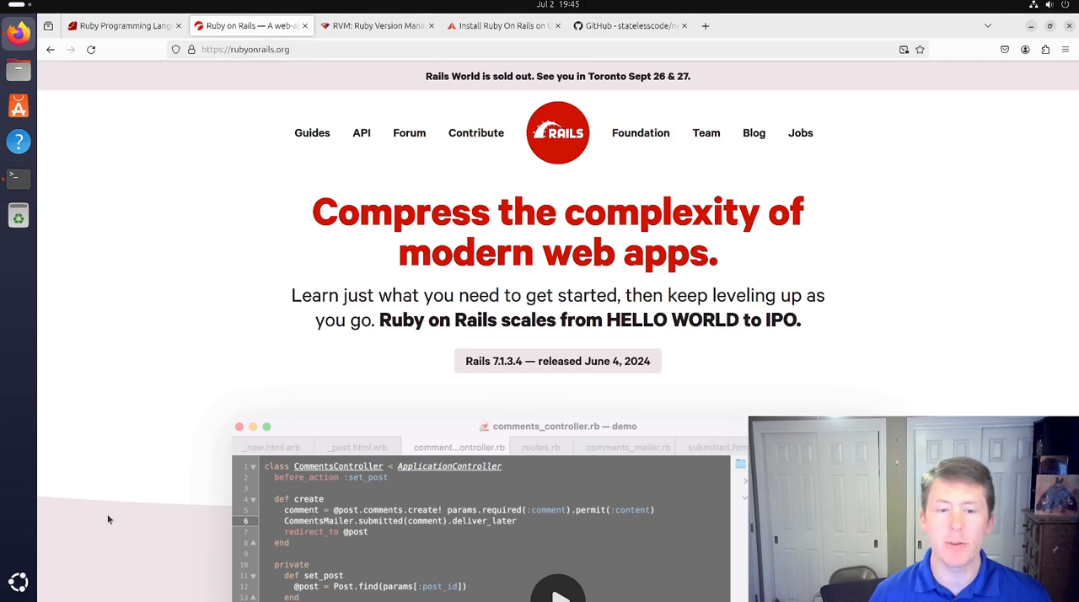
# Check the Ruby and Rails sites in Firefox, then bring up a terminal window.
pyautogui.click(249, 25)
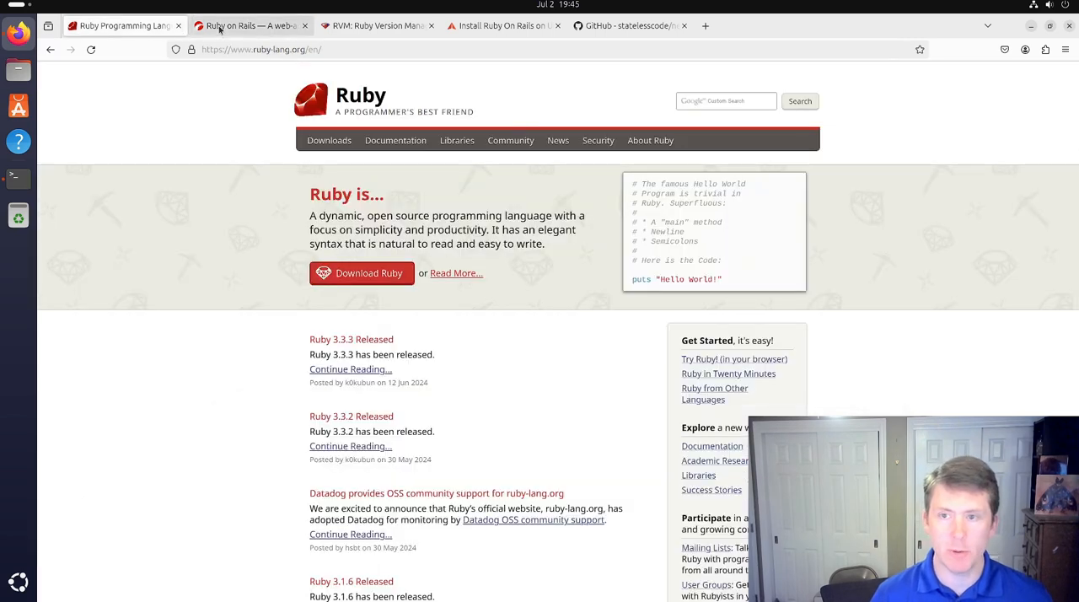
pyautogui.click(249, 26)
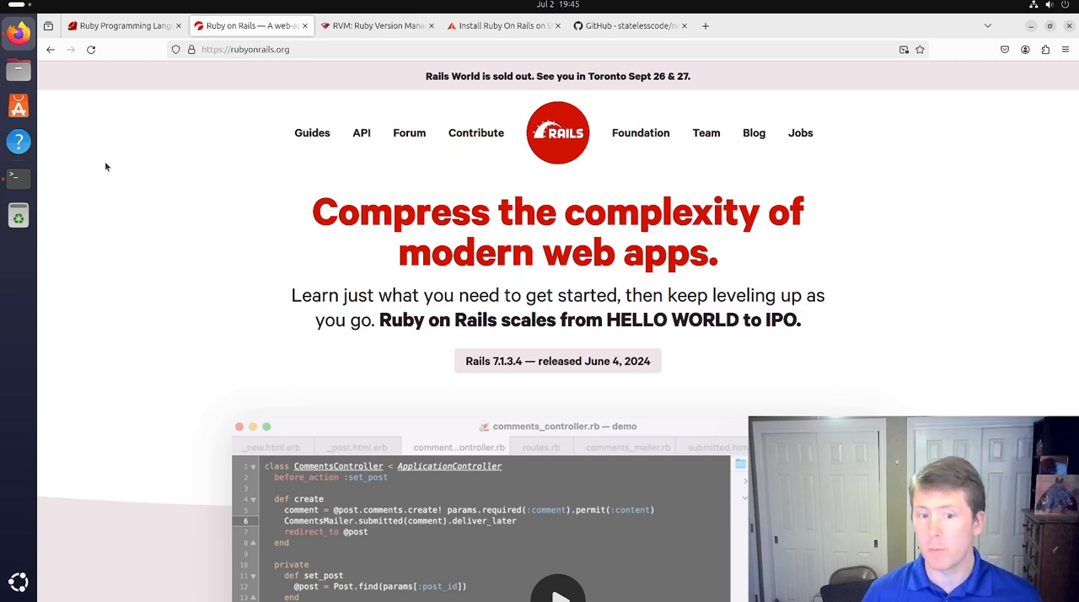
pyautogui.moveTo(71, 182)
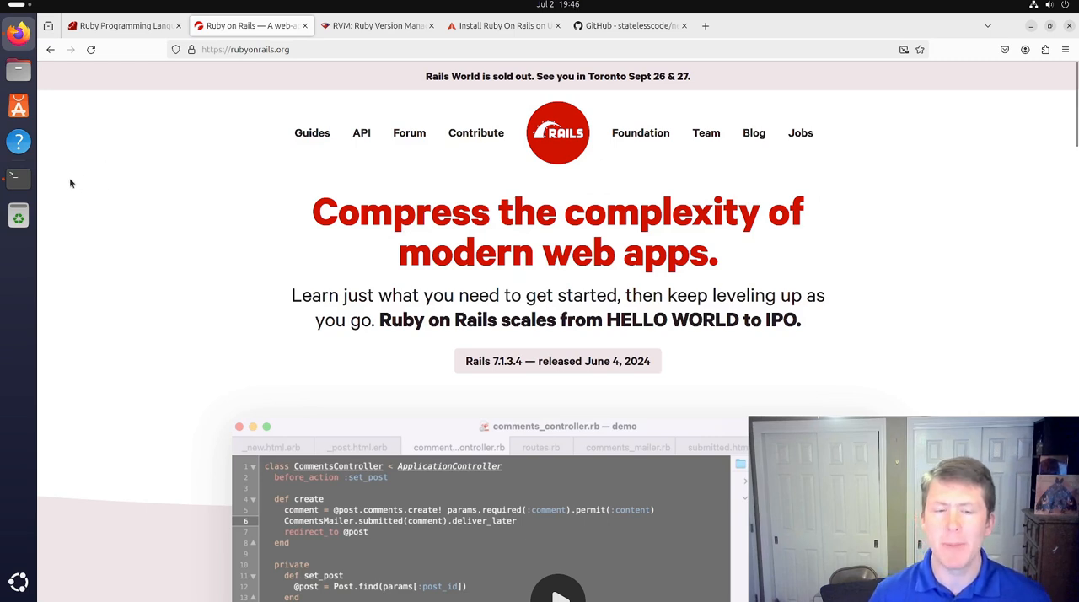
pyautogui.moveTo(17, 178)
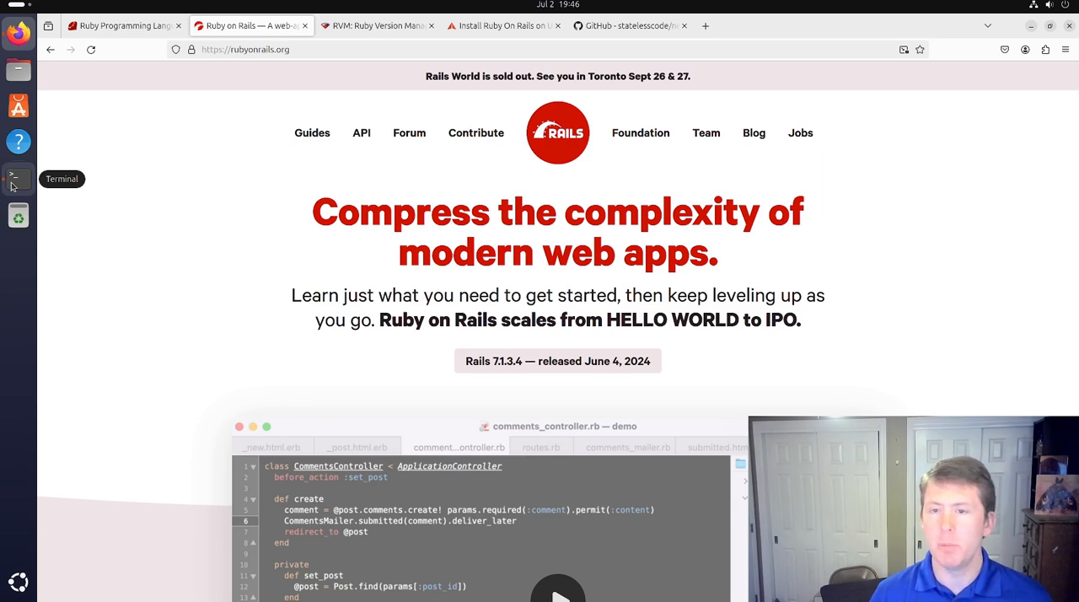
pyautogui.click(19, 179)
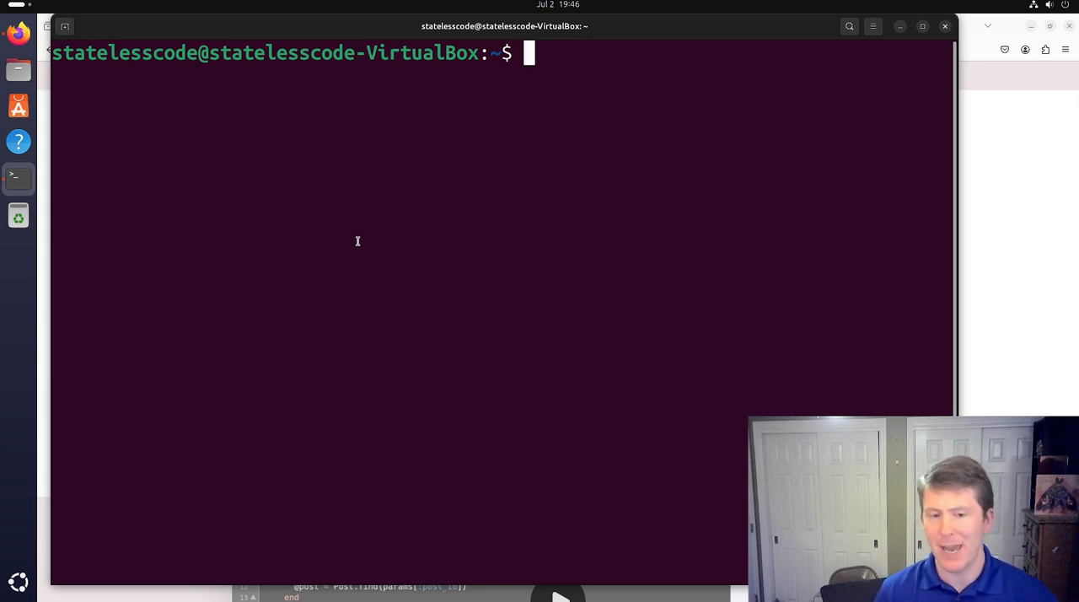
pyautogui.write('history')
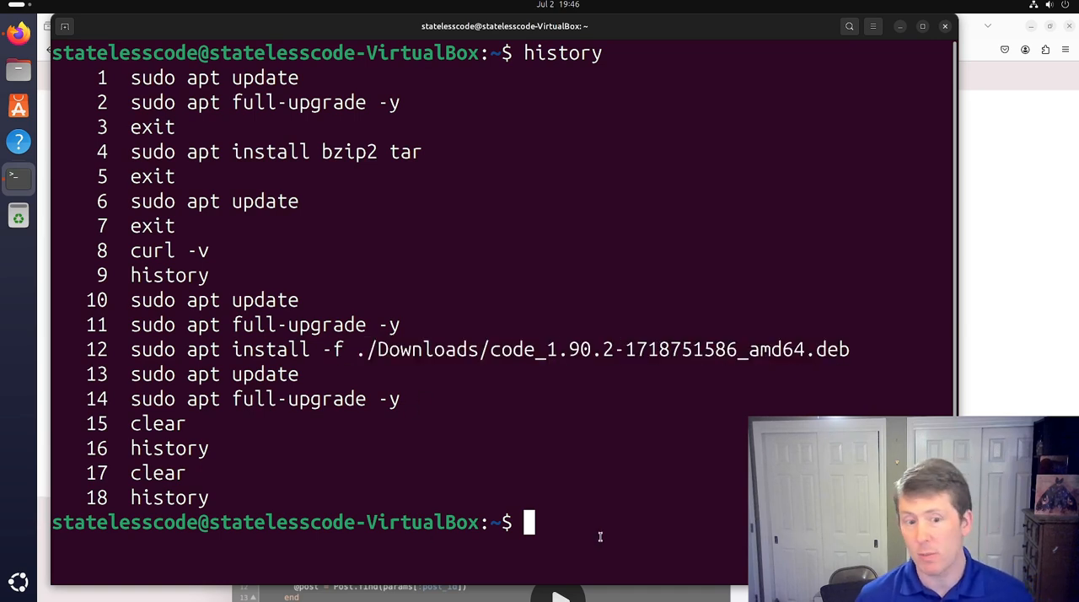
pyautogui.moveTo(553, 516)
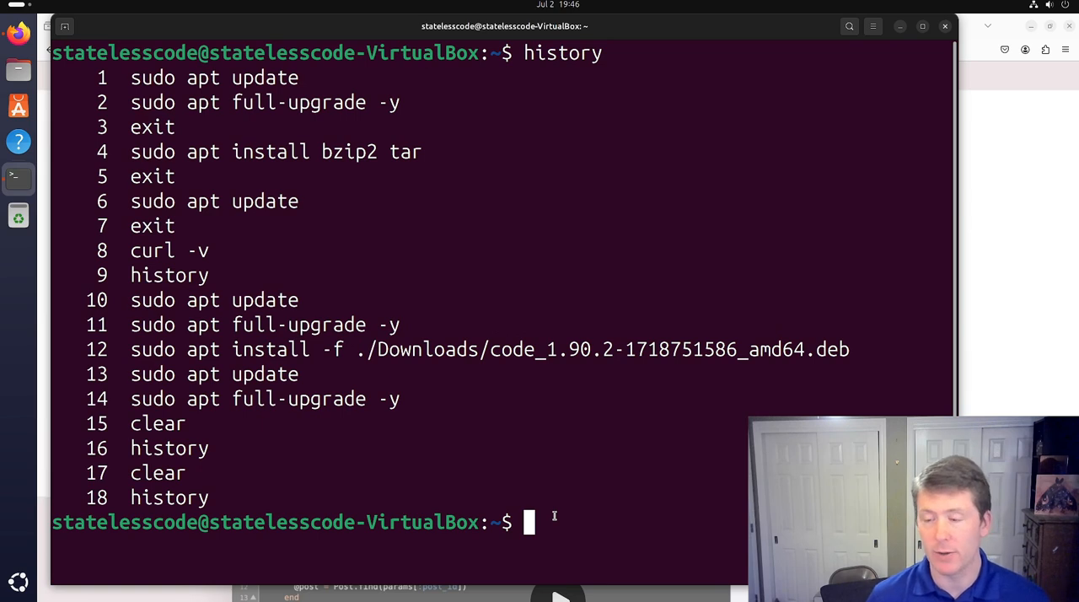
pyautogui.moveTo(550, 515)
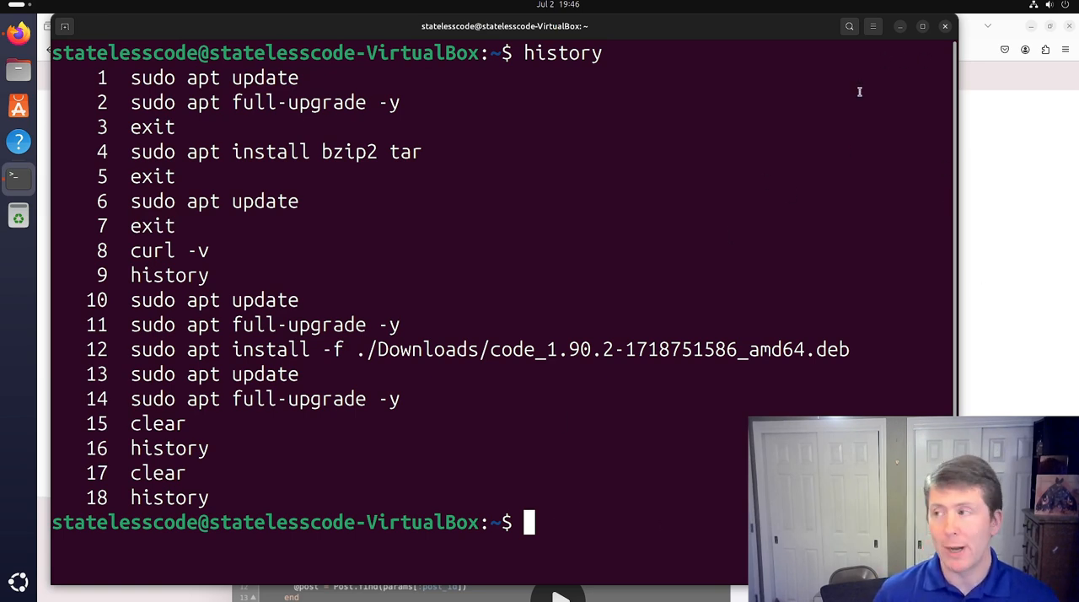
pyautogui.moveTo(969, 32)
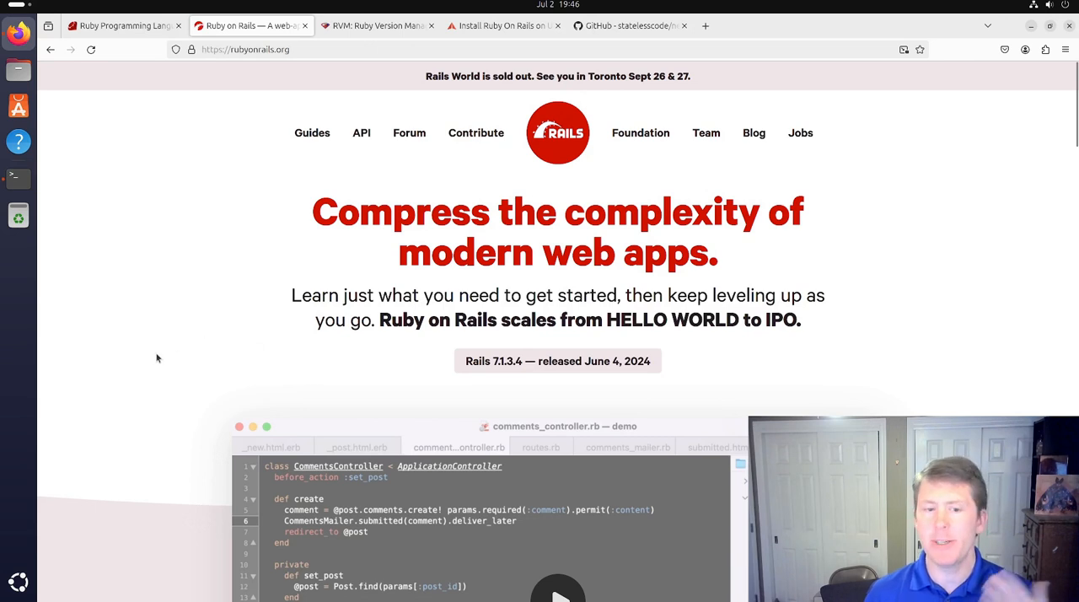
pyautogui.moveTo(108, 395)
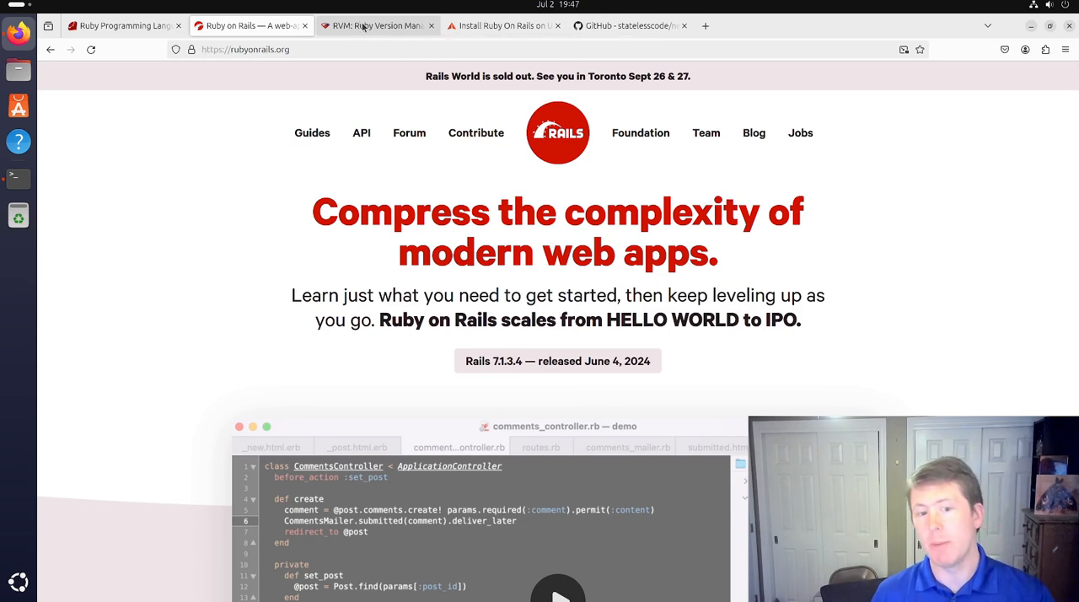
# Clear the terminal and line up the sudo apt install -y command for Ruby build dependencies.
pyautogui.click(502, 26)
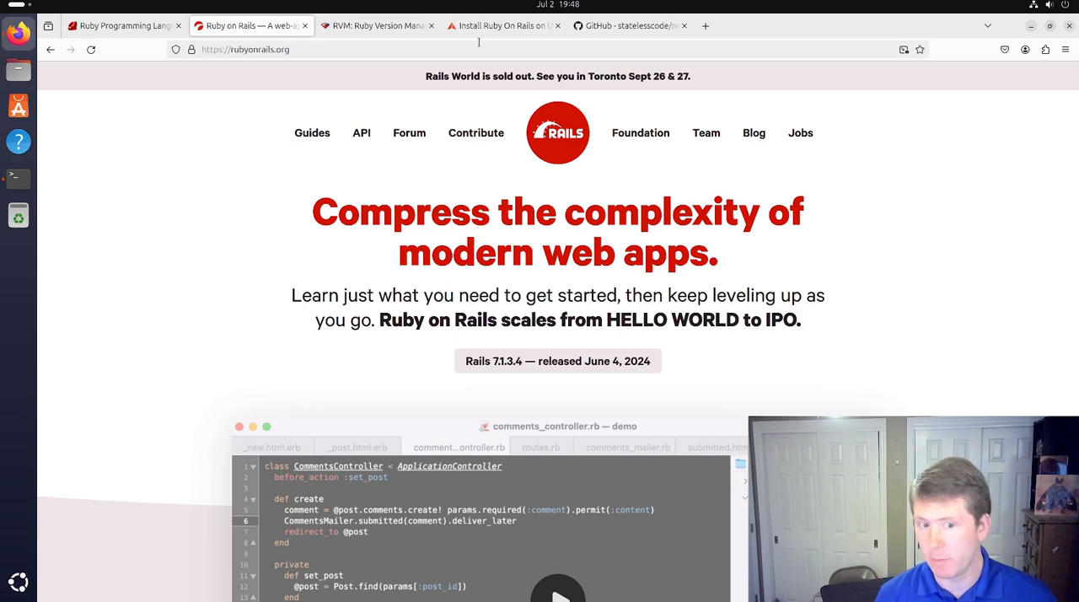
pyautogui.moveTo(21, 186)
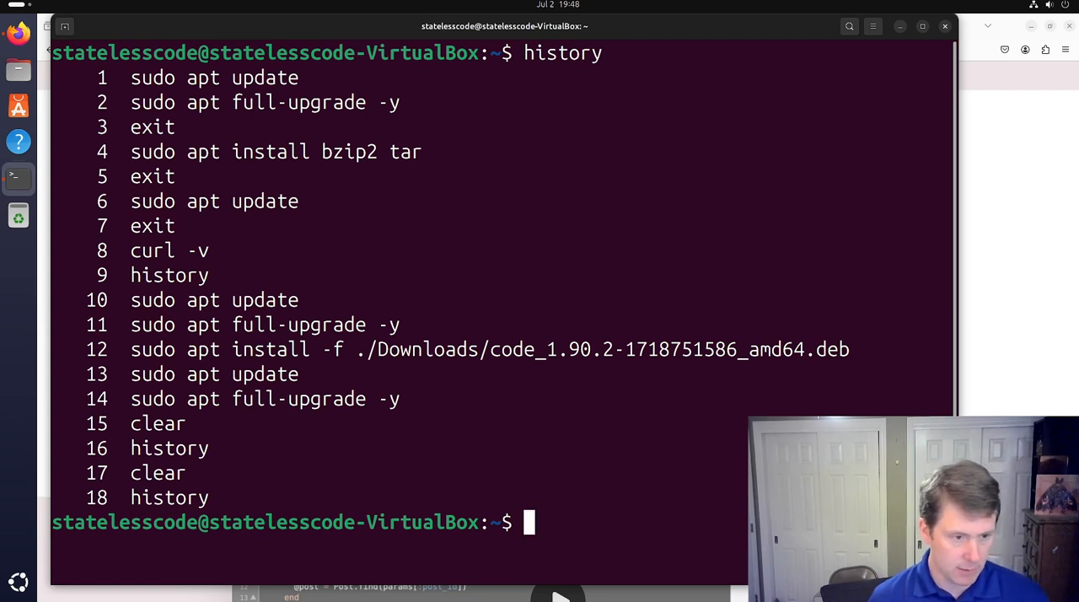
pyautogui.write('c')
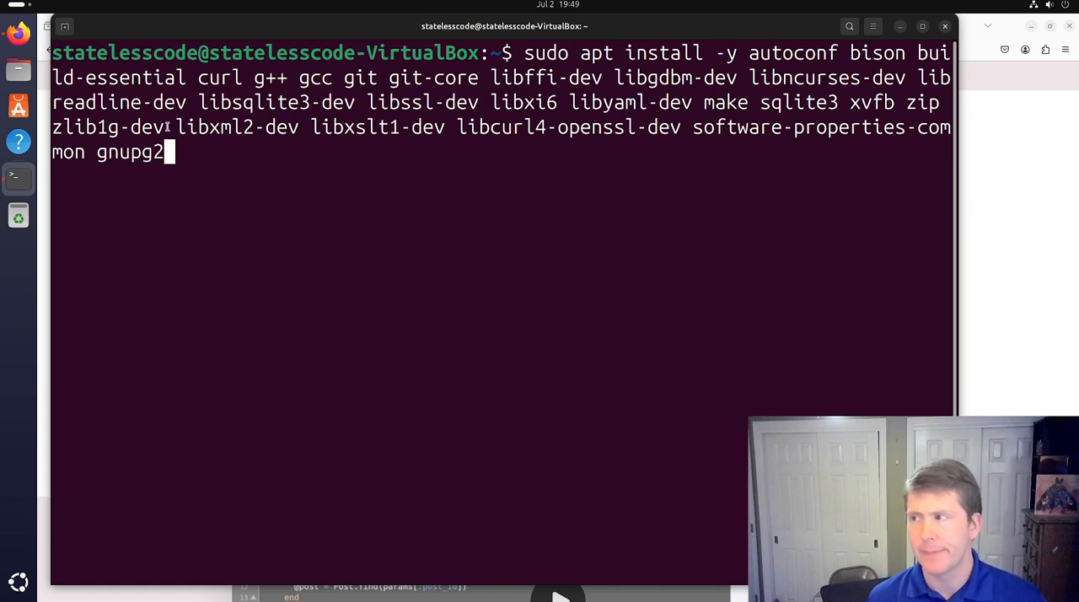
pyautogui.moveTo(1015, 243)
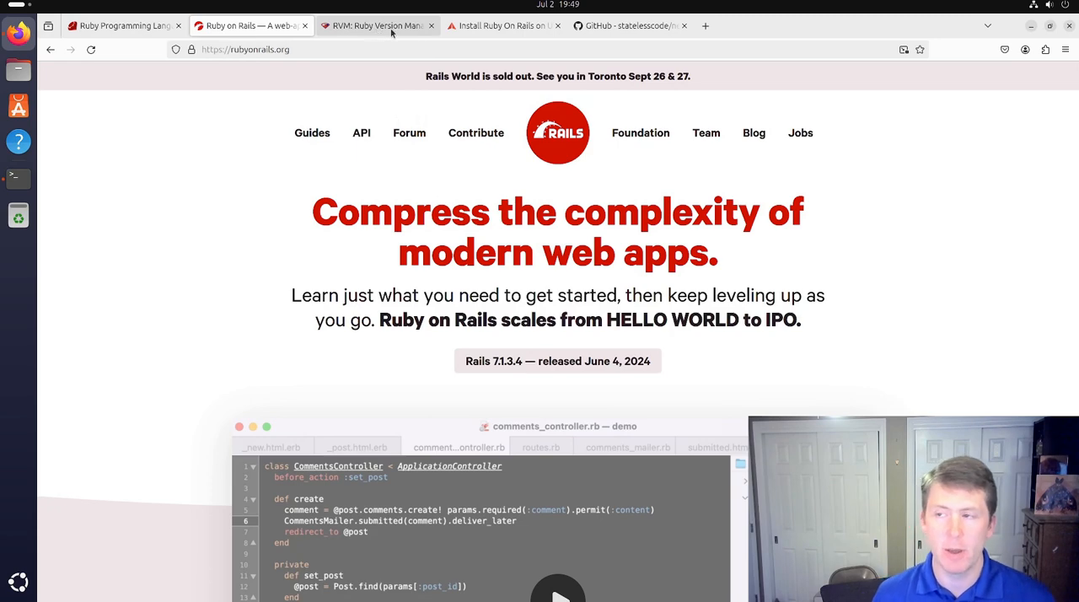
# Review the GoRails Ubuntu 24.04 setup guide, then return to the terminal.
pyautogui.click(503, 25)
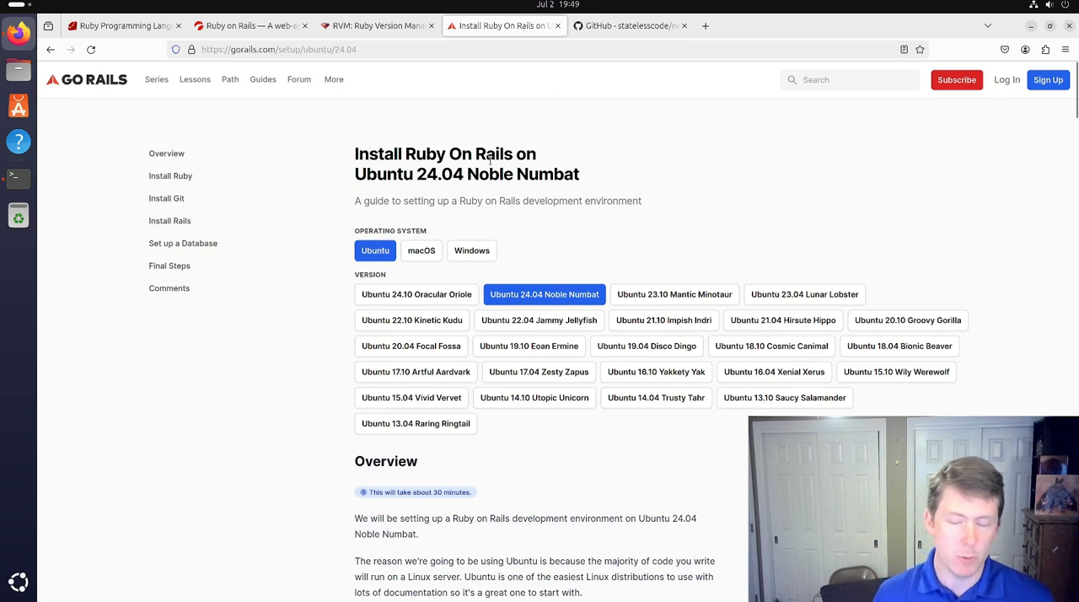
pyautogui.moveTo(421, 189)
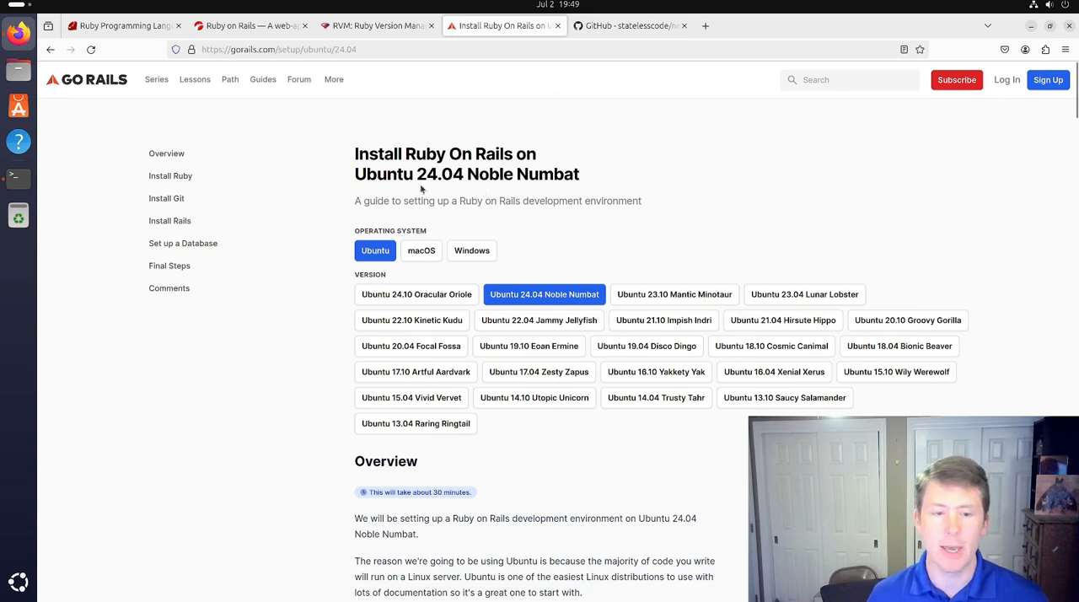
pyautogui.moveTo(390, 196)
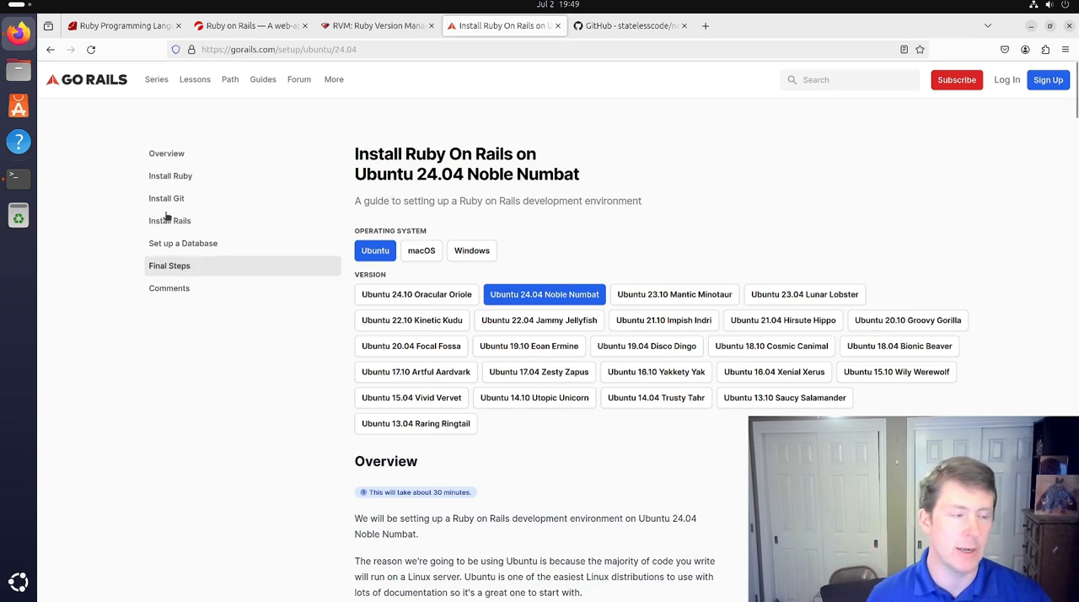
pyautogui.click(17, 179)
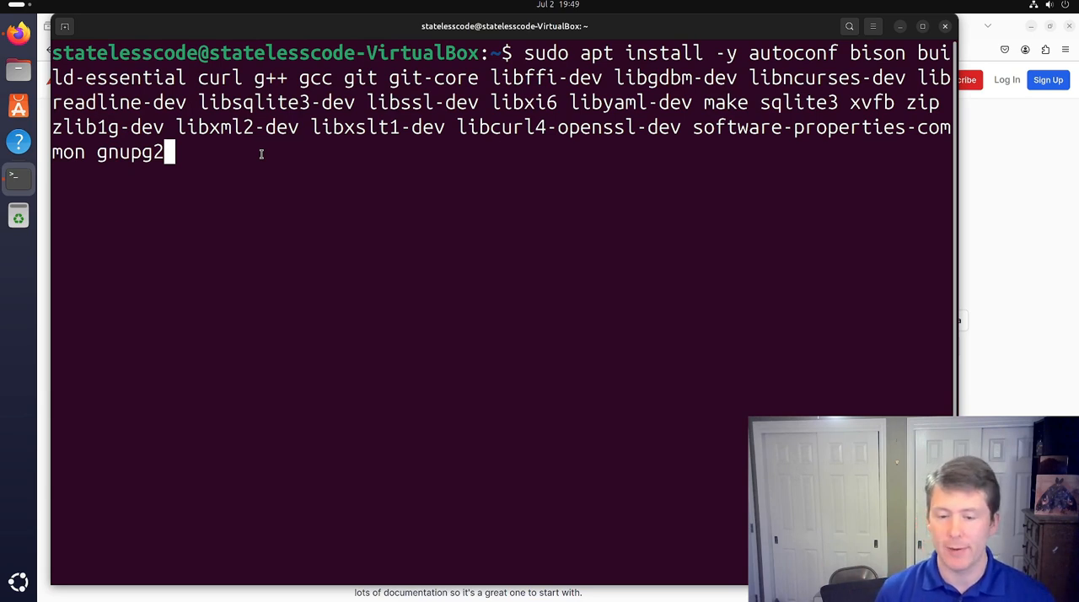
# Run the apt install of Ruby build dependencies and follow its output to completion.
pyautogui.press('Return')
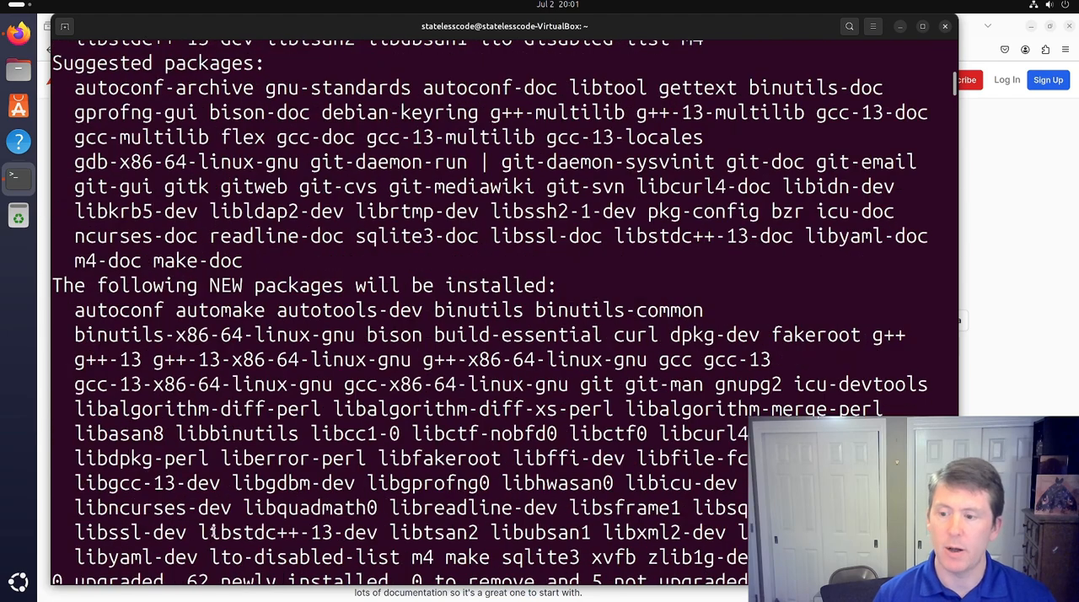
pyautogui.scroll(-3)
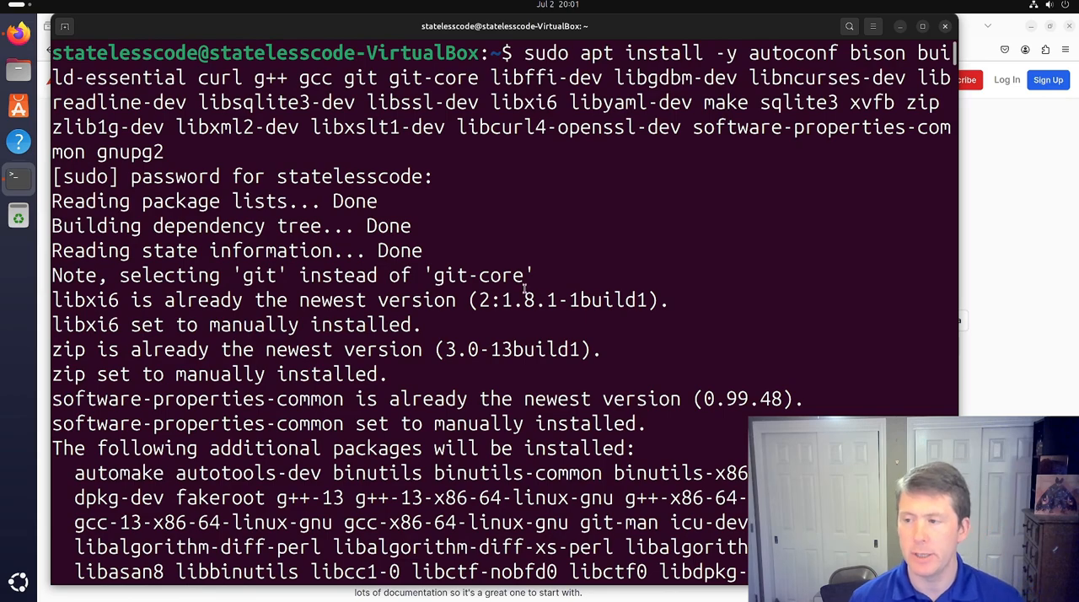
pyautogui.scroll(-3)
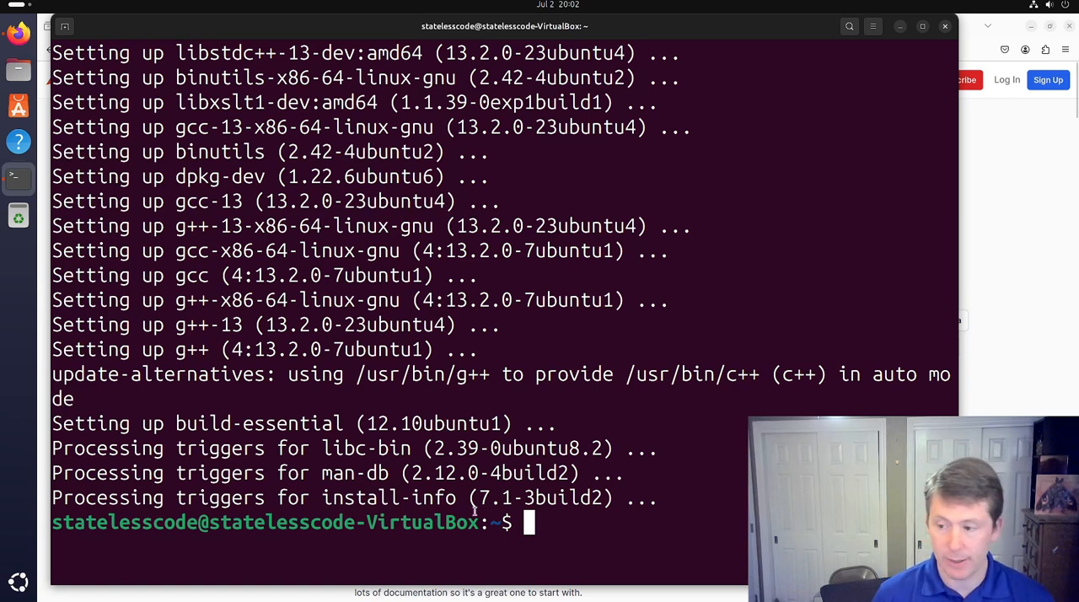
# Enter sudo apt install -y libvips-dev libvips42 for the libvips image libraries.
pyautogui.write('sudo apt install -y ips-dev libvips42')
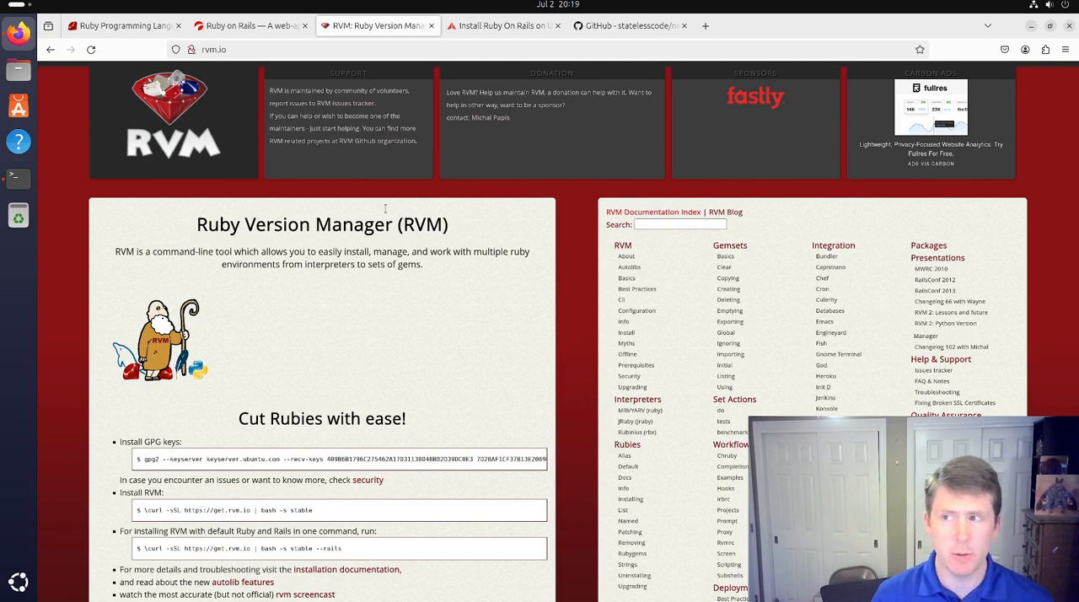
pyautogui.click(502, 25)
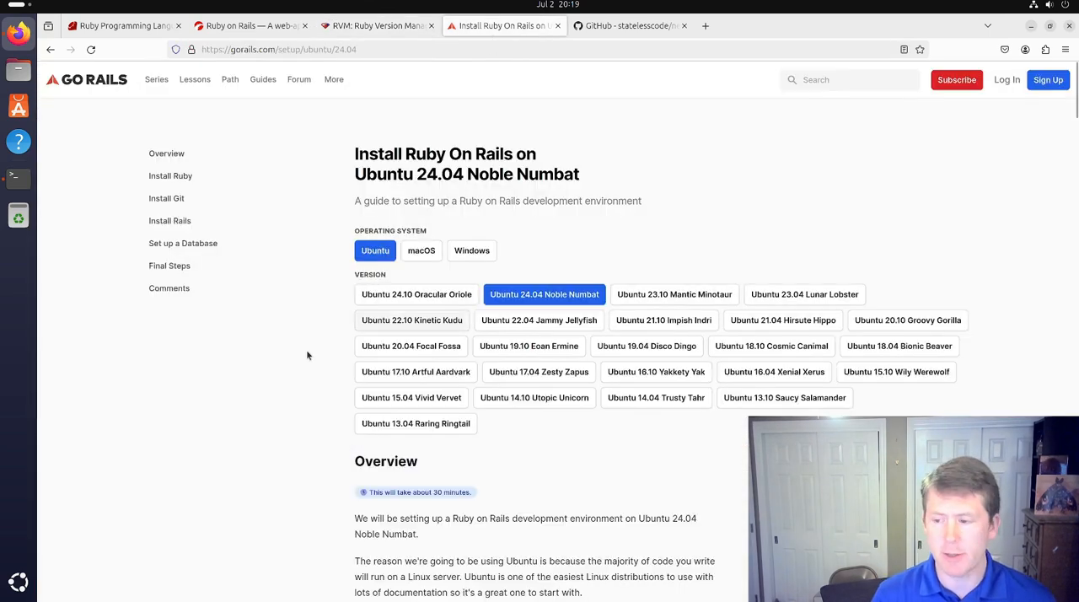
pyautogui.scroll(-3)
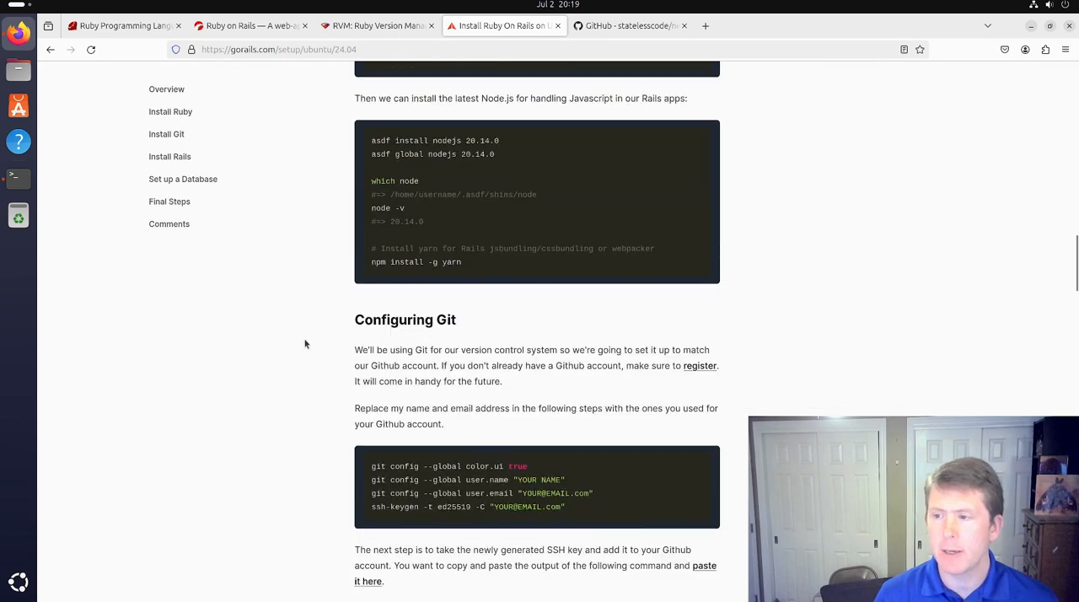
pyautogui.scroll(3)
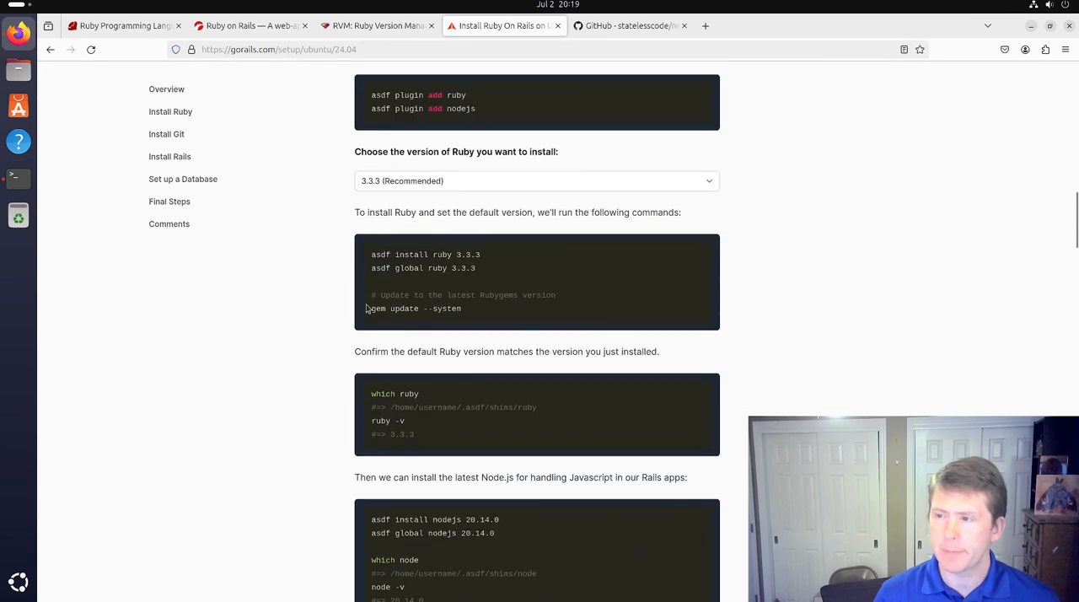
pyautogui.scroll(3)
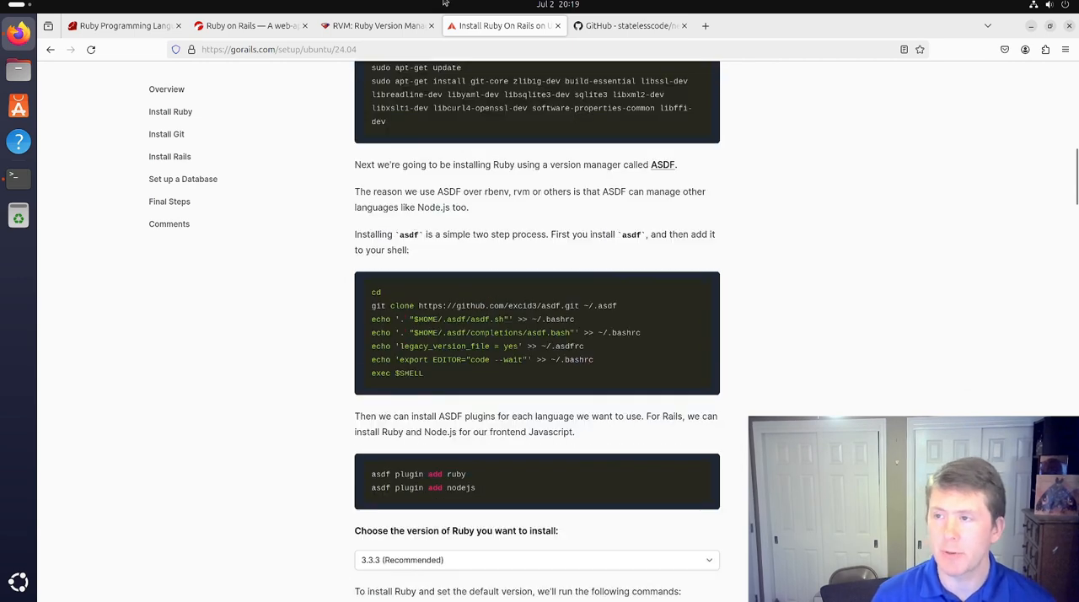
pyautogui.click(374, 25)
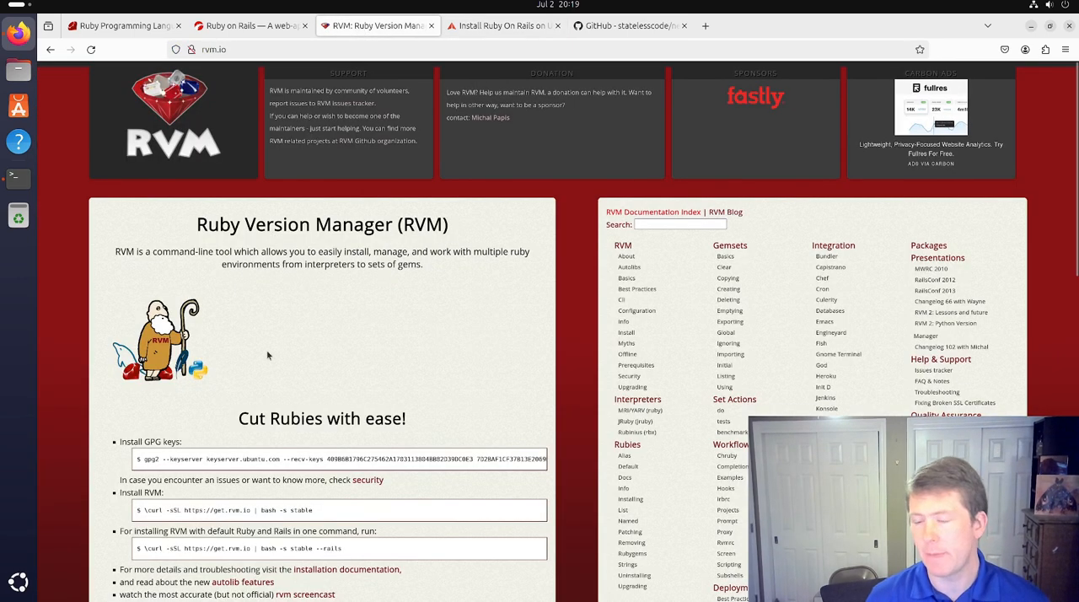
pyautogui.moveTo(213, 439)
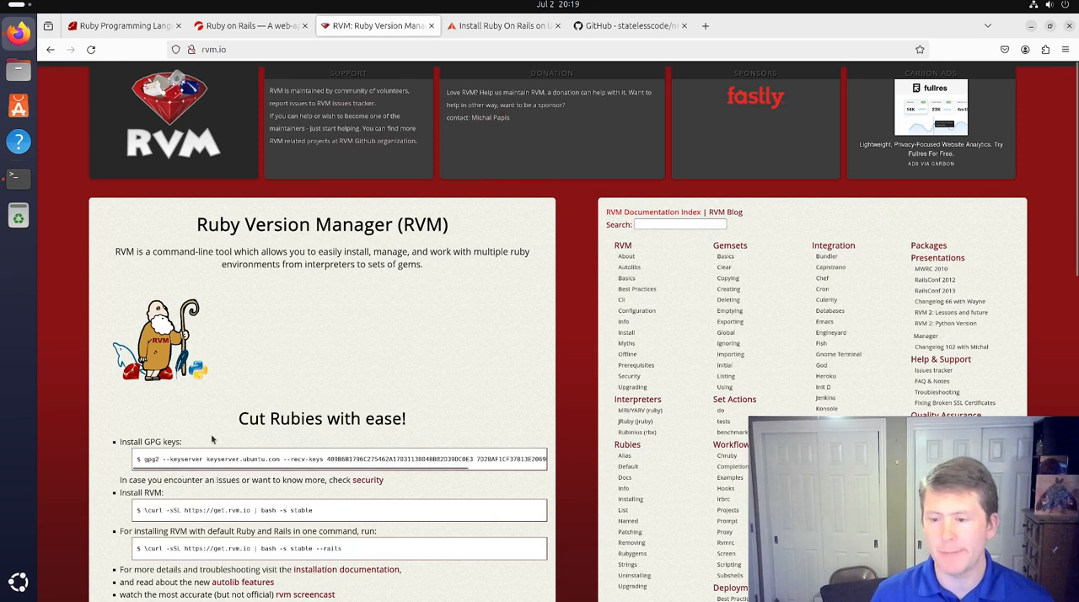
pyautogui.moveTo(186, 458)
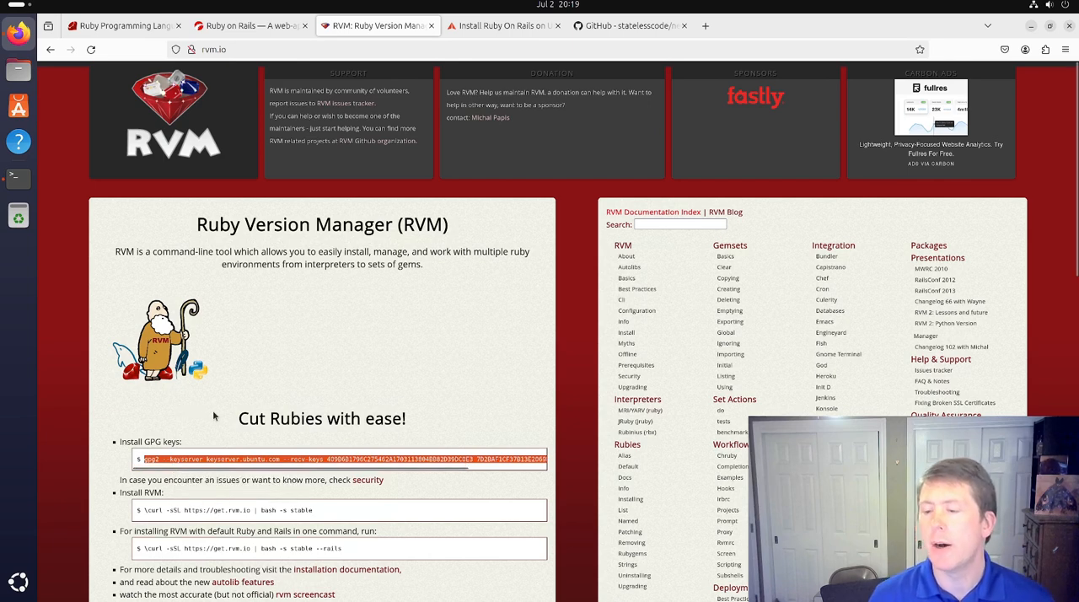
pyautogui.moveTo(226, 391)
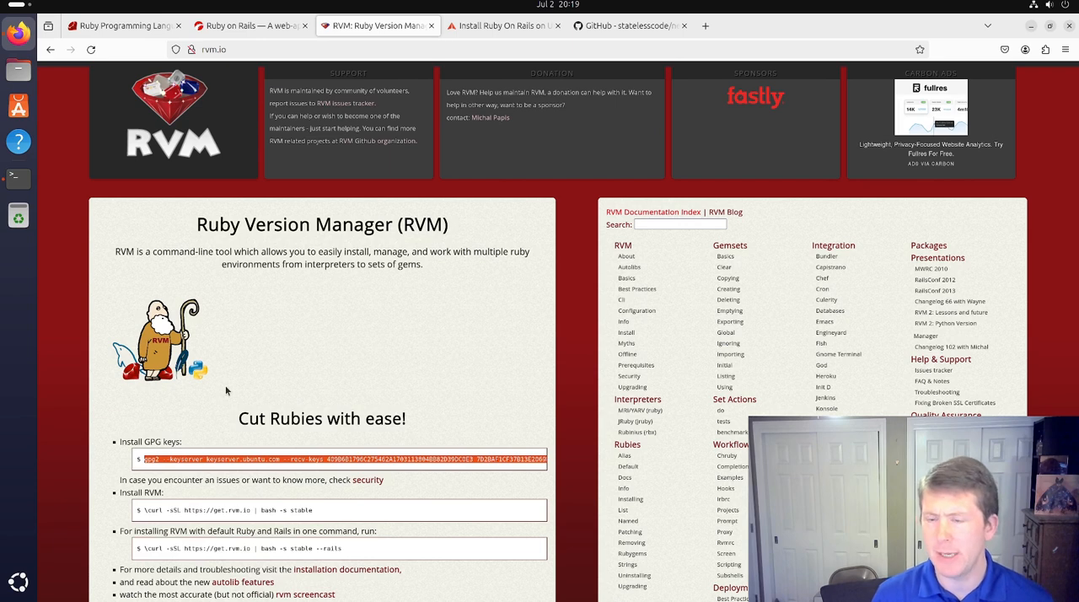
pyautogui.moveTo(279, 322)
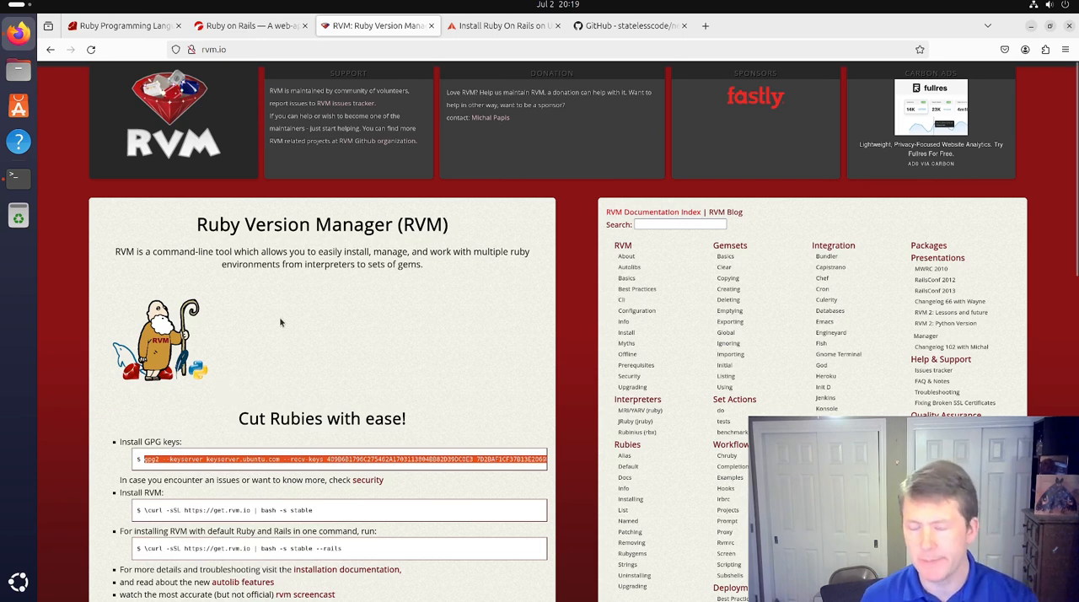
pyautogui.moveTo(18, 179)
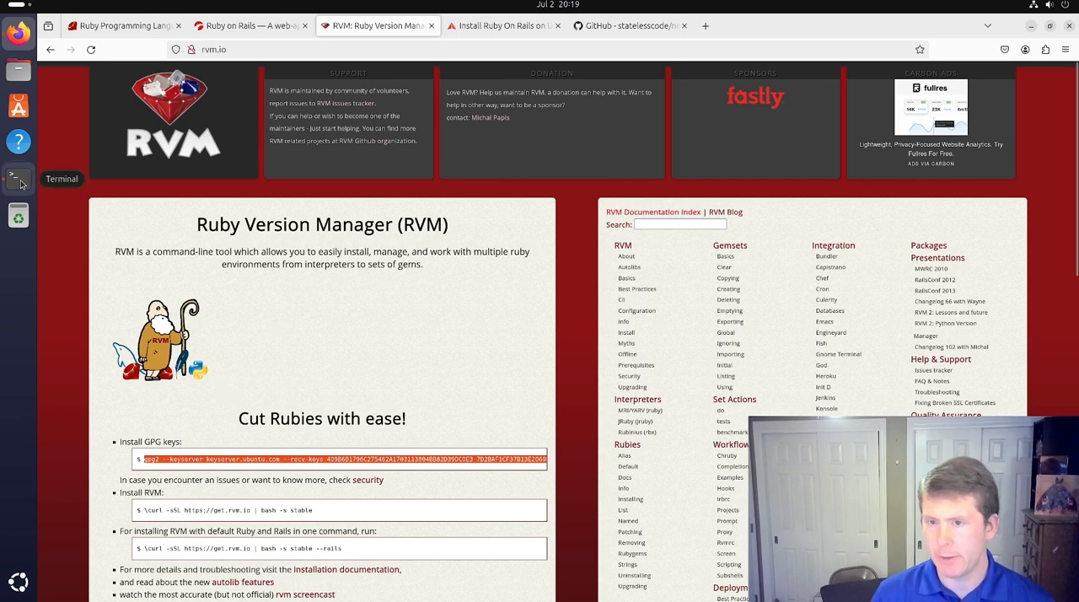
# Import the two RVM GPG signing keys with gpg2, then start sudo apt-add-repository for rvm.
pyautogui.click(18, 179)
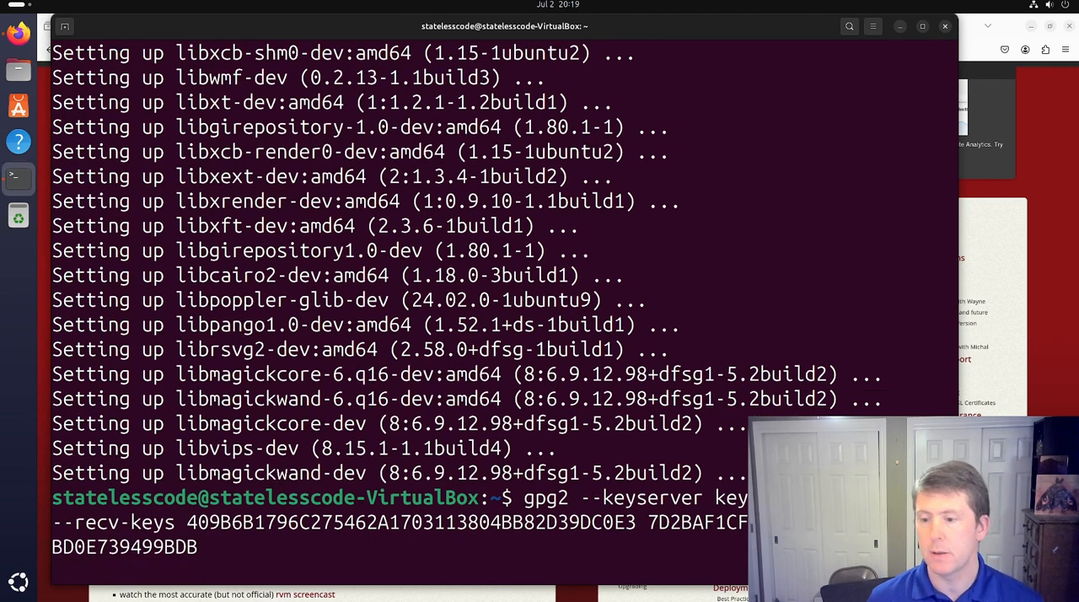
pyautogui.press('Return')
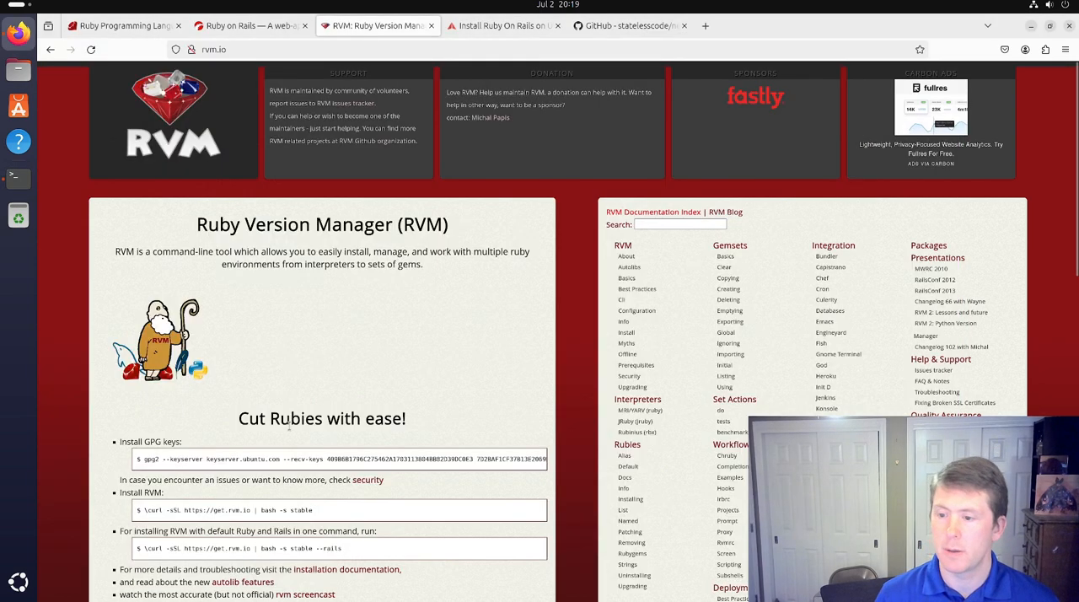
pyautogui.scroll(-3)
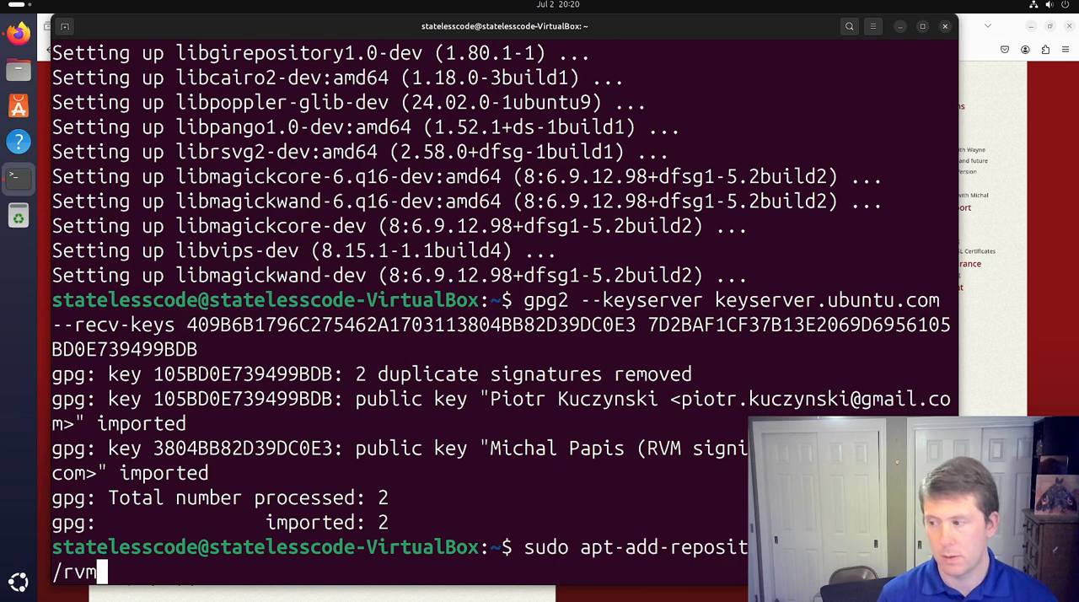
pyautogui.press('Return')
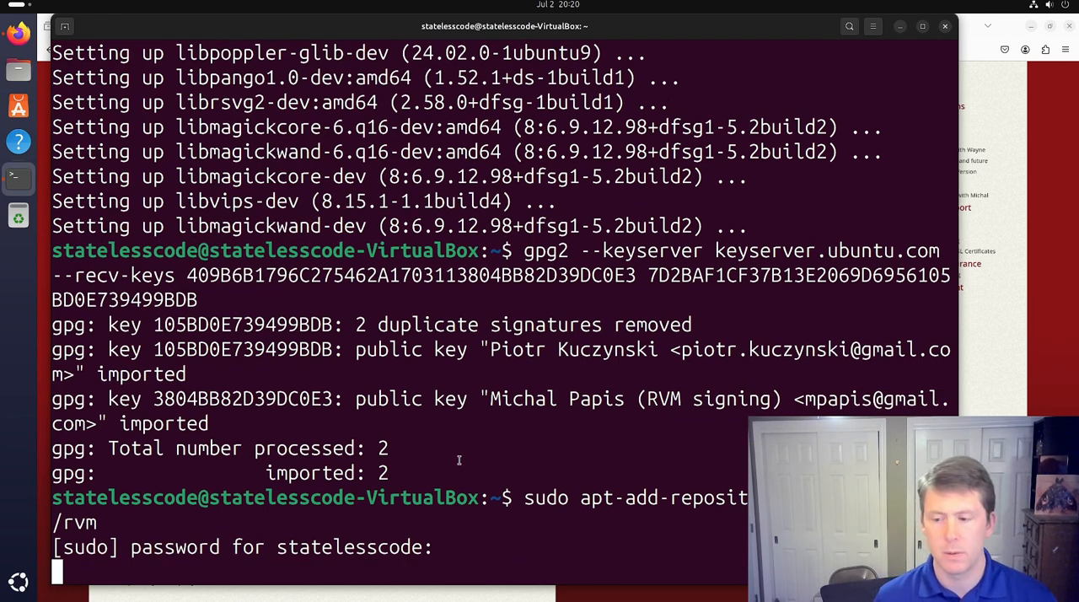
# Authorize the RVM repository addition with the sudo password and run sudo apt install -y rvm.
pyautogui.press('Return')
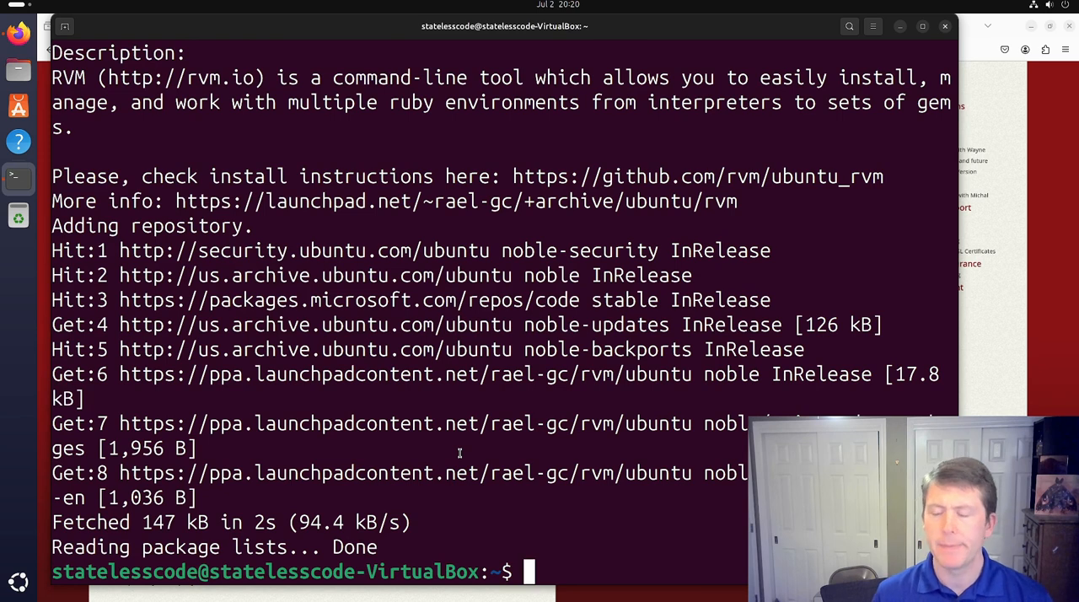
pyautogui.moveTo(283, 472)
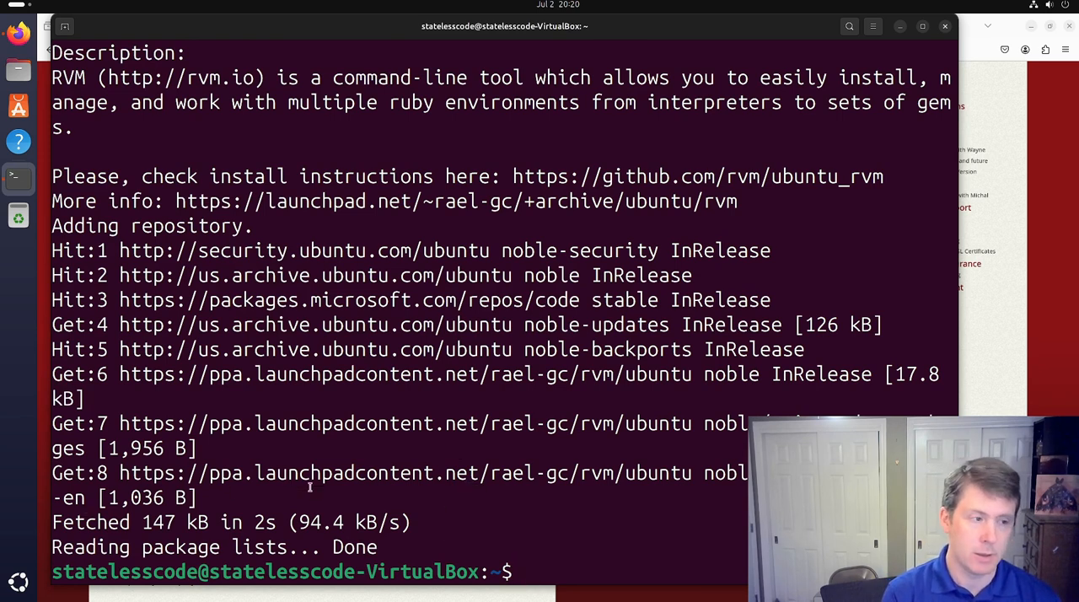
pyautogui.write('sudo apt')
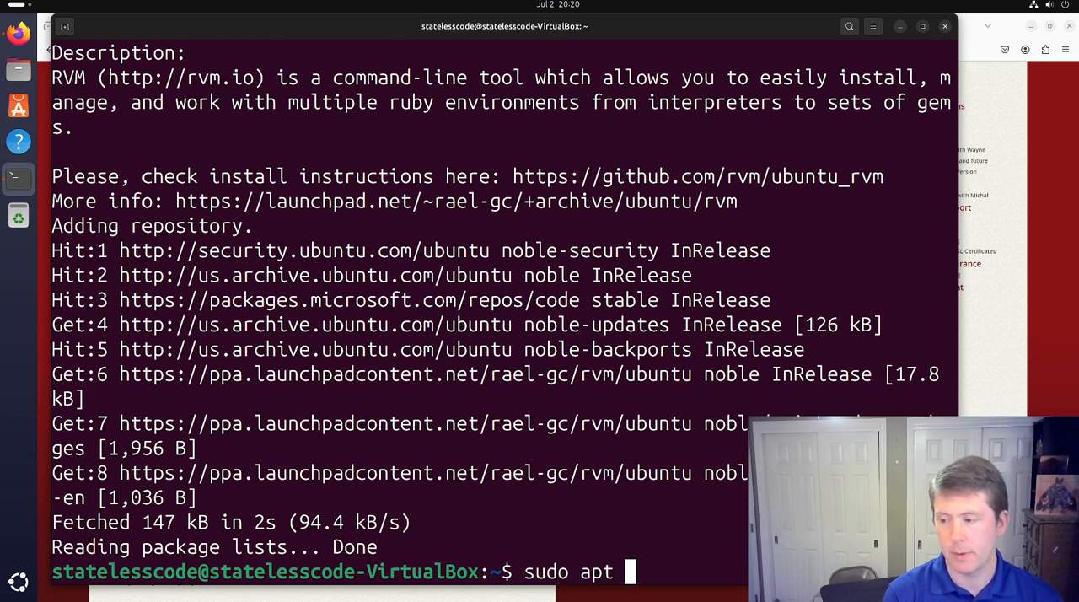
pyautogui.write('install -y')
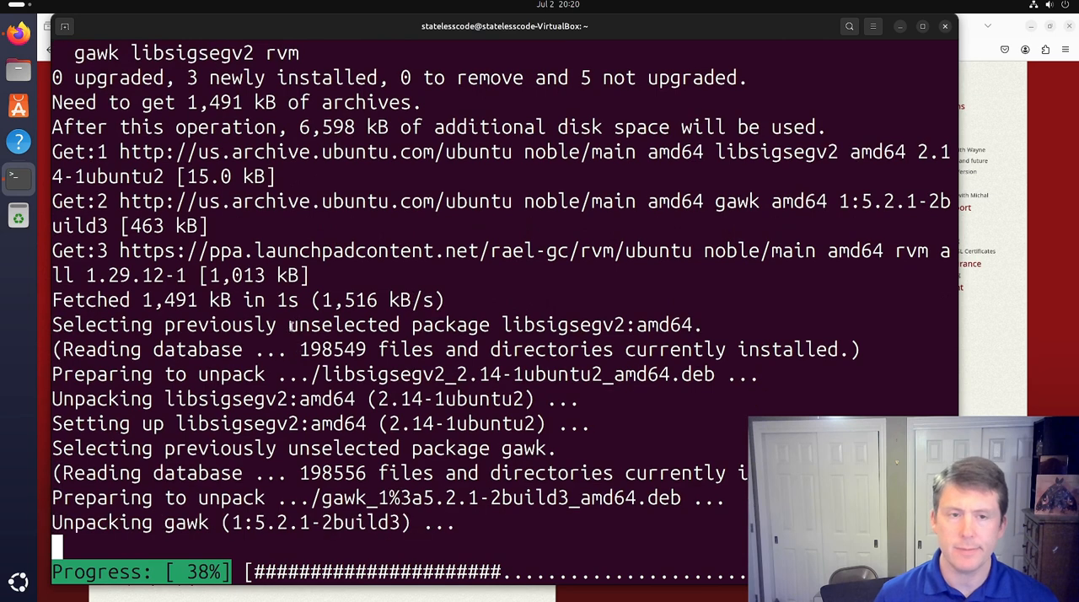
pyautogui.moveTo(290, 328)
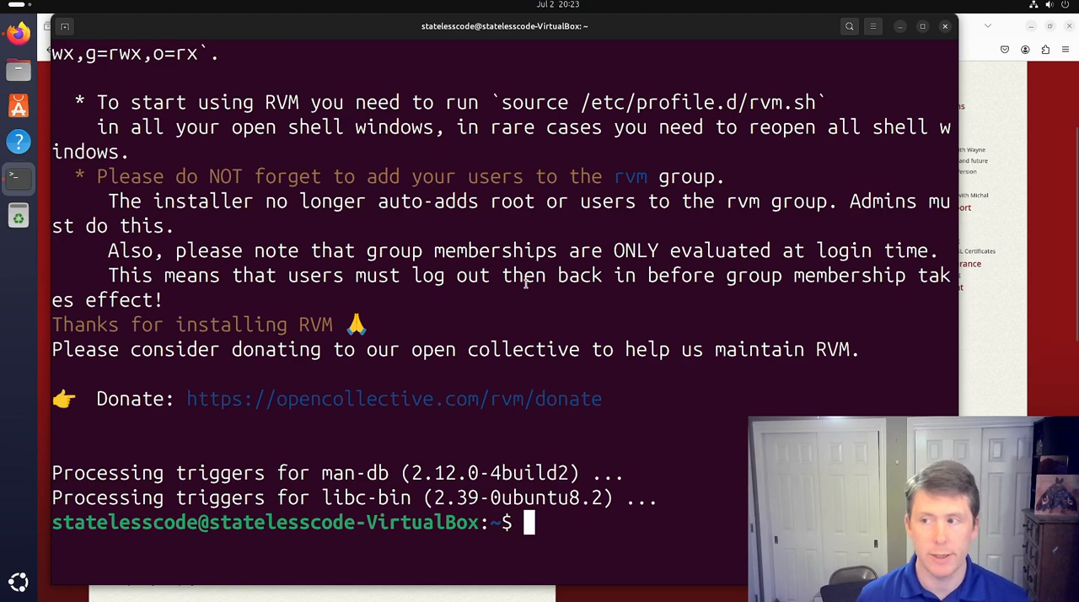
# Add the current user to the rvm group with sudo usermod -a -G rvm.
pyautogui.scroll(-3)
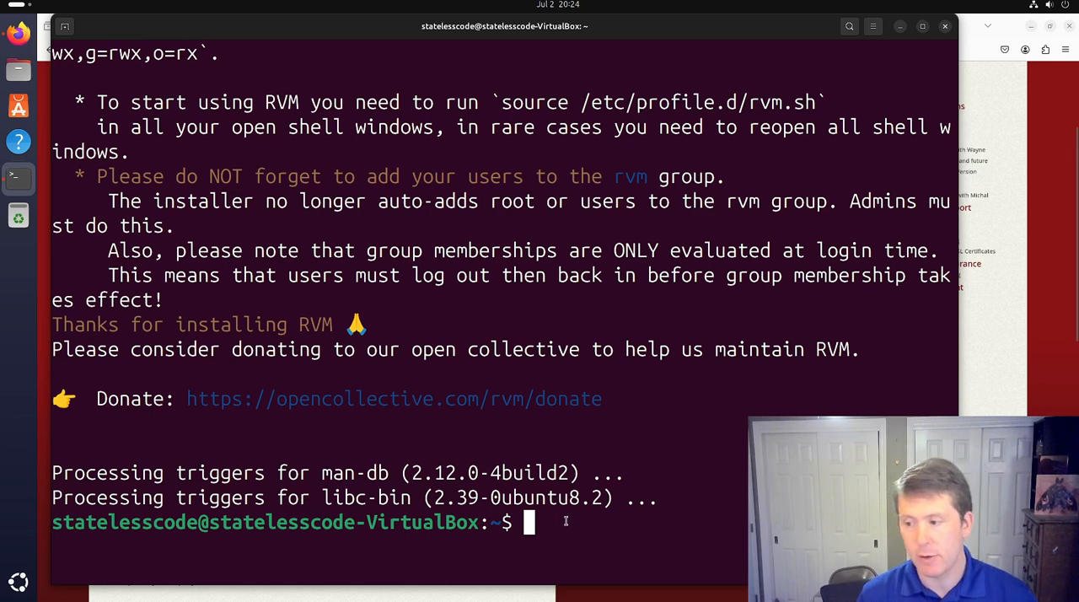
pyautogui.write('setup_install_ruby_a')
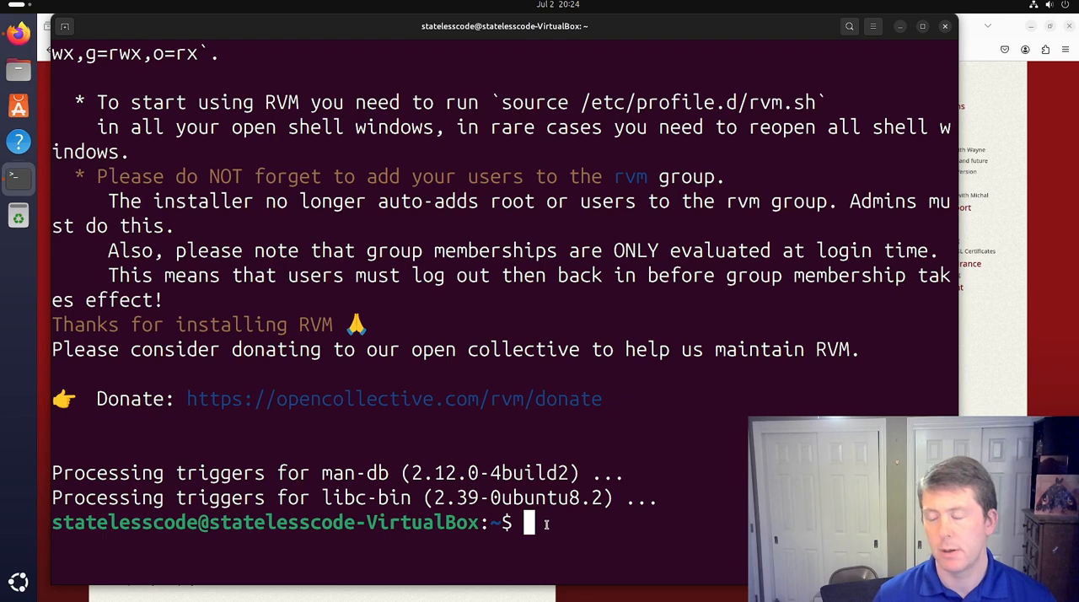
pyautogui.write('sudo usermod -a -G r')
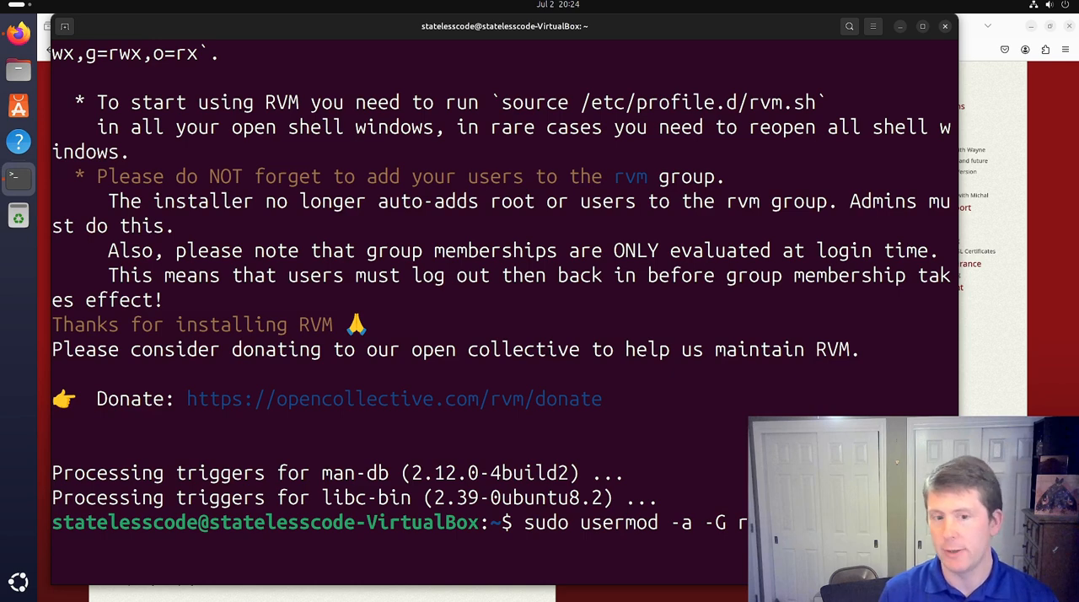
pyautogui.press('Return')
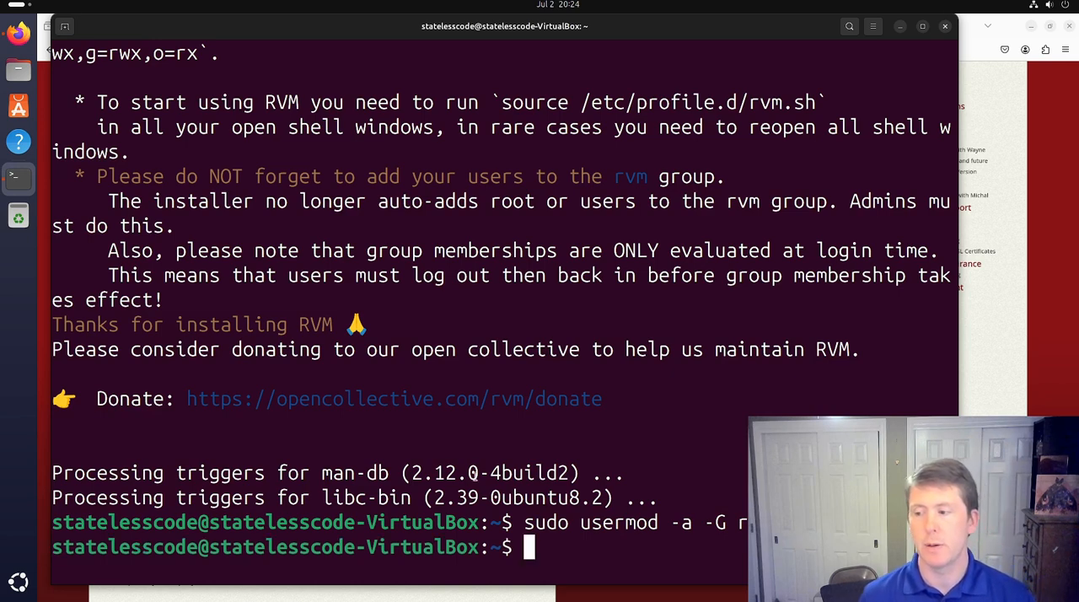
# Check the account's groups and source /etc/profile.d/rvm.sh.
pyautogui.write('gra')
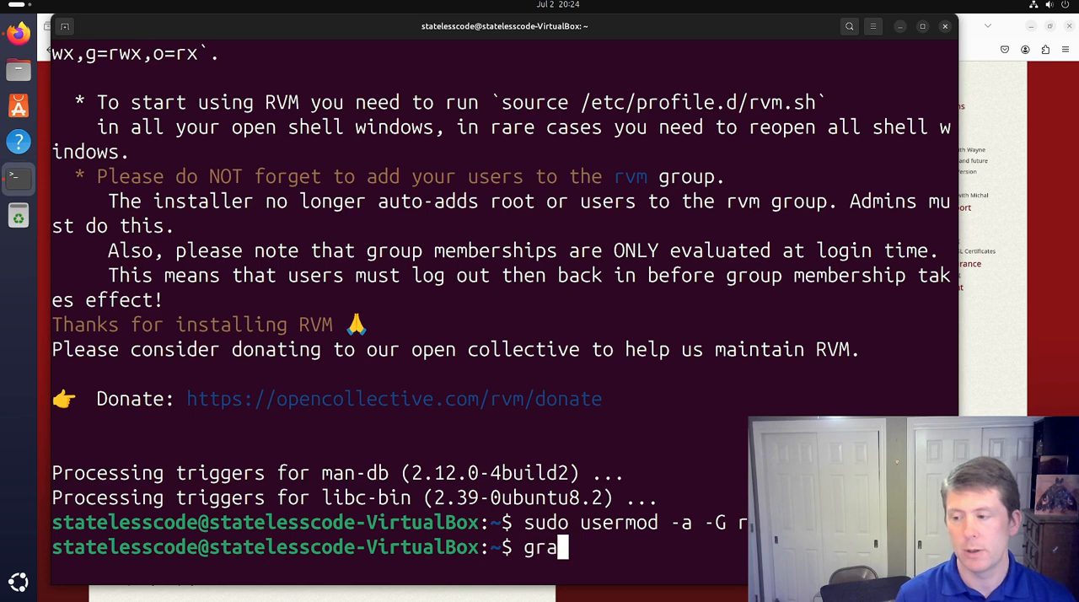
pyautogui.write('ups statelesscode')
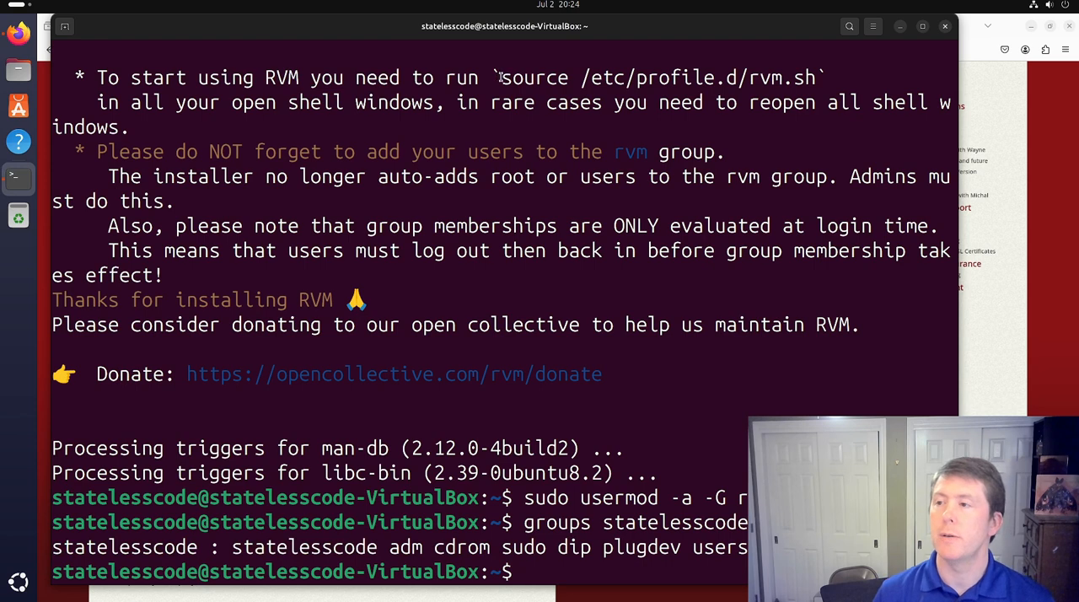
pyautogui.doubleClick(657, 77)
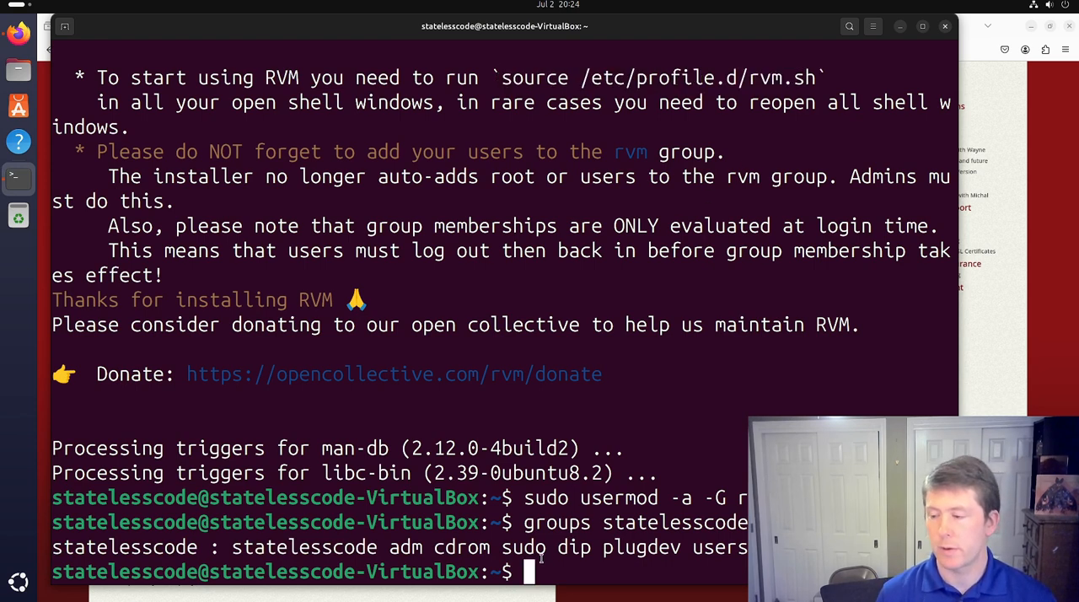
pyautogui.write('source /etc/profile.d/rvm.sh')
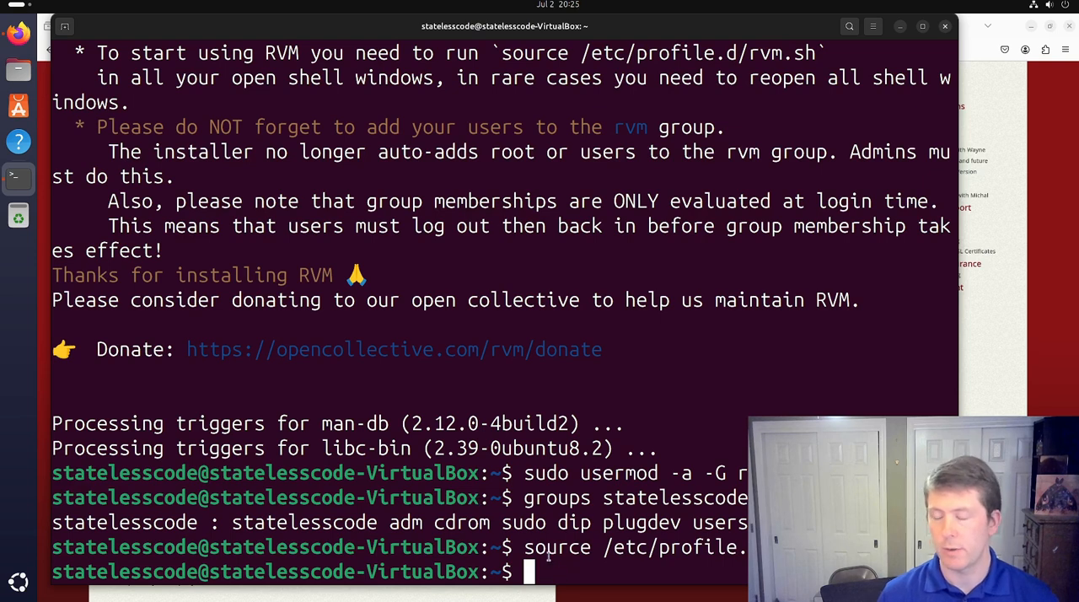
# Clear the screen and re-source /etc/profile.d/rvm.sh after the usermod command.
pyautogui.write('cle')
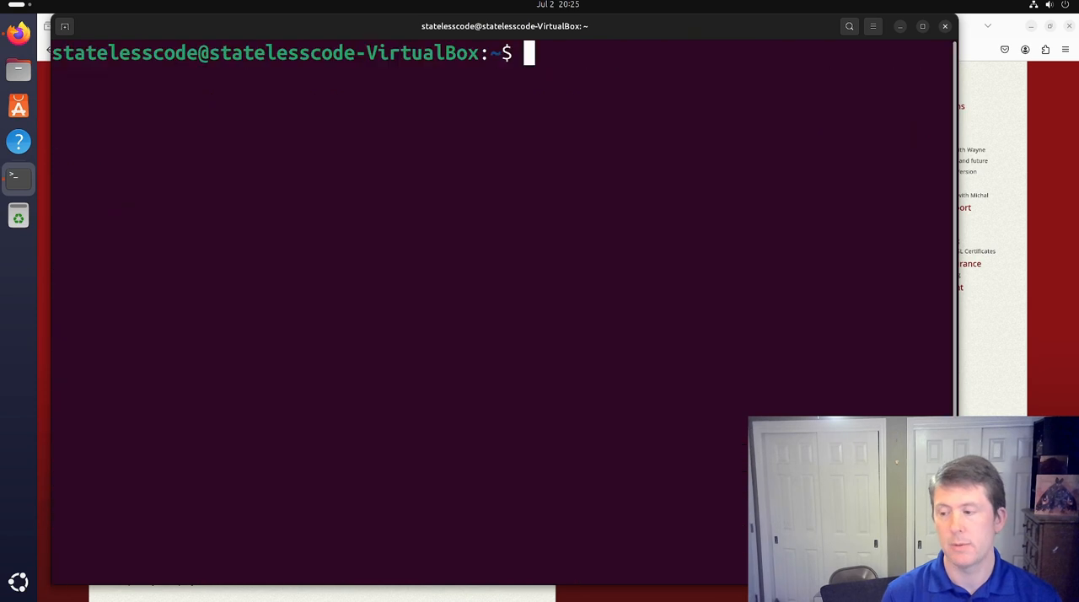
pyautogui.moveTo(523, 219)
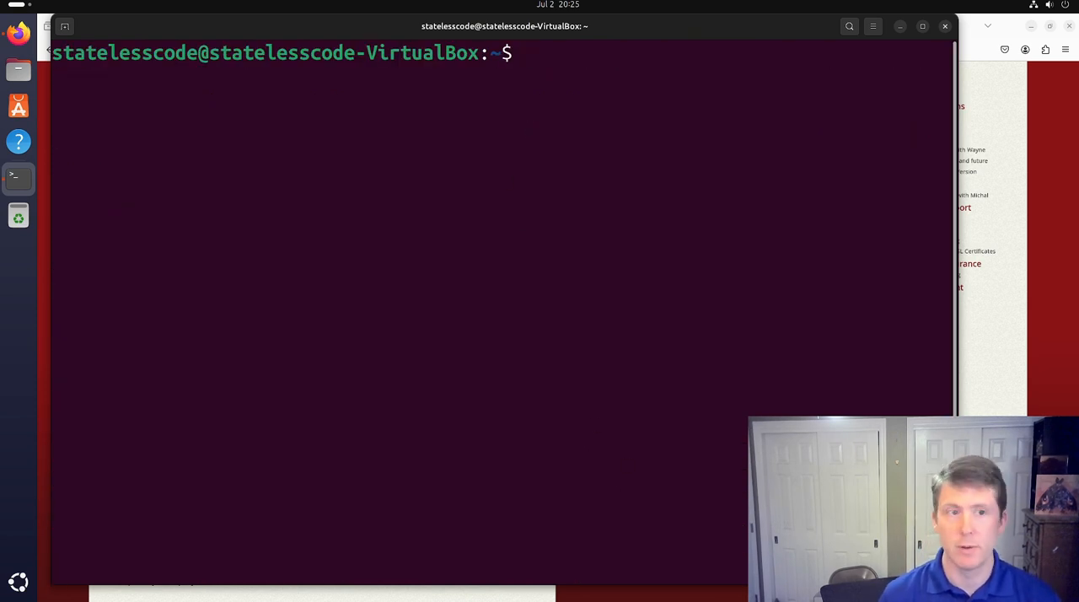
pyautogui.write('sudo usermod -a -G rvm "$USER"')
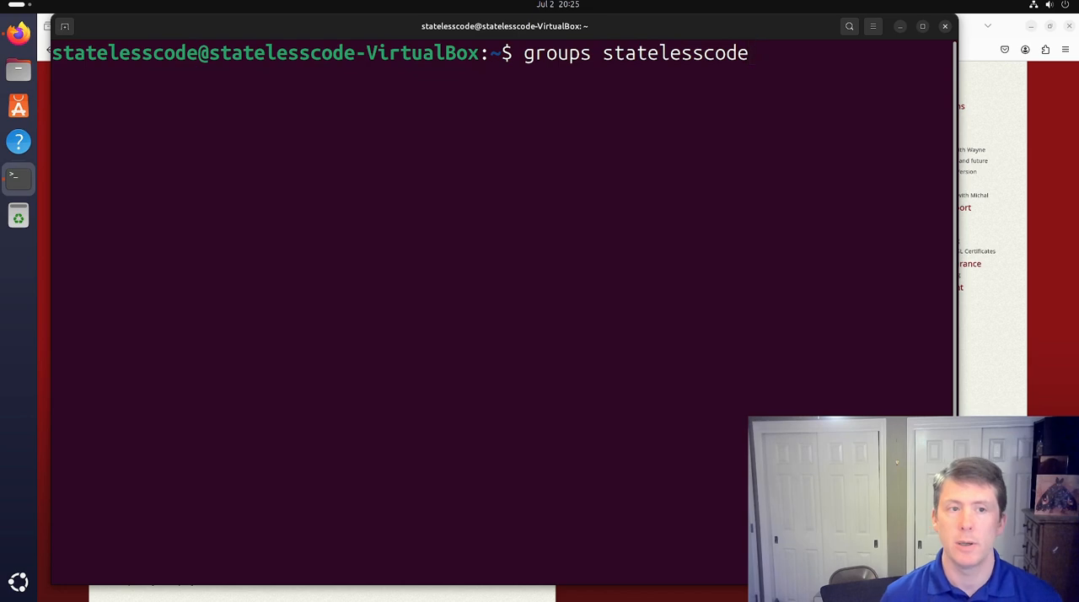
pyautogui.write('source /etc/profile.d/rvm.sh')
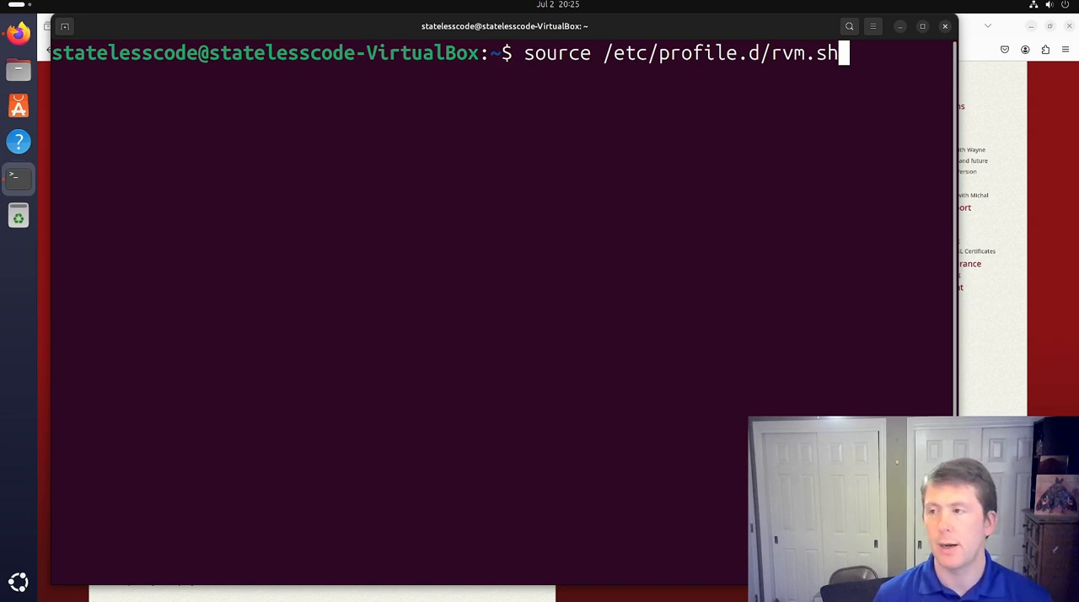
pyautogui.press('Return')
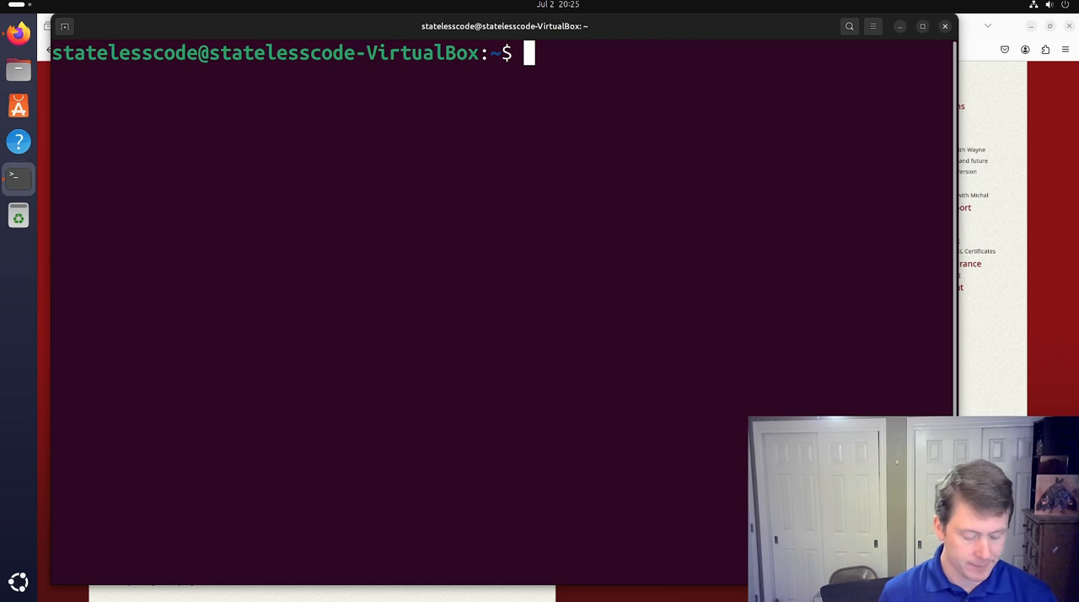
# Create the ~/.rvm/user/installs directory and exit the terminal.
pyautogui.write('mkdir -p ~/.rvm/user/installs')
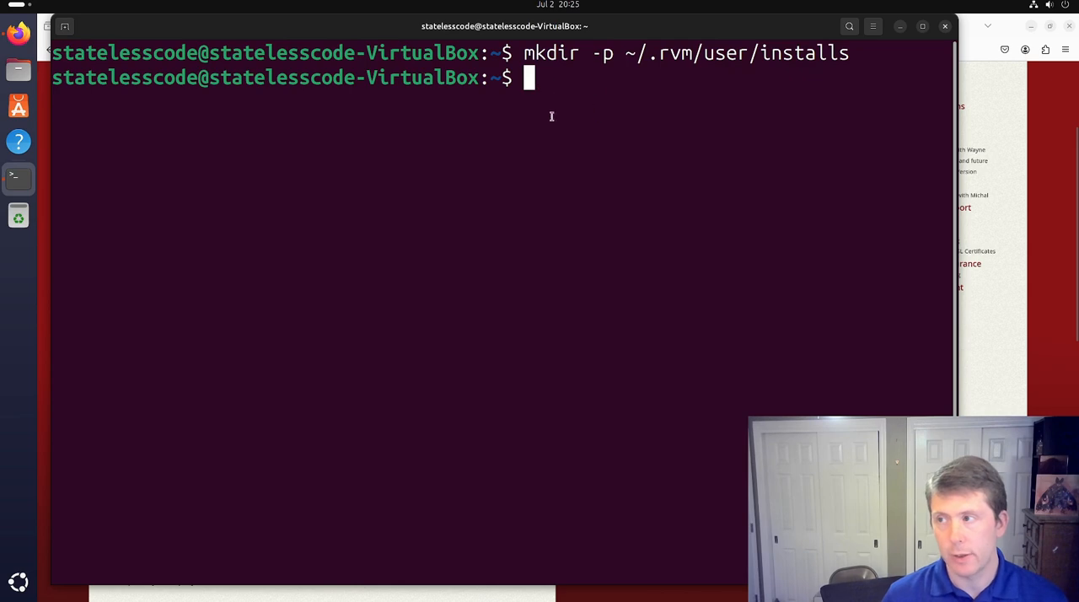
pyautogui.write('exi')
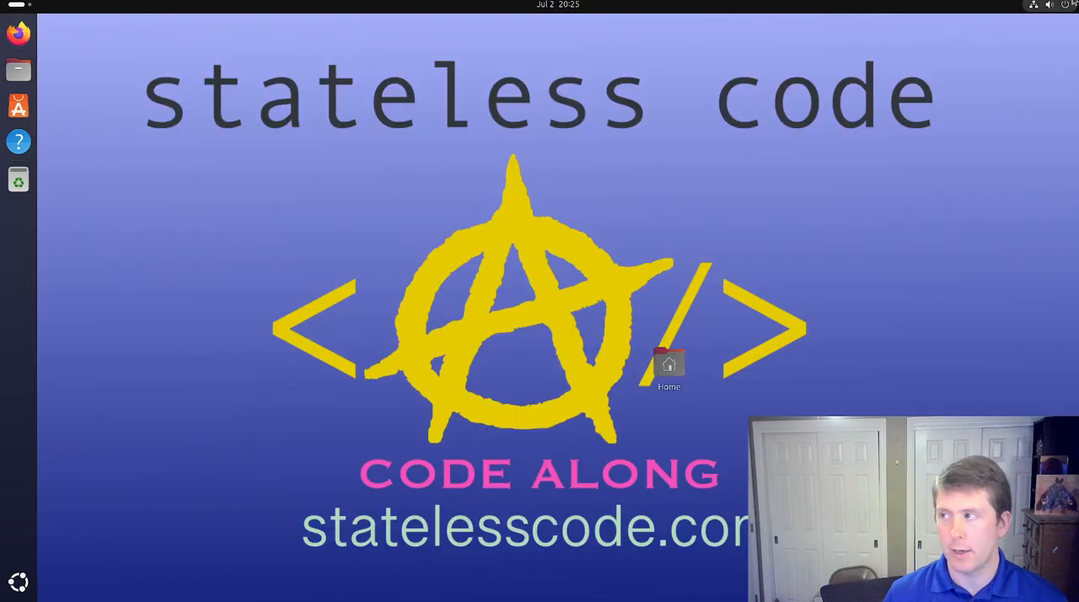
# Restart Ubuntu from the system menu immediately so the rvm group membership applies.
pyautogui.click(1049, 7)
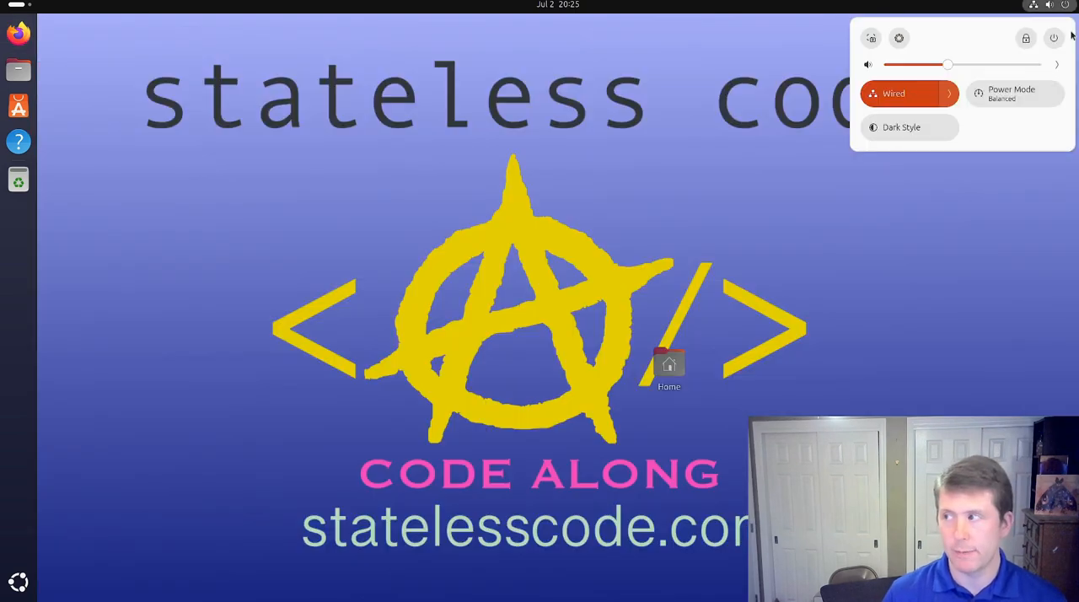
pyautogui.click(1052, 37)
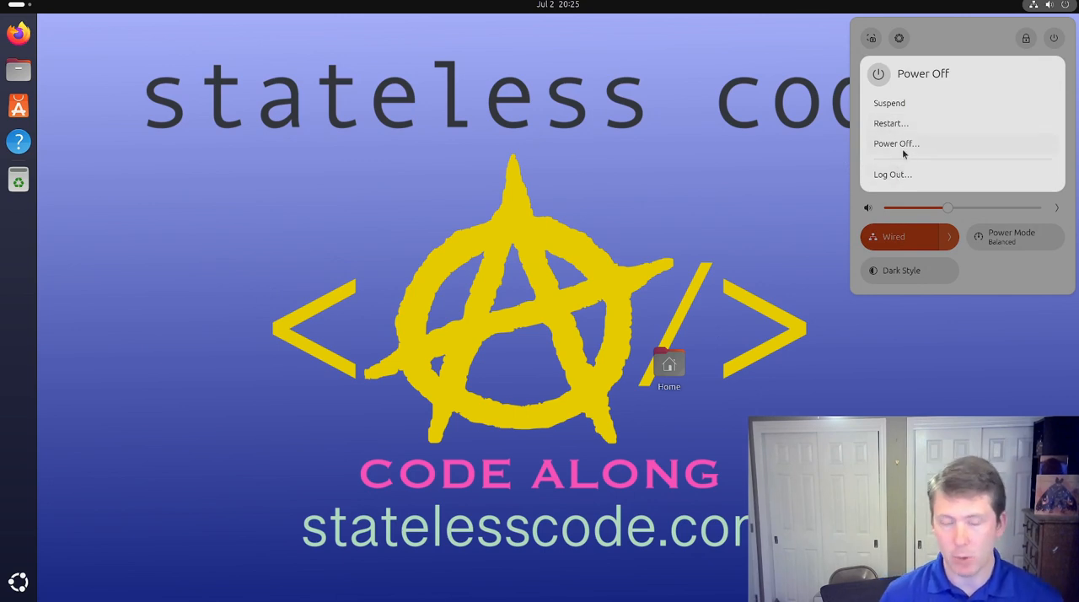
pyautogui.moveTo(893, 123)
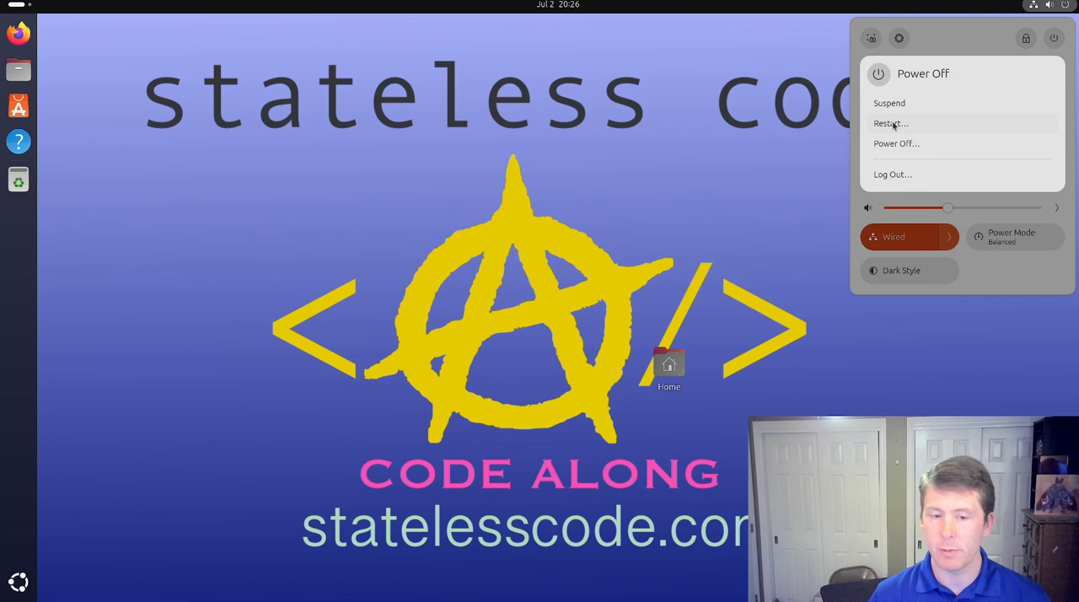
pyautogui.click(890, 123)
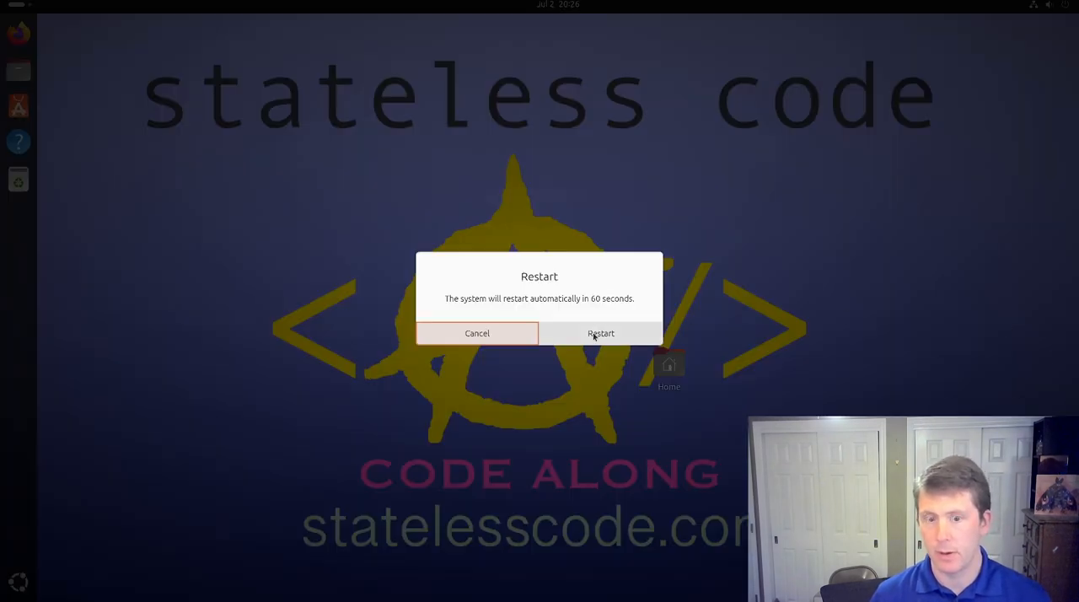
pyautogui.click(478, 332)
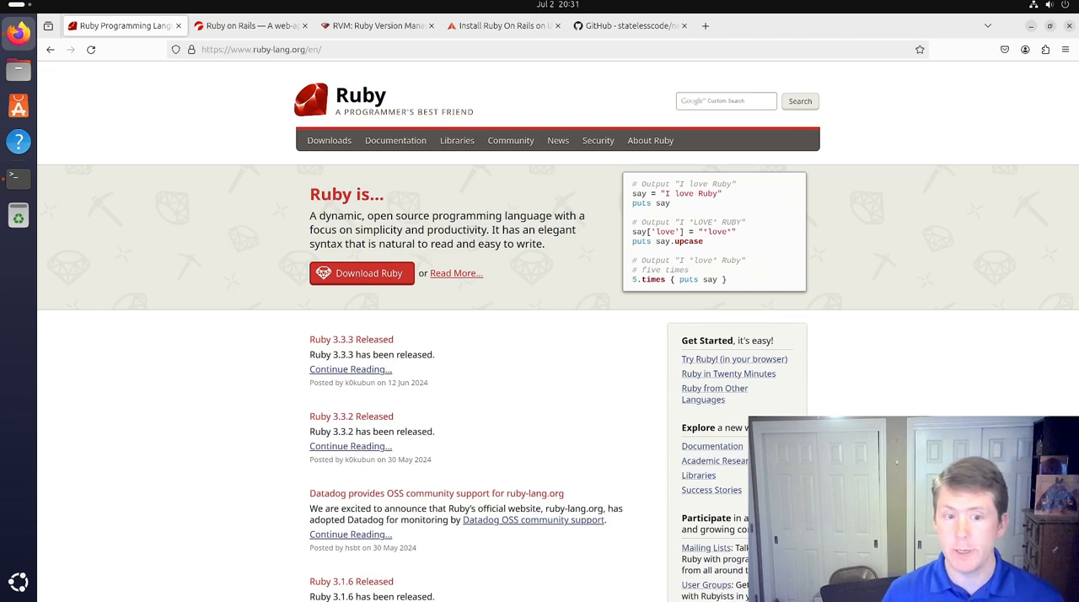
pyautogui.moveTo(134, 212)
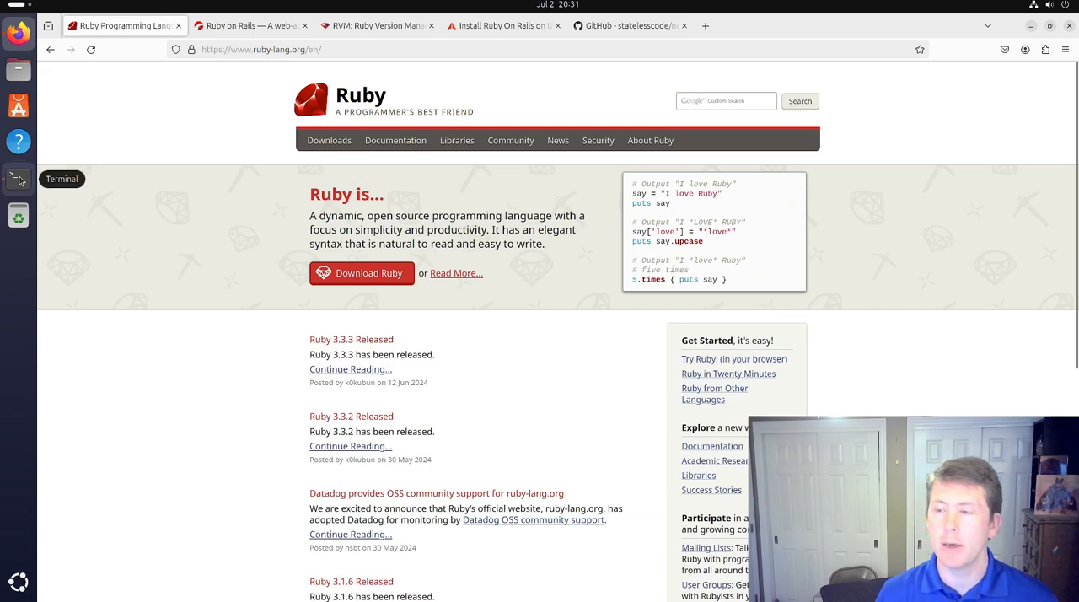
# Start rvm install 3.3.3 in a new terminal window.
pyautogui.click(17, 179)
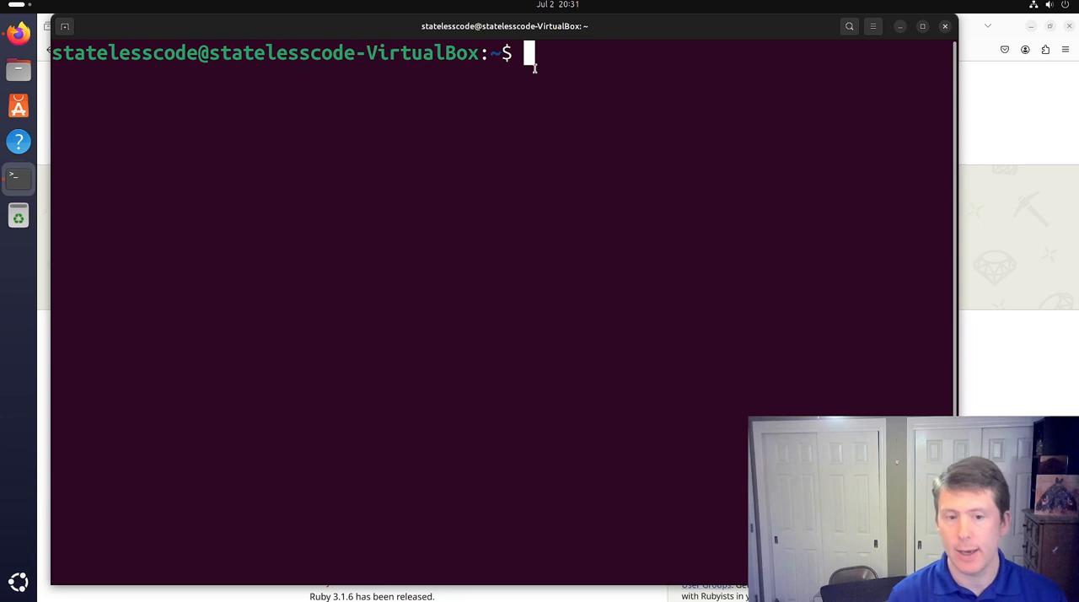
pyautogui.write('r')
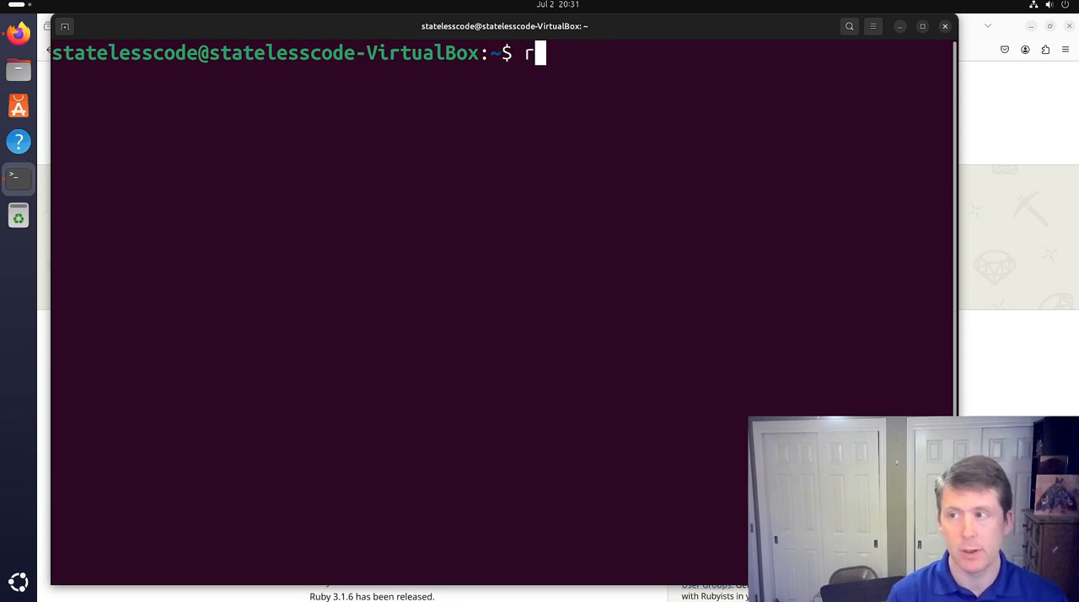
pyautogui.write('vm insta')
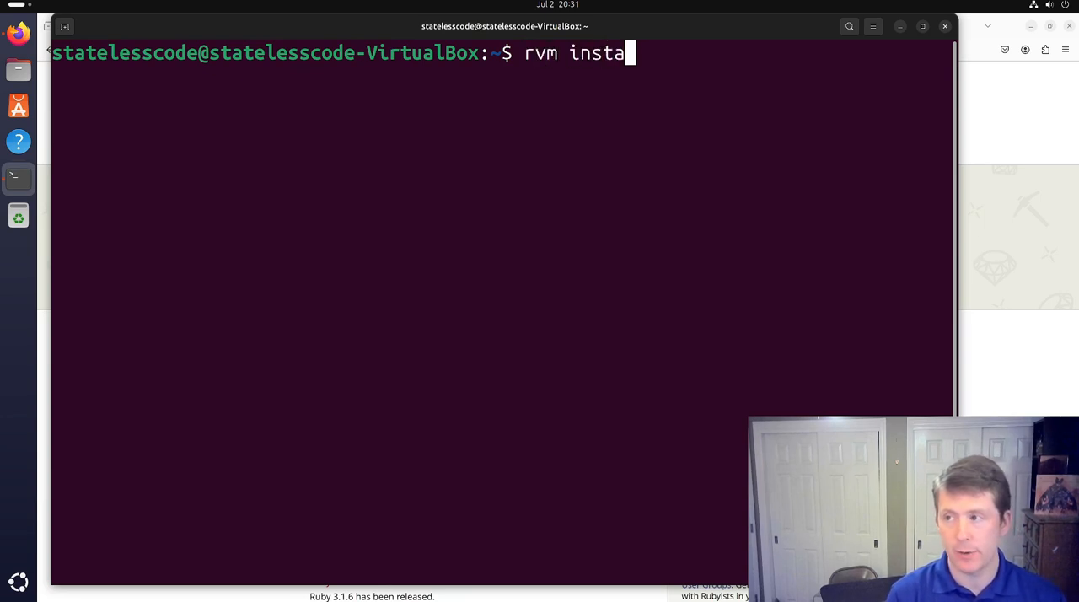
pyautogui.write('ll')
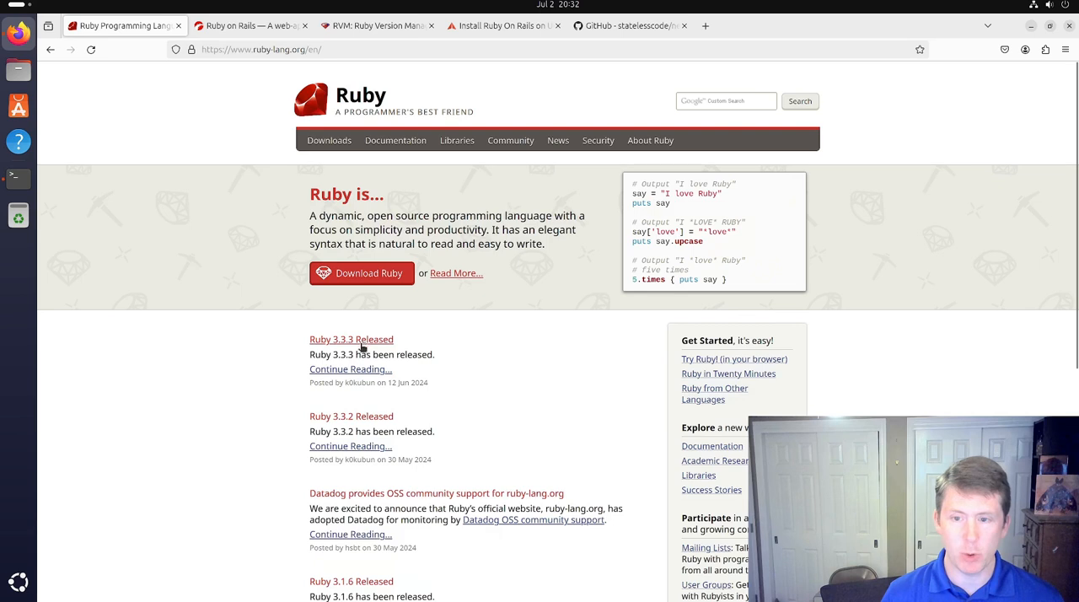
pyautogui.write('rvm install')
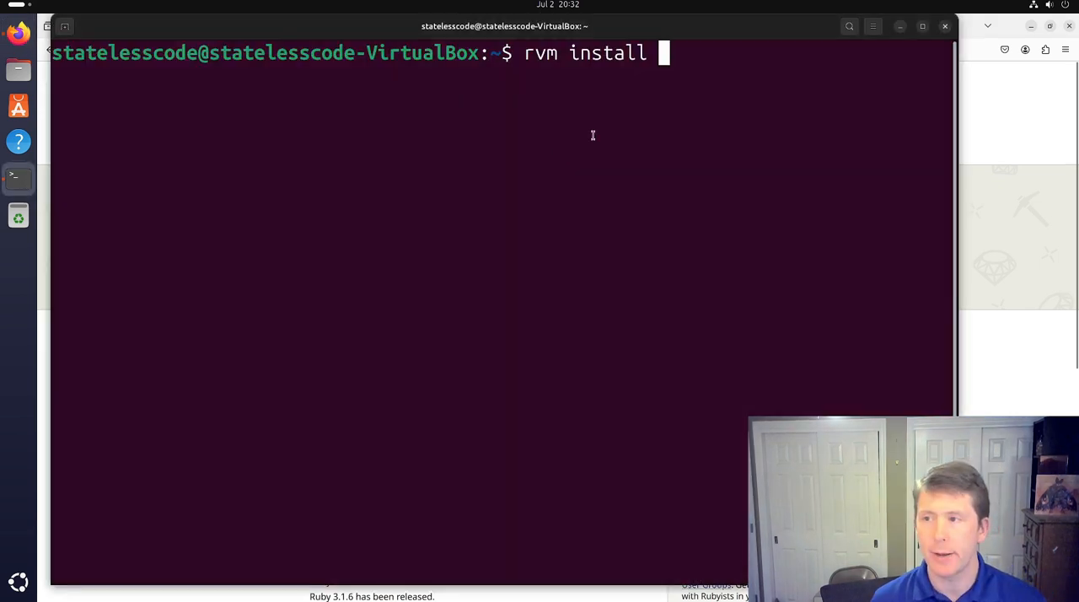
pyautogui.write('3')
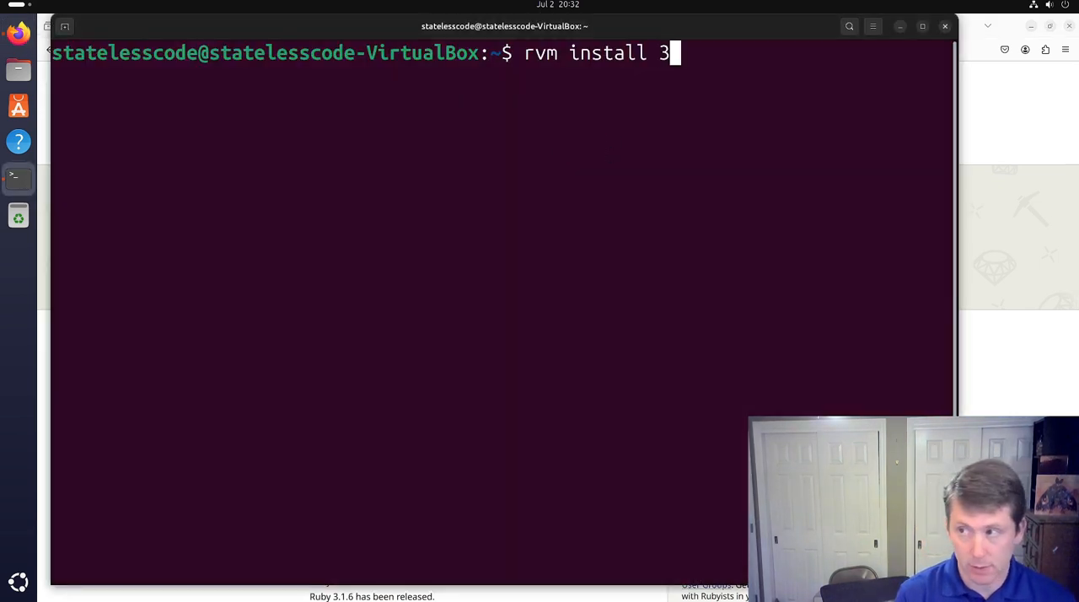
pyautogui.write('.3.3')
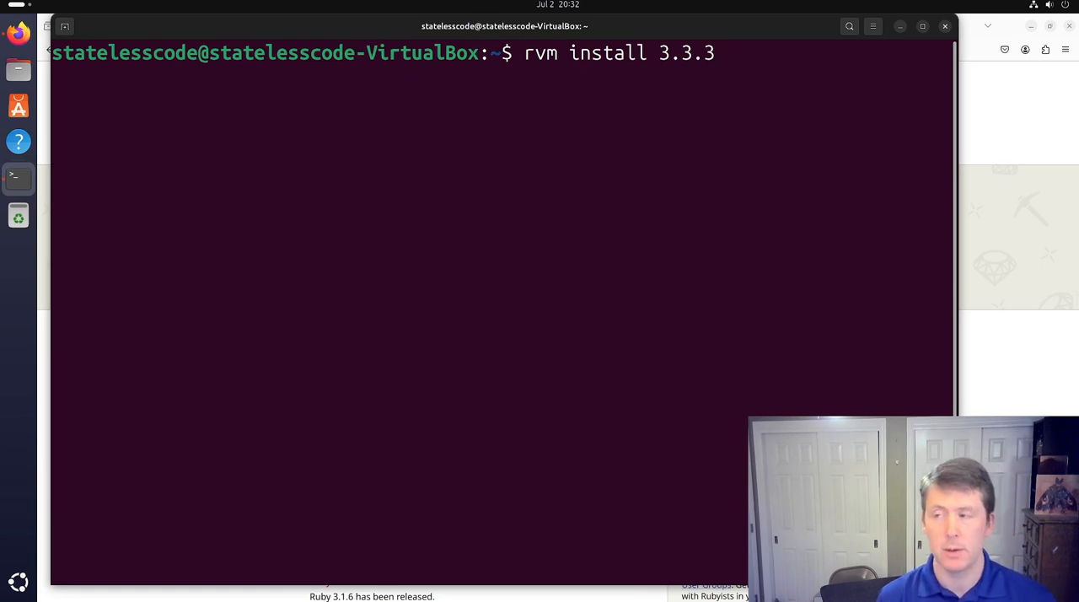
pyautogui.press('Return')
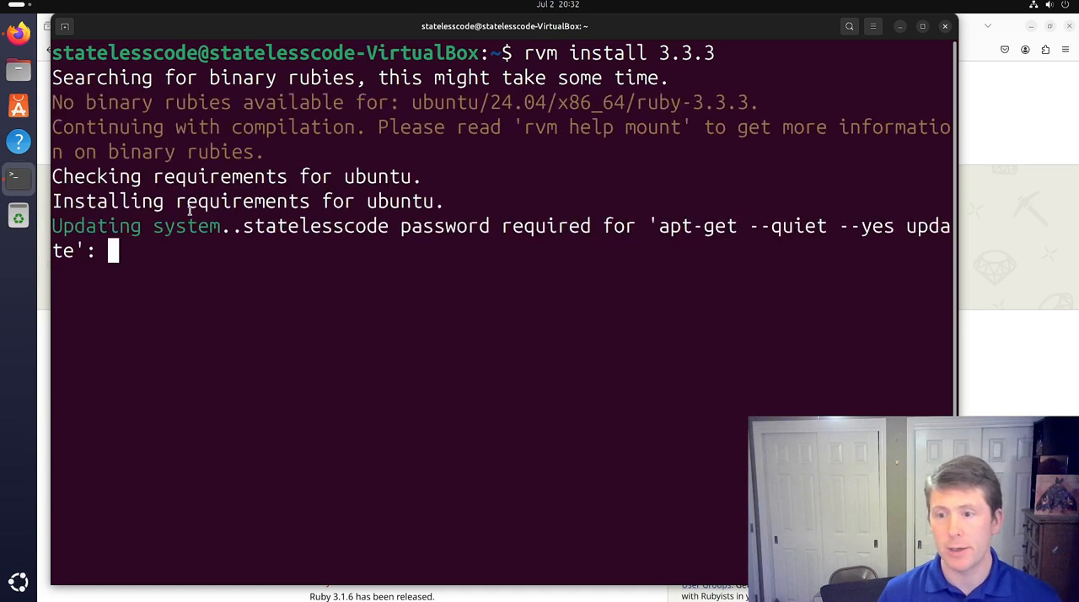
pyautogui.moveTo(172, 250)
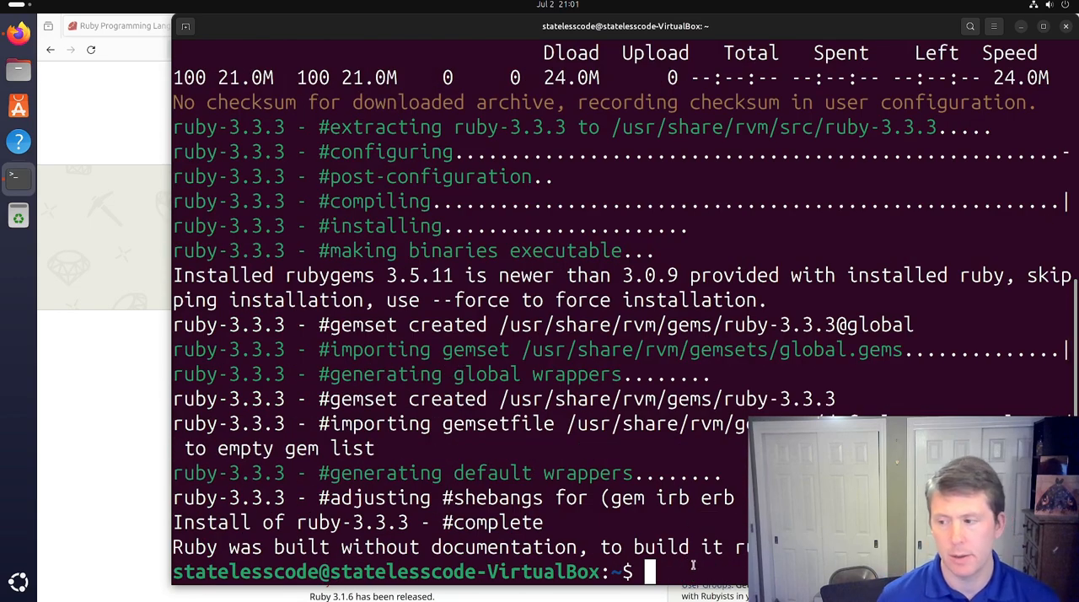
# List RVM rubies, try rvm use 3.3.3 --default, then start a /bin/bash login shell so RVM works.
pyautogui.write('c')
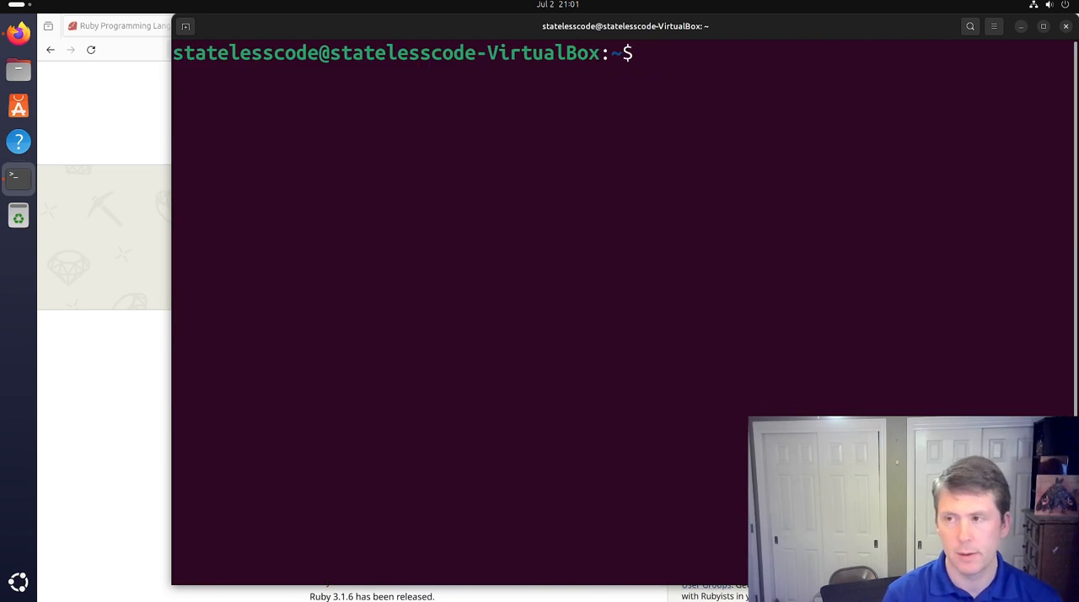
pyautogui.write('r')
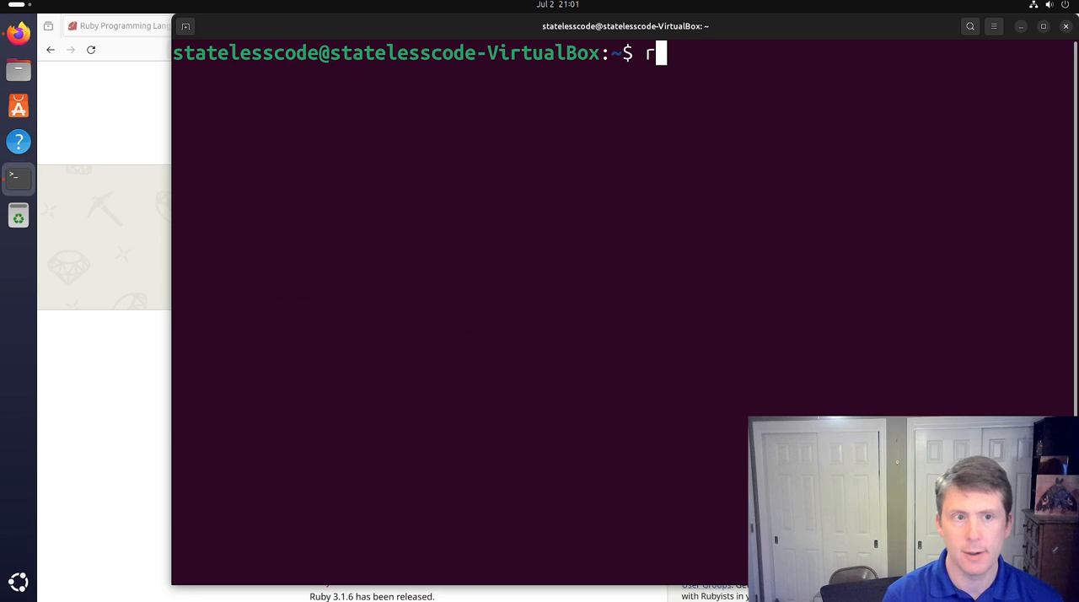
pyautogui.write('vm list')
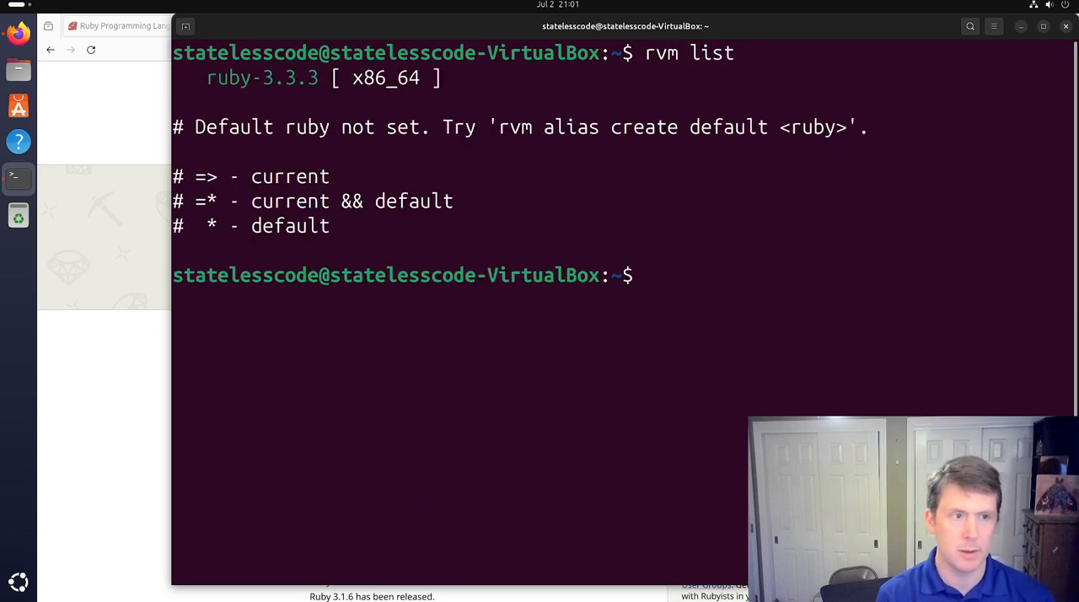
pyautogui.write('fr')
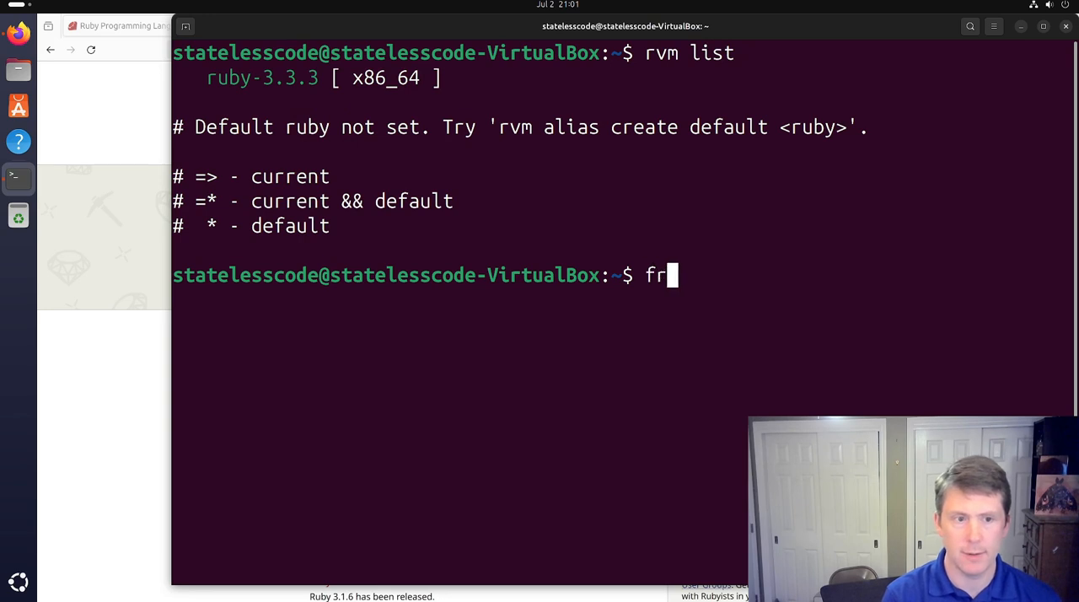
pyautogui.write('rvm')
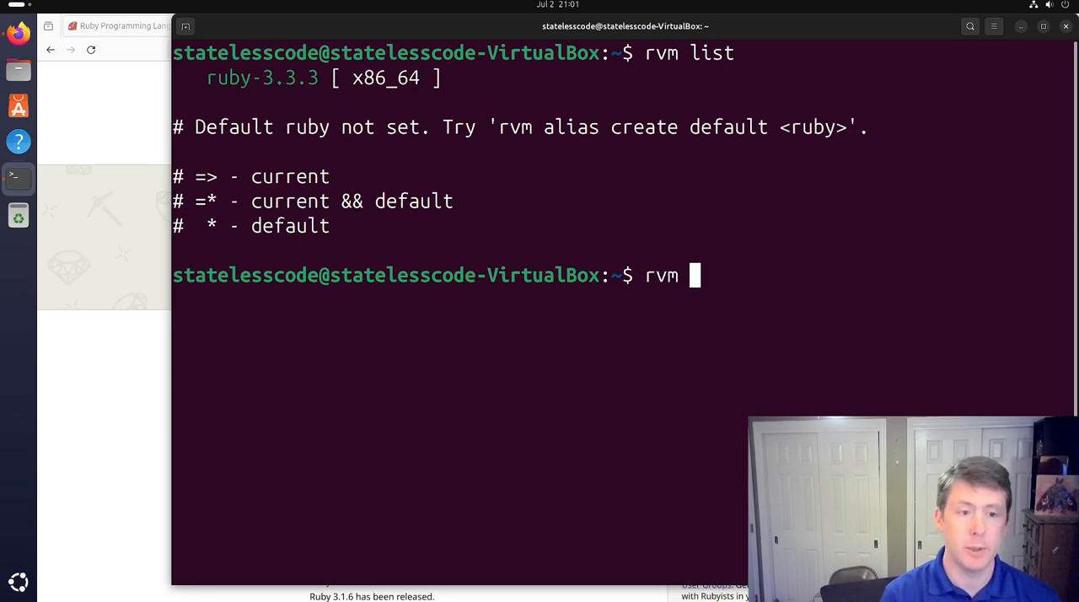
pyautogui.write('use 3.3.3 --d')
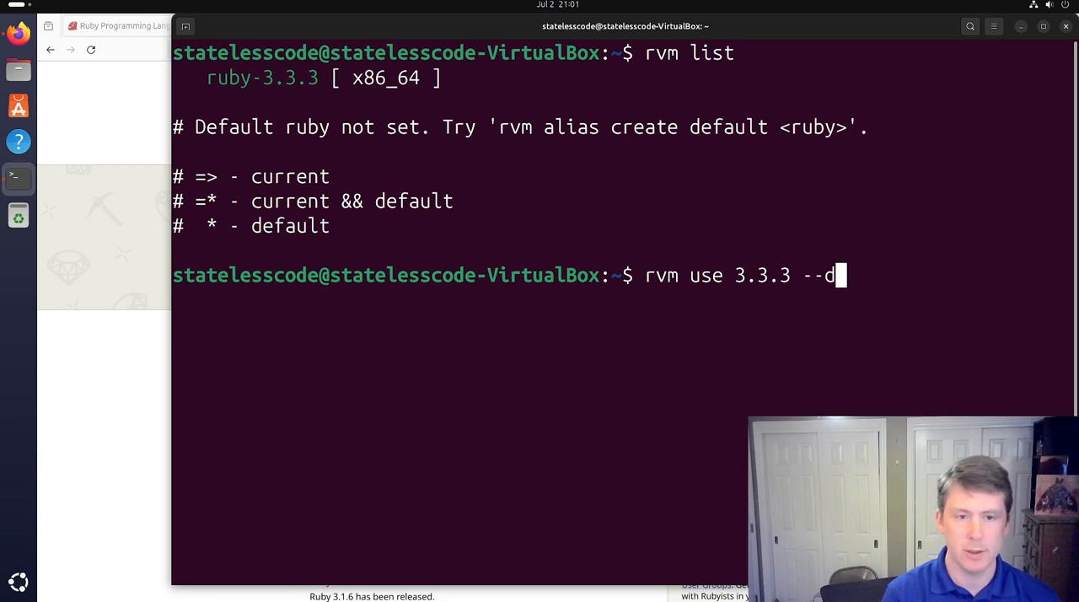
pyautogui.write('efault')
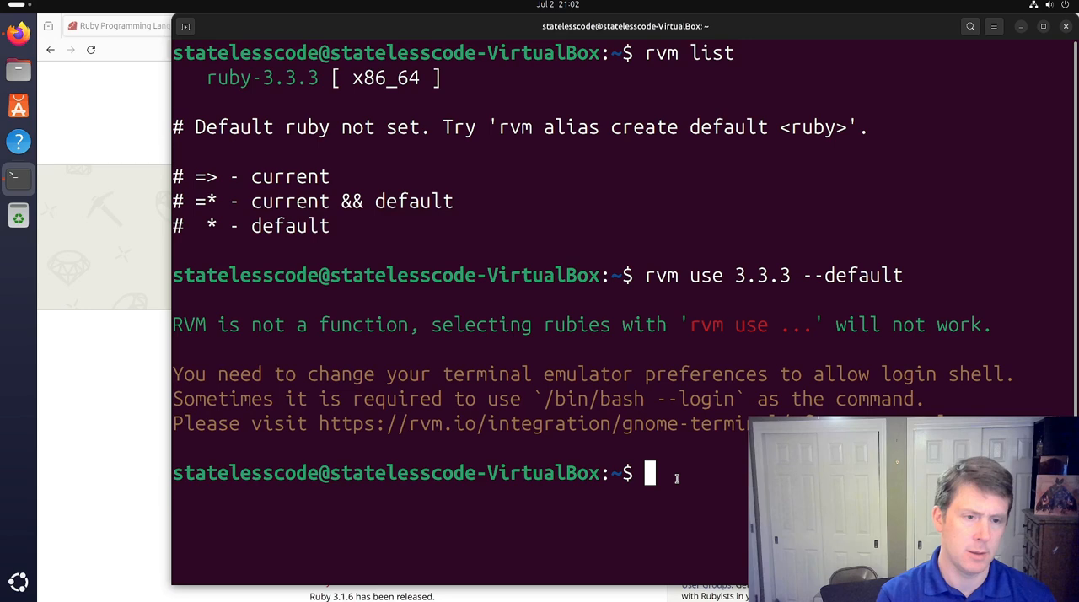
pyautogui.write('clear')
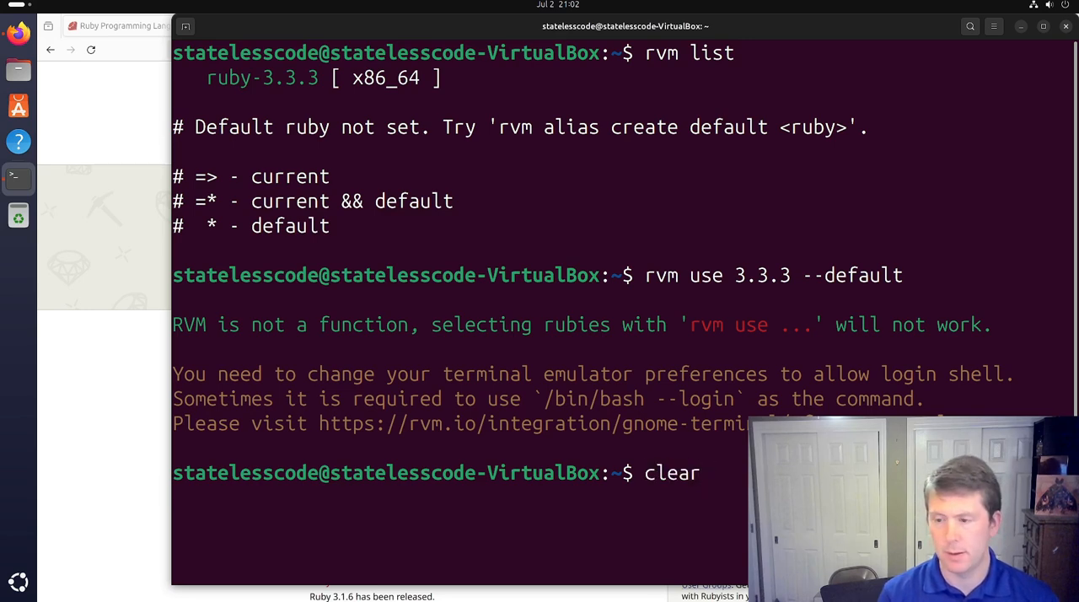
pyautogui.write('/bin/bash --login')
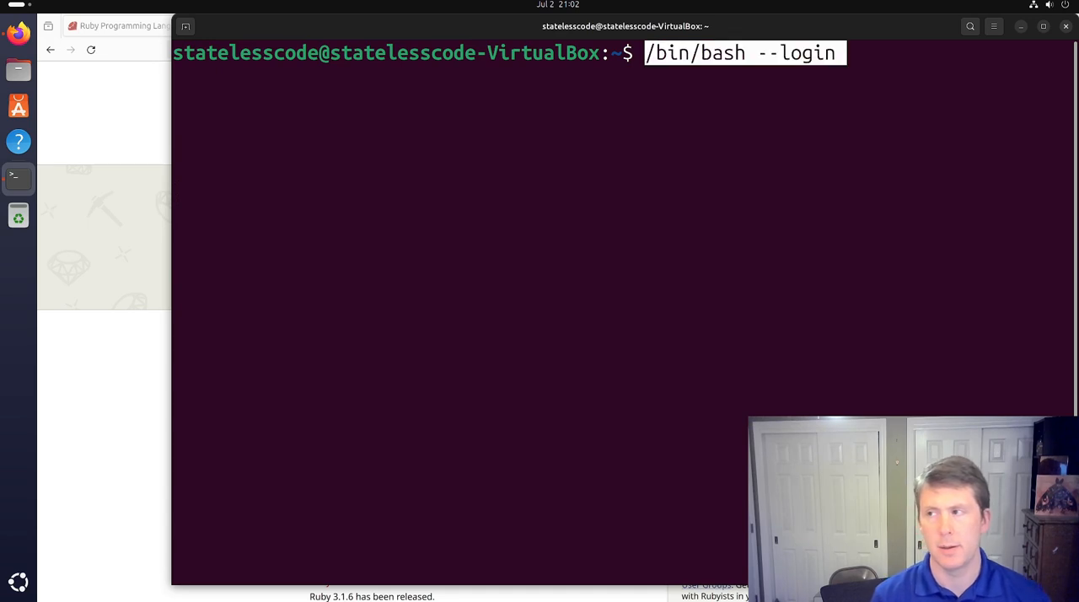
pyautogui.press('Return')
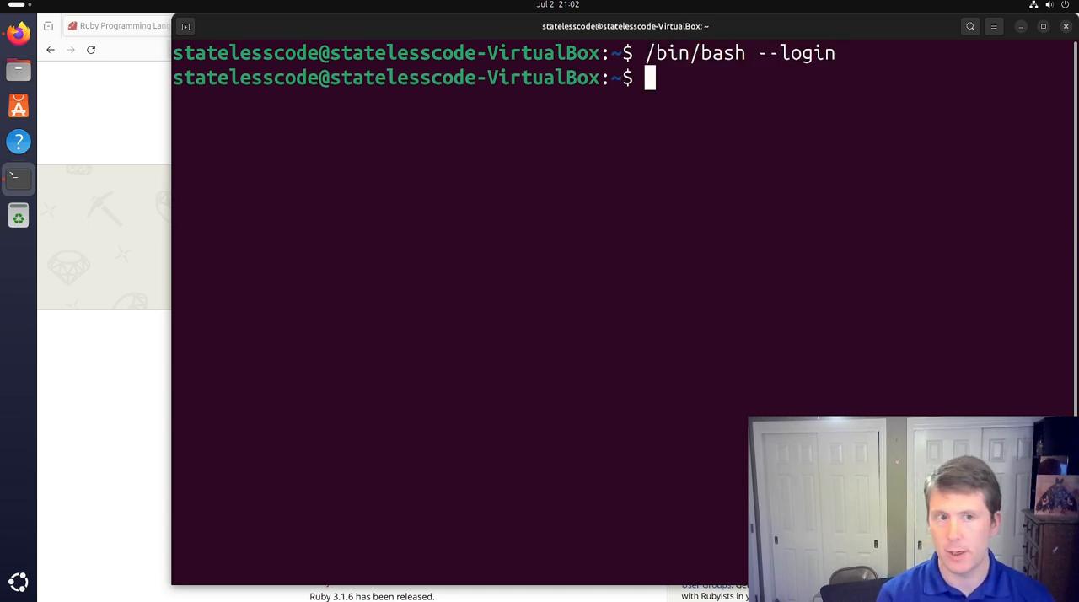
# Create ~/.rvm/user/installs and make Ruby 3.3.3 the RVM default.
pyautogui.write('mkdir -p ~/.rvm/user/installs')
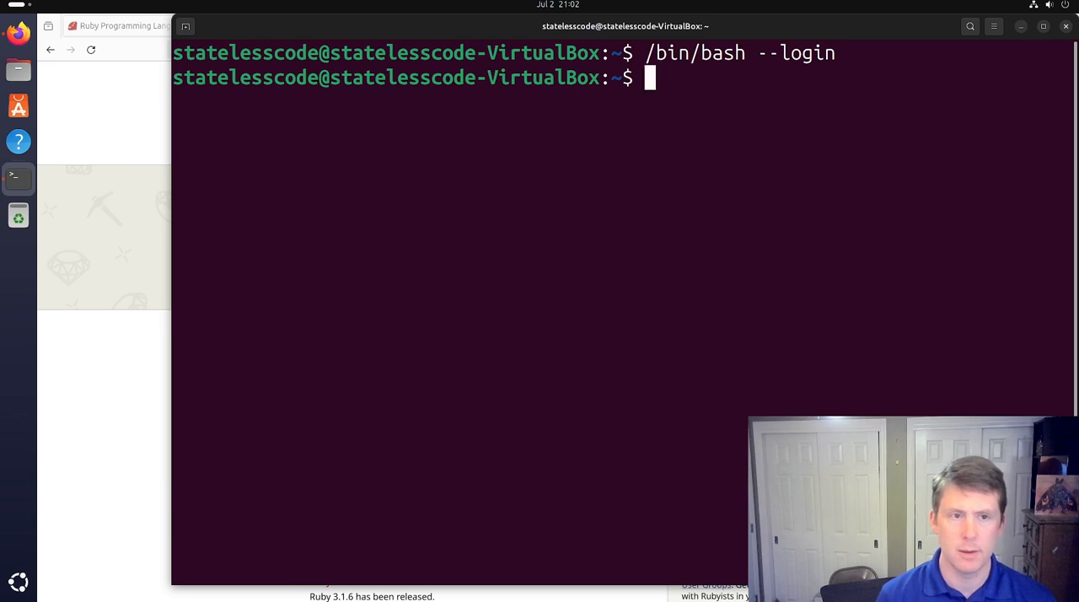
pyautogui.write('rvm us')
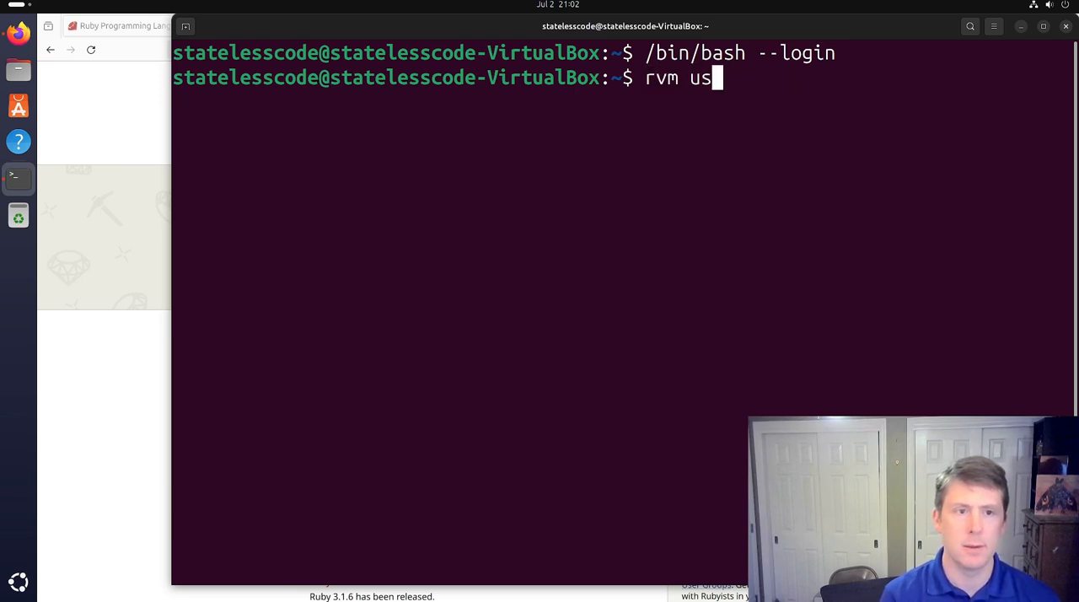
pyautogui.write('e 3.3.3')
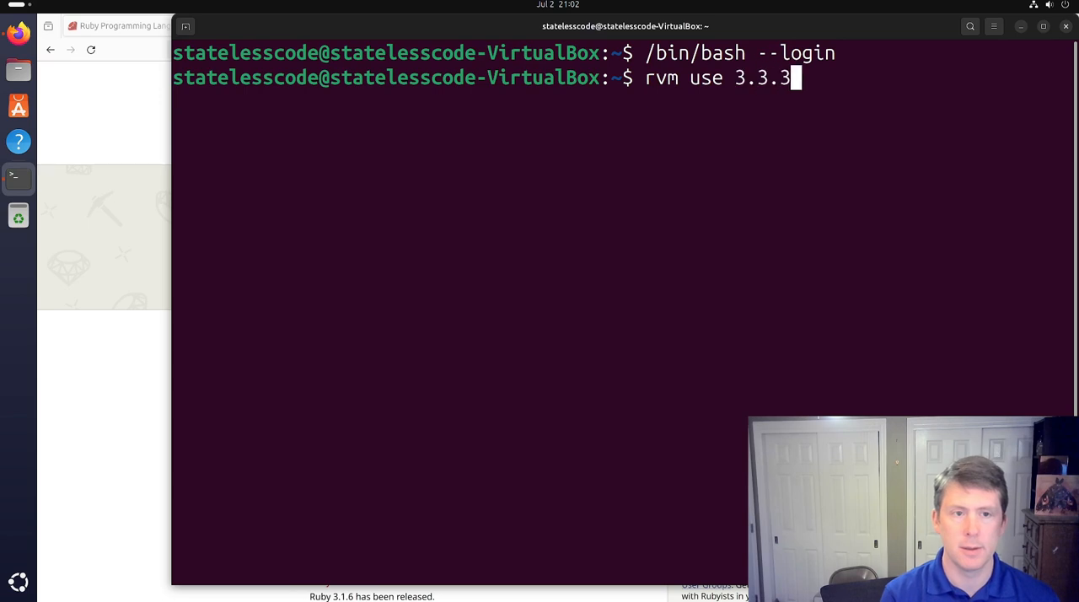
pyautogui.write('--default')
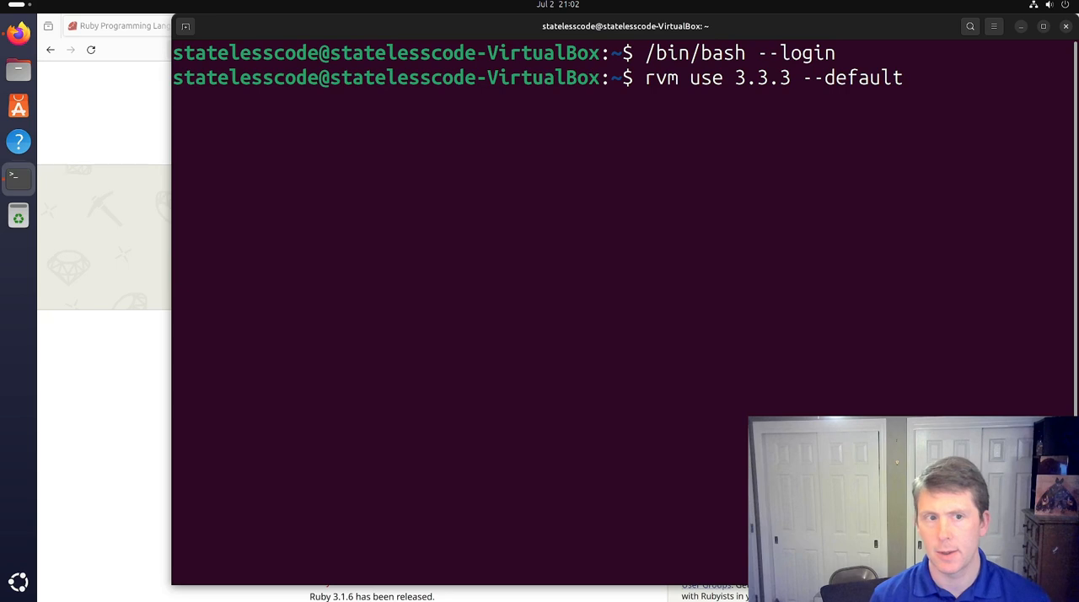
pyautogui.press('Return')
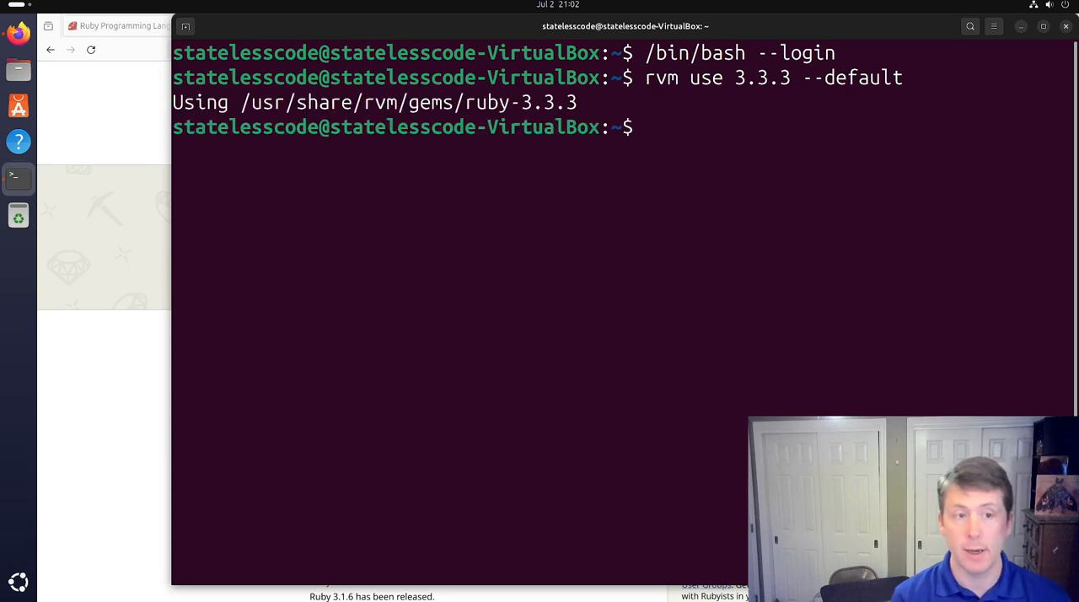
# Confirm ruby -v reports 3.3.3, start irb and type exit.
pyautogui.write('ruby')
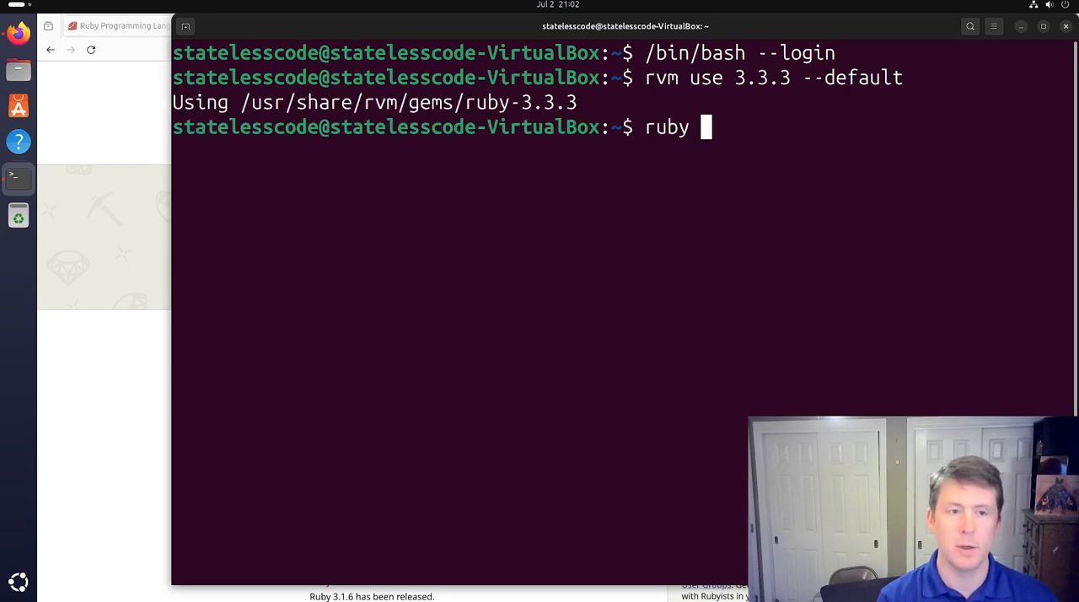
pyautogui.write('-v')
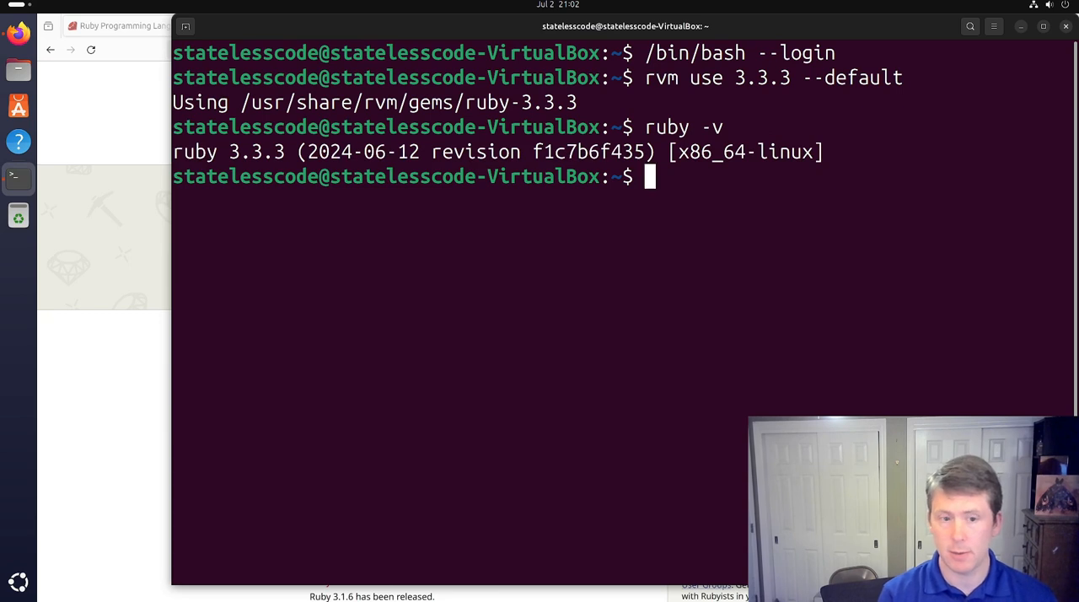
pyautogui.write('i')
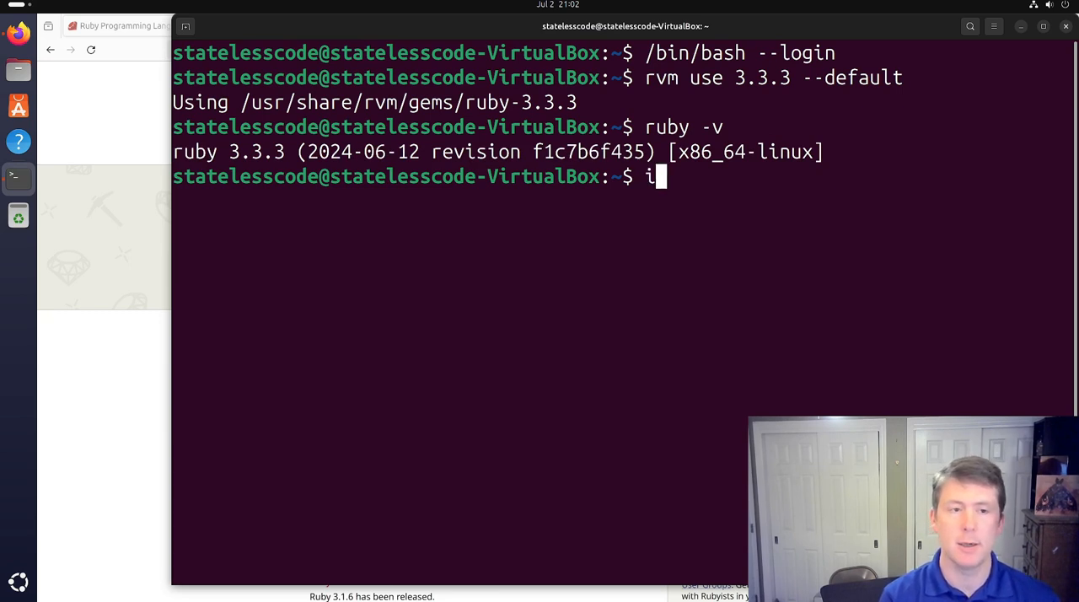
pyautogui.write('rb')
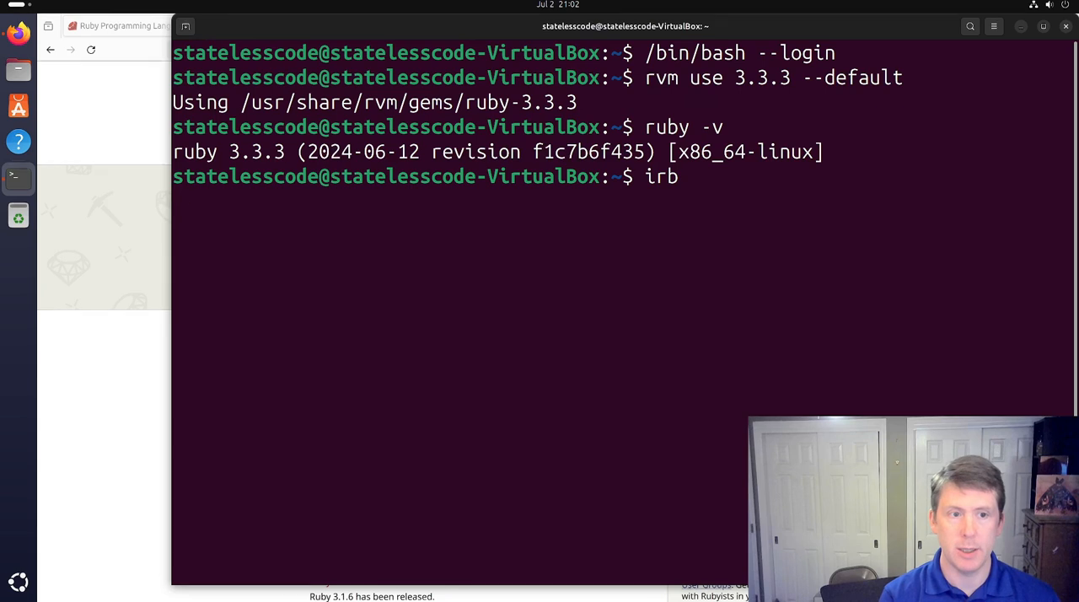
pyautogui.press('Return')
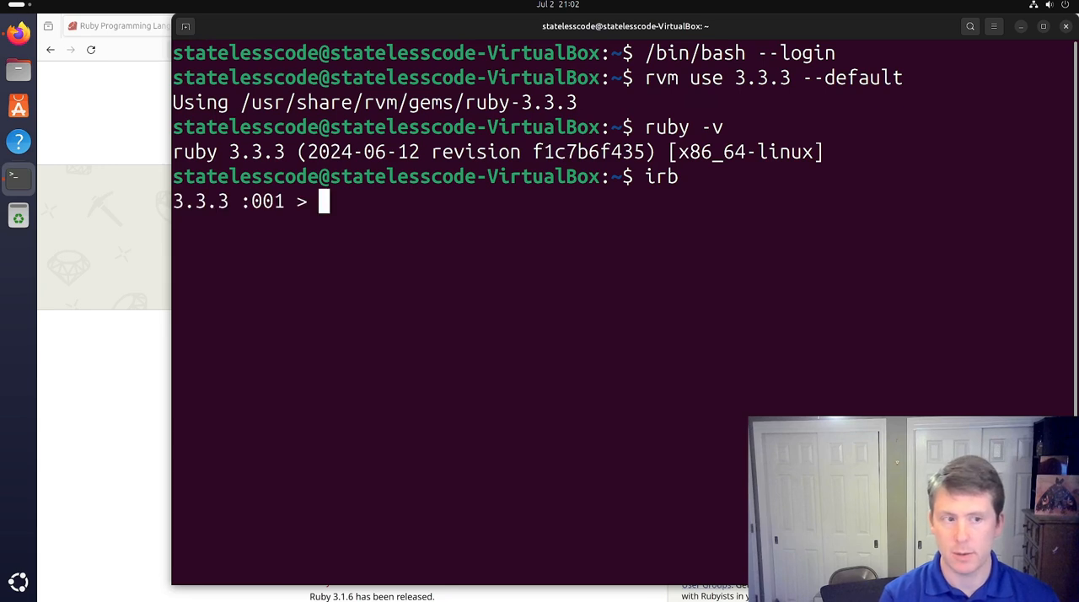
pyautogui.write('exit')
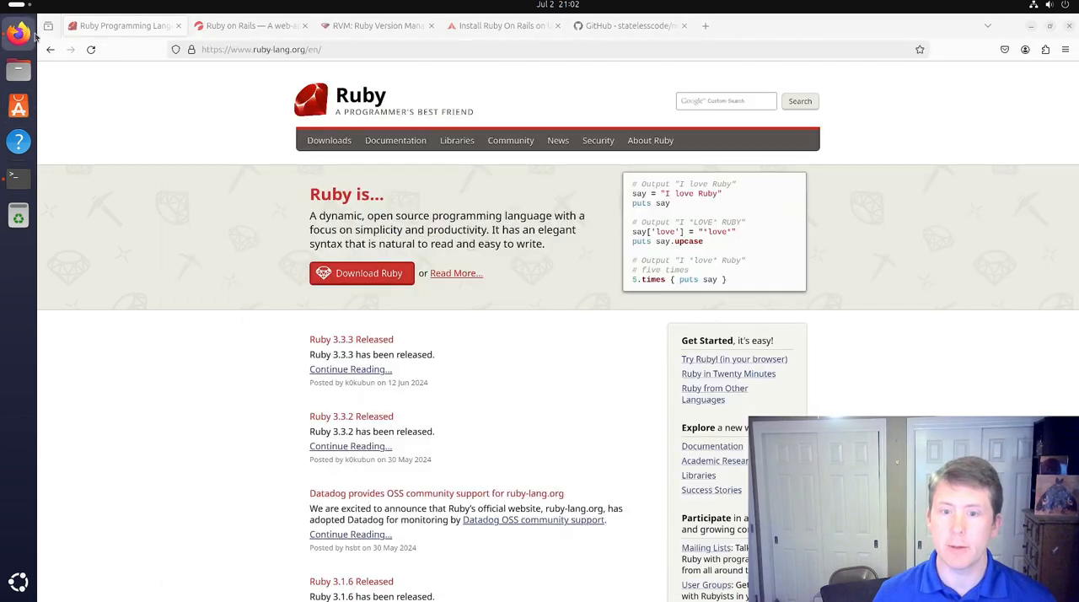
# Switch Firefox to the Ruby on Rails homepage tab showing Rails 7.1.3.4.
pyautogui.click(249, 25)
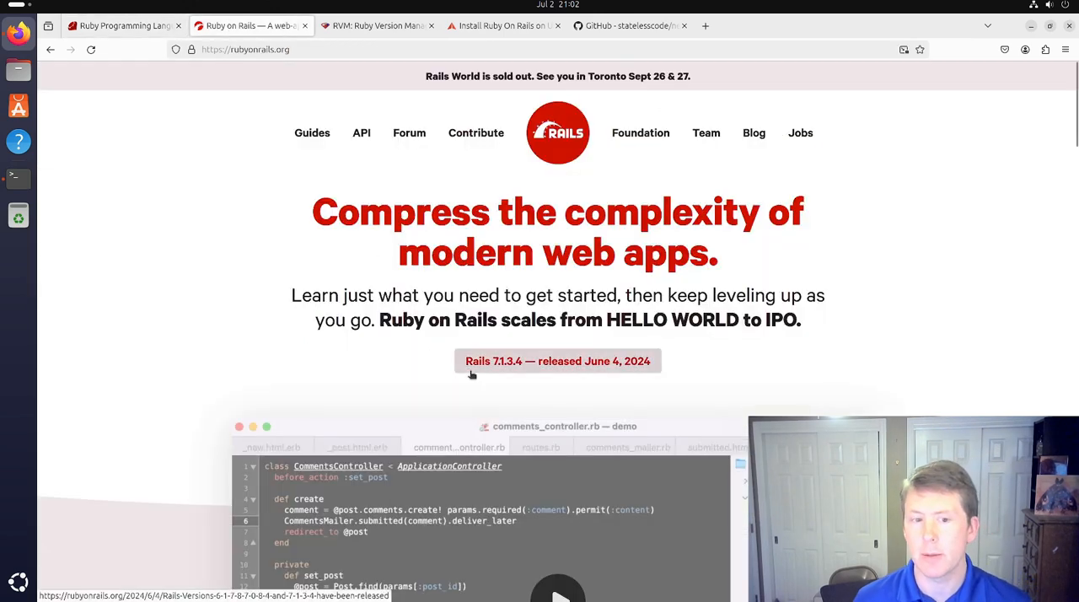
pyautogui.moveTo(452, 356)
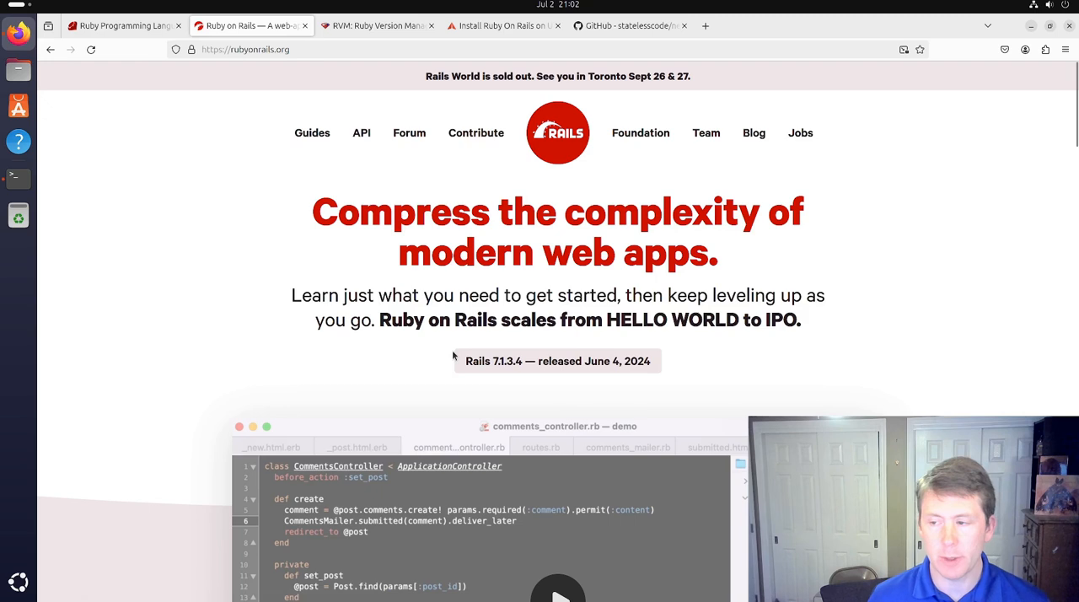
pyautogui.moveTo(384, 413)
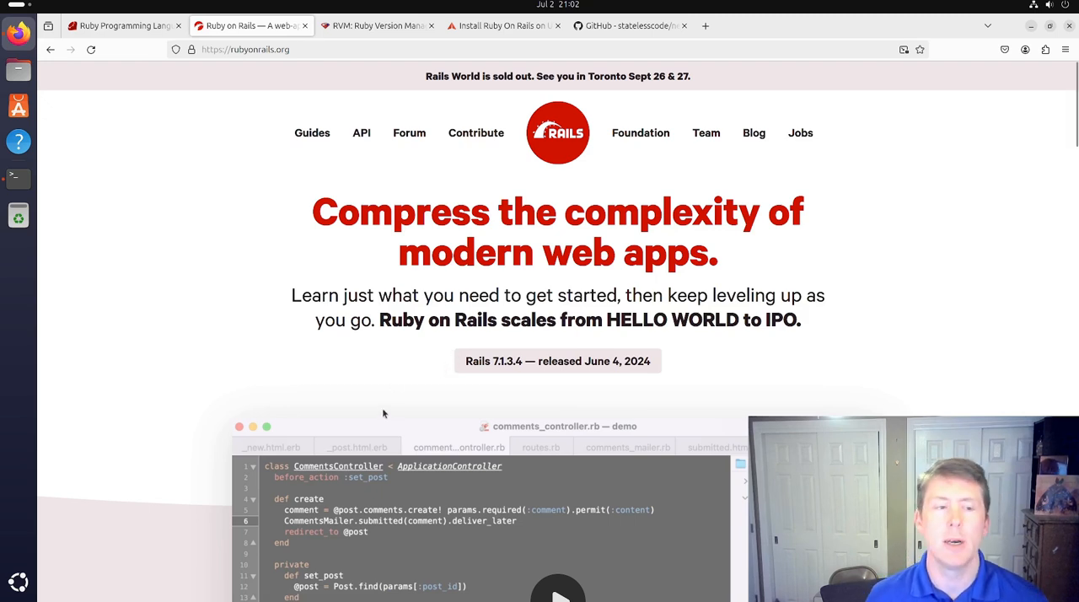
pyautogui.moveTo(493, 369)
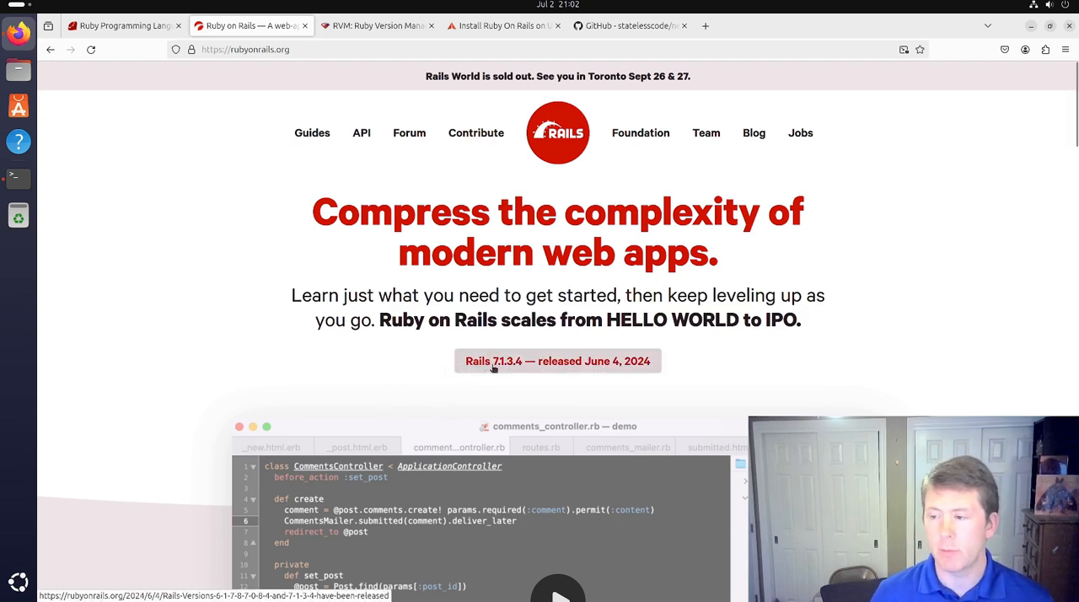
pyautogui.moveTo(328, 412)
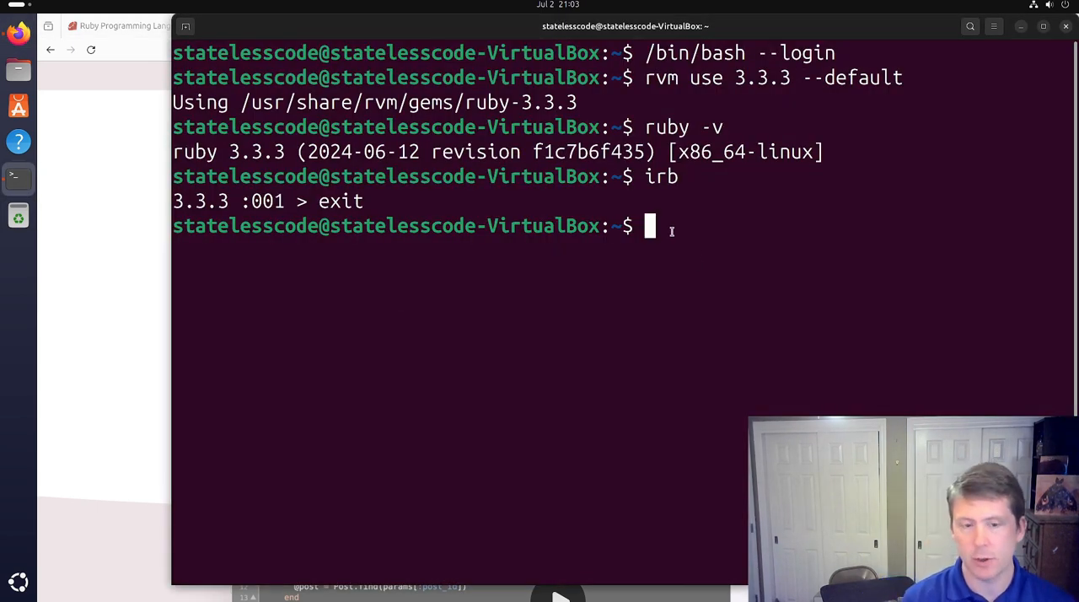
# Run gem install rails, installing Rails 7.1.3.4 with 38 gems, then type clear.
pyautogui.write('gem install')
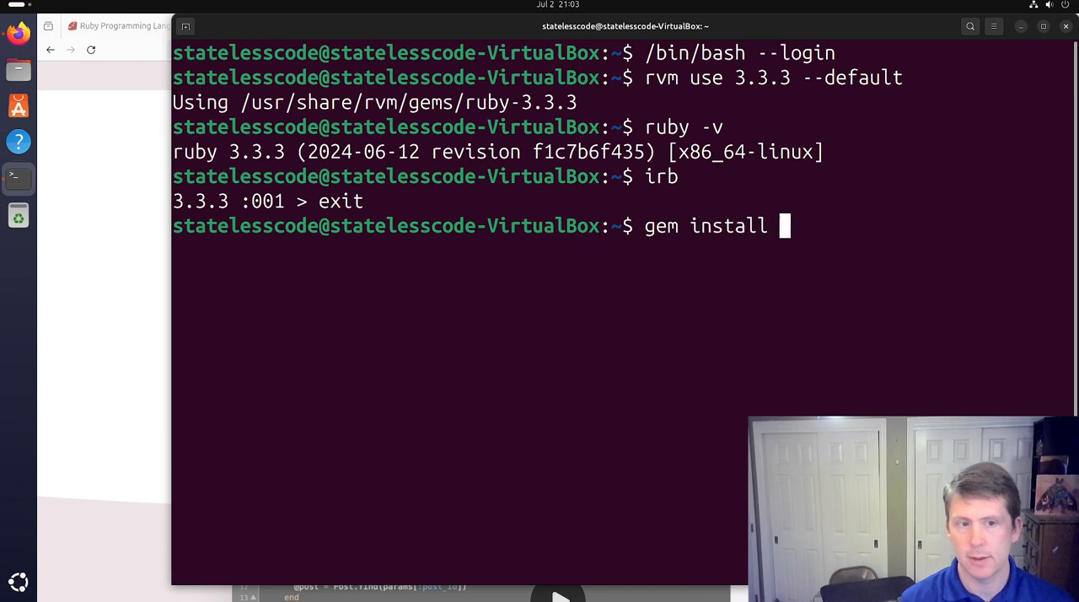
pyautogui.write('rails')
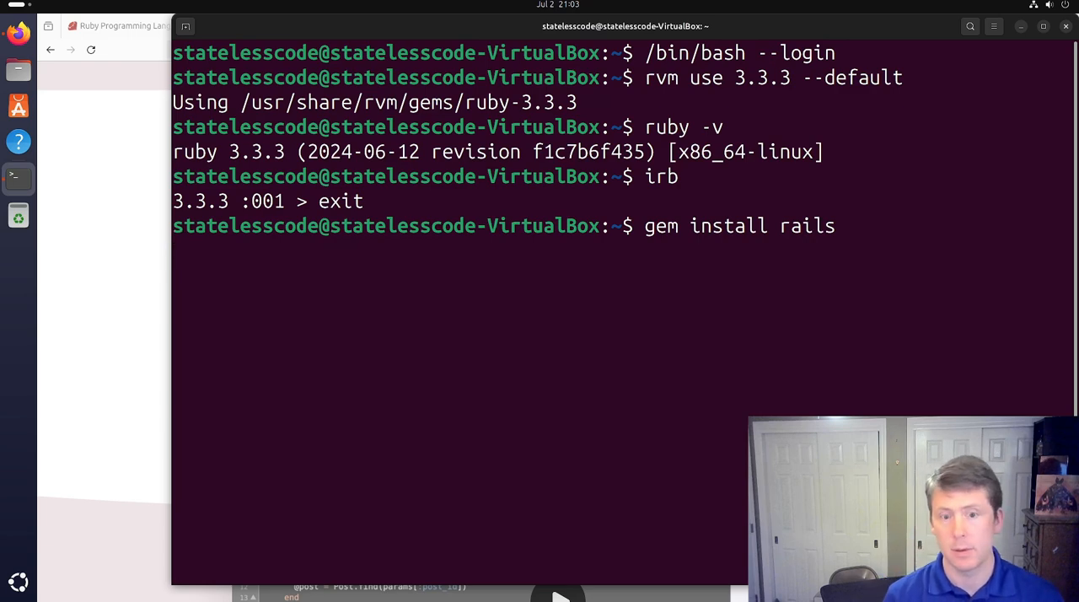
pyautogui.press('Return')
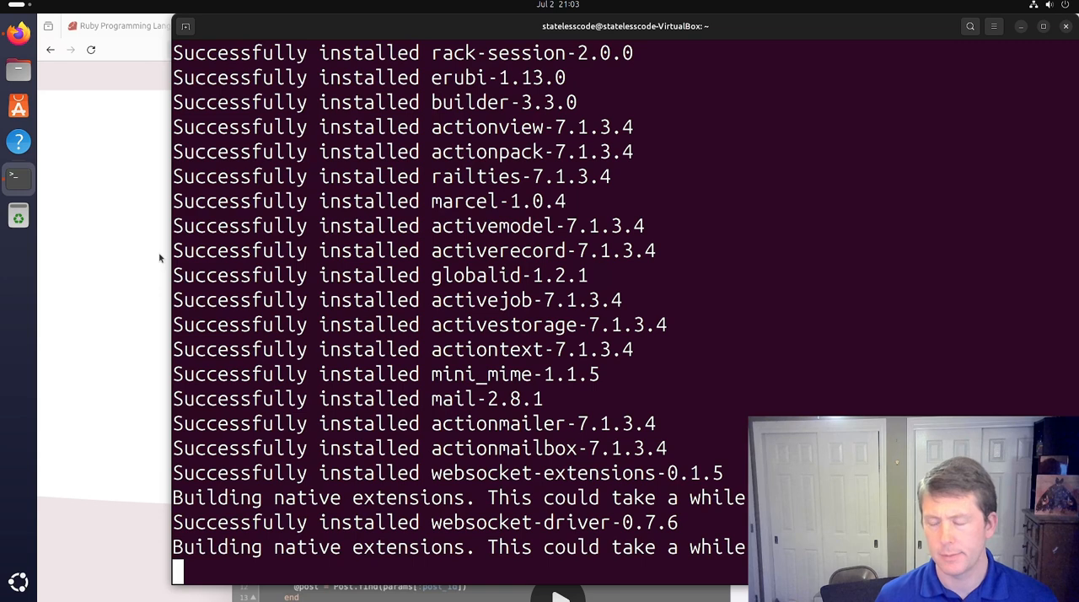
pyautogui.moveTo(155, 263)
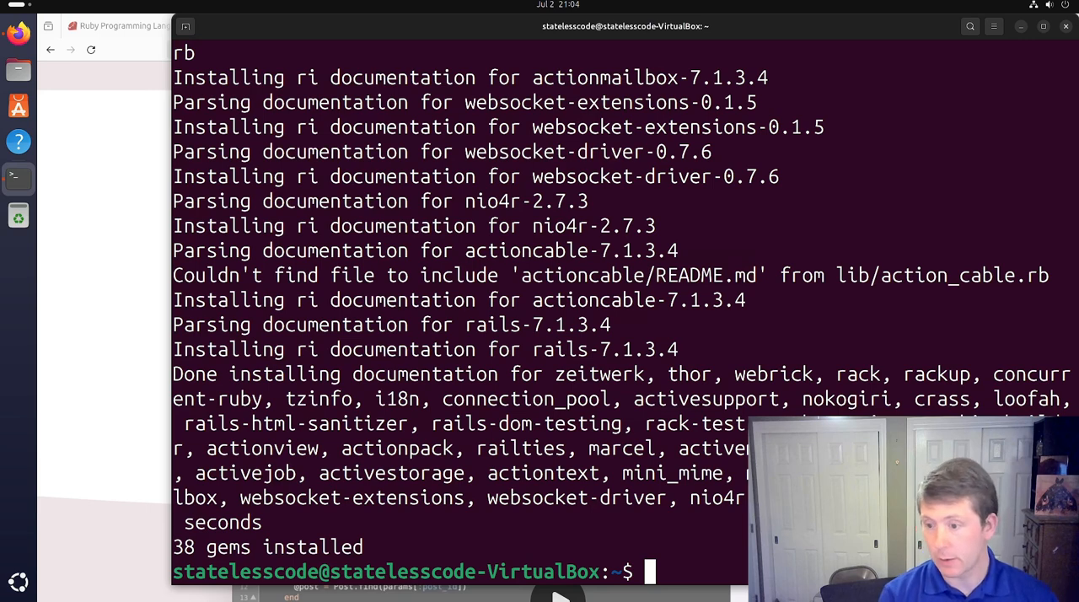
pyautogui.write('c')
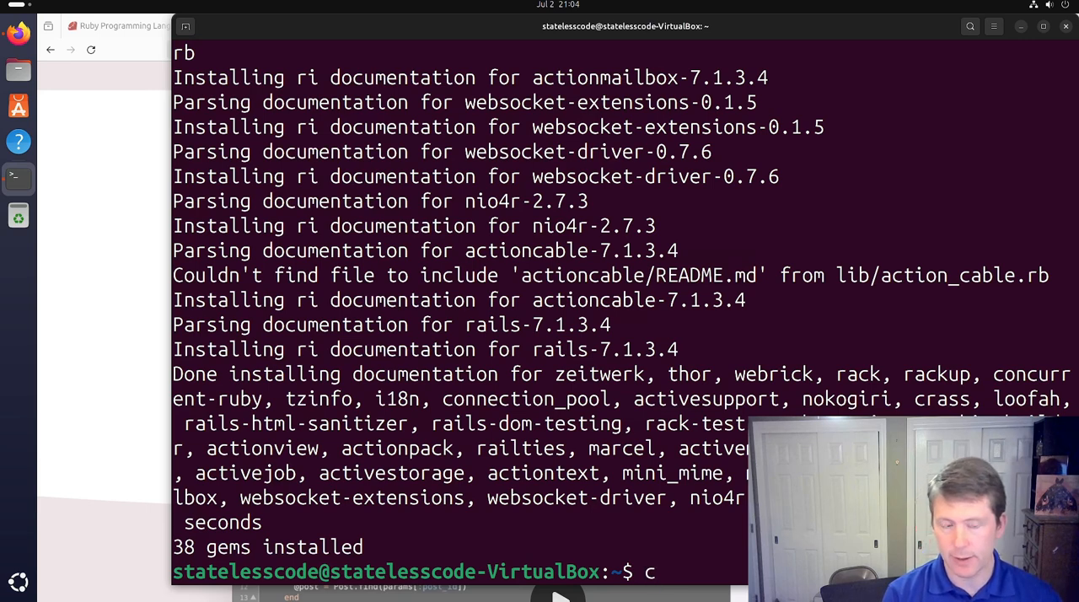
pyautogui.write('lear')
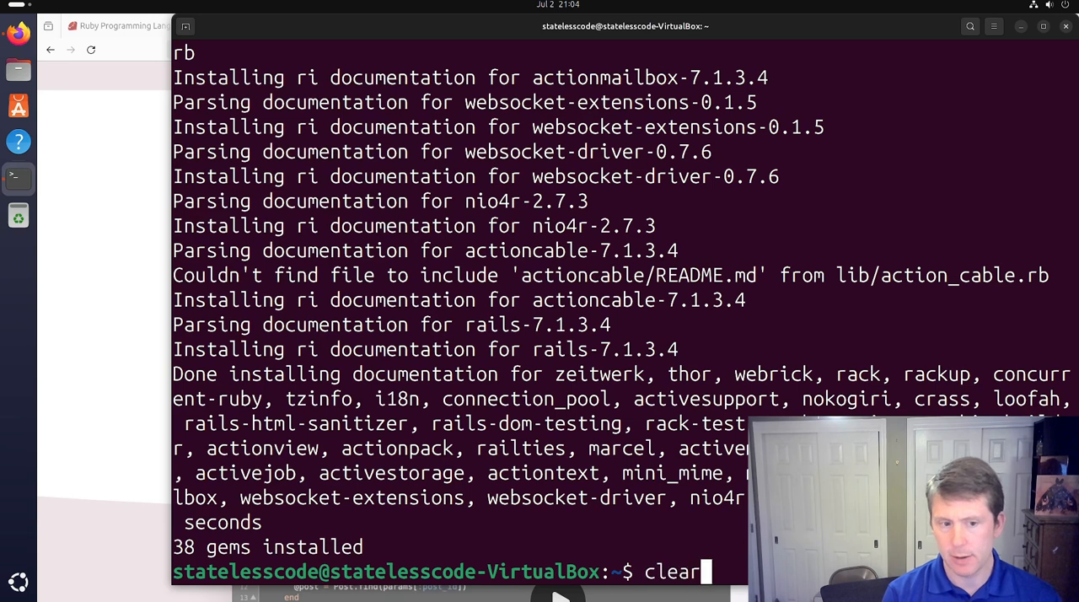
# Clear the terminal and confirm rails -v reports 7.1.3.4.
pyautogui.press('Return')
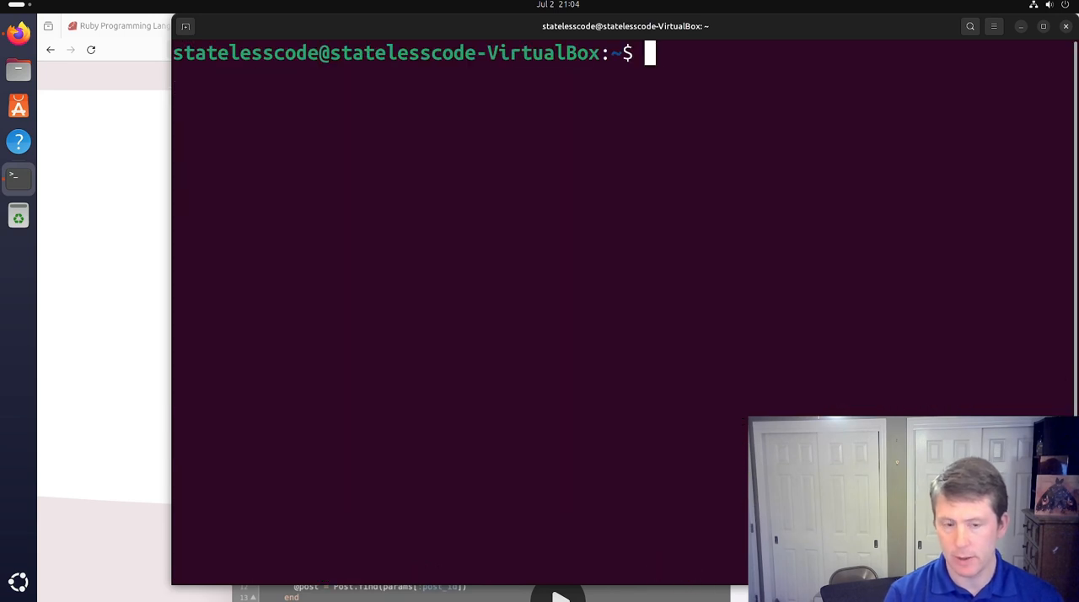
pyautogui.write('rails -v')
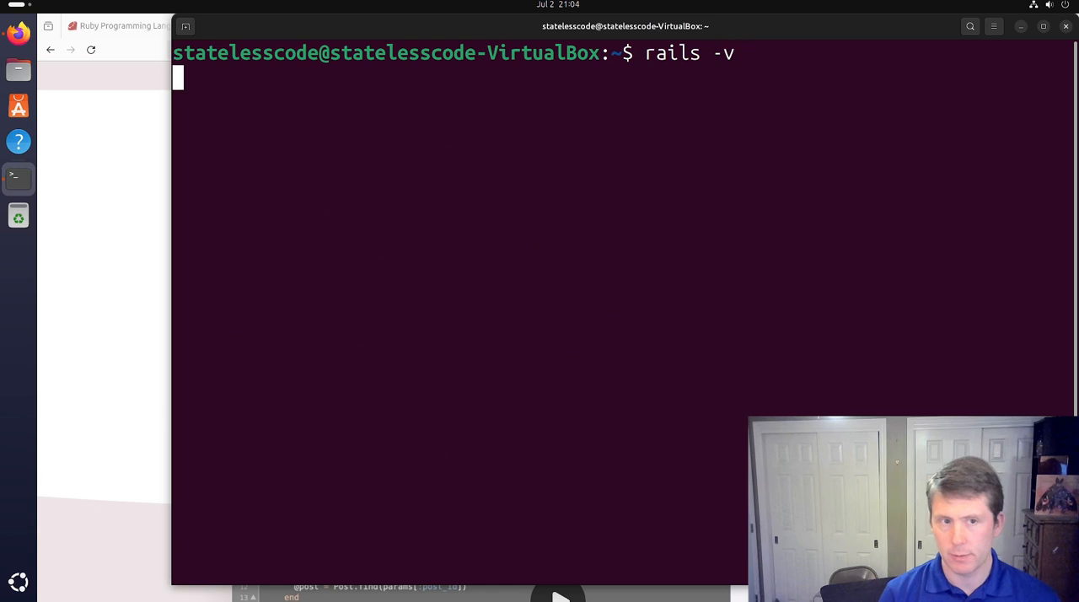
pyautogui.press('Return')
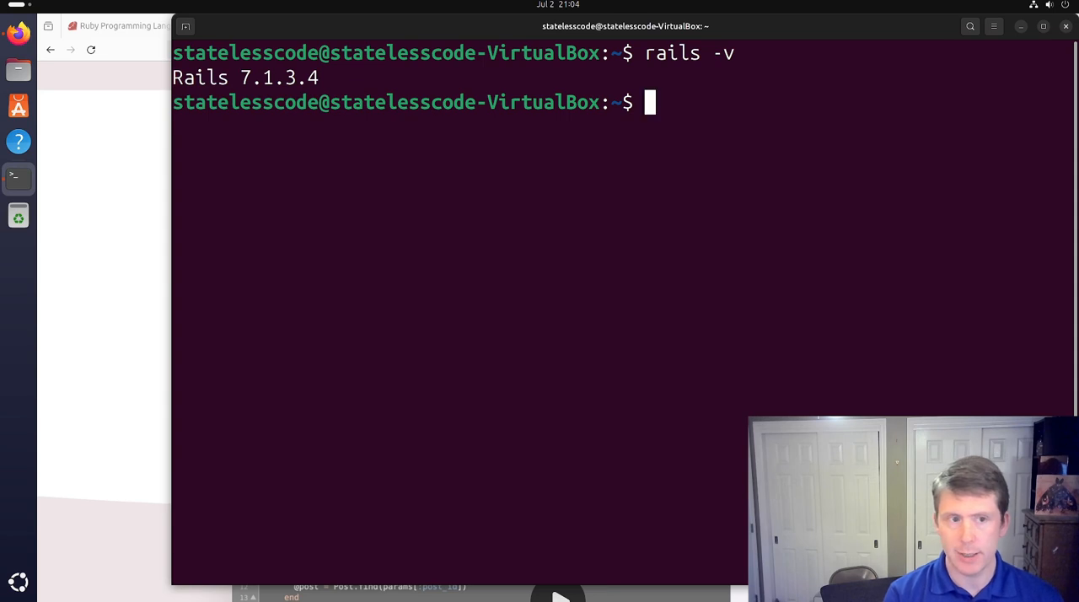
# Create a railsapps directory and change into it.
pyautogui.write('dm')
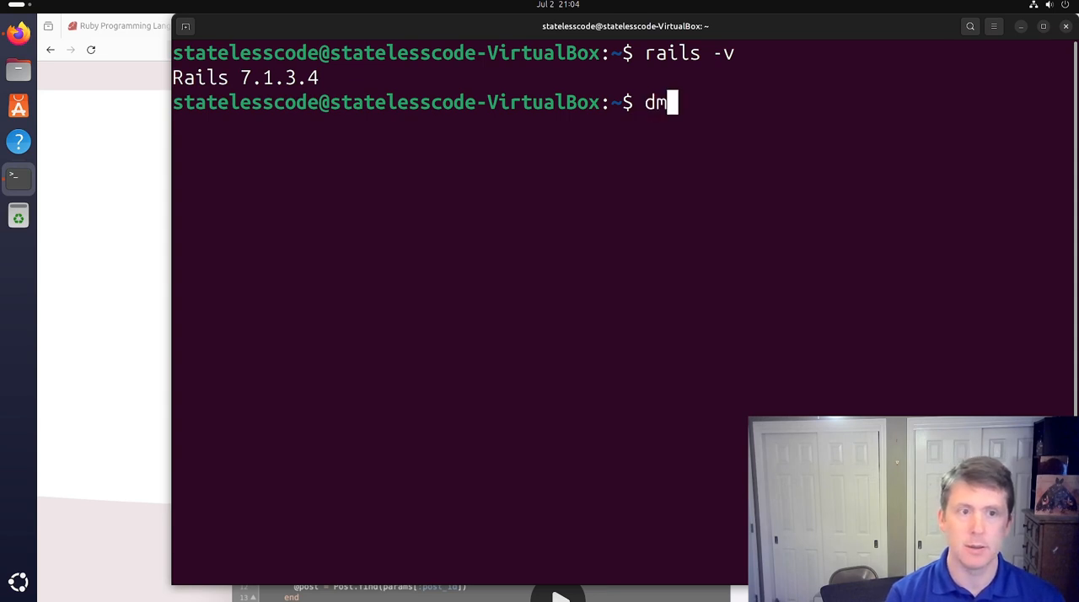
pyautogui.write('kd')
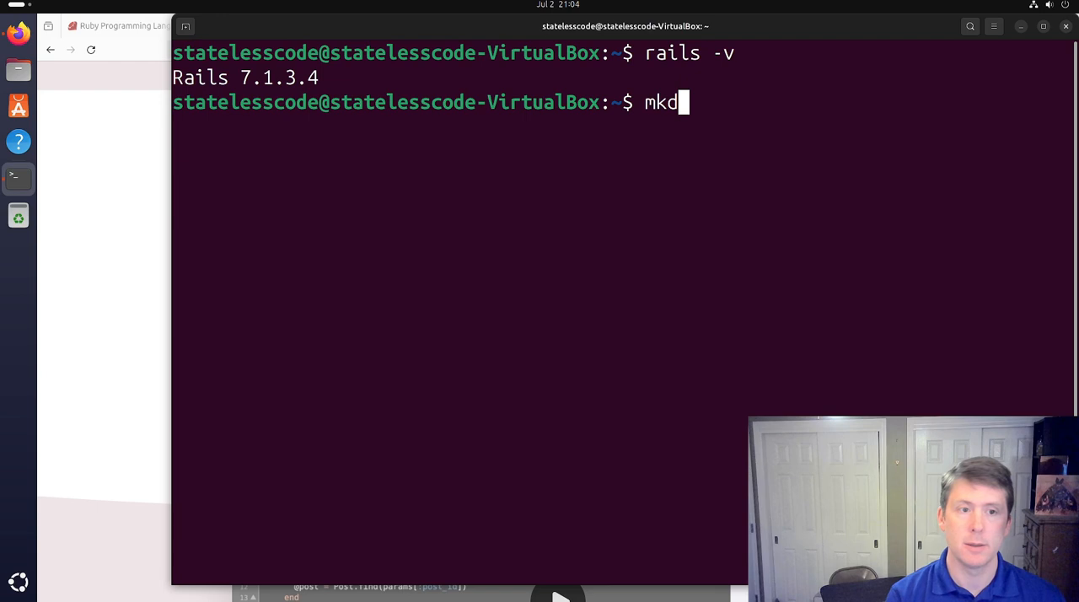
pyautogui.write('ir railsapps')
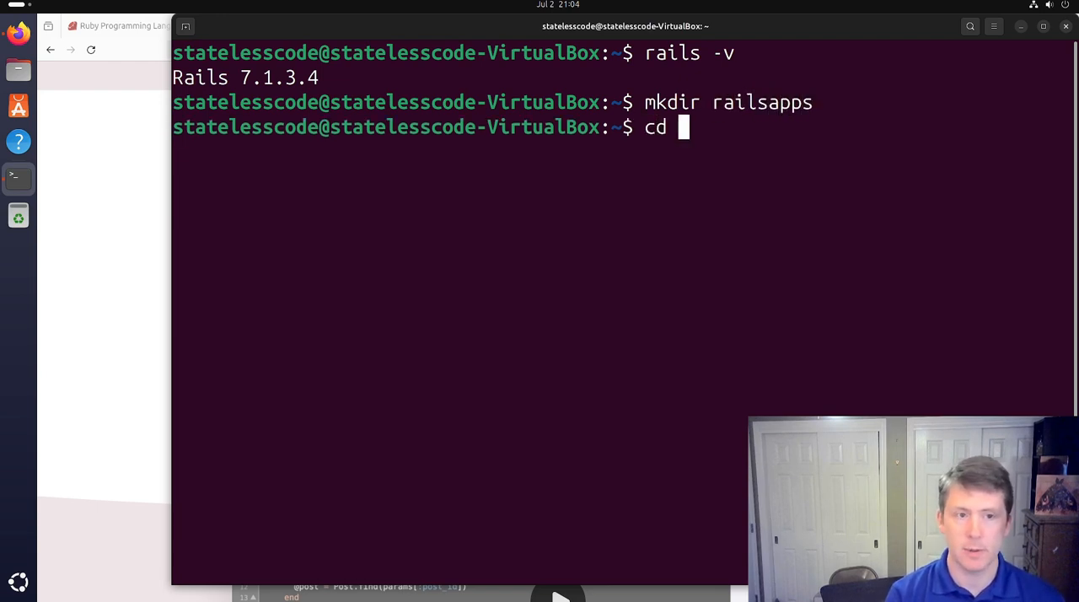
pyautogui.write('rail')
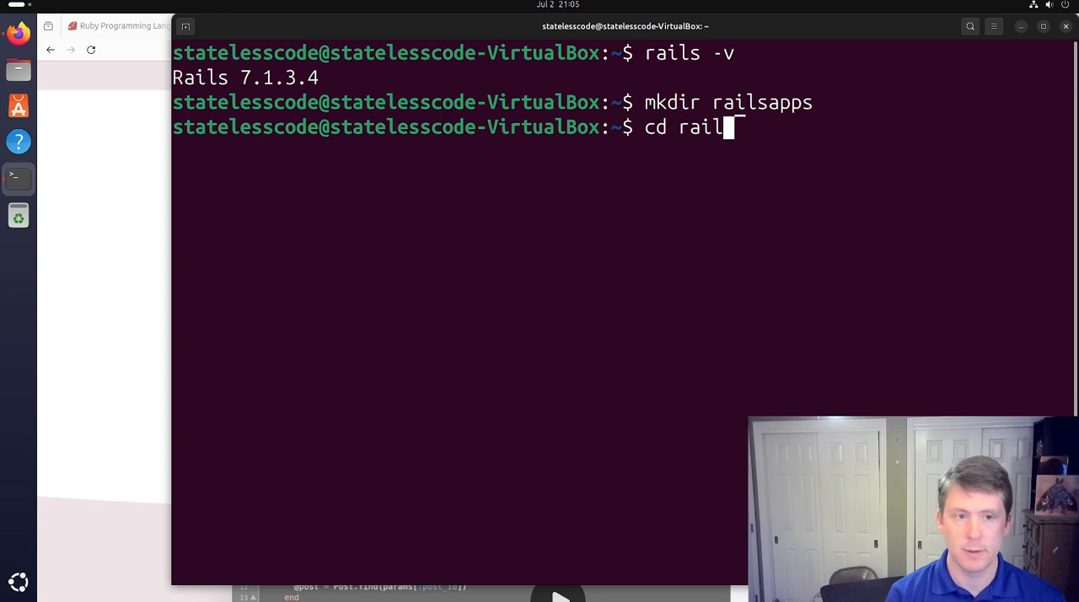
pyautogui.write('sapps')
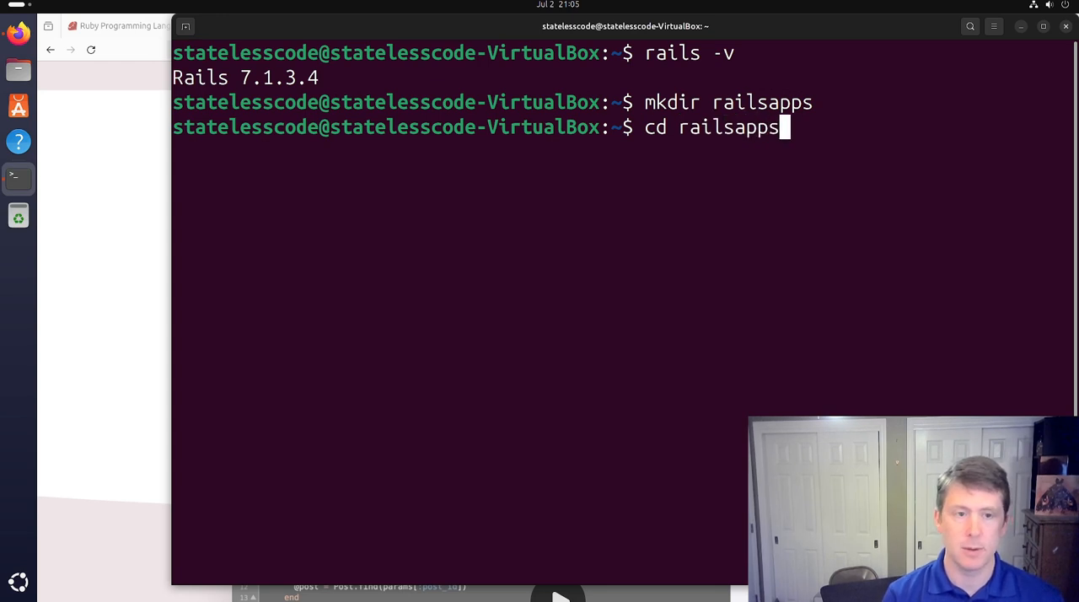
pyautogui.press('Return')
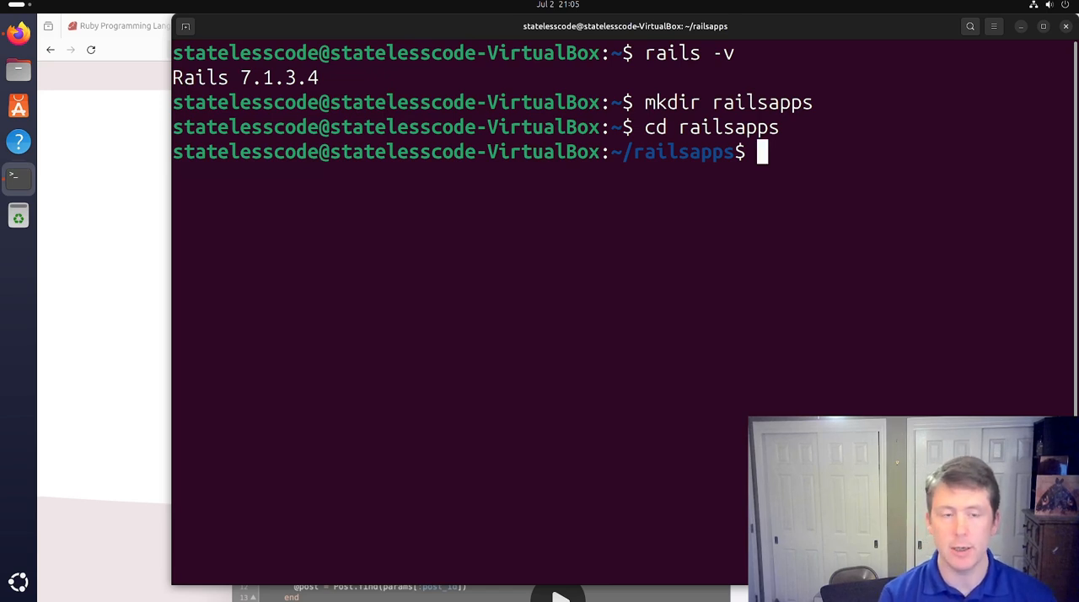
# Run rails new sqlite and let bundle install and importmap setup complete.
pyautogui.write('rails new s')
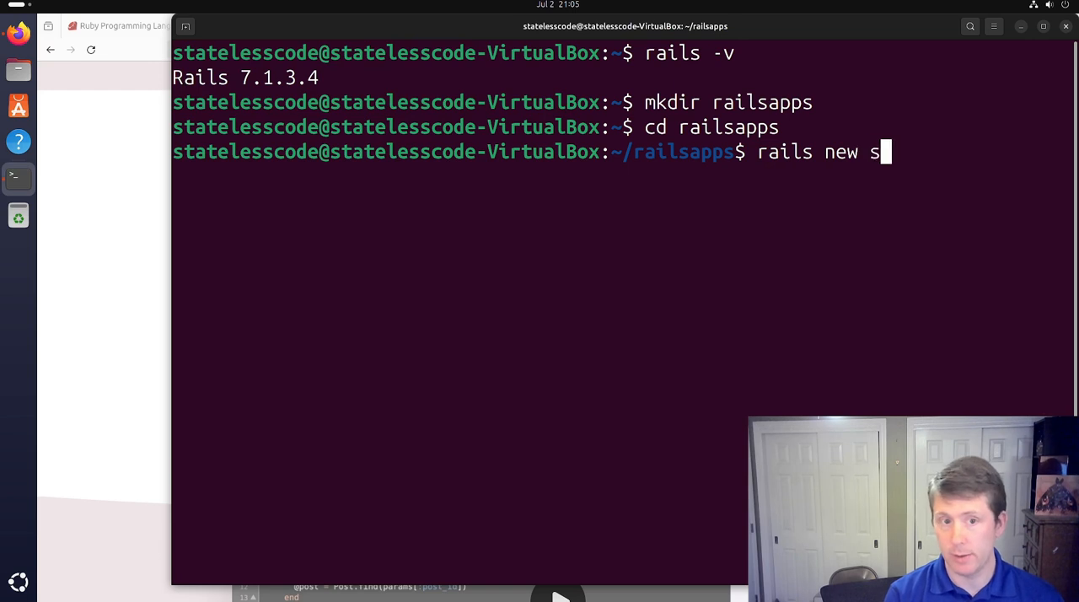
pyautogui.write('qlite')
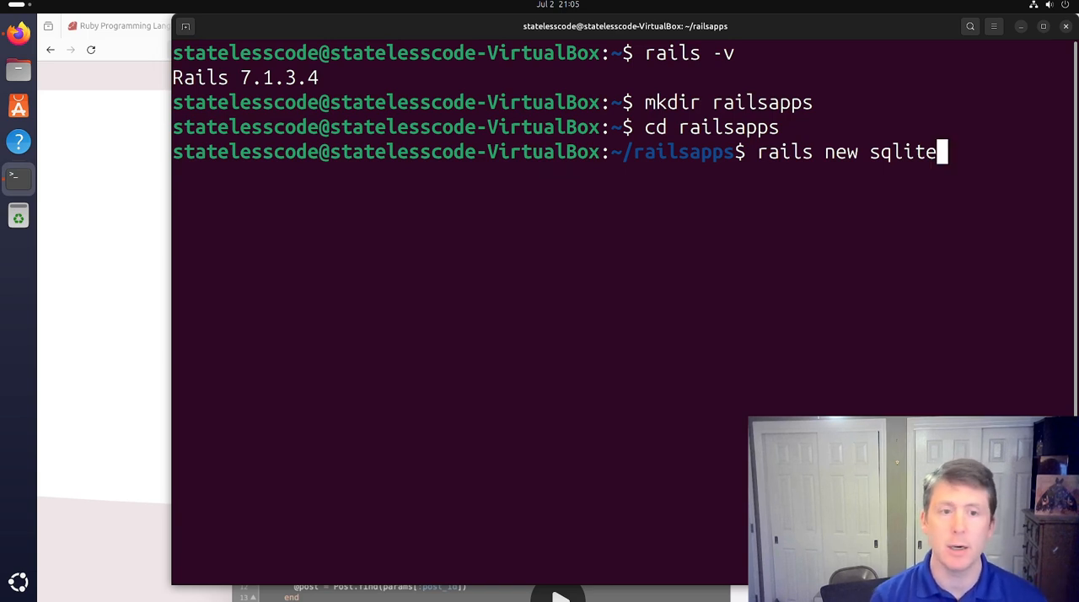
pyautogui.press('Return')
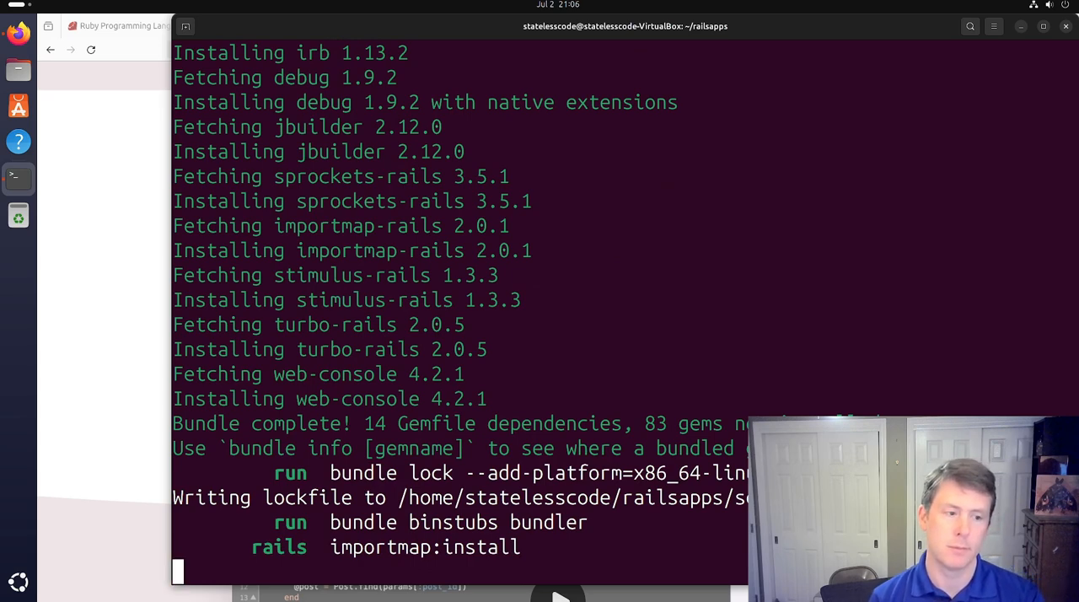
pyautogui.scroll(-3)
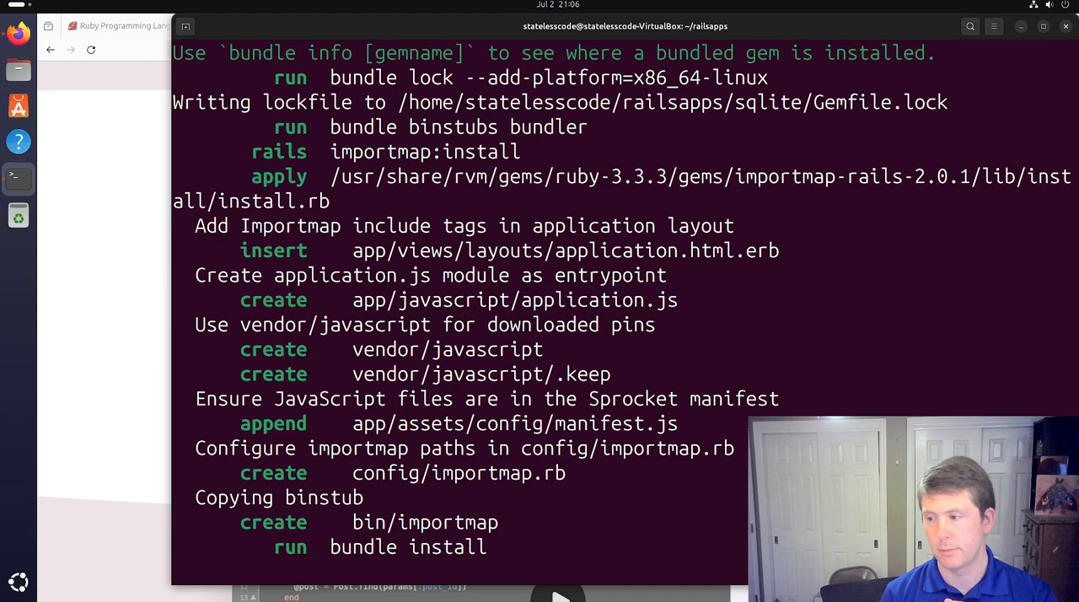
pyautogui.scroll(-3)
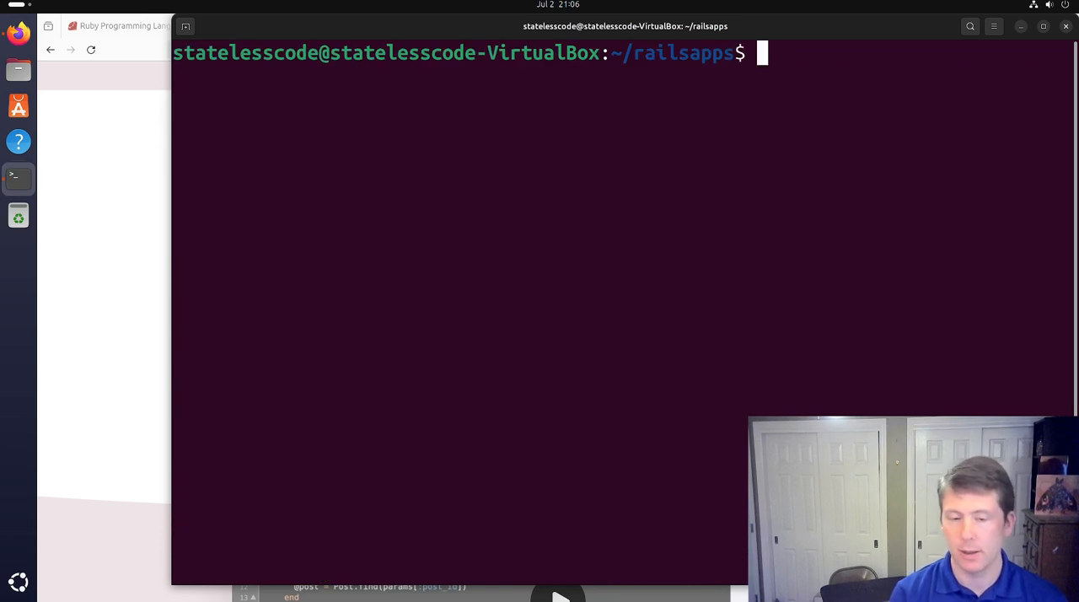
# Change into the sqlite app folder and launch the server with bin/rails s.
pyautogui.write('cd si')
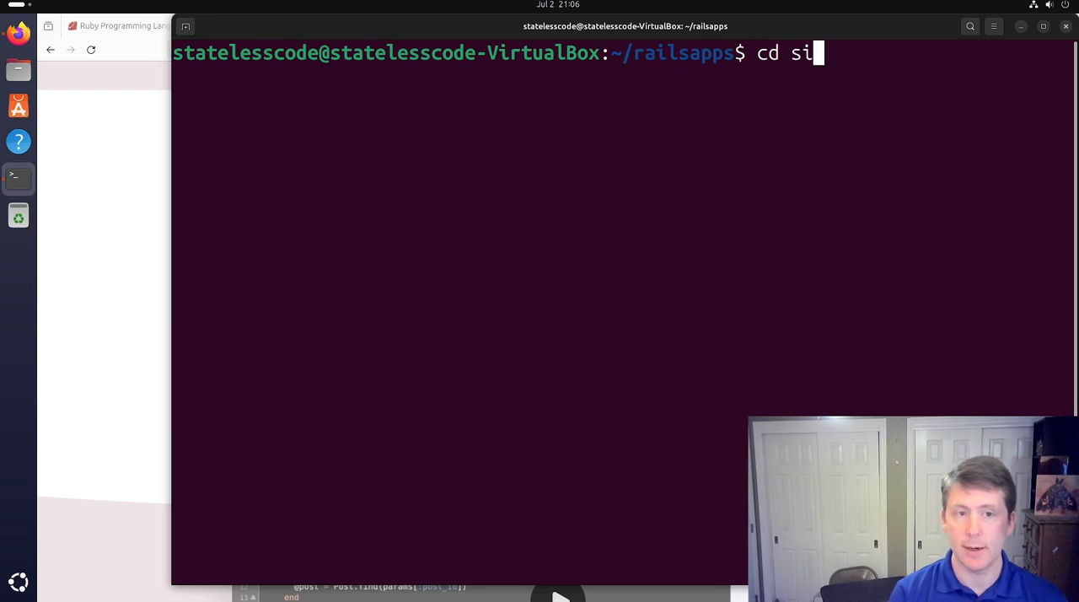
pyautogui.write('qlite/')
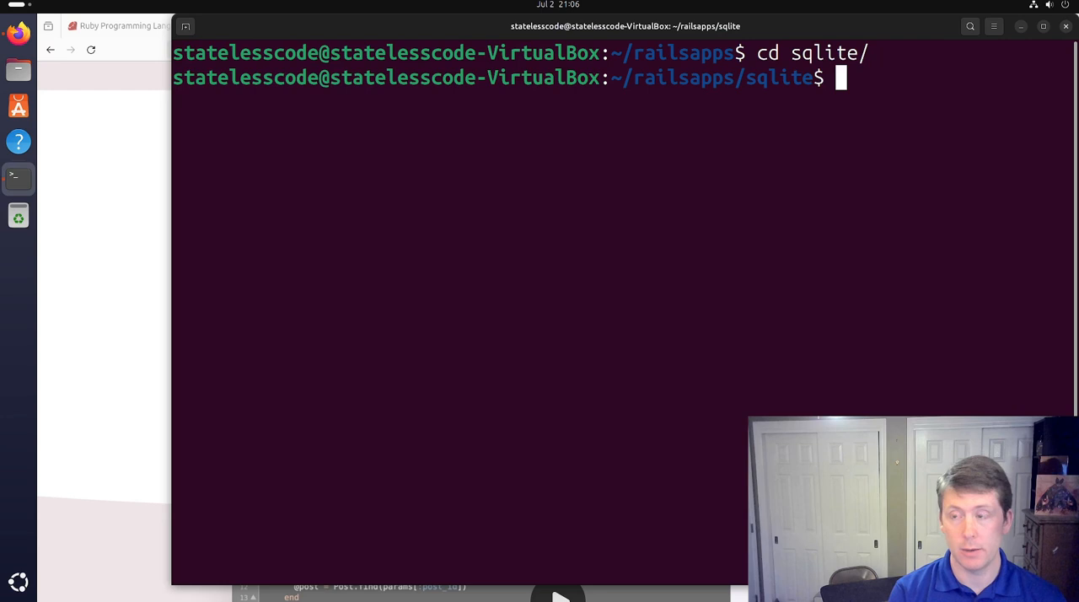
pyautogui.write('bin')
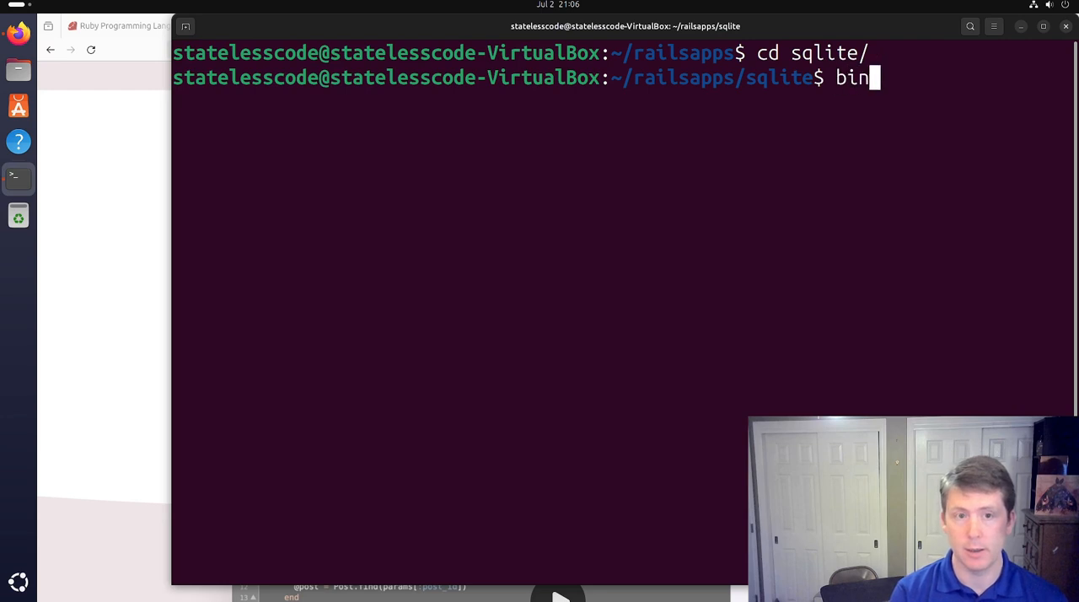
pyautogui.write('/rails s')
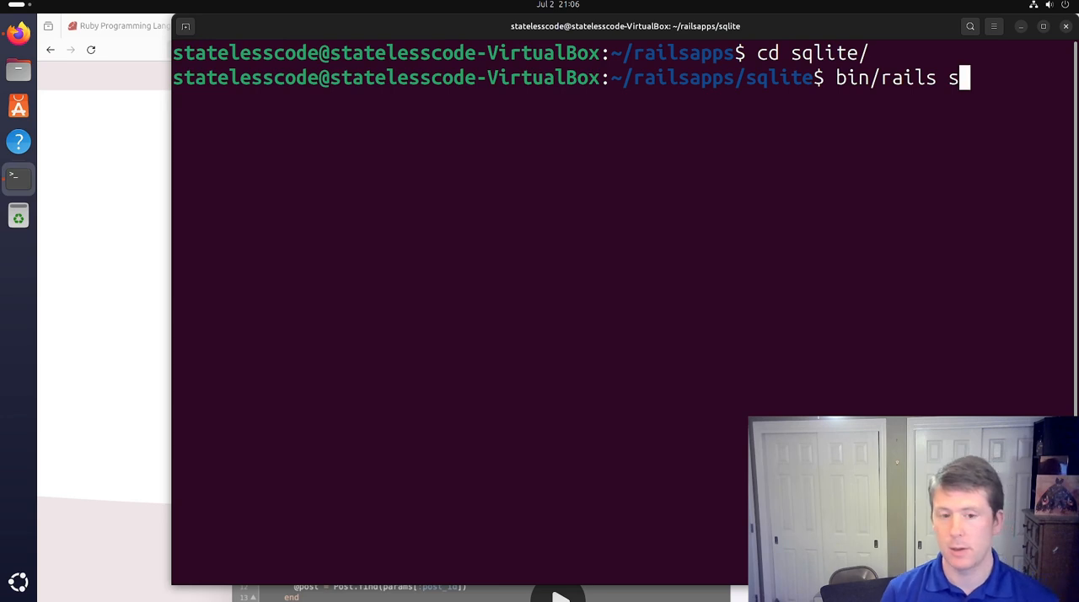
pyautogui.press('Return')
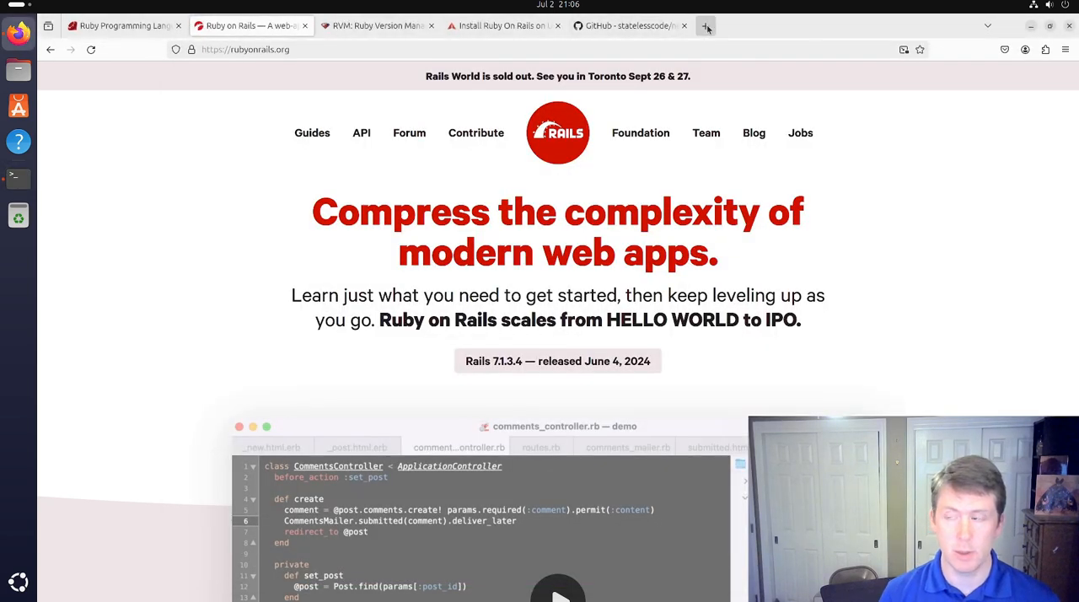
# Open a new Firefox tab and enter localhost:3000 to reach the running Rails app.
pyautogui.click(705, 27)
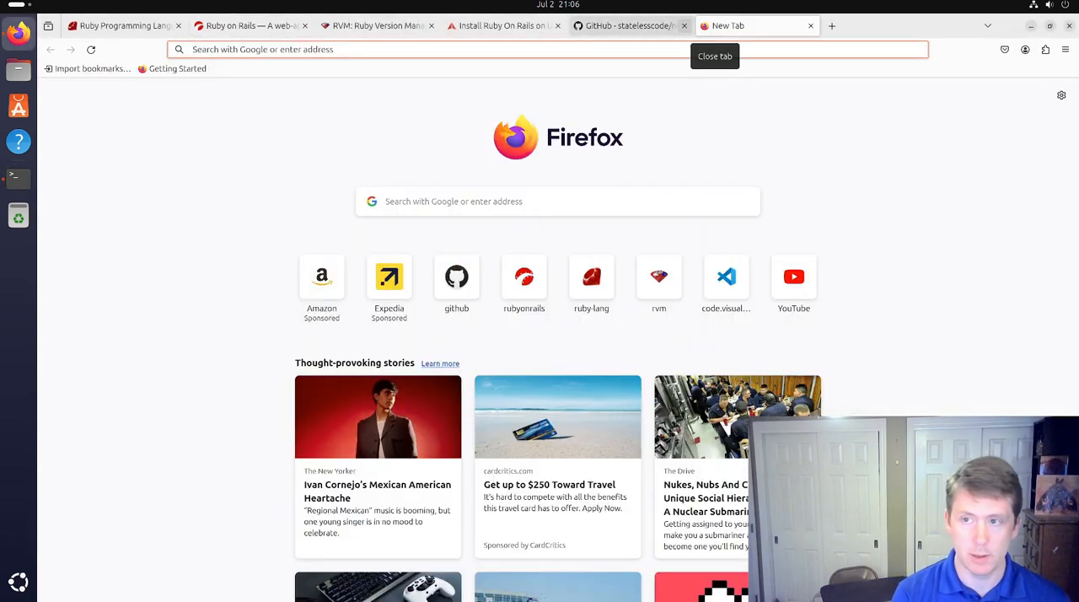
pyautogui.write('localhost:')
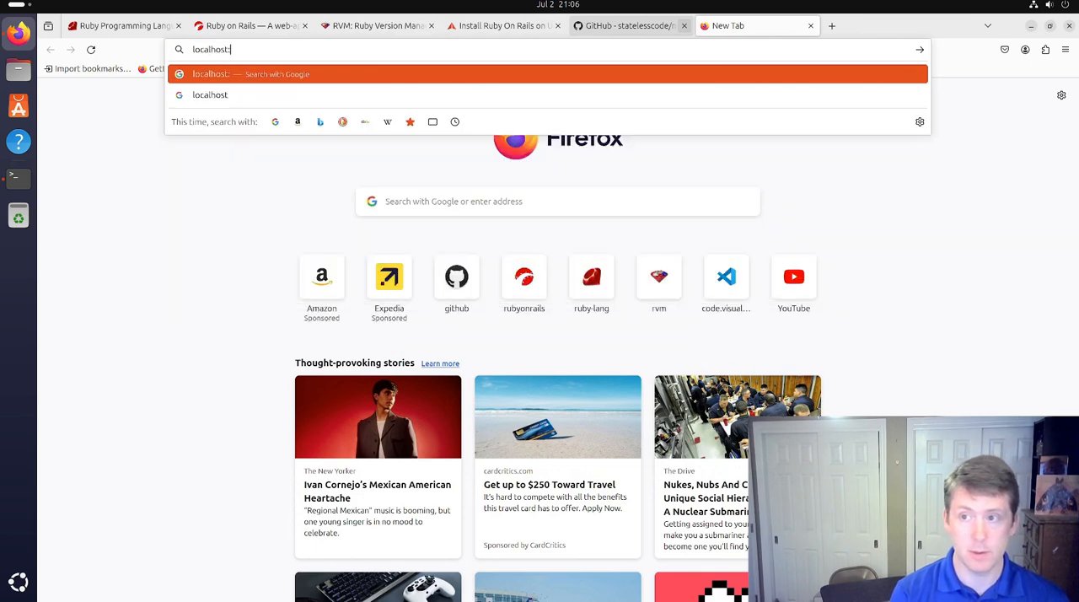
pyautogui.write('3000')
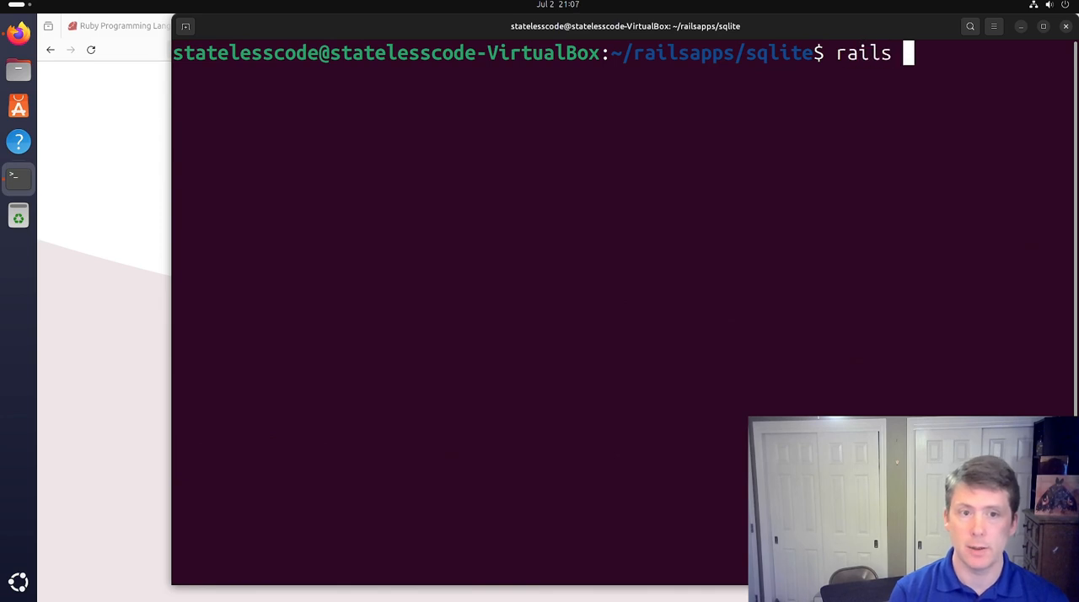
# Run rails db:create for the sqlite app, then move back up to railsapps.
pyautogui.write('db:cr')
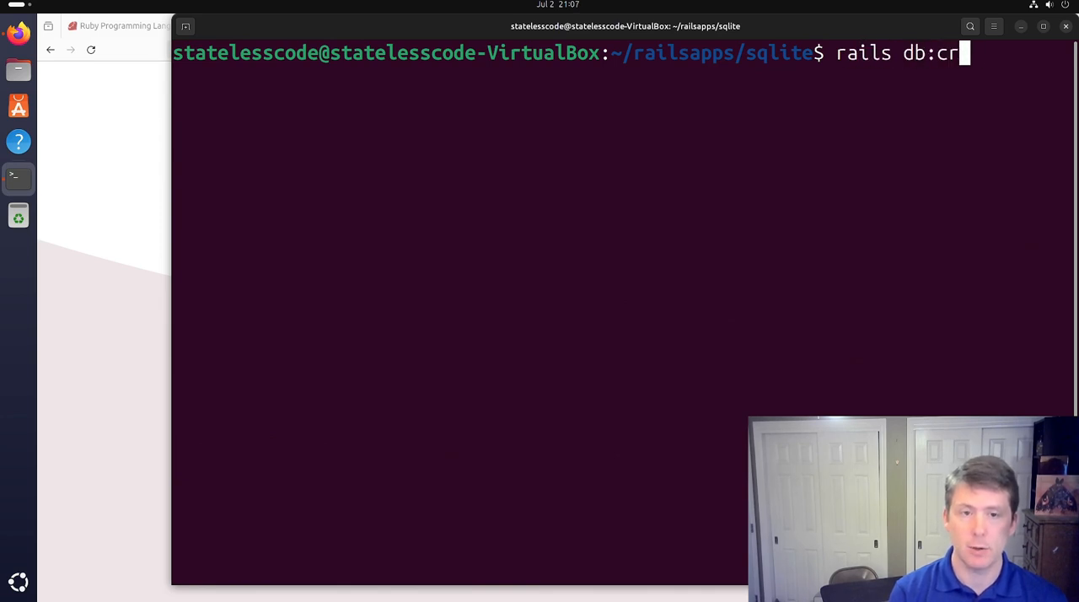
pyautogui.write('eate')
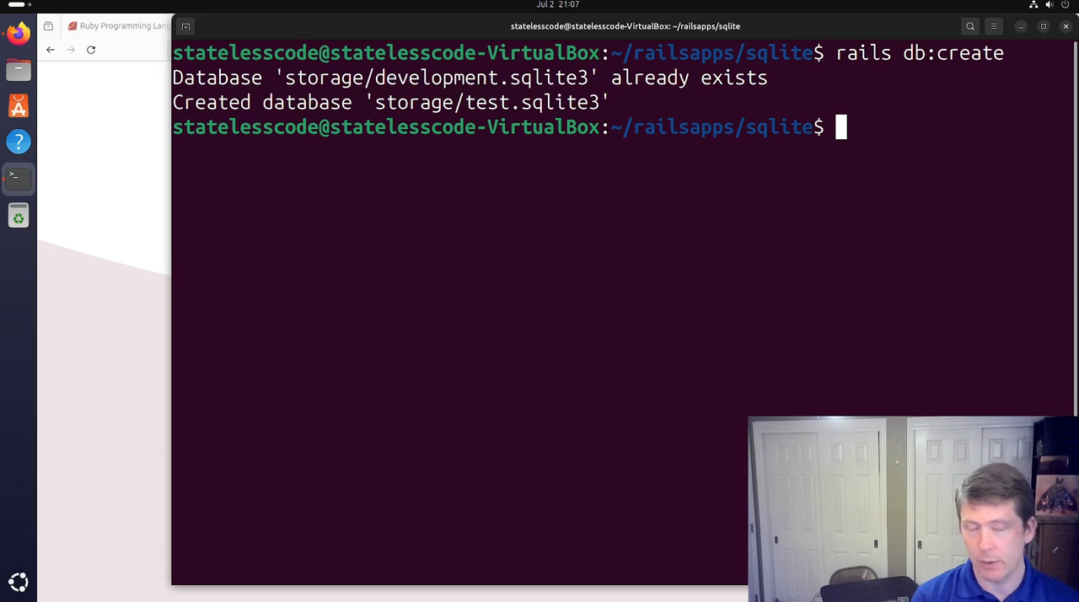
pyautogui.write('cd ..')
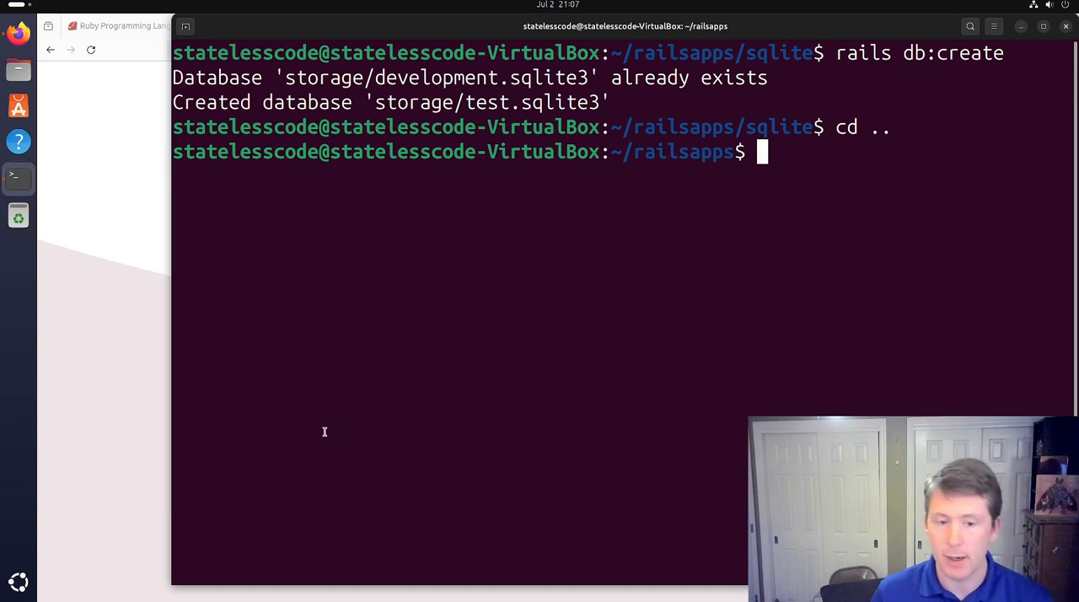
pyautogui.moveTo(311, 439)
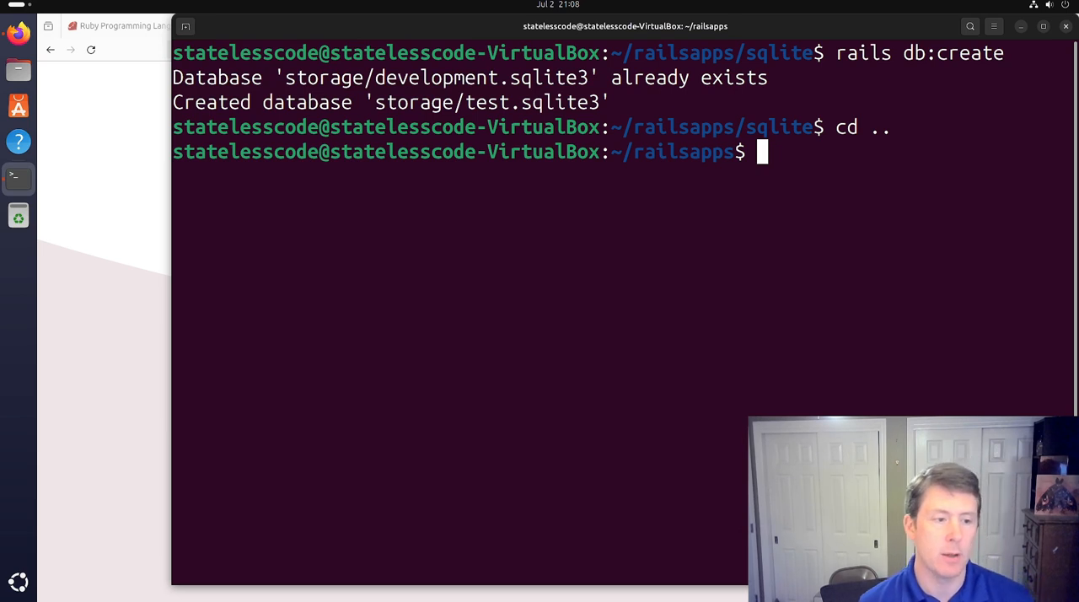
pyautogui.moveTo(716, 187)
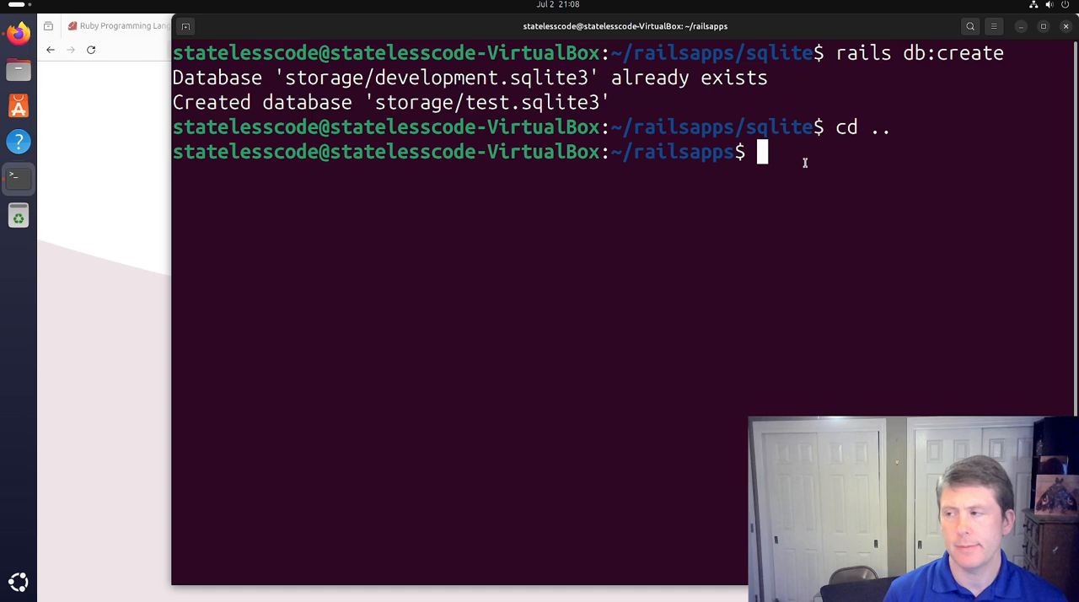
# Type sudo apt install mariadb-server libmariadb-dev without running it.
pyautogui.write('sudo apt install mariadb-server libmariadb-dev')
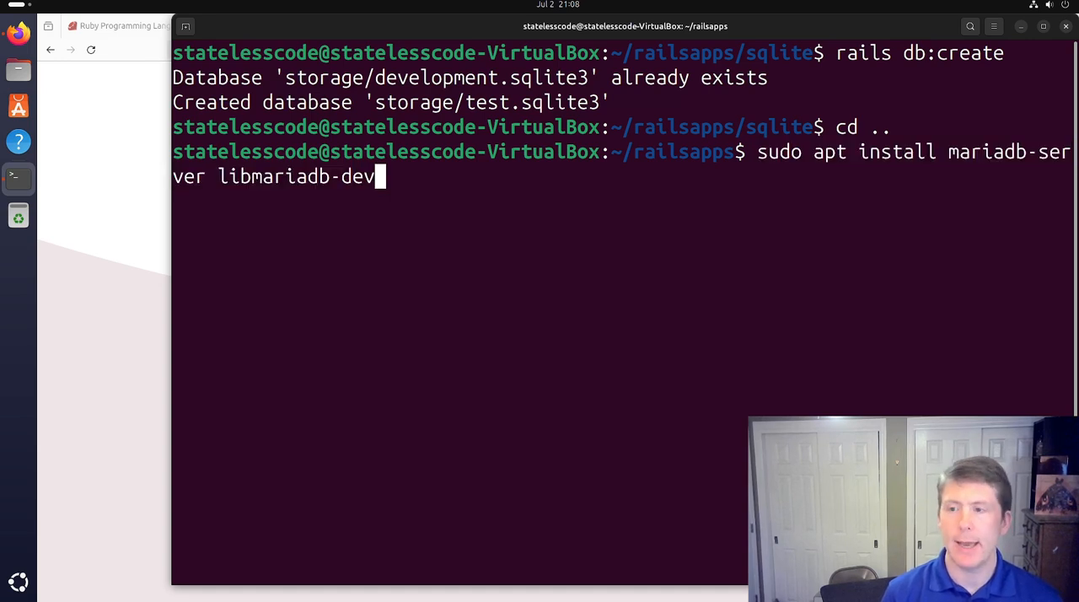
pyautogui.moveTo(301, 170)
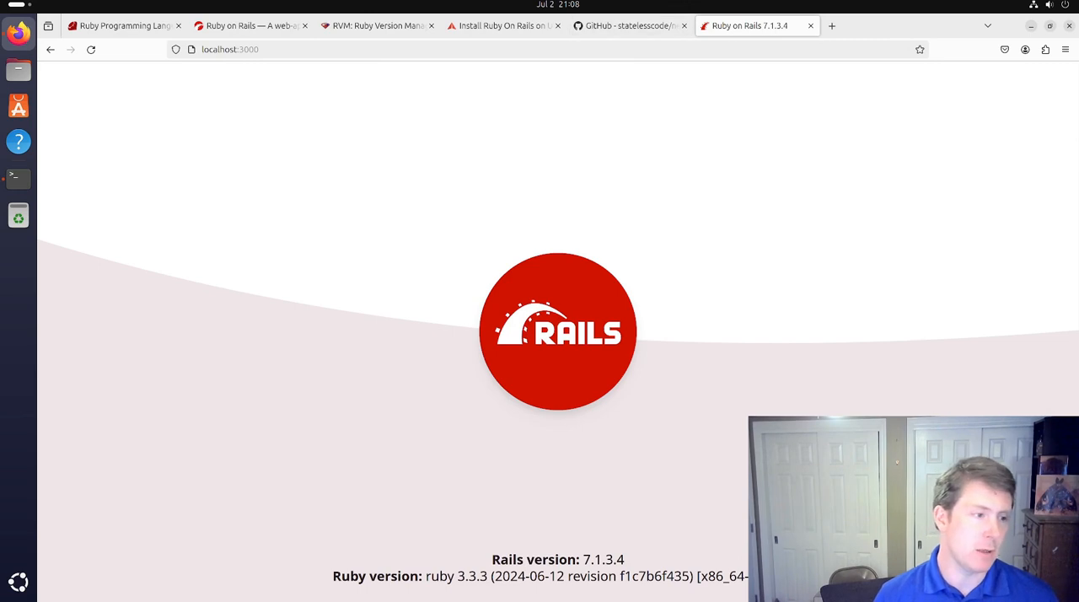
pyautogui.moveTo(493, 269)
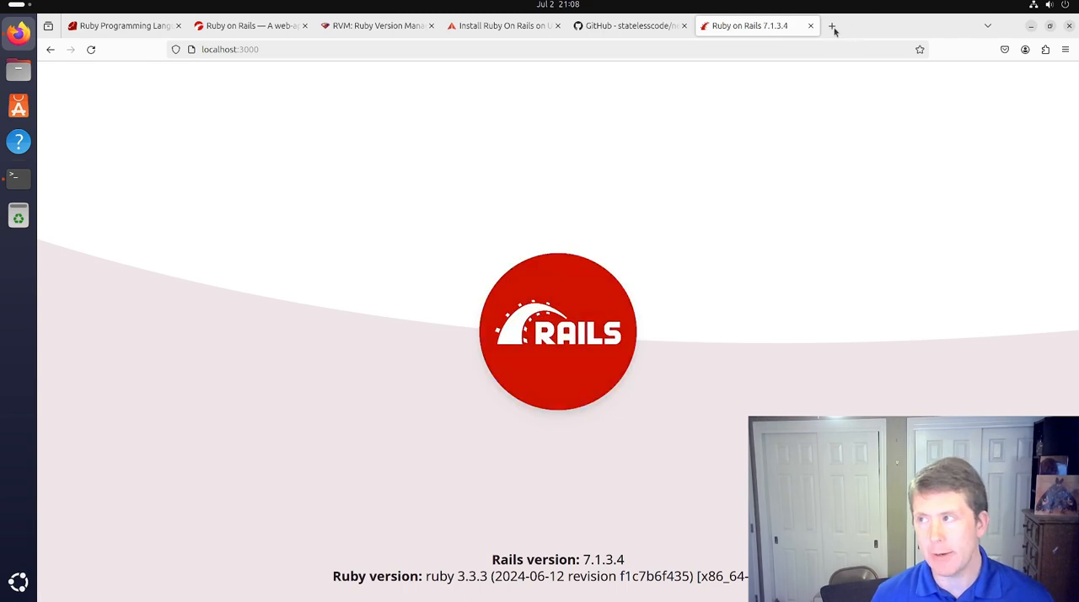
# Open mariadb.org in a new tab and browse the Download MariaDB Server 11.4.2 page.
pyautogui.click(833, 27)
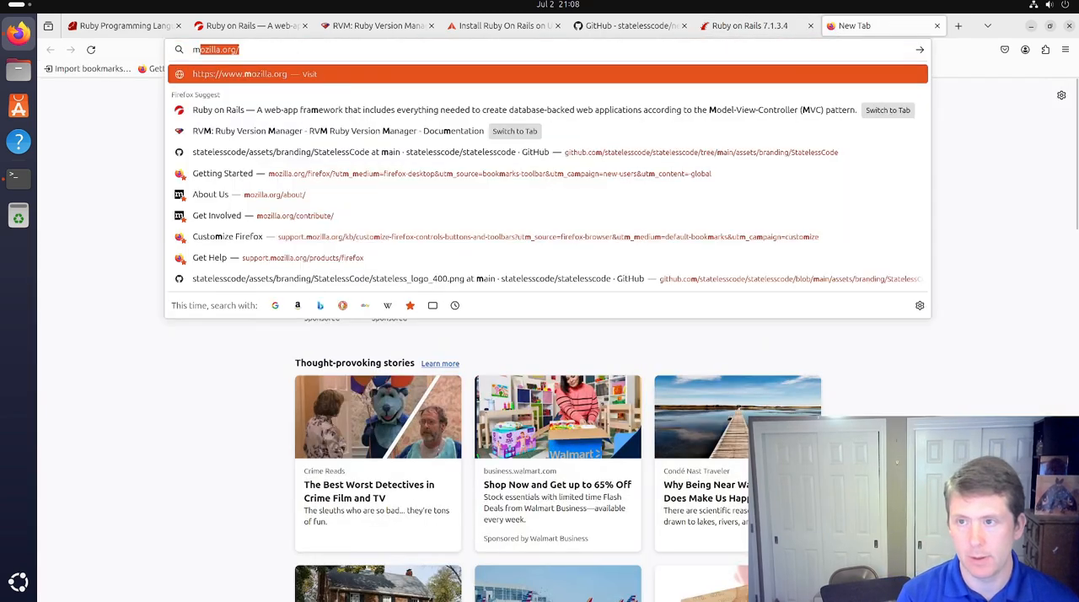
pyautogui.write('mariadb.org')
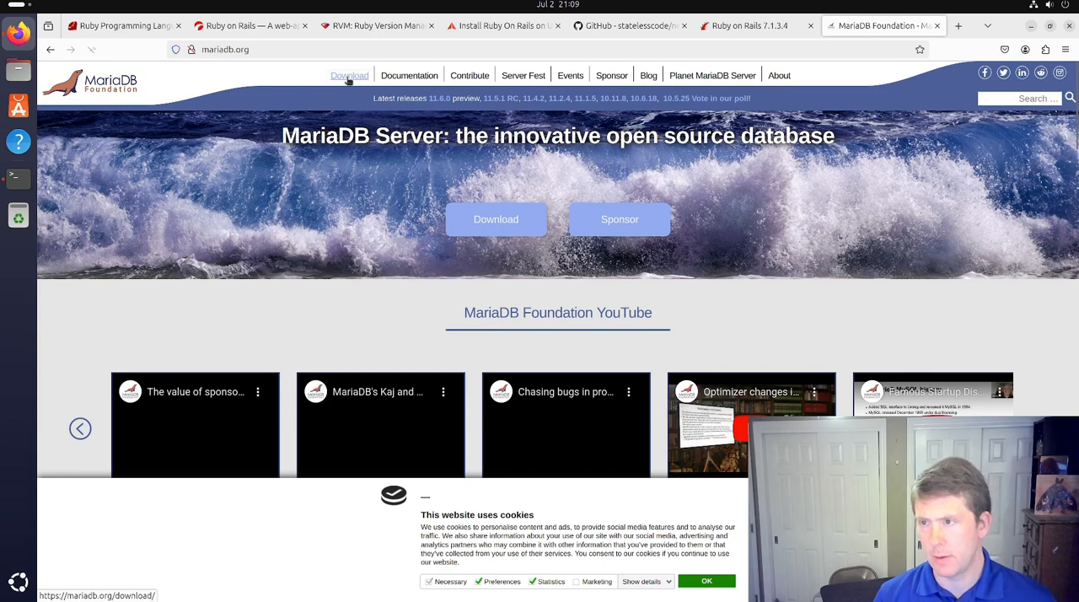
pyautogui.click(349, 74)
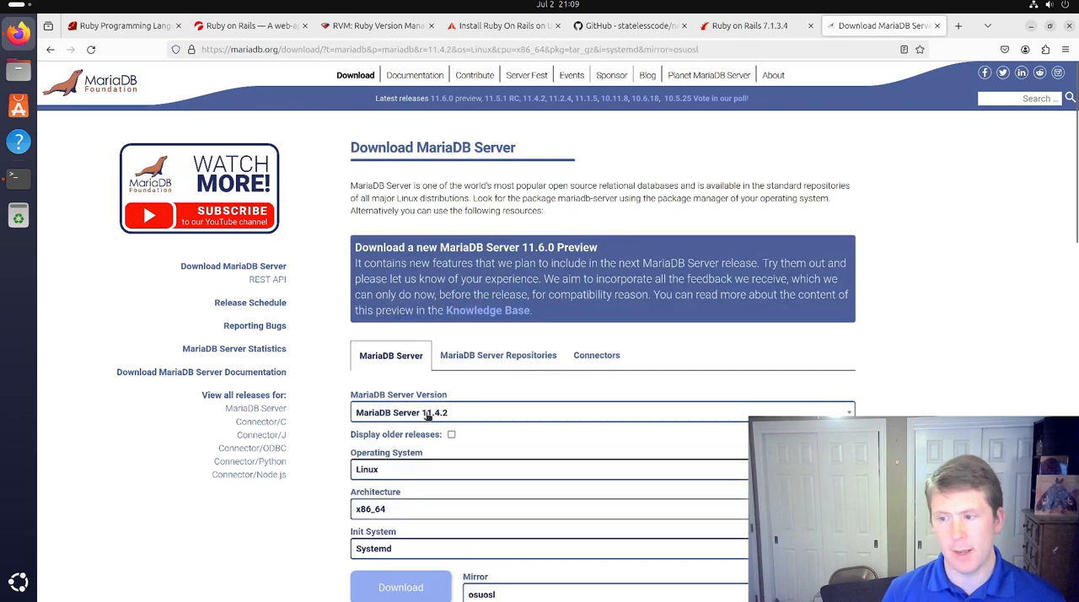
pyautogui.scroll(-3)
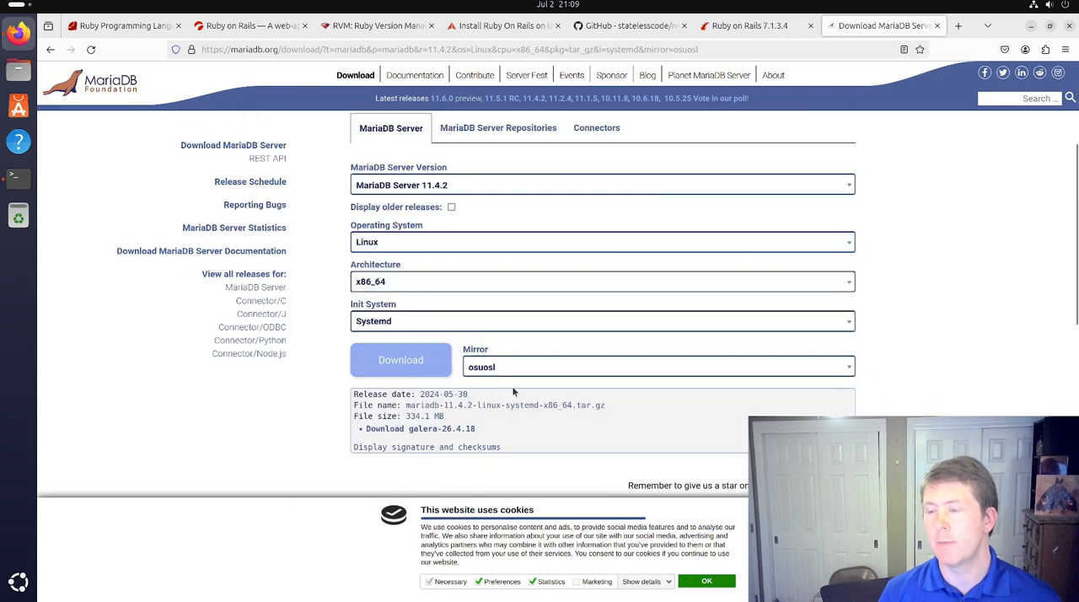
pyautogui.scroll(-3)
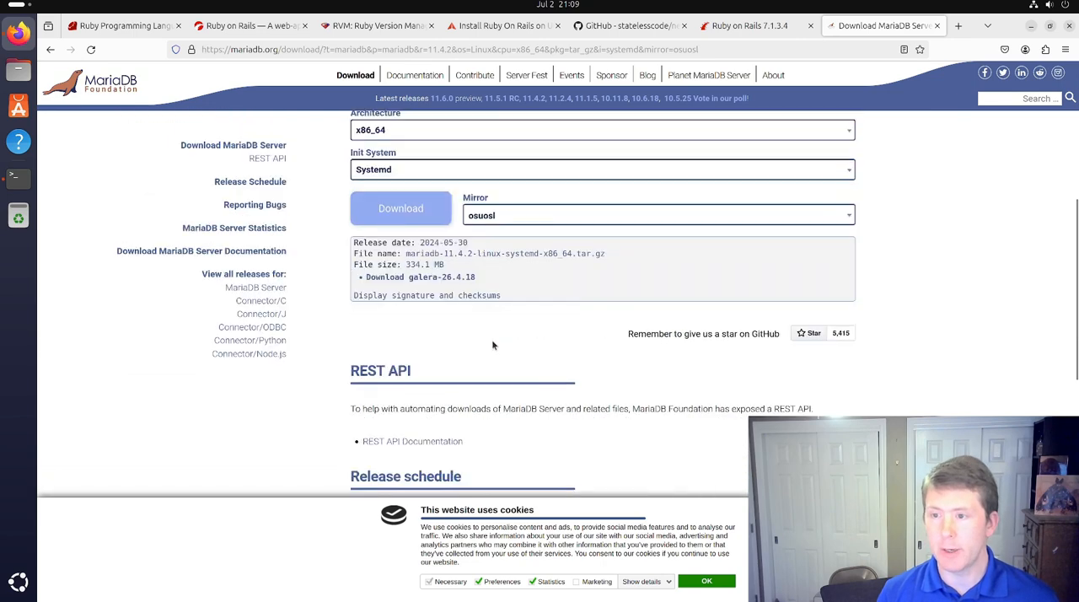
pyautogui.scroll(3)
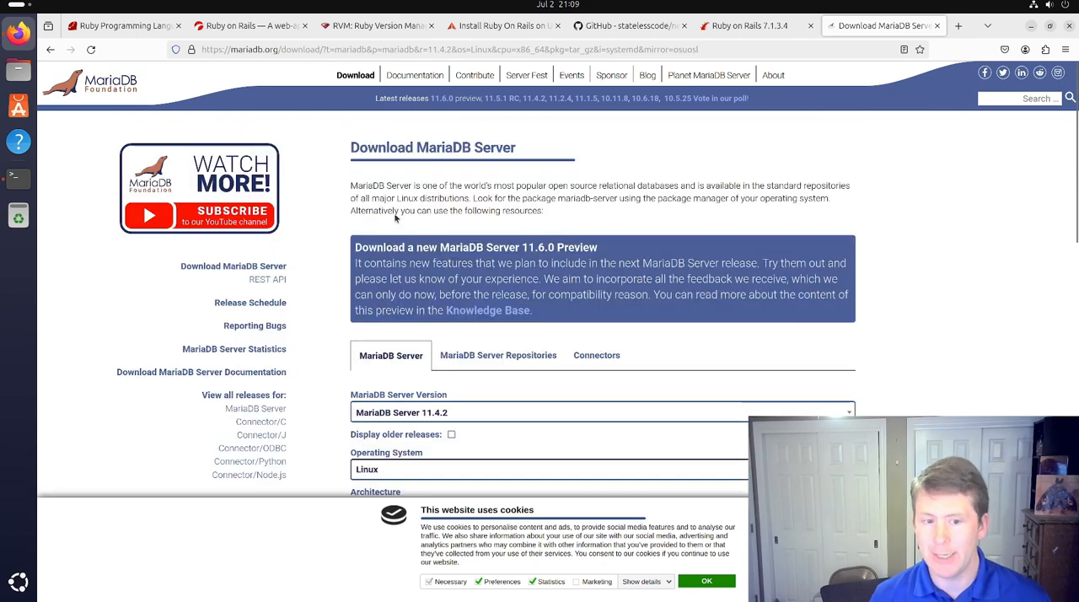
pyautogui.moveTo(18, 179)
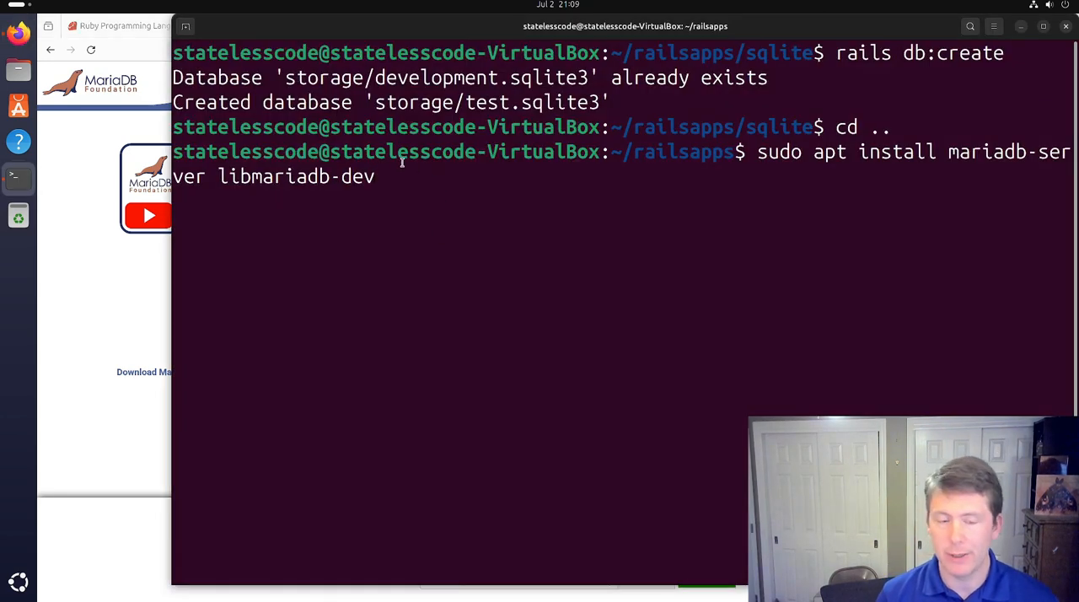
# Run the apt install of mariadb-server and libmariadb-dev, confirming with y.
pyautogui.press('Return')
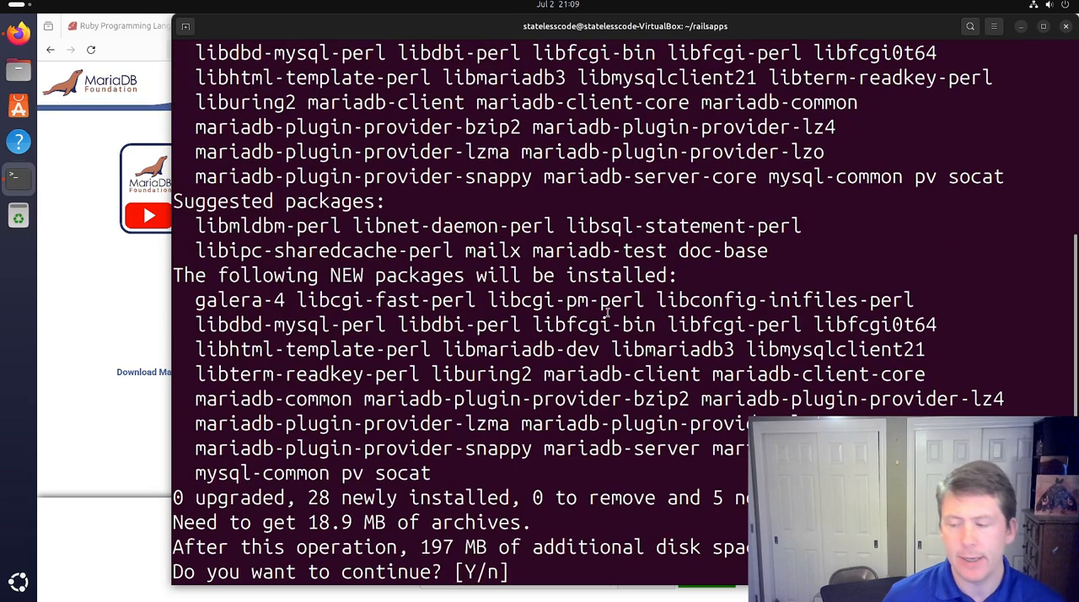
pyautogui.write('y')
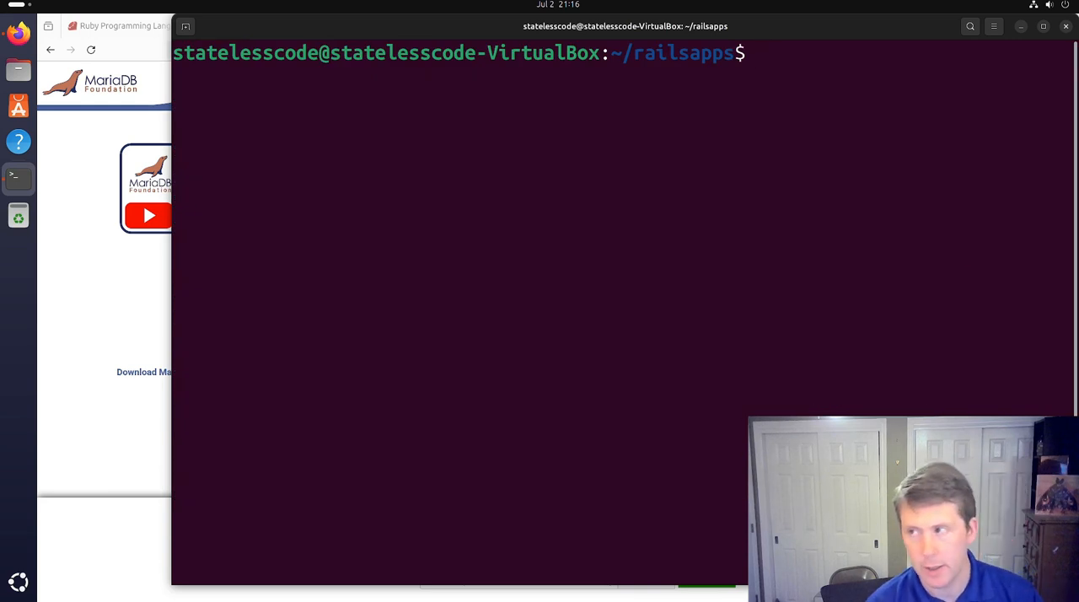
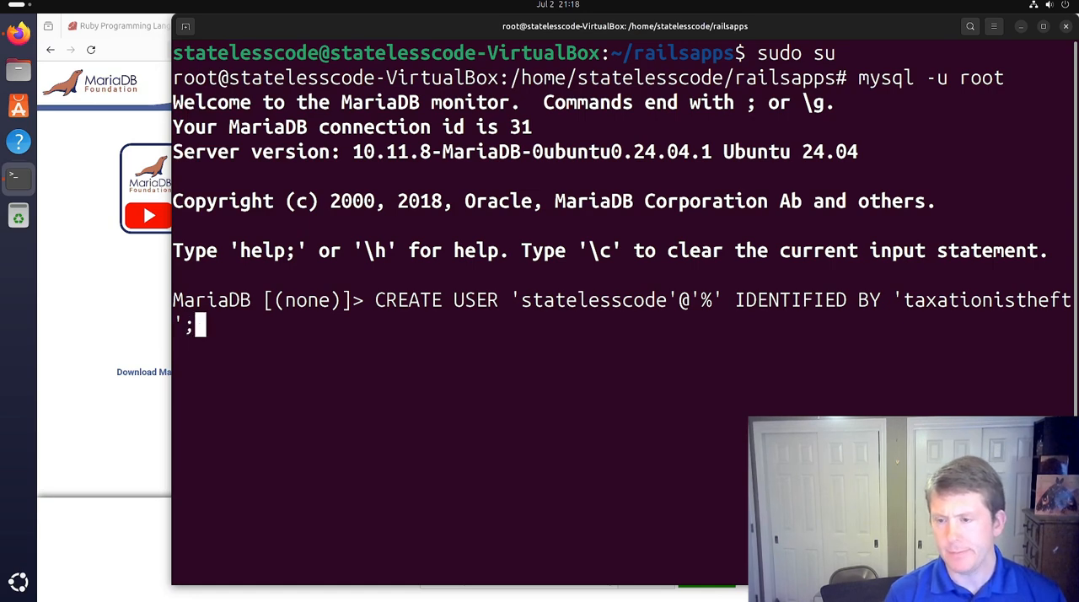
# Switch to a root shell with sudo su and enter the MariaDB monitor via mysql -u root.
pyautogui.press('Return')
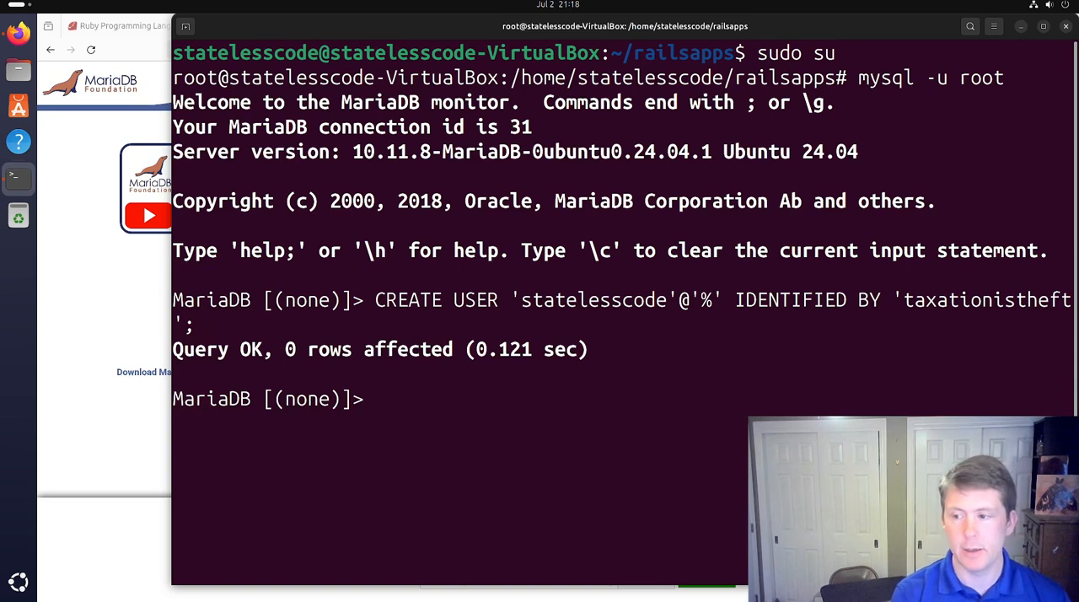
# Grant all privileges on *.* to 'statelesscode'@'%'.
pyautogui.write('G')
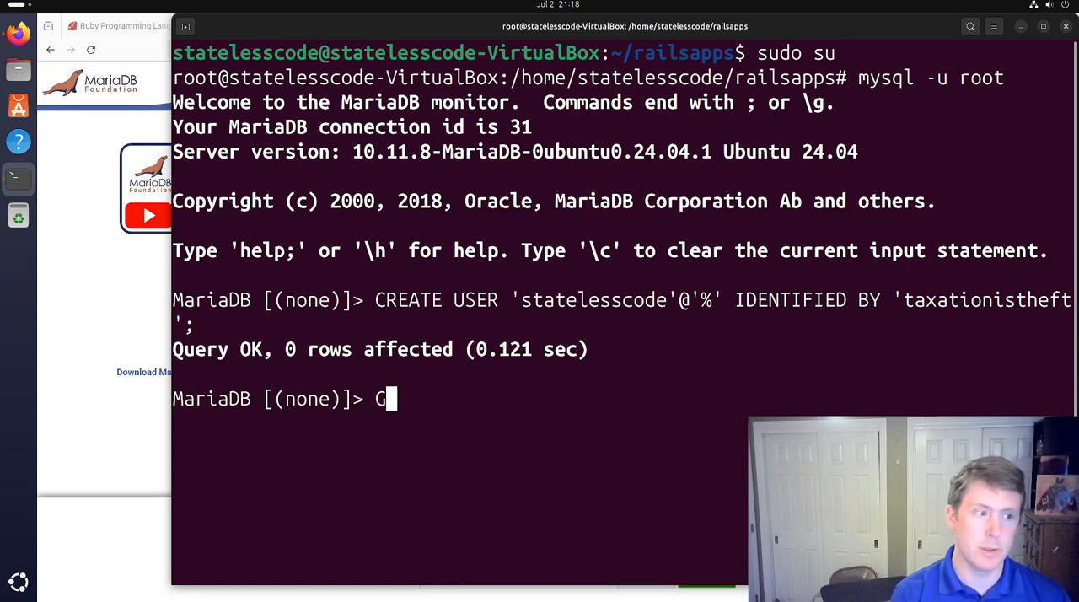
pyautogui.write('RANT ALL PRIVILEG')
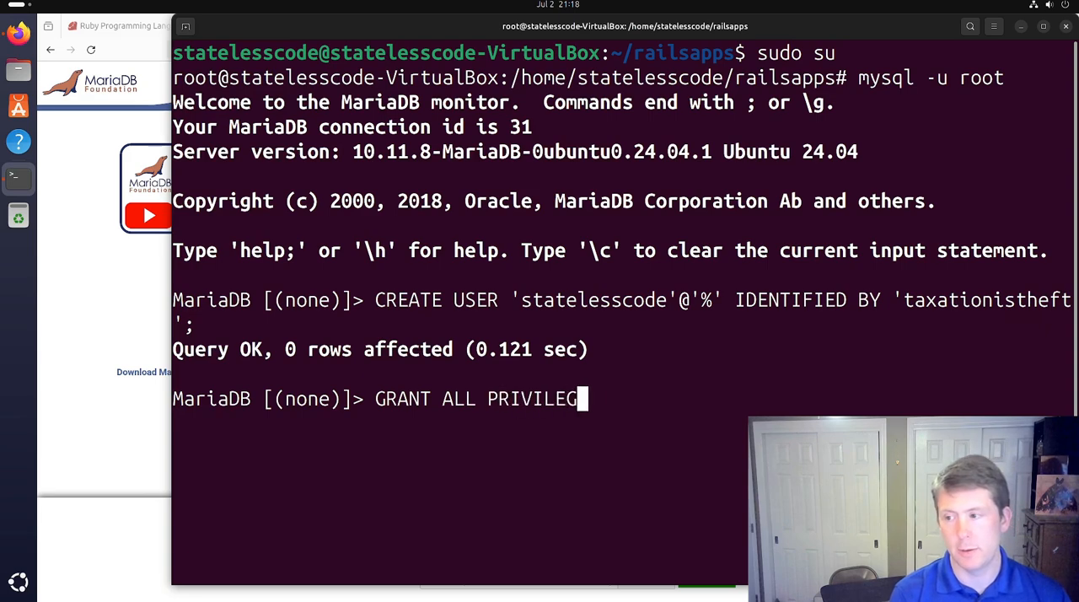
pyautogui.write('ES')
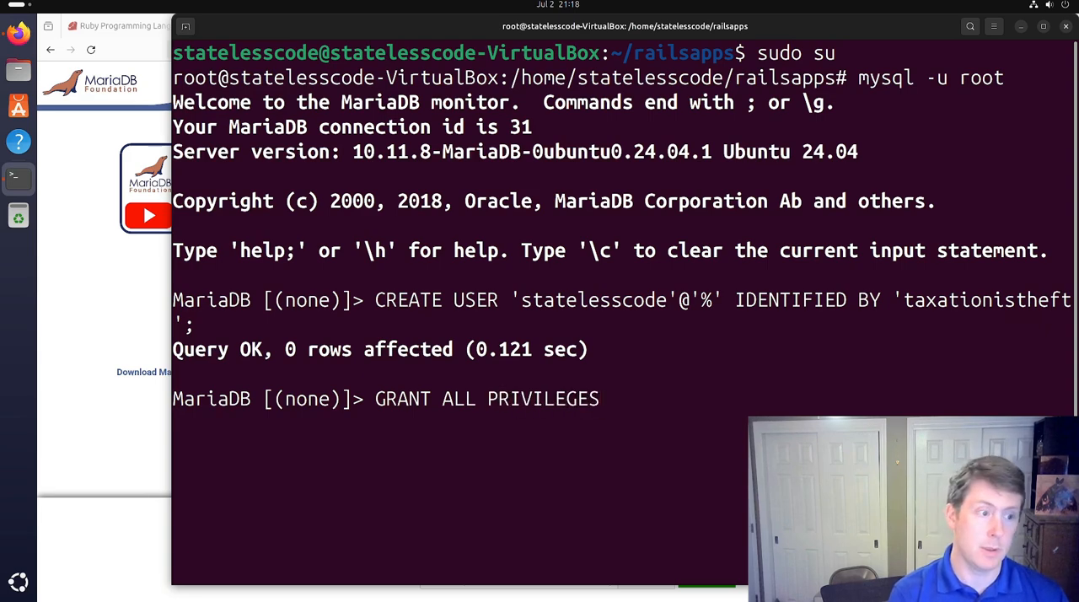
pyautogui.write('ON')
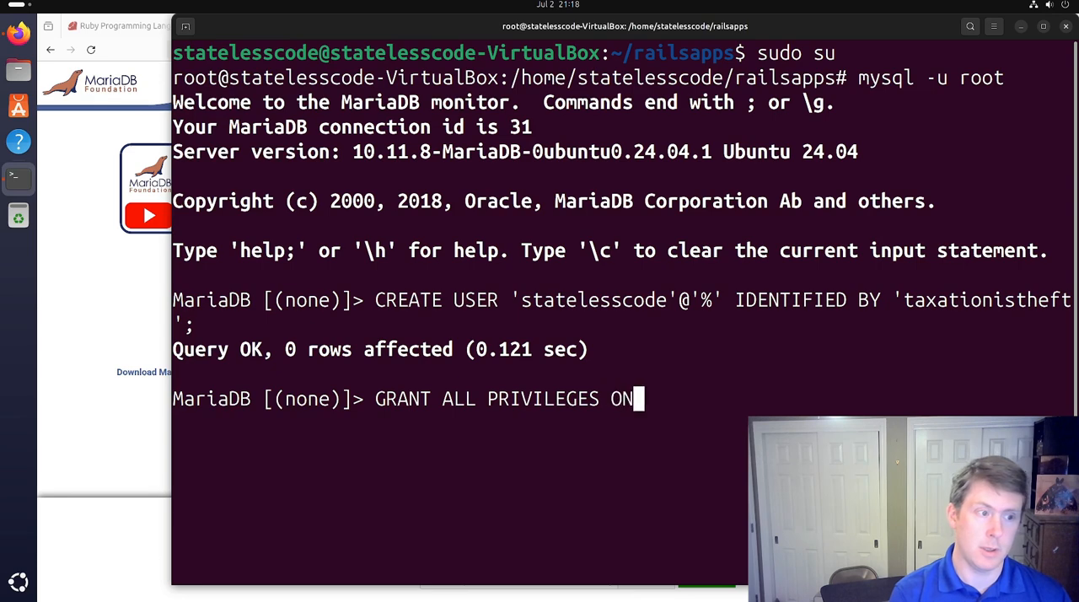
pyautogui.write('*.* to')
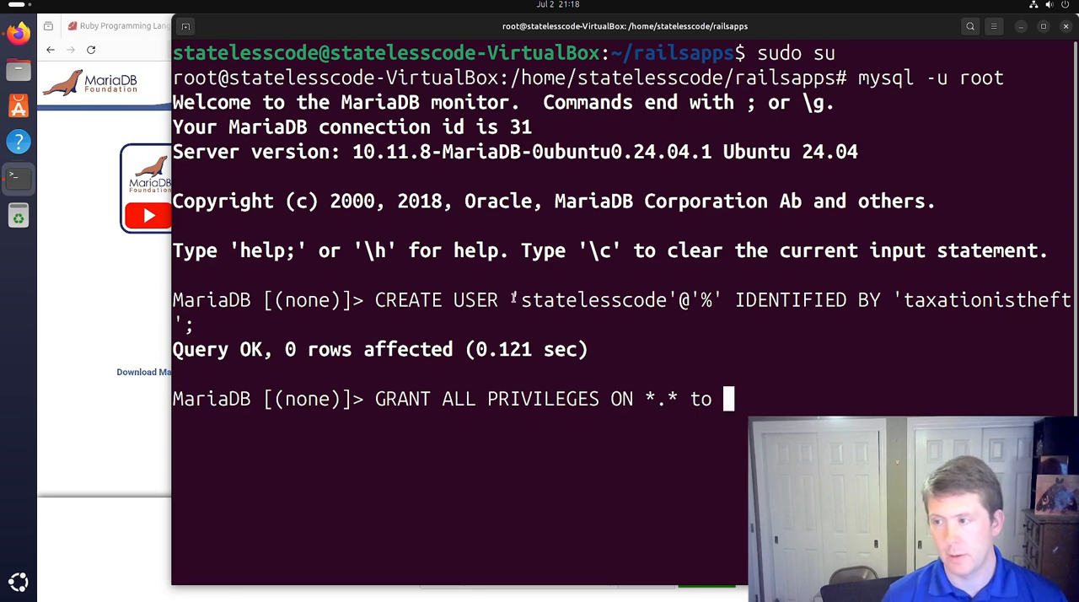
pyautogui.doubleClick(592, 300)
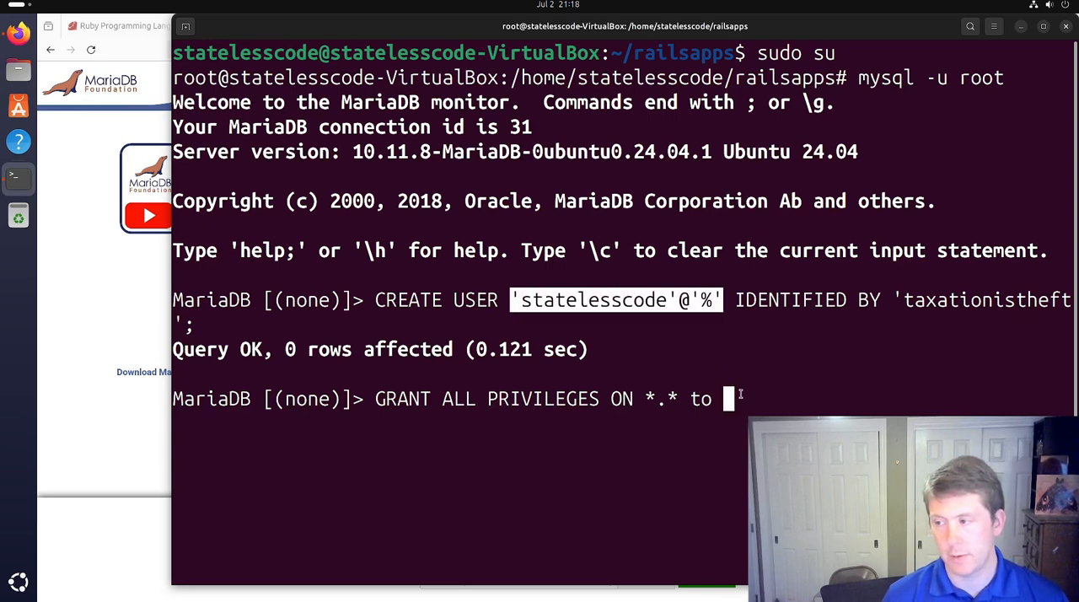
pyautogui.write("'statelesscode'@'%'")
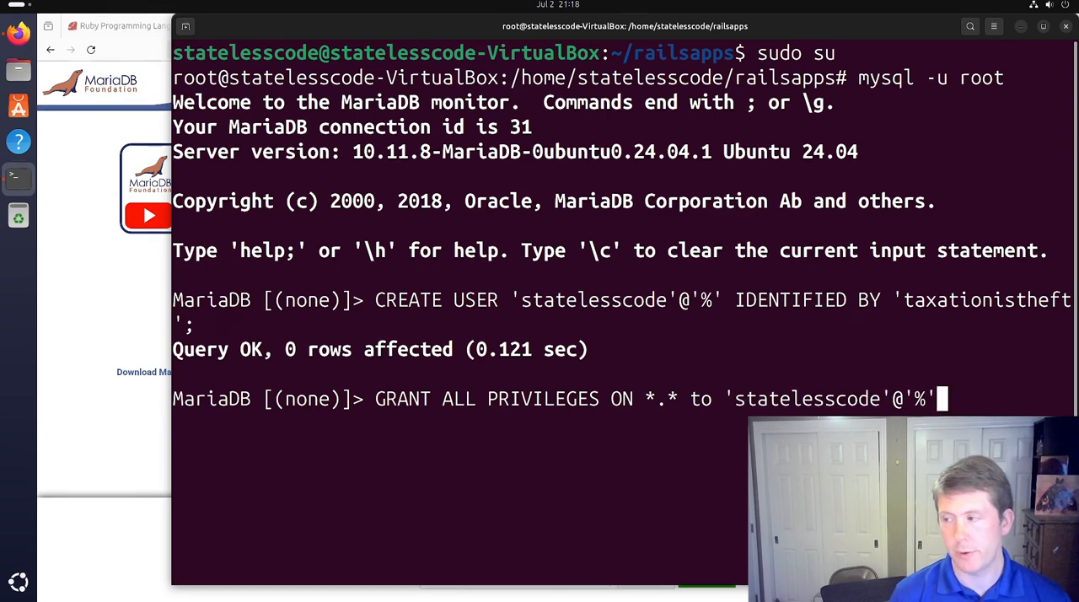
pyautogui.write(';')
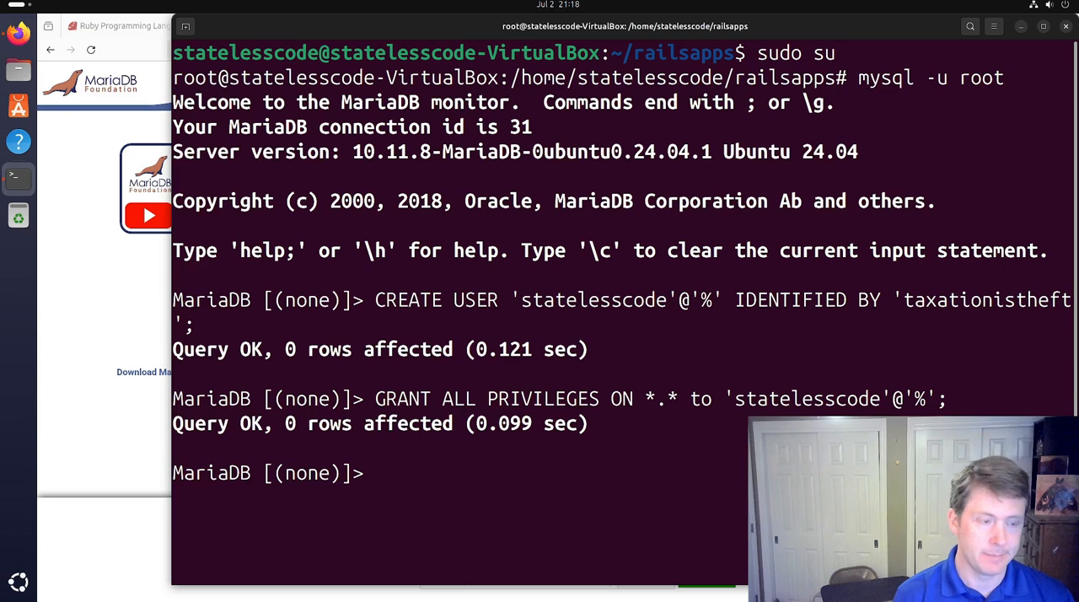
# Reload privileges with FLUSH PRIVILEGES and type exit at the MariaDB prompt.
pyautogui.write('FLU')
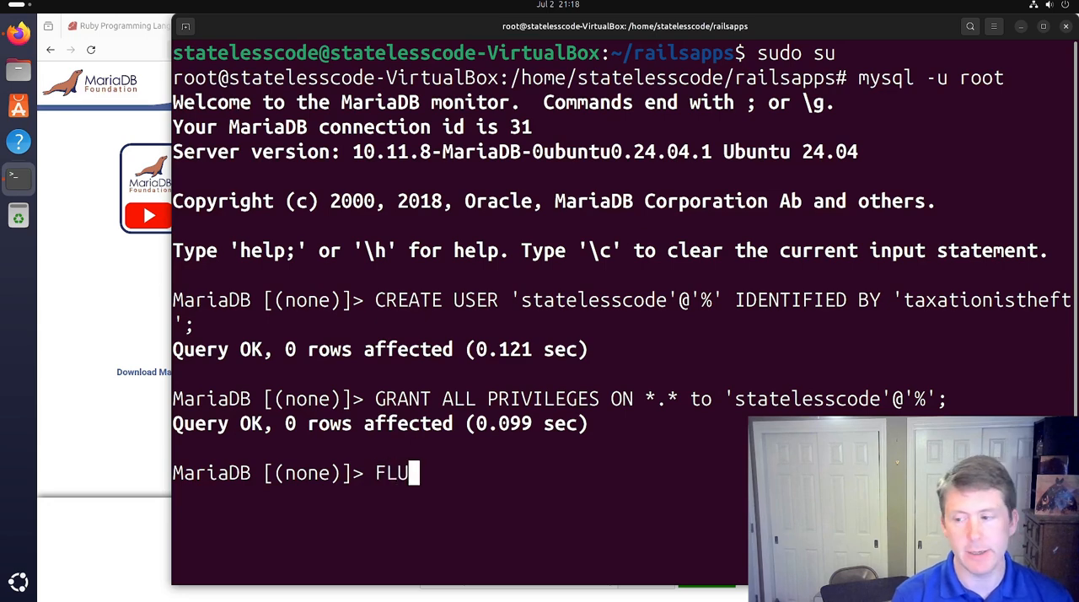
pyautogui.write('SH')
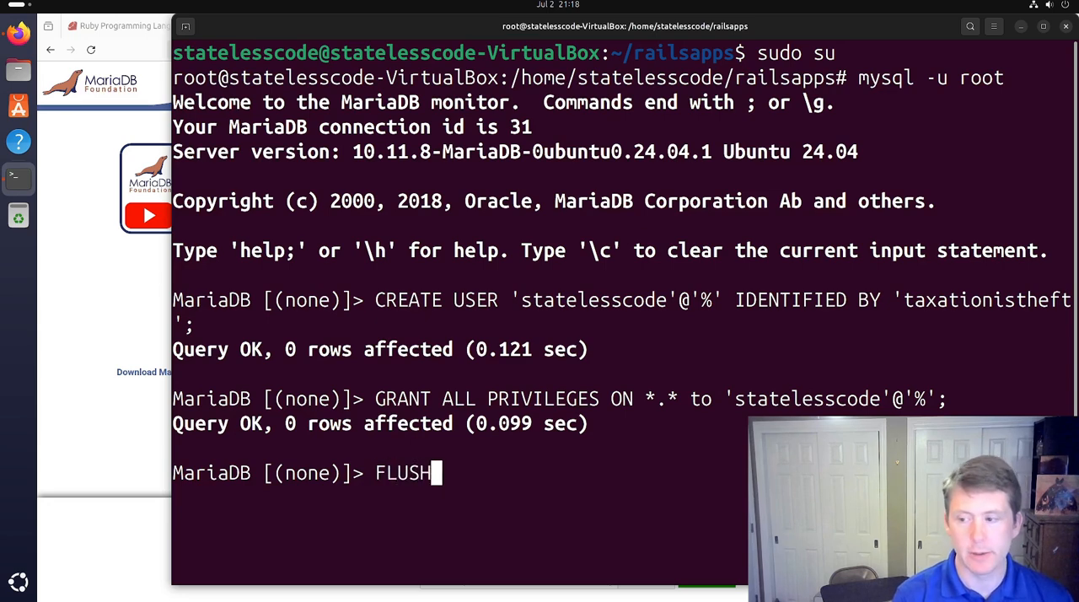
pyautogui.write('PRIVILEGES;')
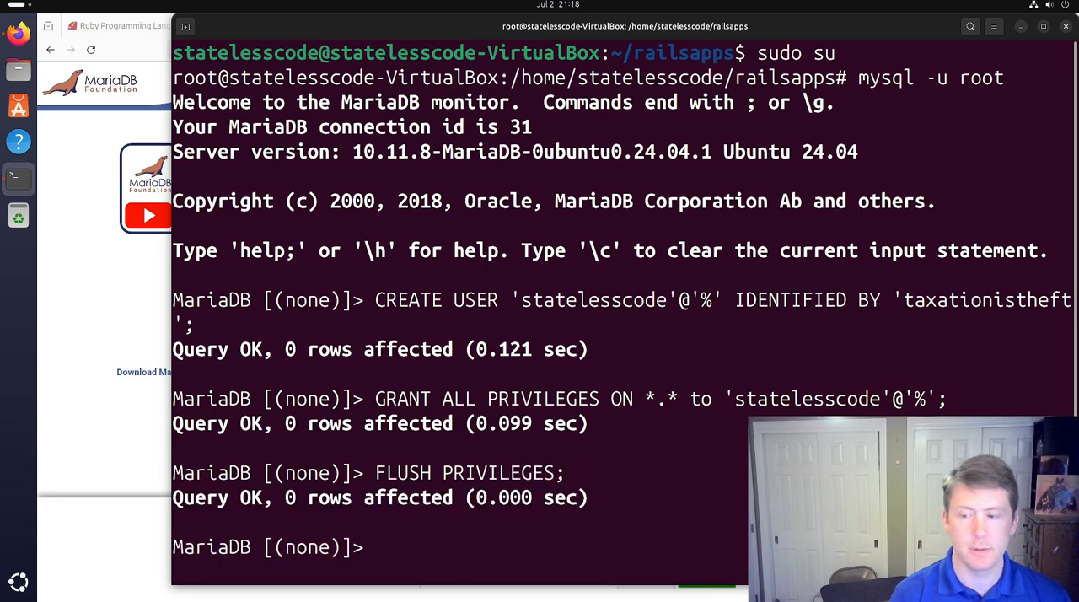
pyautogui.write('exit')
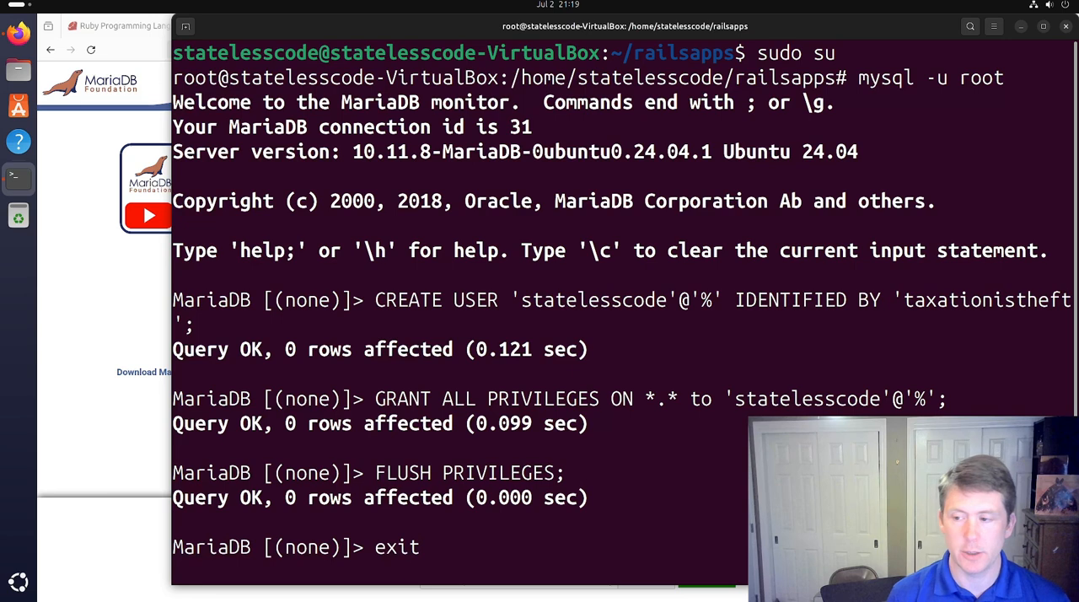
# Exit the MariaDB monitor and the root shell, confirming ~/railsapps with pwd.
pyautogui.press('Return')
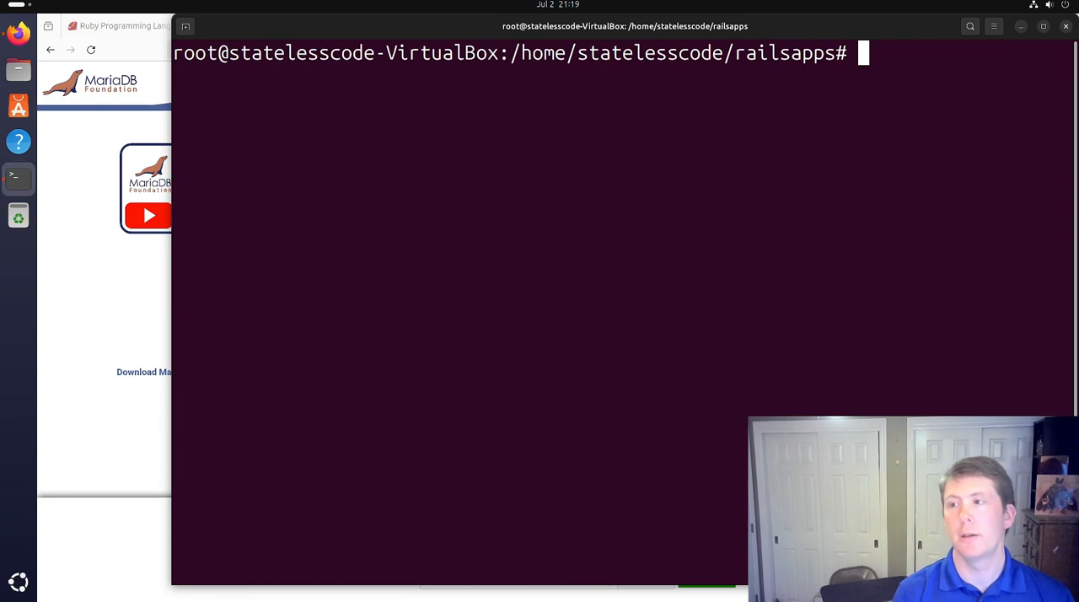
pyautogui.write('exit')
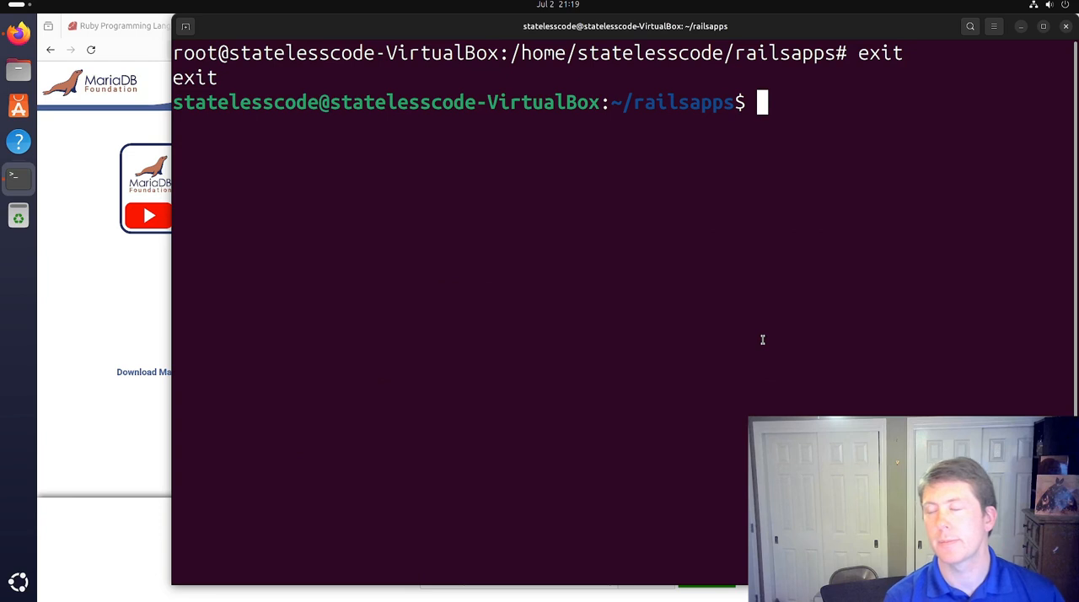
pyautogui.write('pwd')
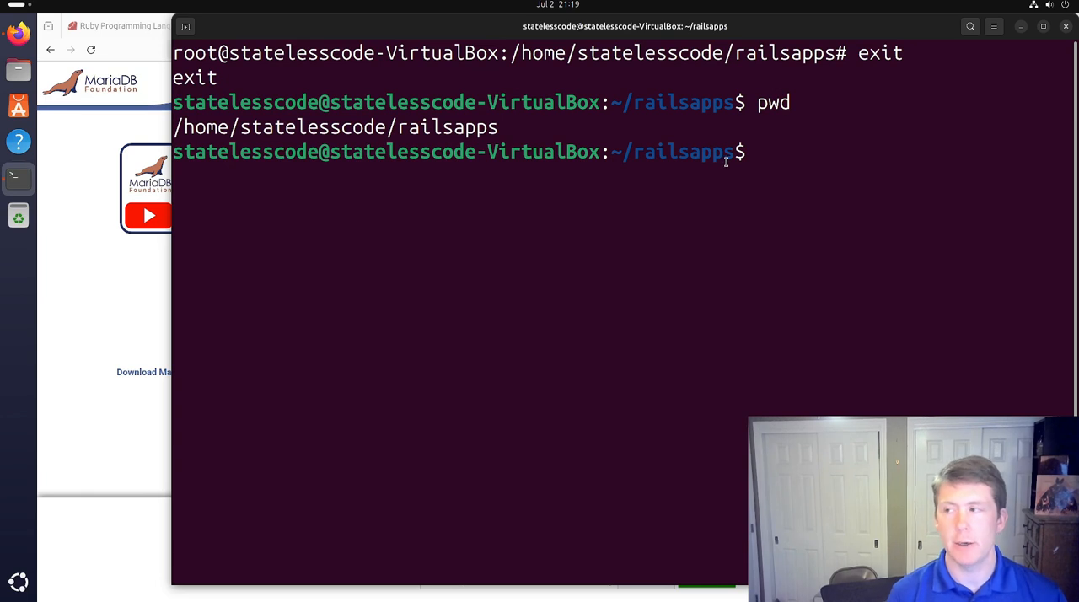
# Generate a Rails app named mysql with -d mysql and let bundle and installers finish.
pyautogui.write('rai')
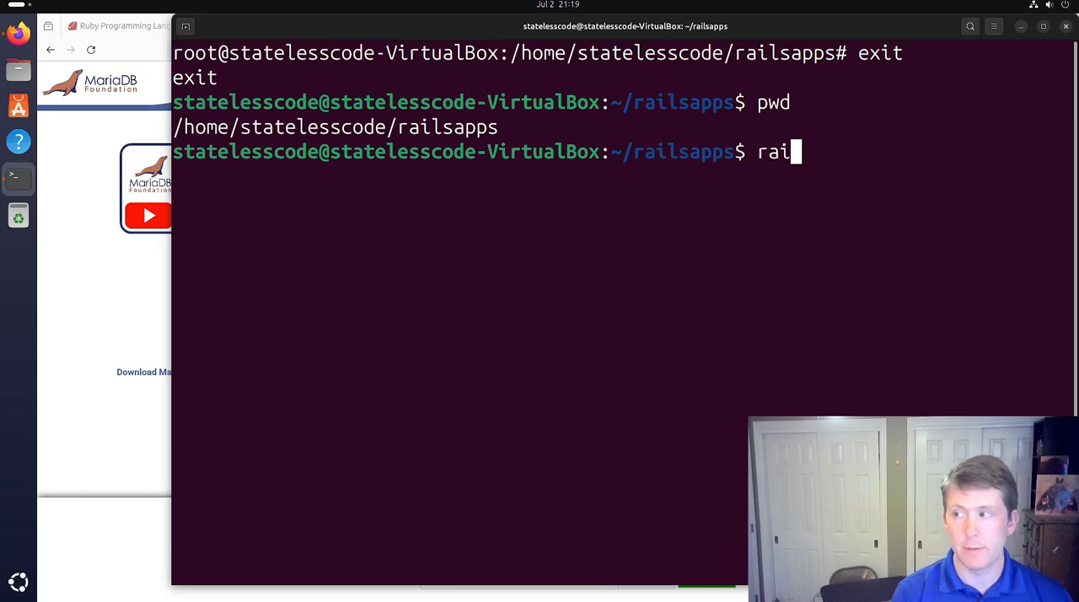
pyautogui.write('ls new')
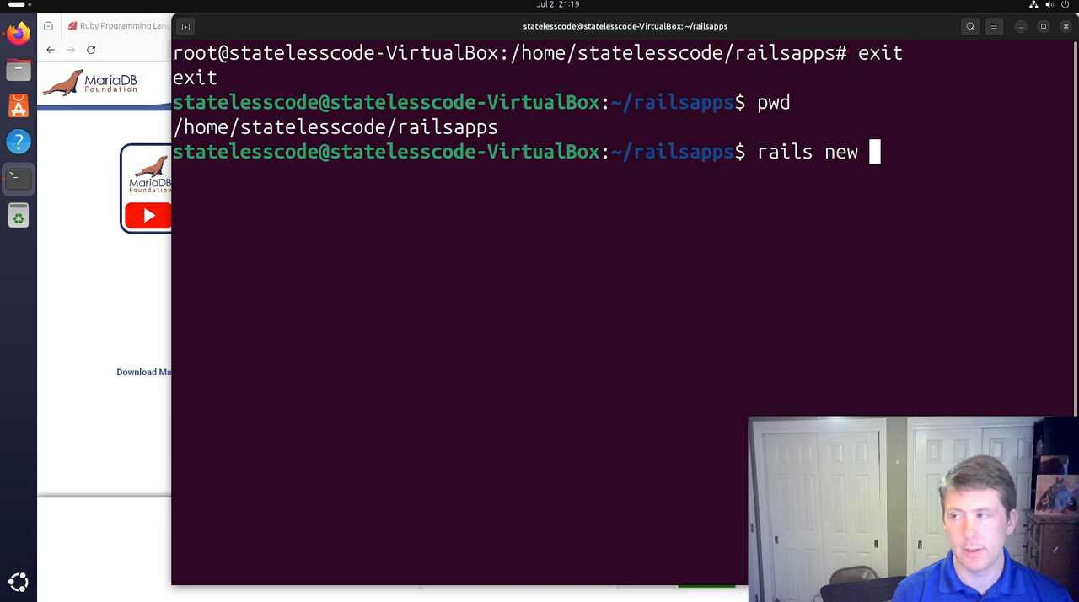
pyautogui.write('mysql -')
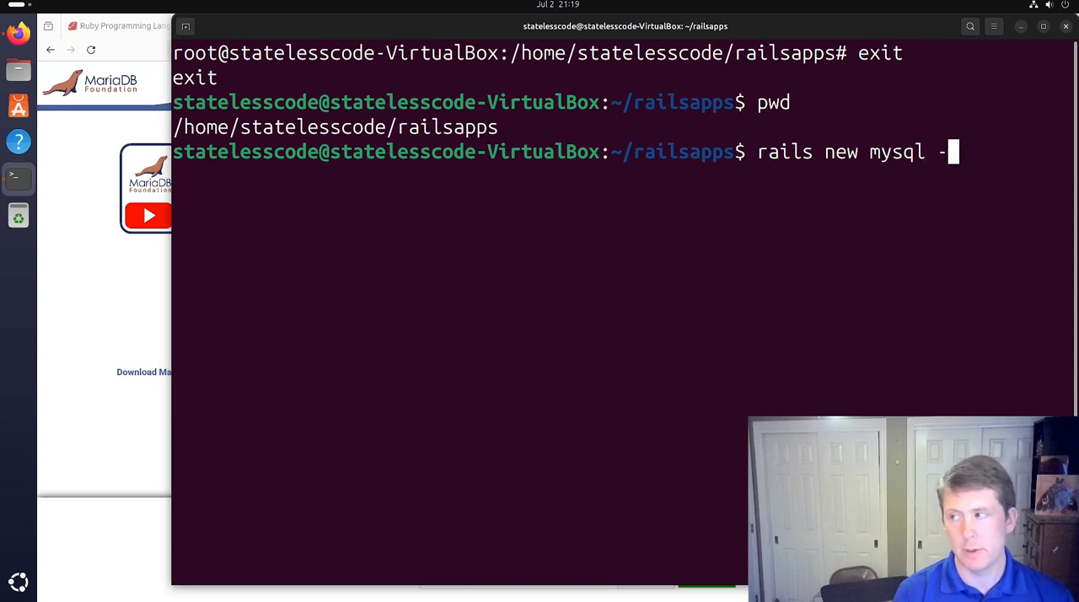
pyautogui.write('d m')
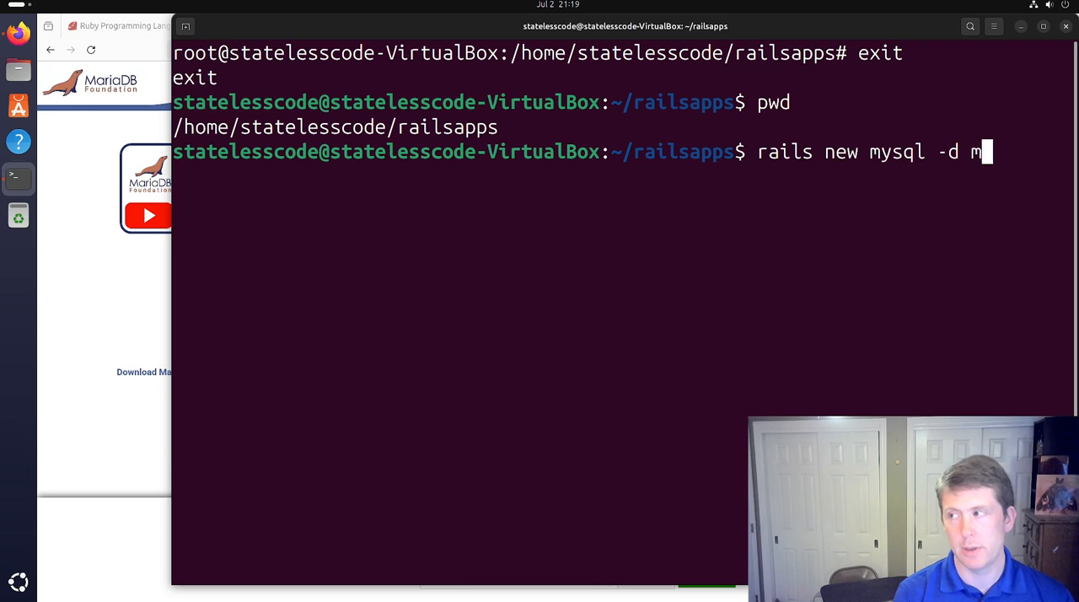
pyautogui.write('ysql')
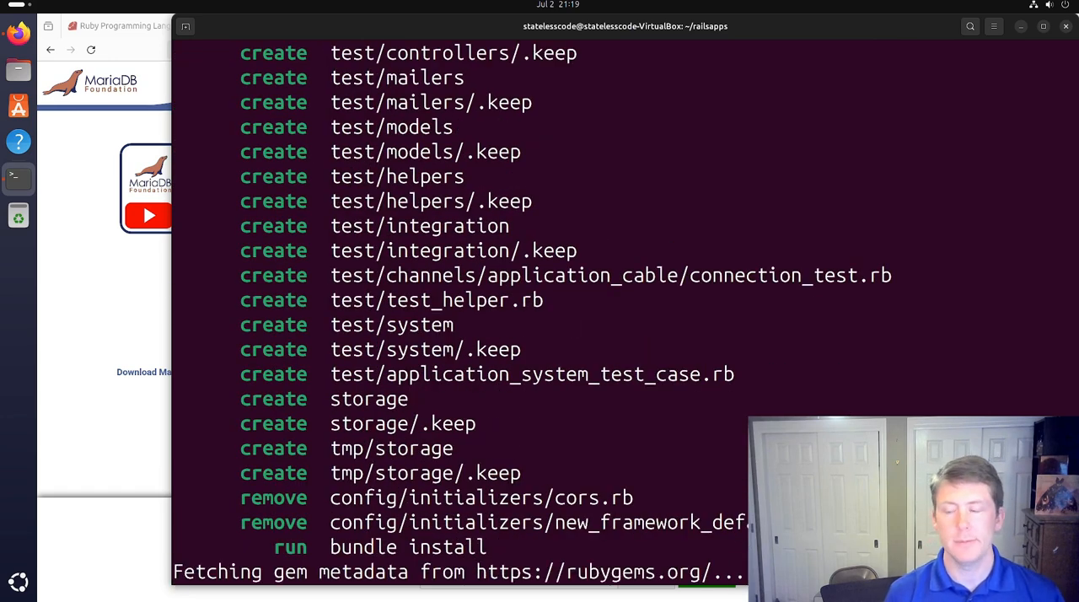
pyautogui.scroll(-3)
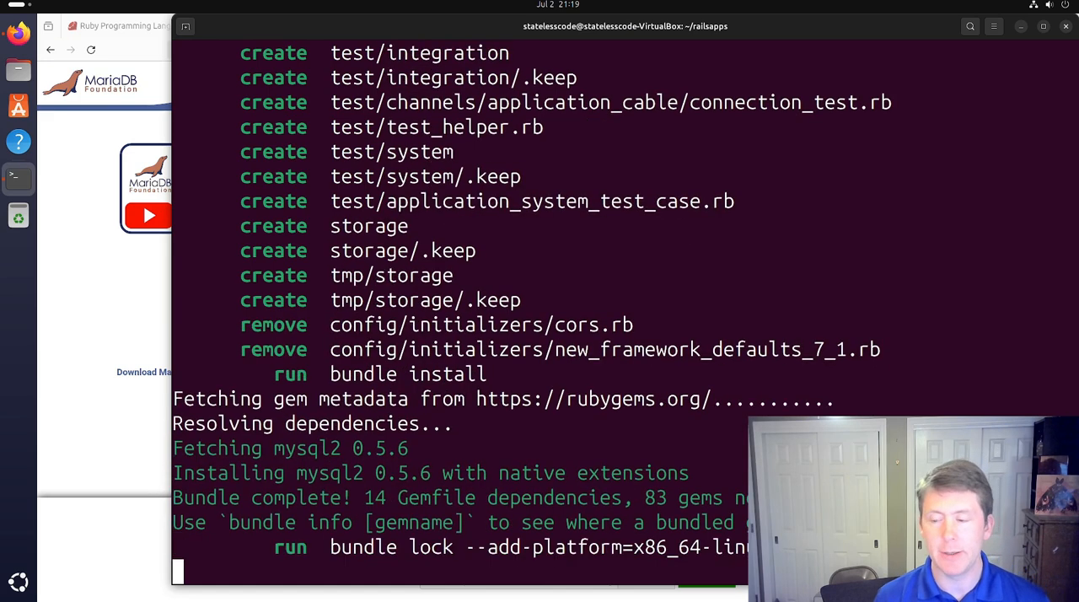
pyautogui.scroll(-3)
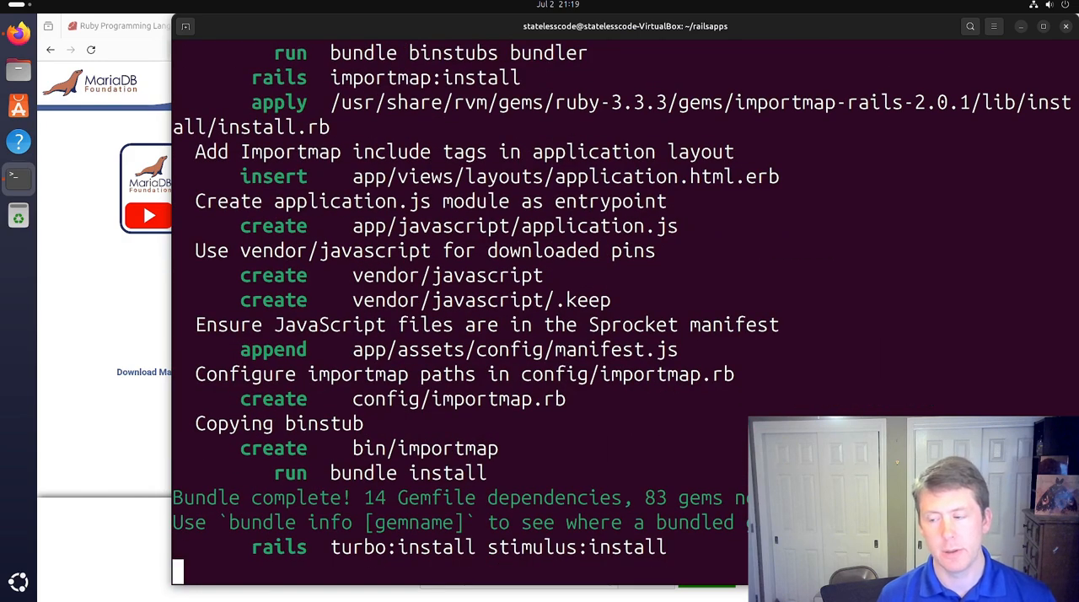
pyautogui.scroll(-3)
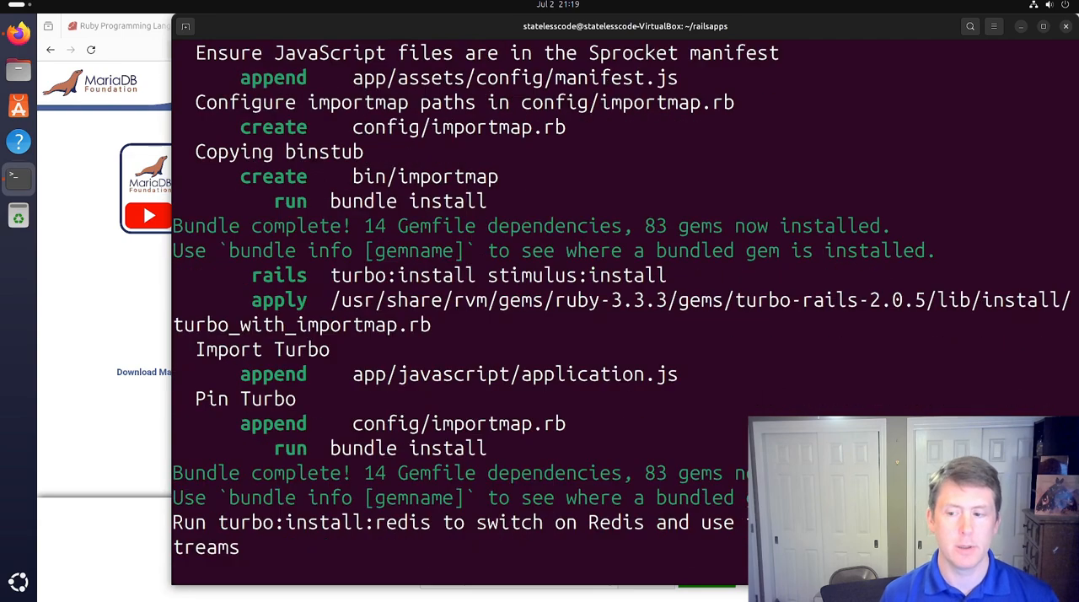
pyautogui.scroll(-3)
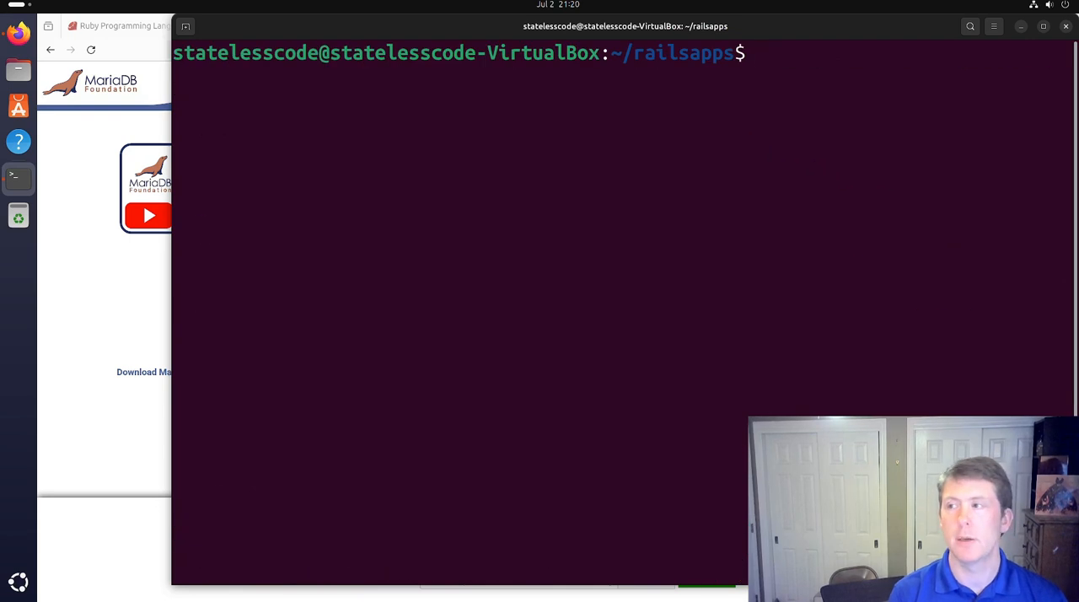
# Move into the mysql app folder and launch Visual Studio Code on it with code.
pyautogui.write('cd mysql/')
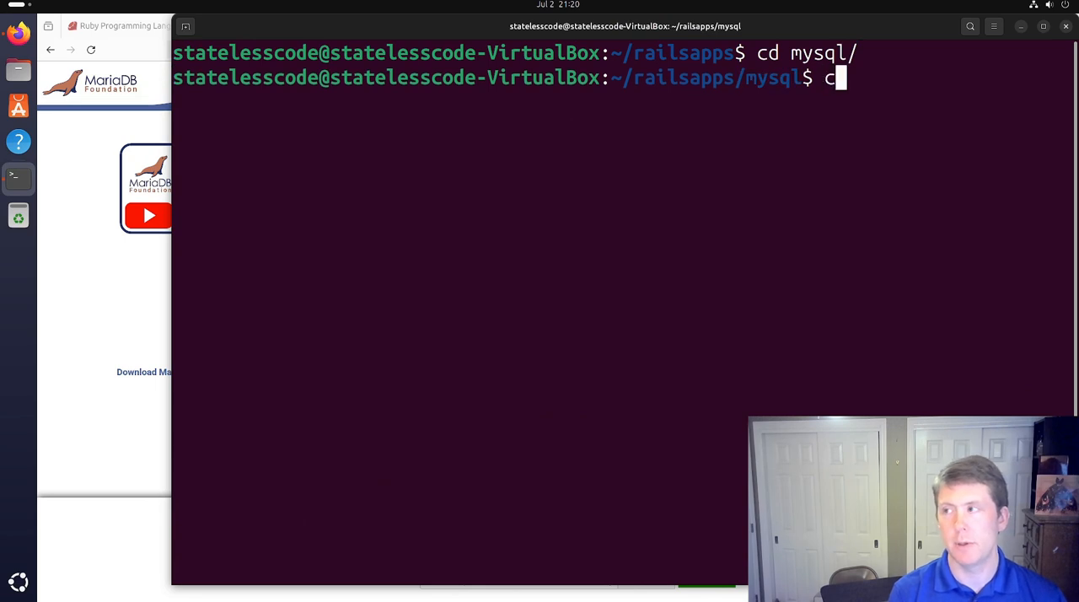
pyautogui.write('ode .')
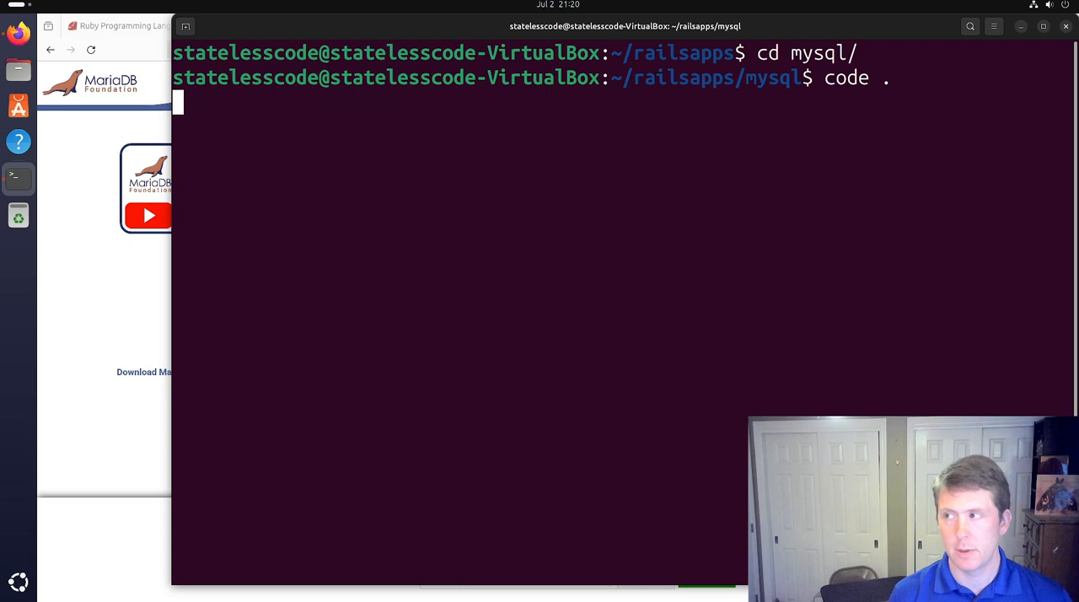
pyautogui.press('Return')
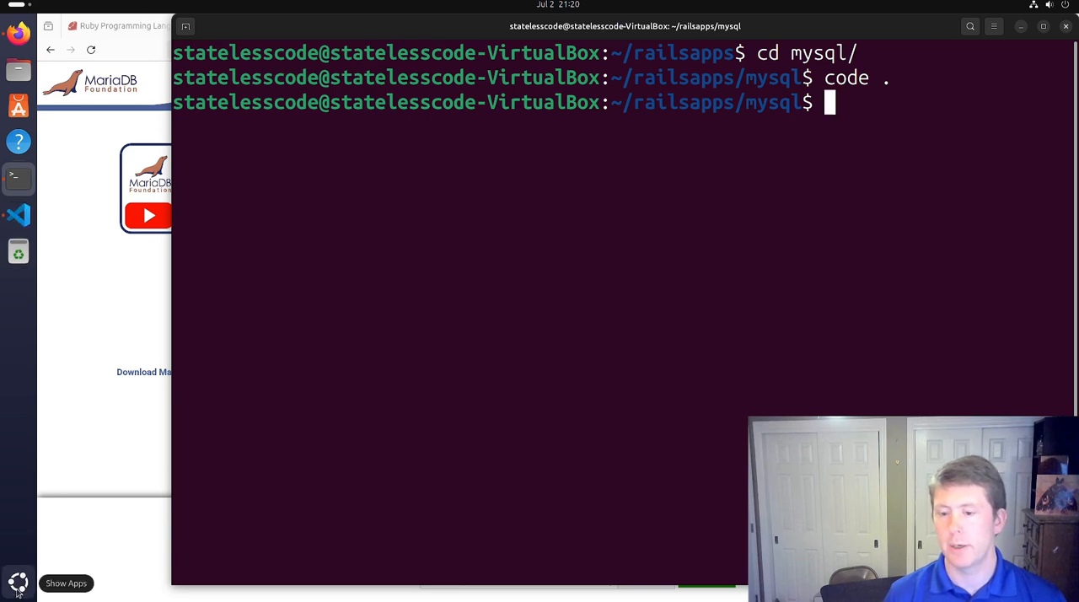
pyautogui.moveTo(266, 449)
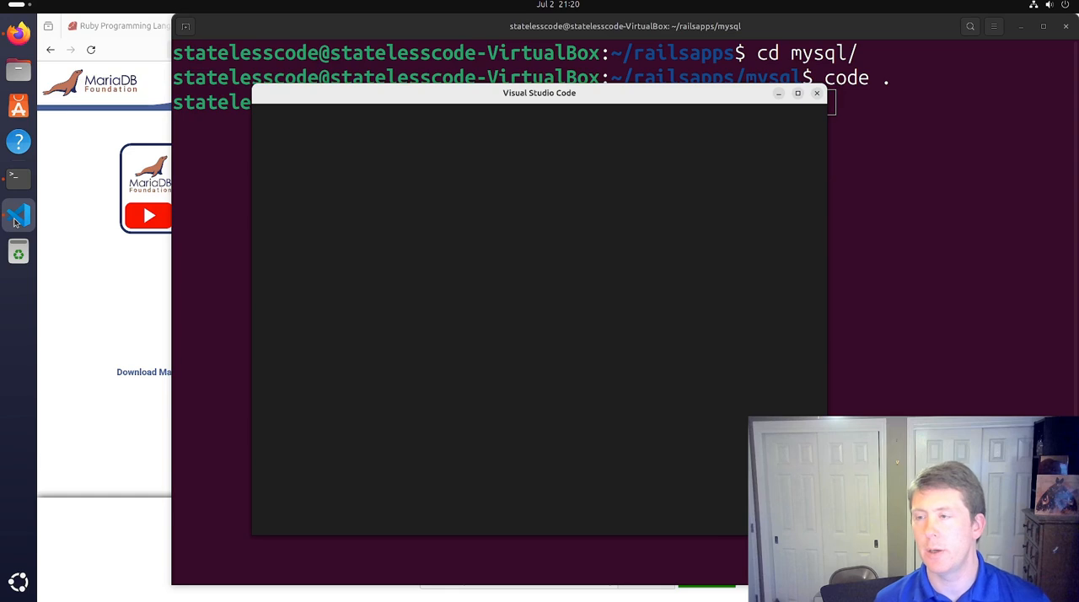
pyautogui.moveTo(368, 202)
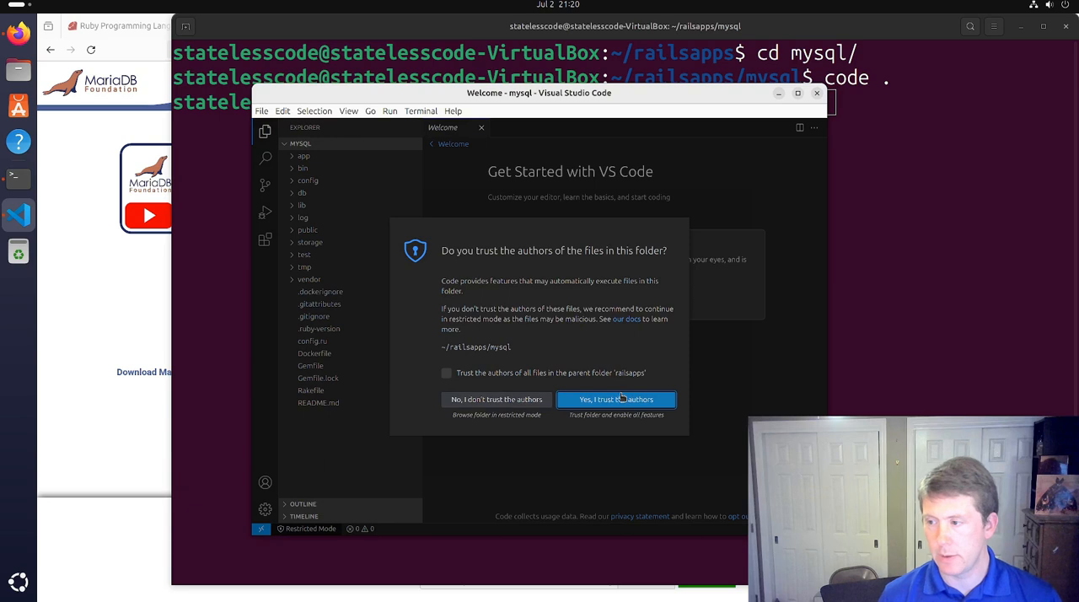
# Trust the project folder, dismiss Welcome and bring up config/database.yml.
pyautogui.click(615, 398)
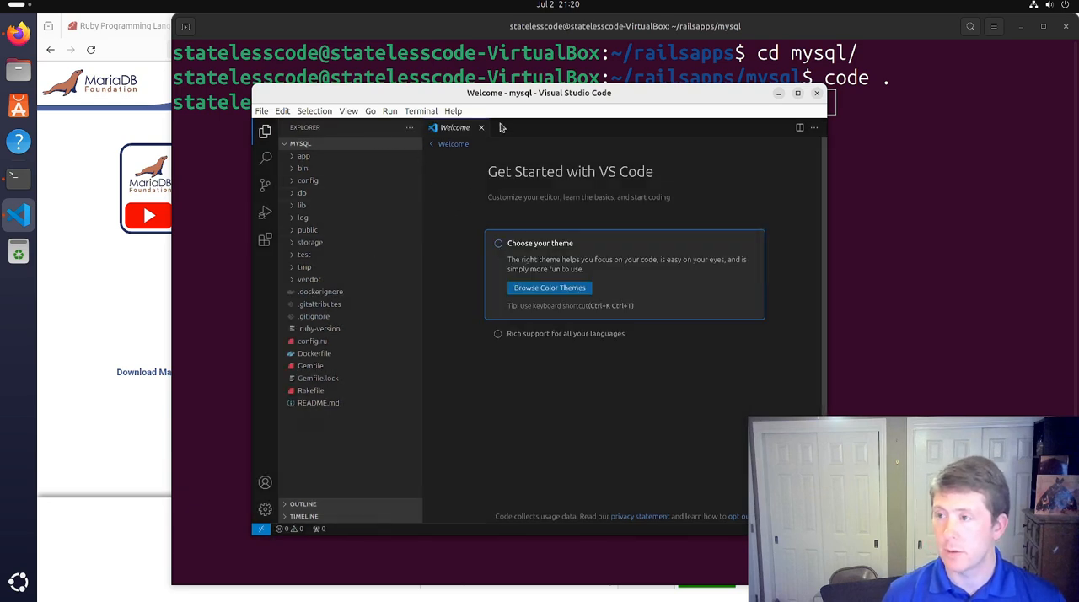
pyautogui.click(480, 128)
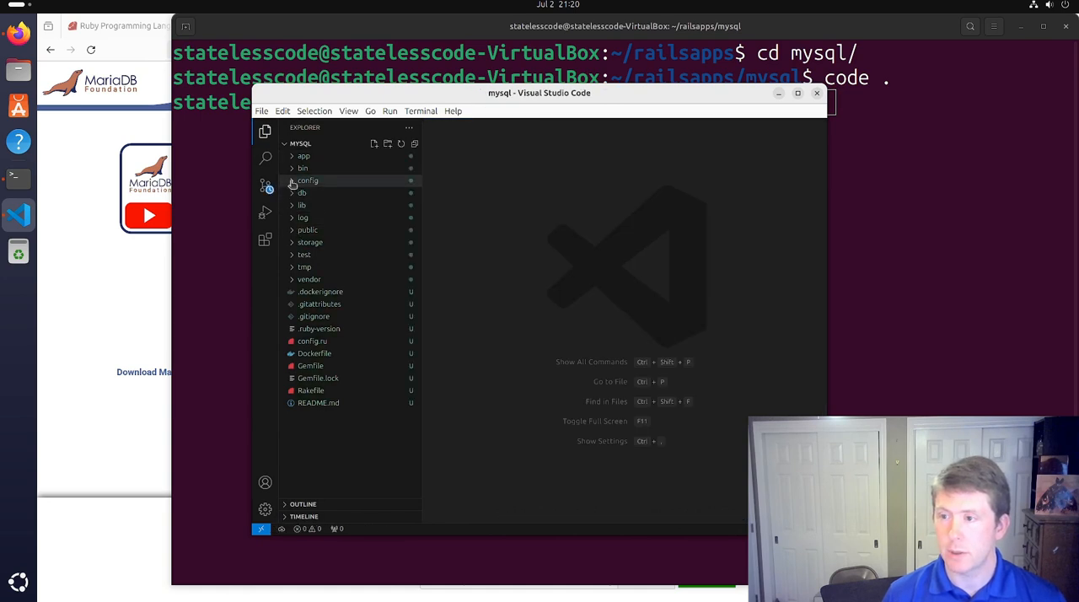
pyautogui.click(307, 180)
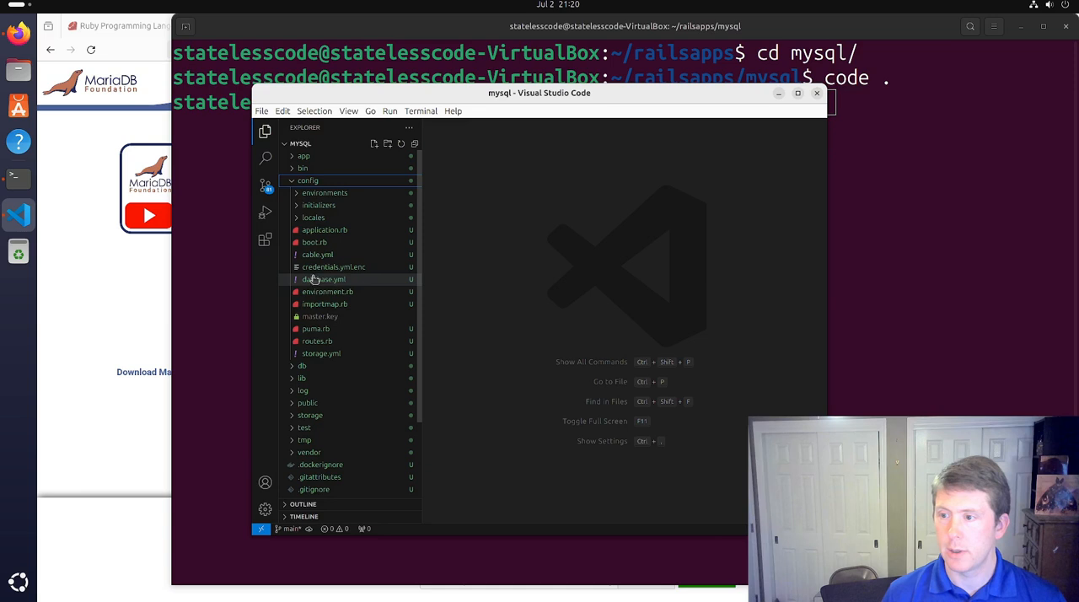
pyautogui.click(323, 280)
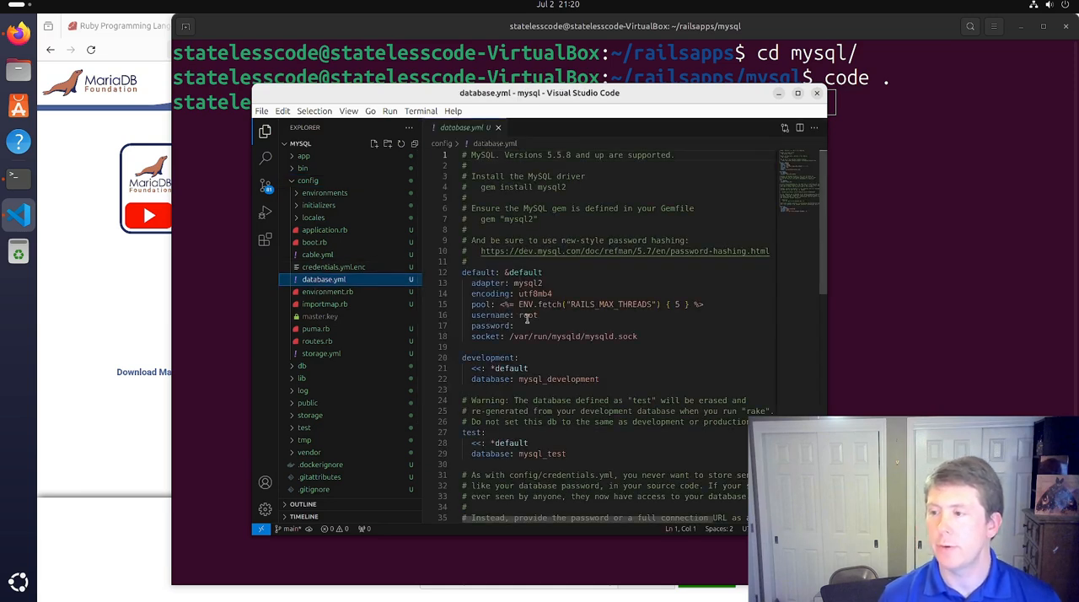
pyautogui.doubleClick(528, 314)
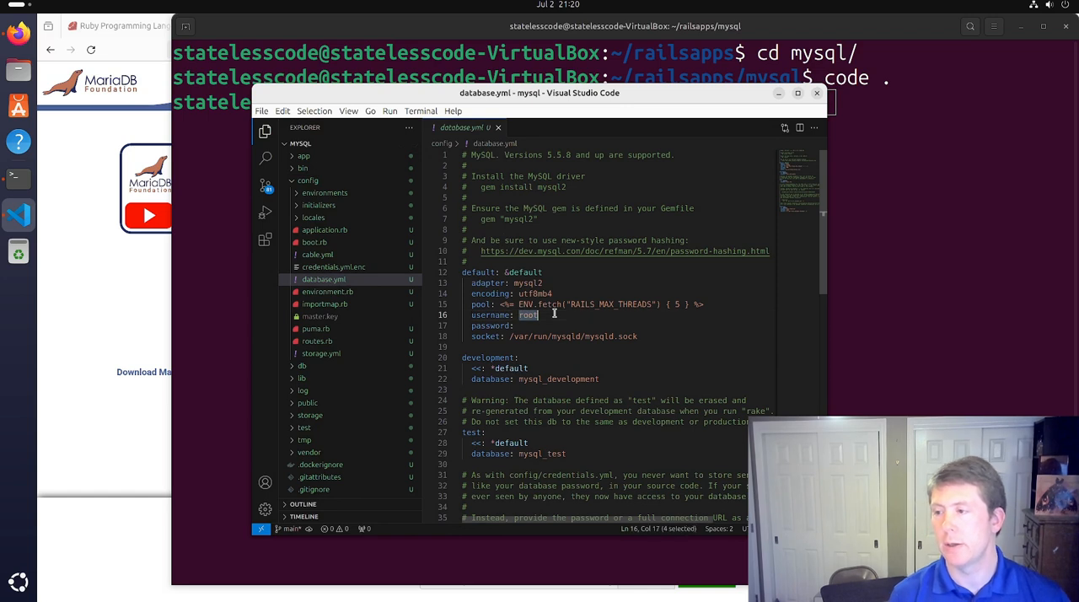
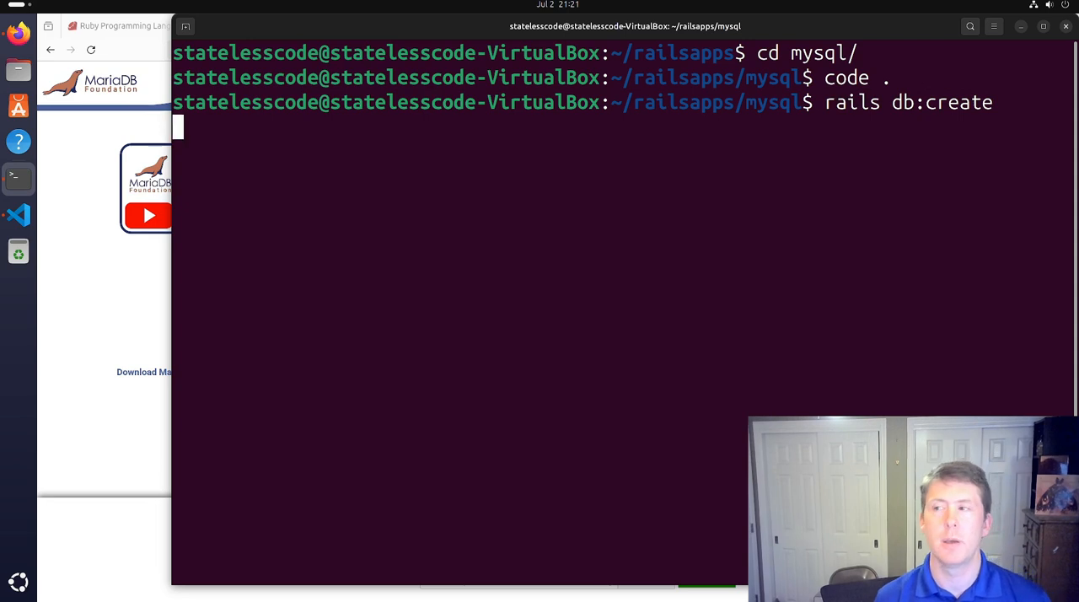
# Run rails db:create to make the mysql_development and mysql_test databases.
pyautogui.press('Return')
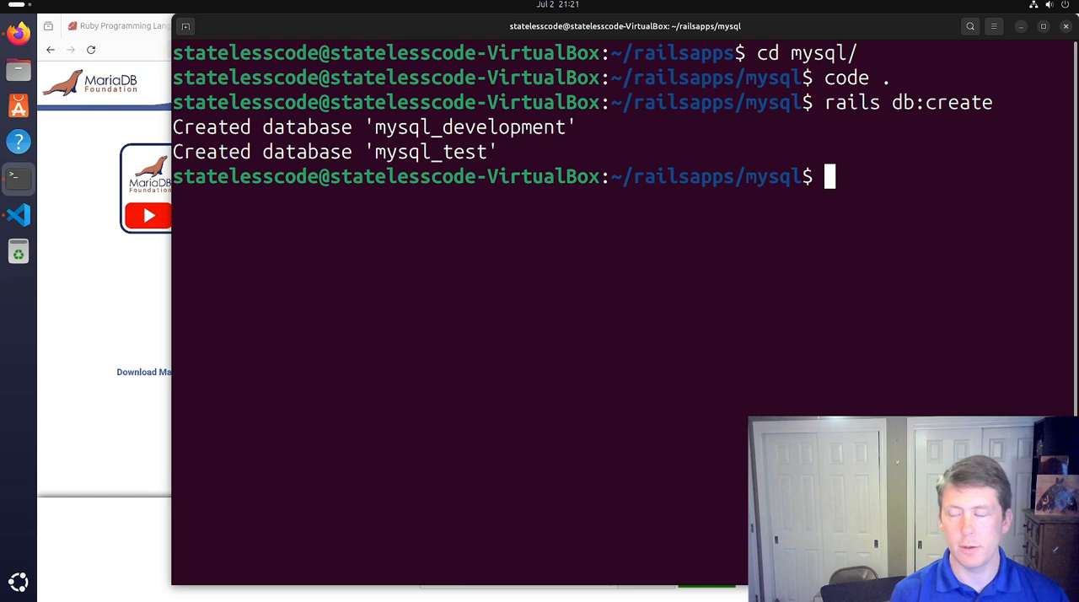
pyautogui.write('ra')
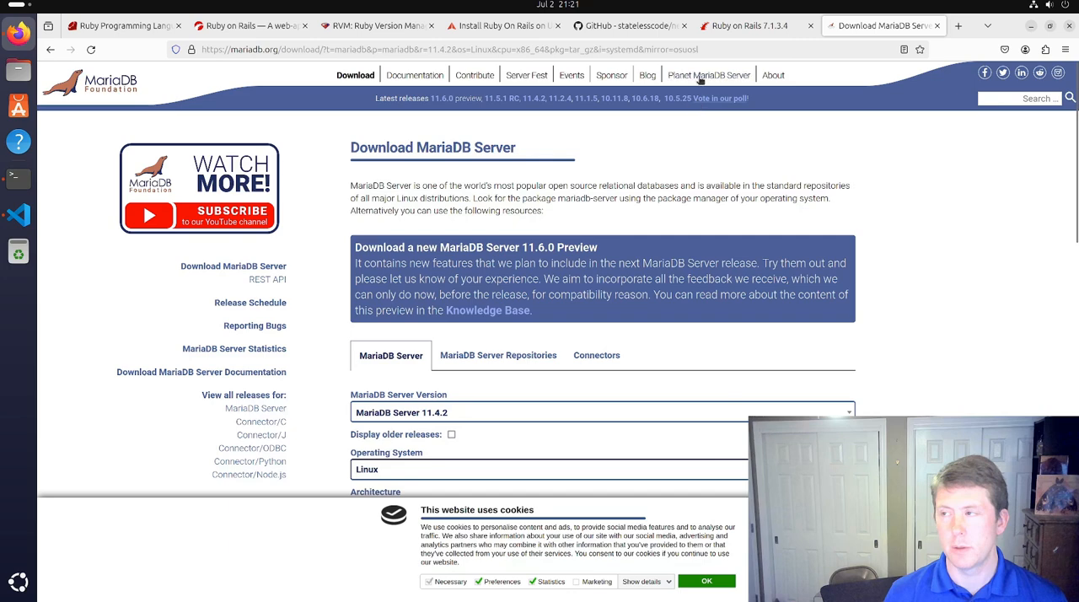
# Restart the Rails server and reload localhost:3000 until the Rails welcome page appears.
pyautogui.click(749, 26)
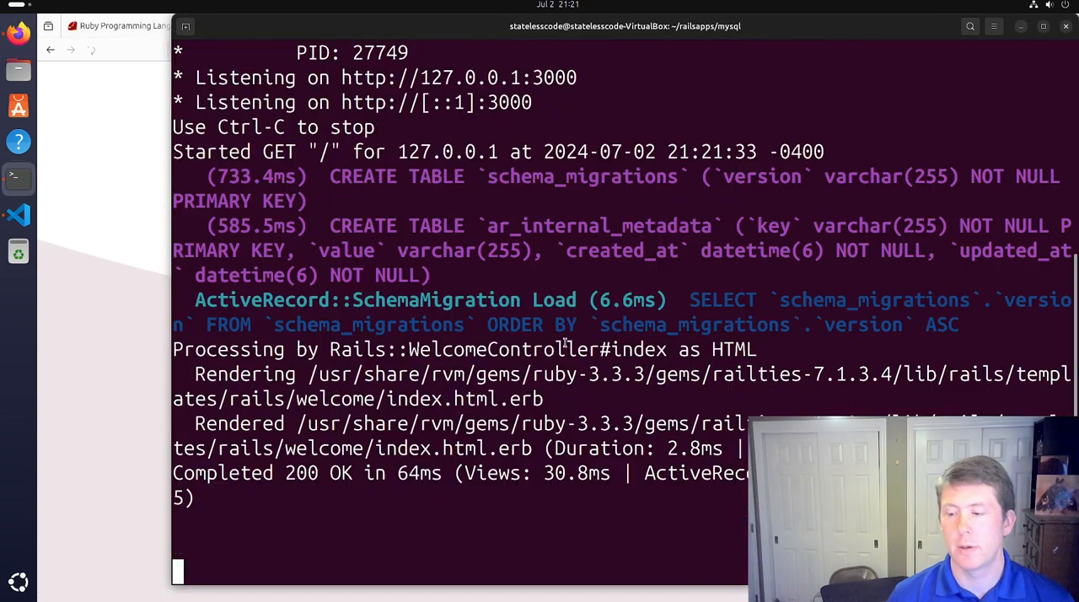
pyautogui.press('ctrl+c')
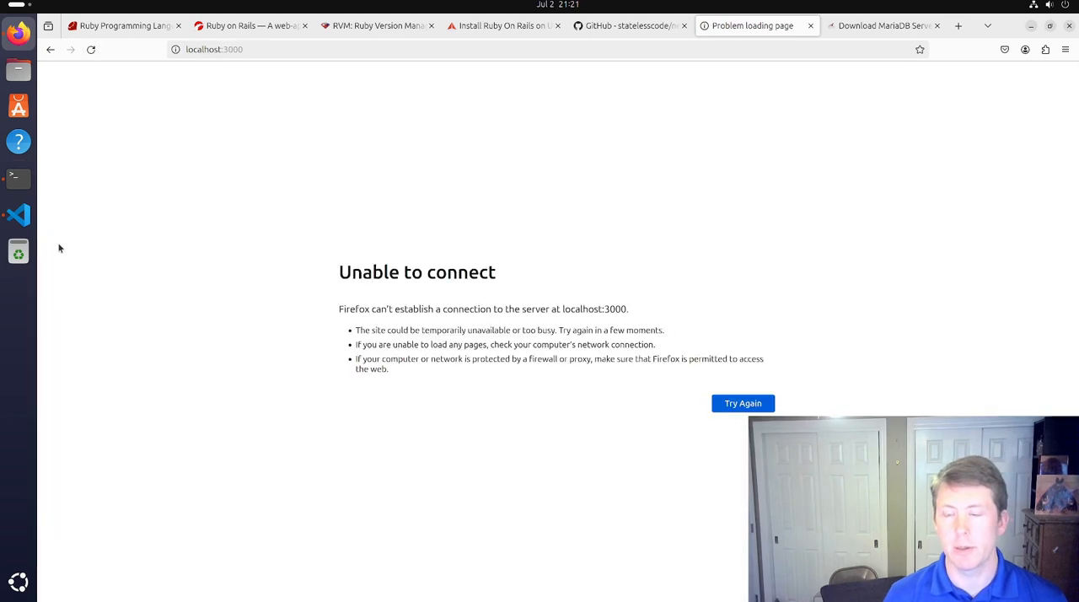
pyautogui.click(19, 178)
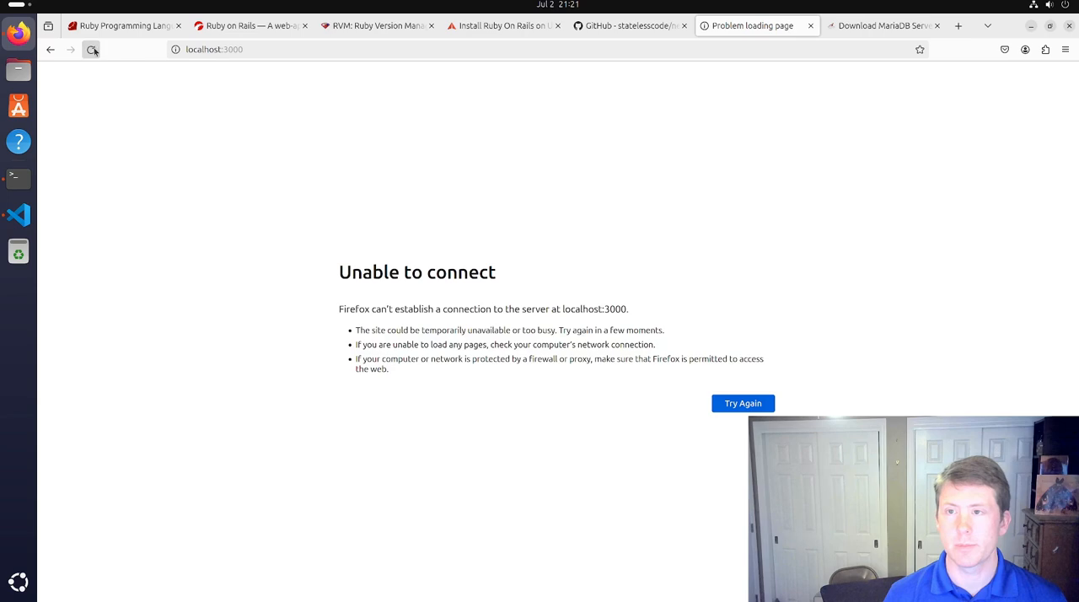
pyautogui.click(17, 178)
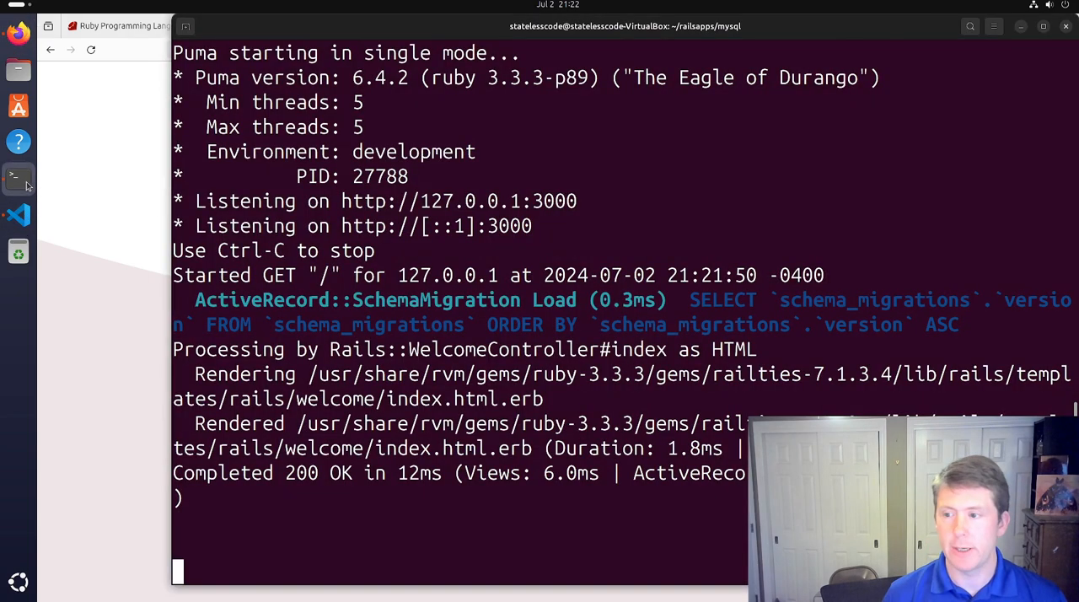
# Stop the server, return to railsapps and apt install postgresql and libpq-dev, answering y.
pyautogui.press('ctrl+c')
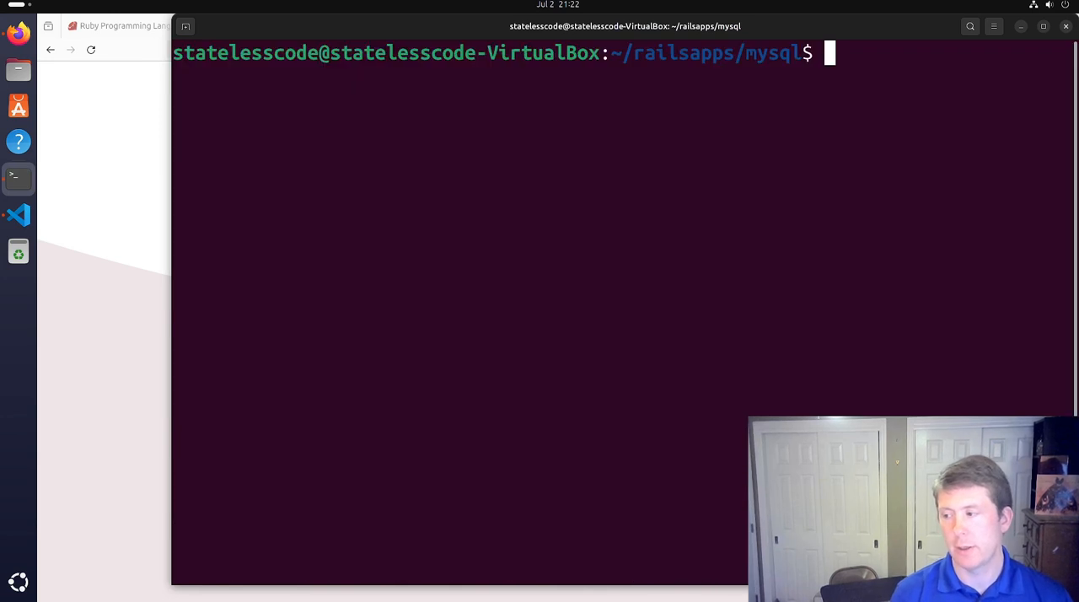
pyautogui.write('cd ..')
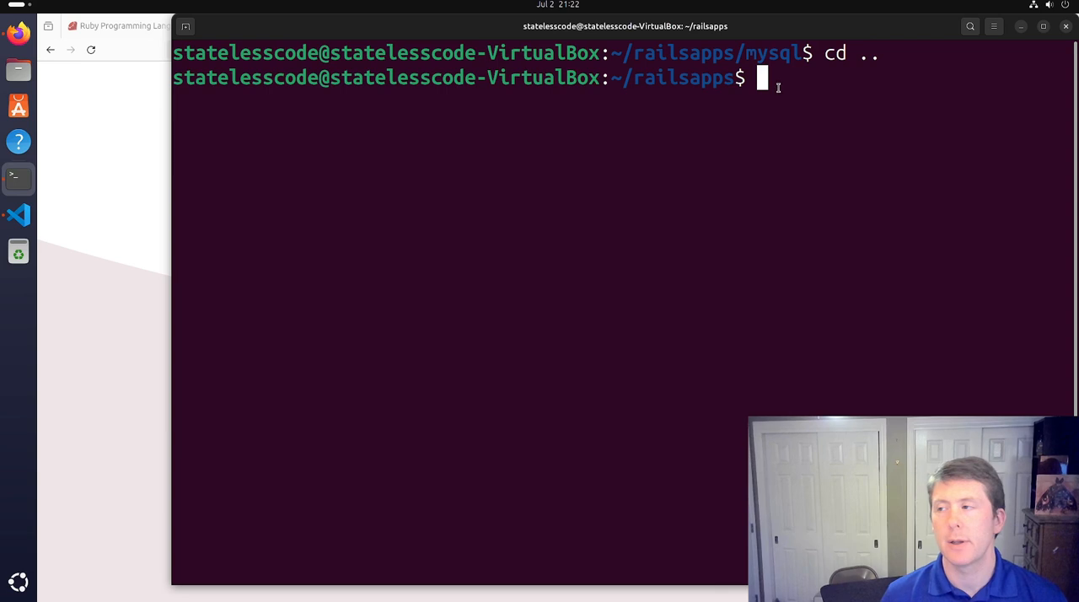
pyautogui.write('sudo apt install postgresql libpq-dev')
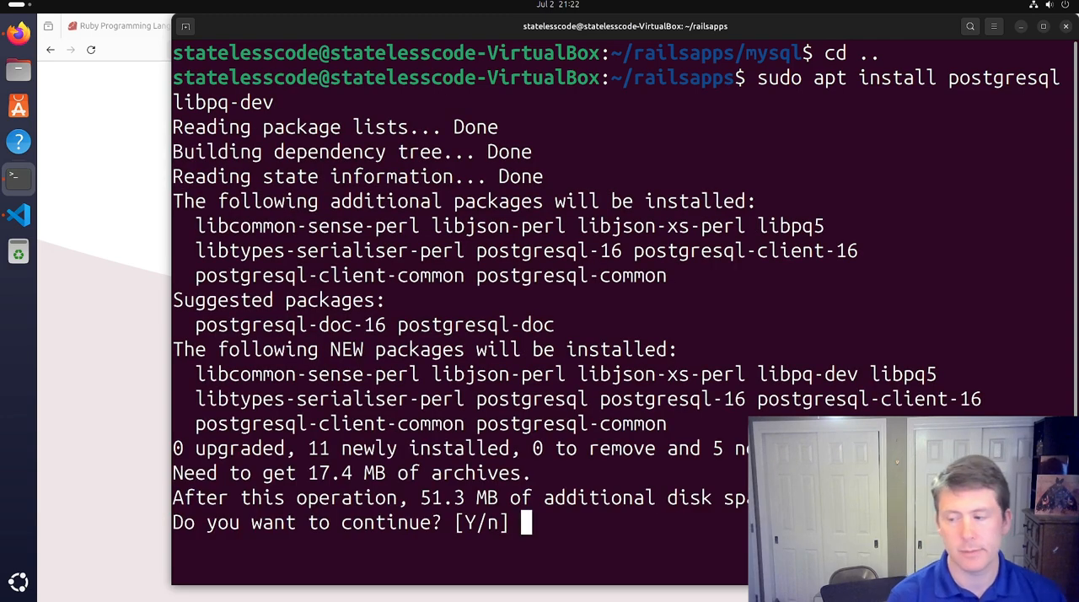
pyautogui.write('y')
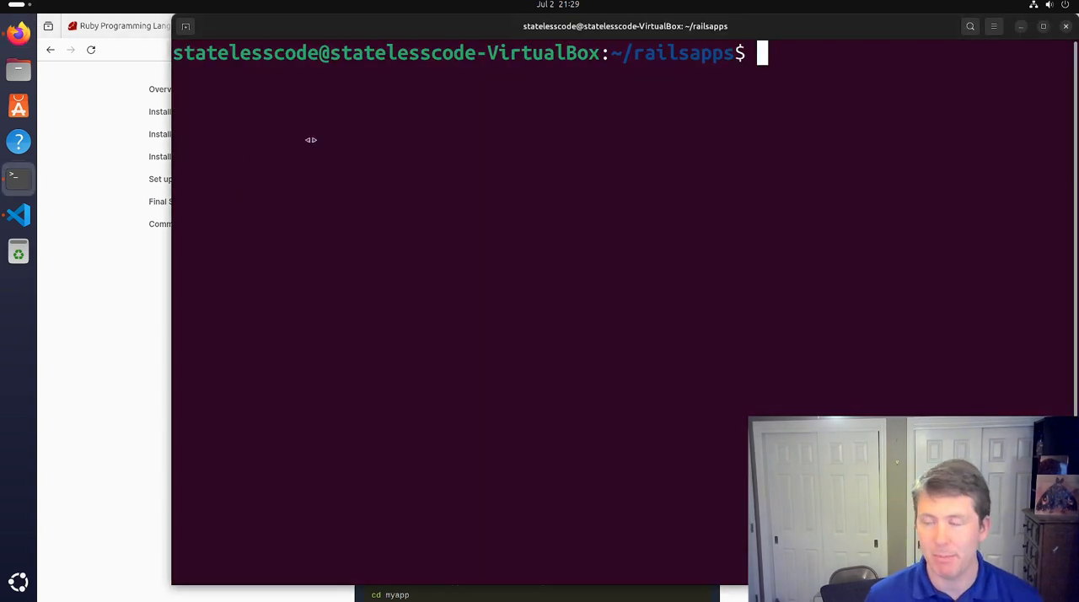
pyautogui.moveTo(688, 95)
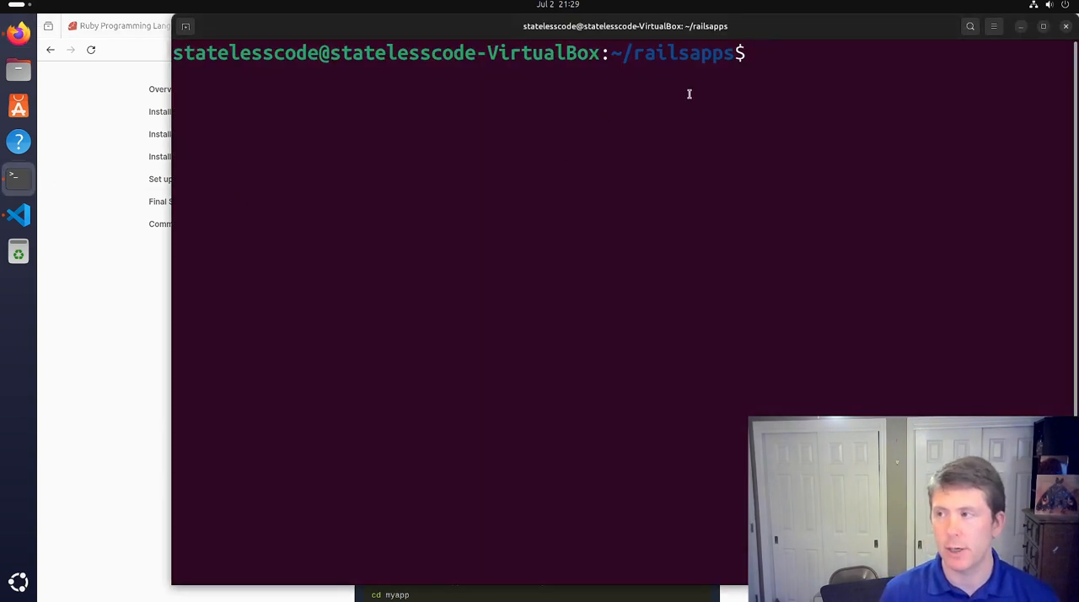
# Create the PostgreSQL superuser statelesscode with 'sudo -u postgres createuser statelesscode -s'.
pyautogui.write('sudo -u postgres createuser chris -s')
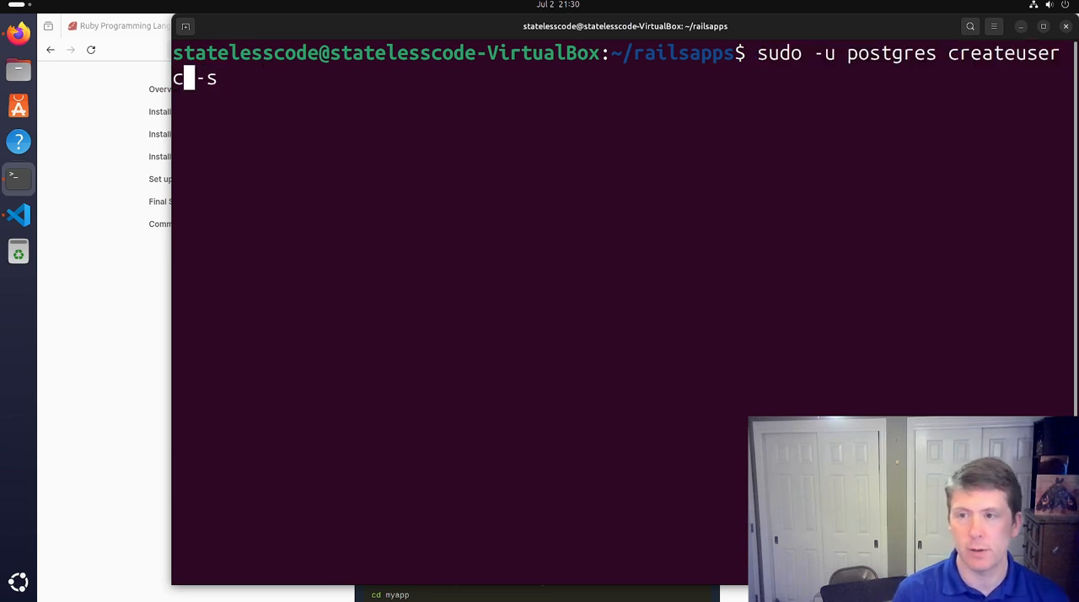
pyautogui.write('tatle')
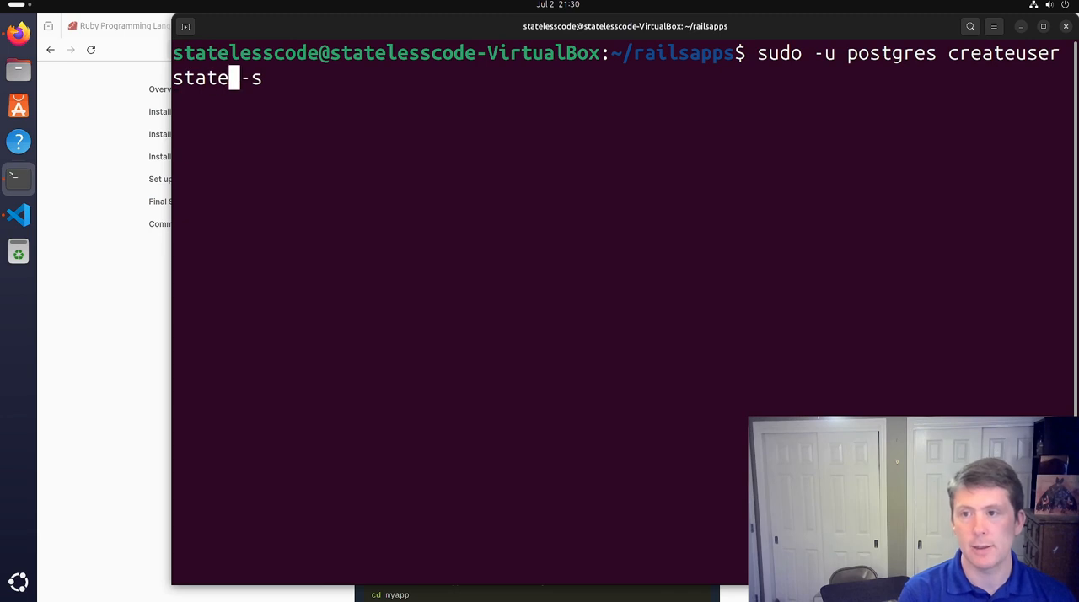
pyautogui.write('lesscode')
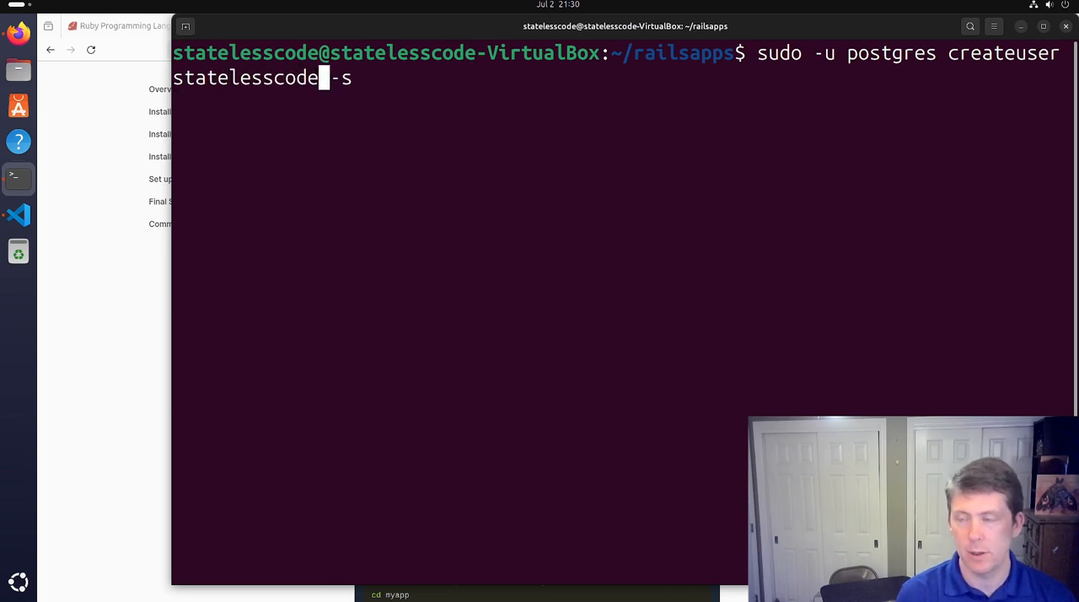
pyautogui.press('Return')
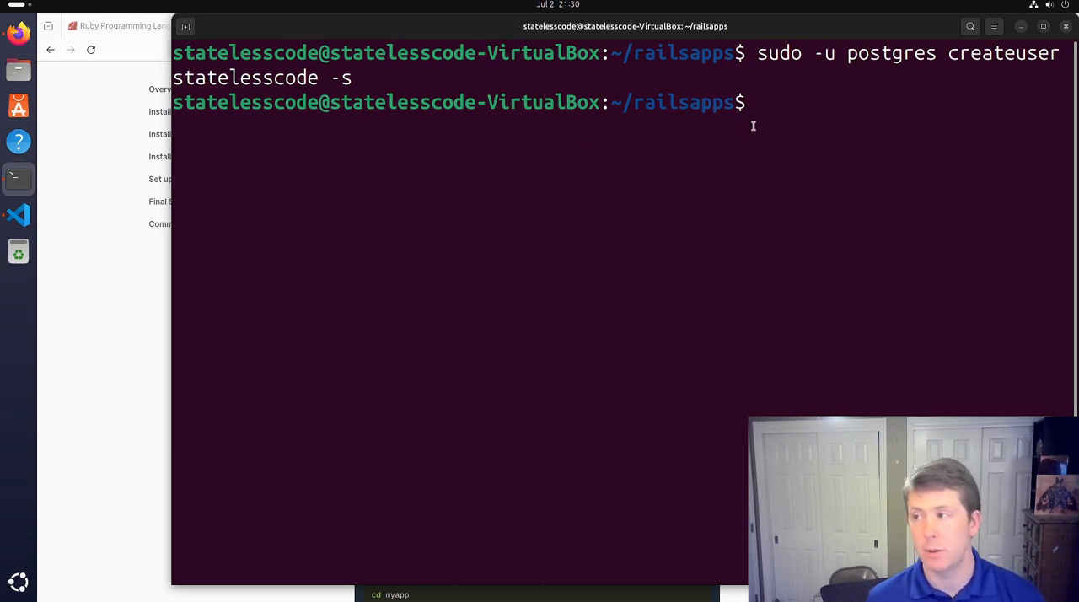
# Generate a Rails app named postgres using PostgreSQL via 'rails new postgres -d postgresql' and let bundle finish.
pyautogui.write('rails')
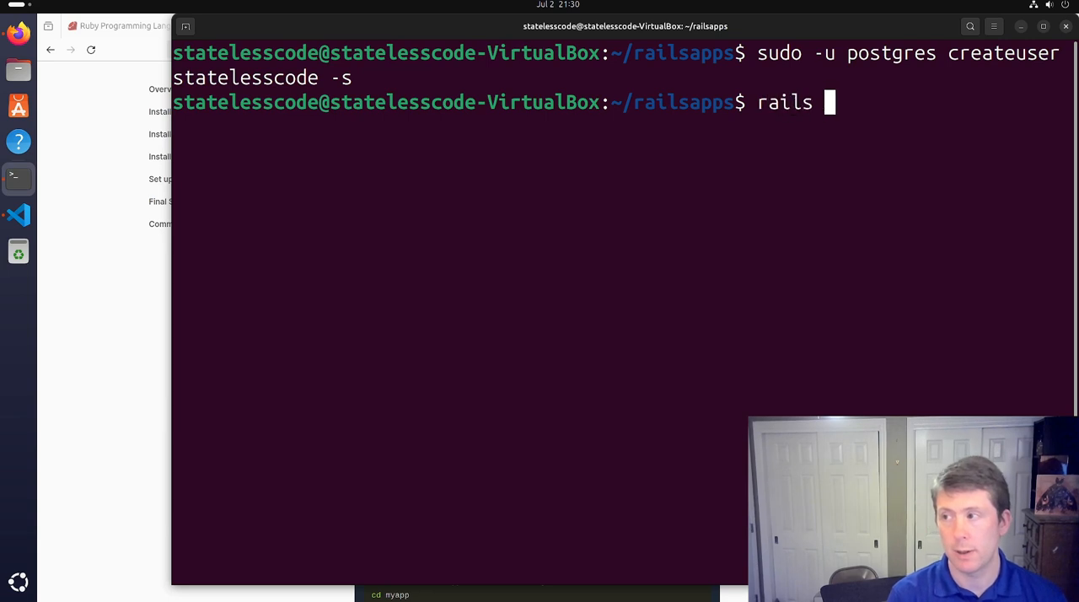
pyautogui.write('new p')
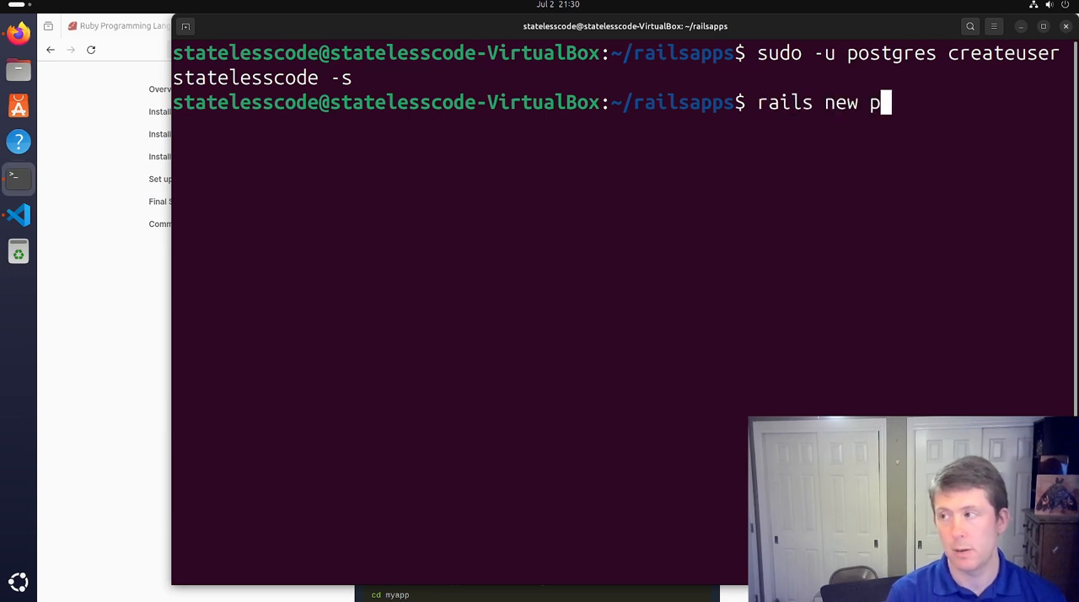
pyautogui.write('ostgre')
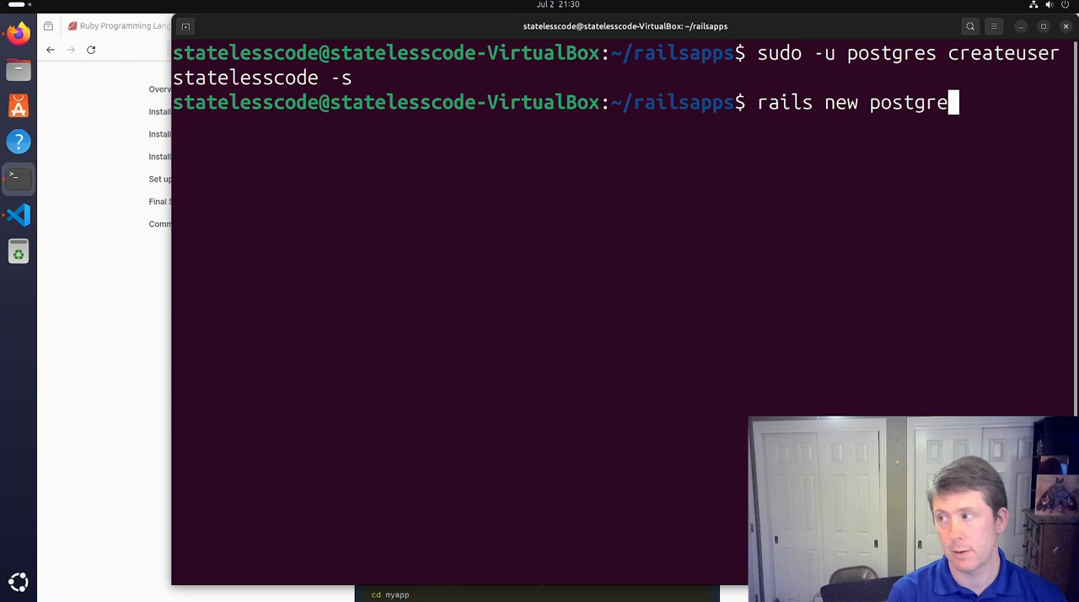
pyautogui.write('-d po')
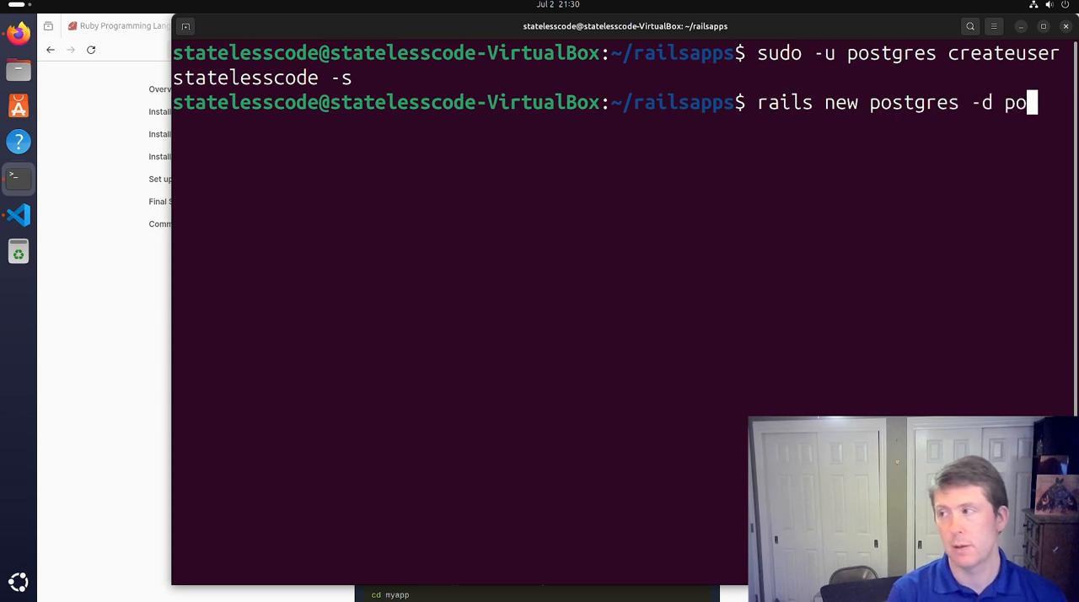
pyautogui.write('stgresq')
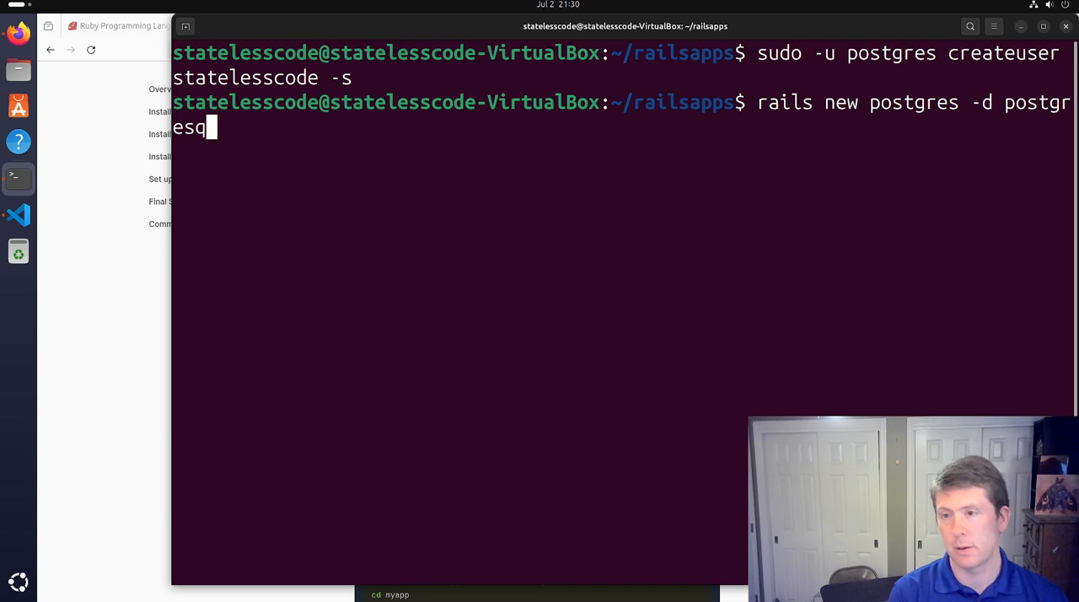
pyautogui.write('l')
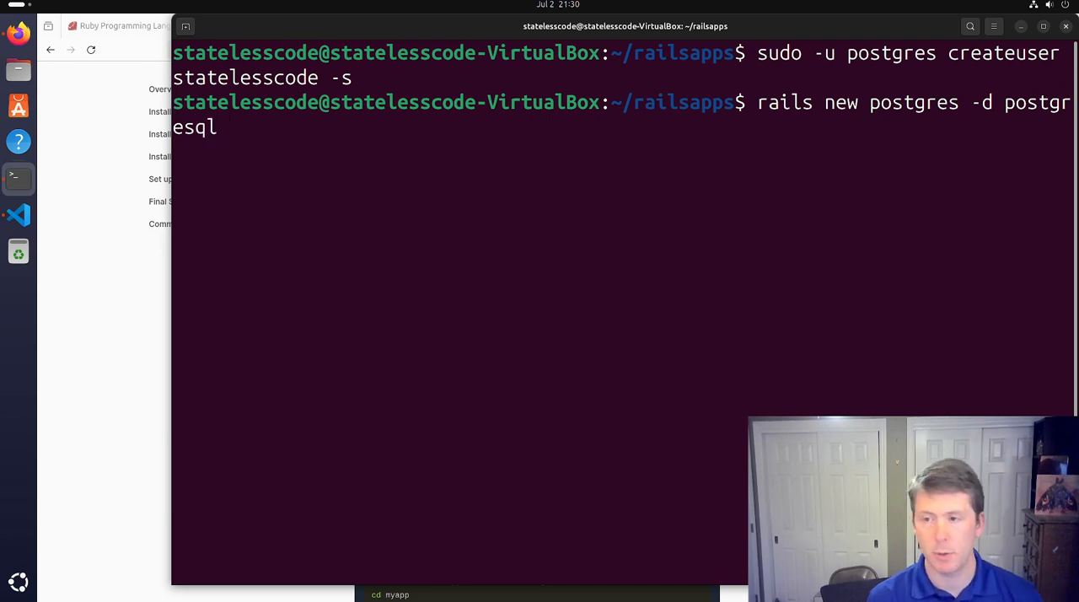
pyautogui.press('Return')
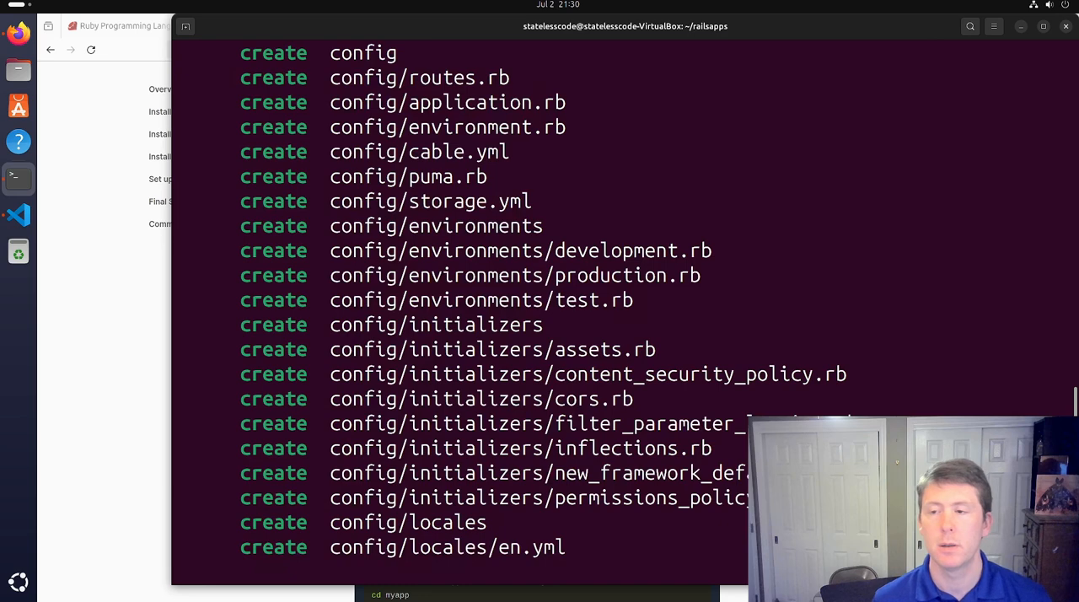
pyautogui.scroll(-3)
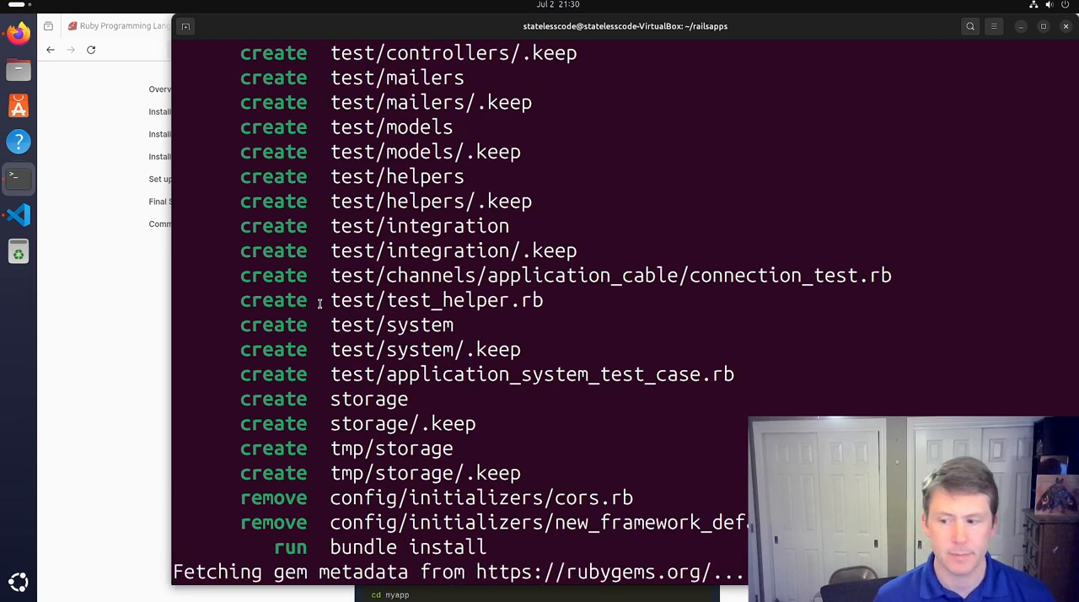
pyautogui.scroll(-3)
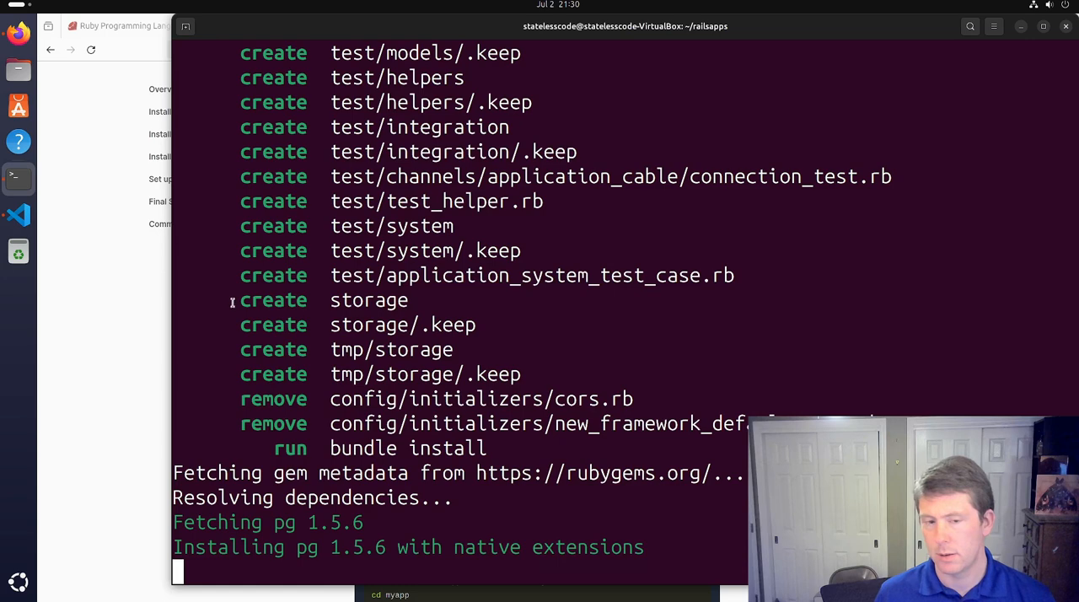
pyautogui.scroll(-3)
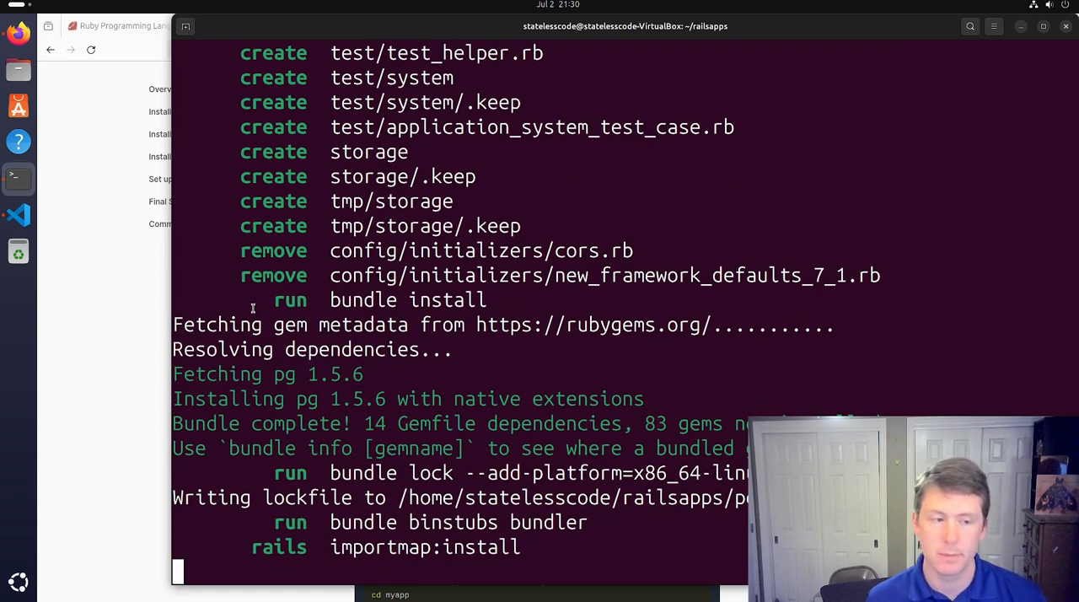
pyautogui.scroll(-3)
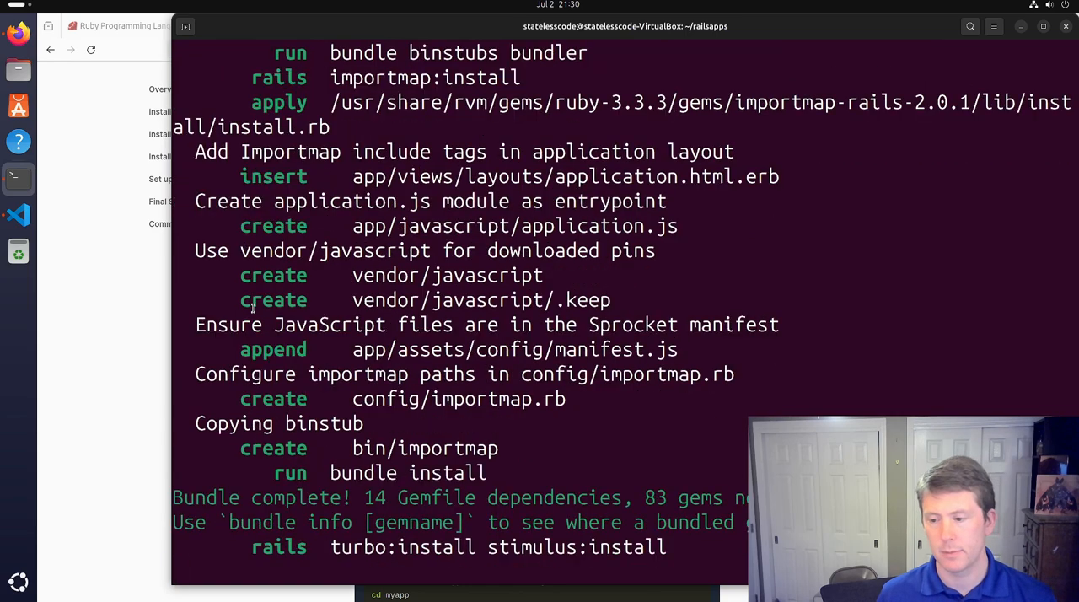
pyautogui.scroll(-3)
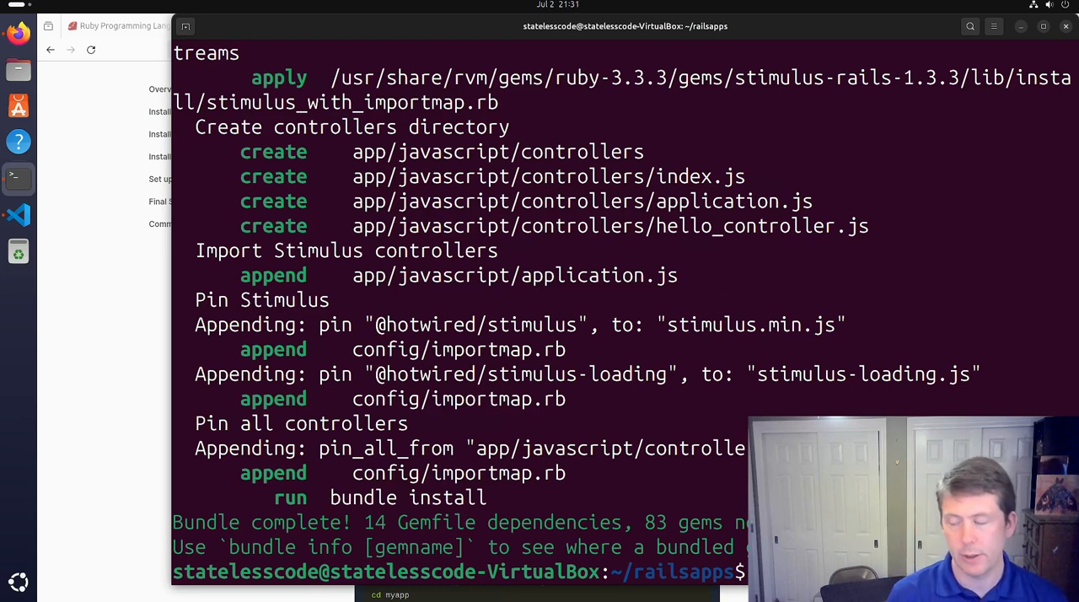
# Enter the postgres app folder and create postgres_development and postgres_test with 'rails db:create'.
pyautogui.write('cd')
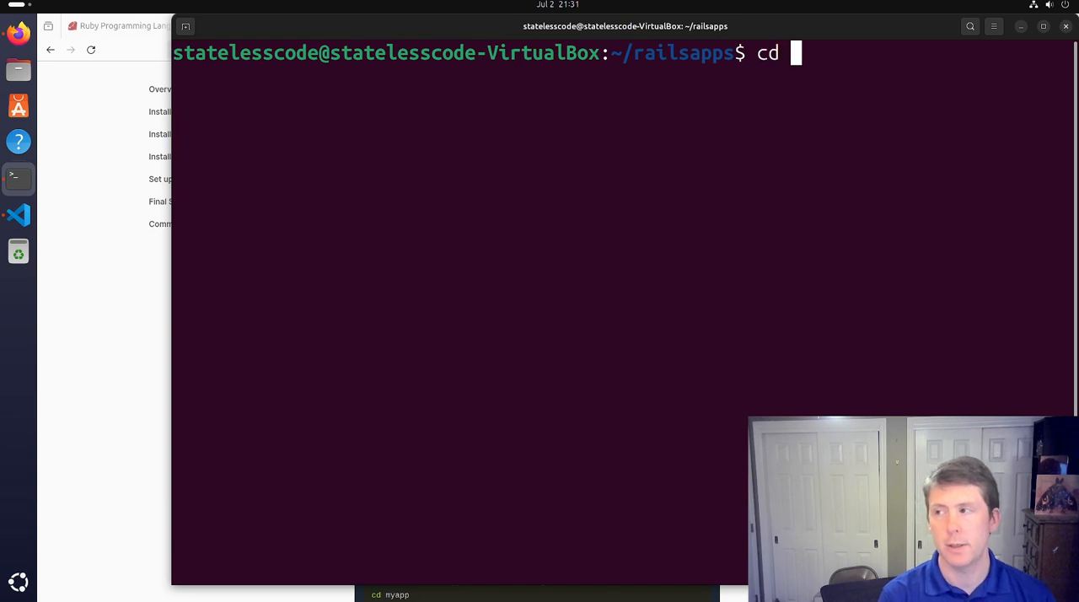
pyautogui.write('pso')
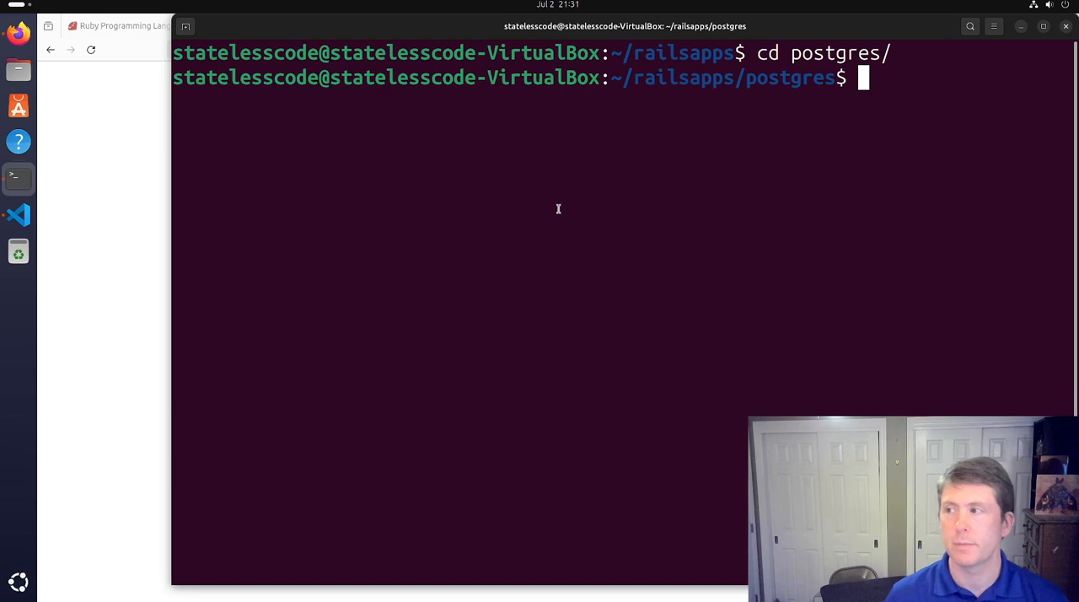
pyautogui.write('rails')
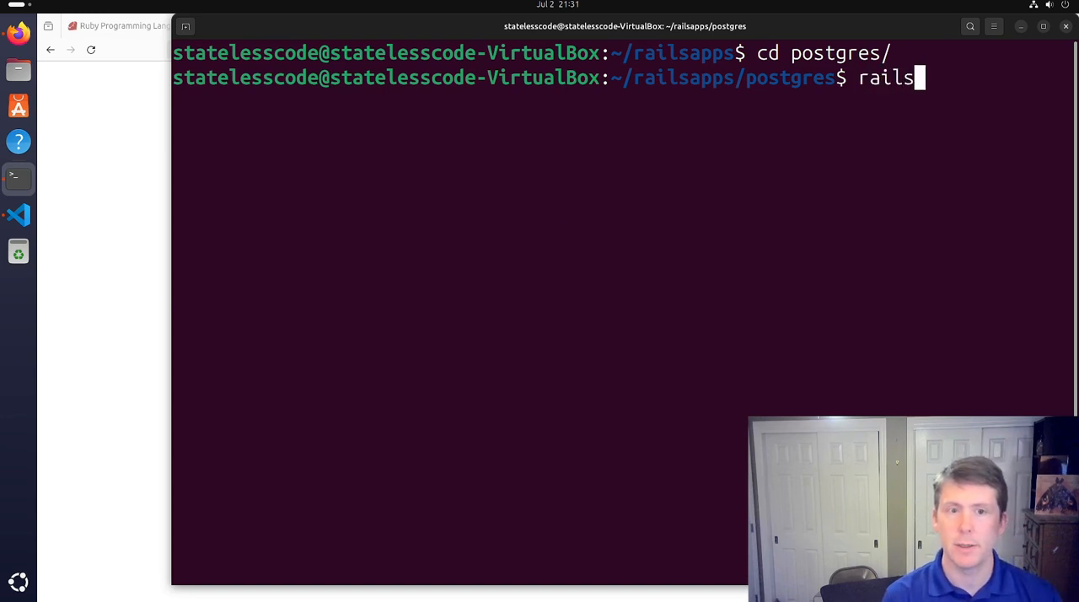
pyautogui.write('db:crea')
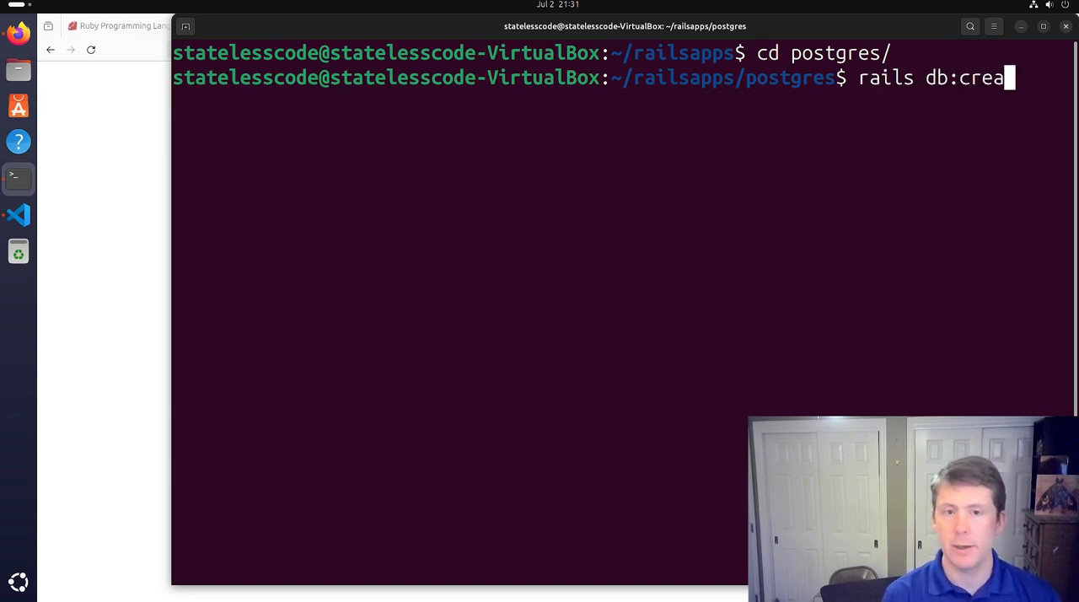
pyautogui.write('te')
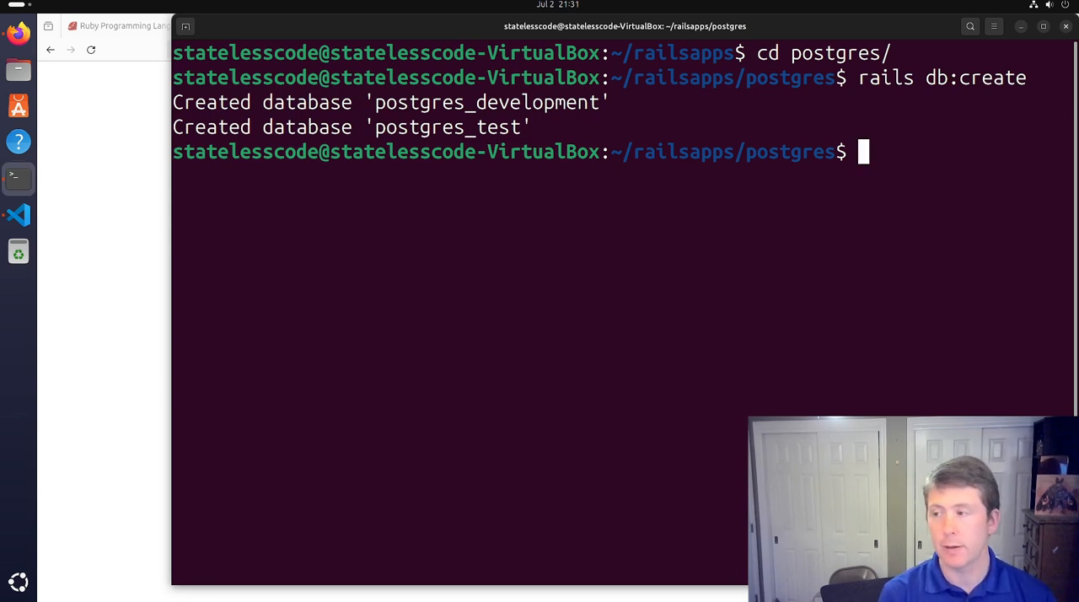
# Start the Puma server on port 3000 with 'rails s'.
pyautogui.write('rails')
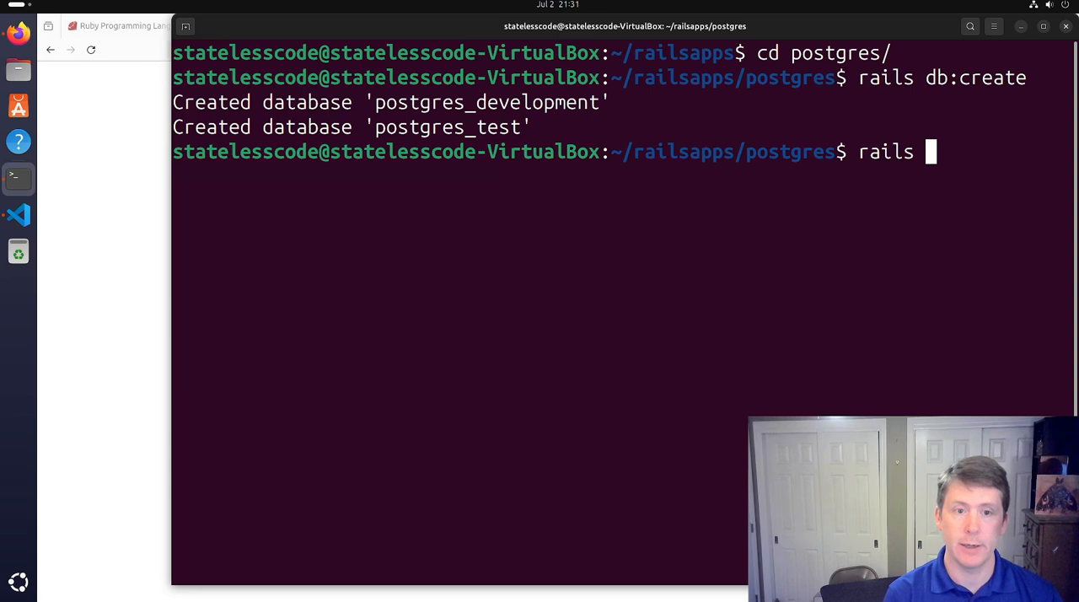
pyautogui.write('s')
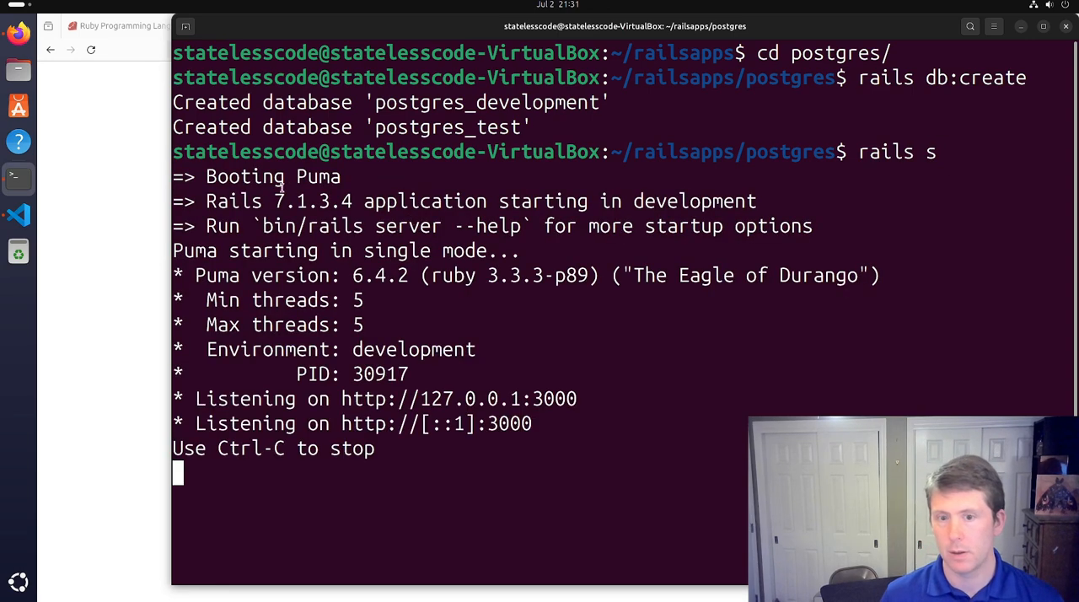
pyautogui.moveTo(18, 33)
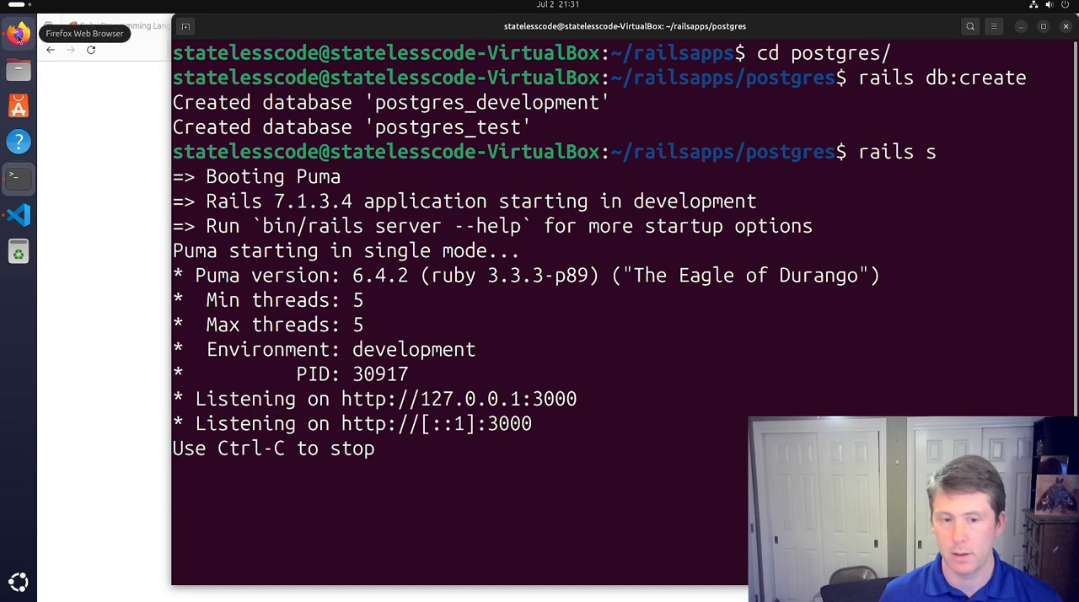
# Reload localhost:3000 in Firefox to show the Rails 7.1.3.4 / Ruby 3.3.3 welcome page.
pyautogui.click(19, 33)
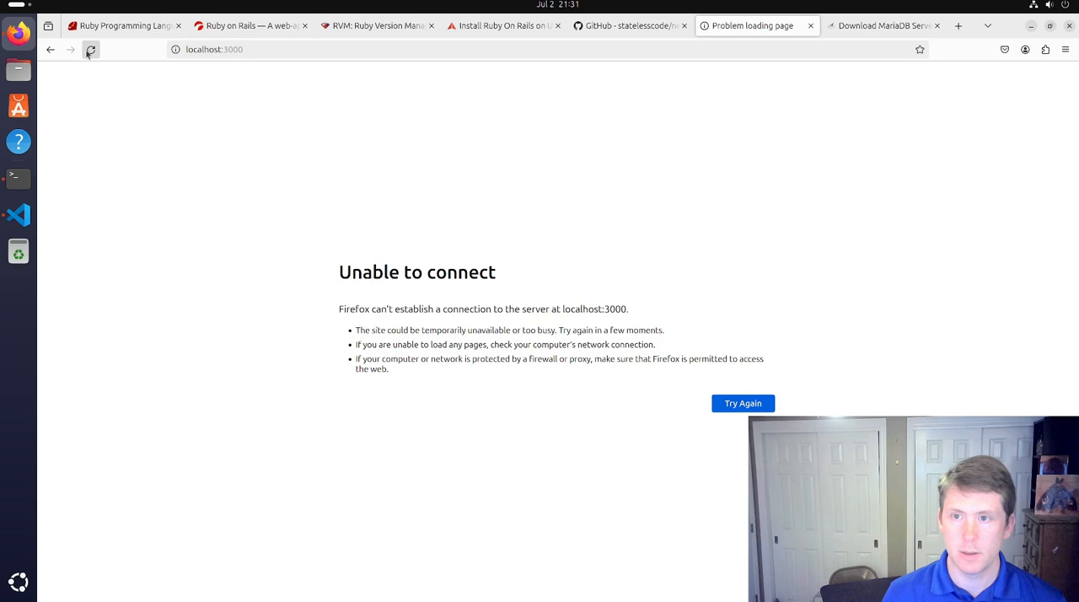
pyautogui.click(91, 49)
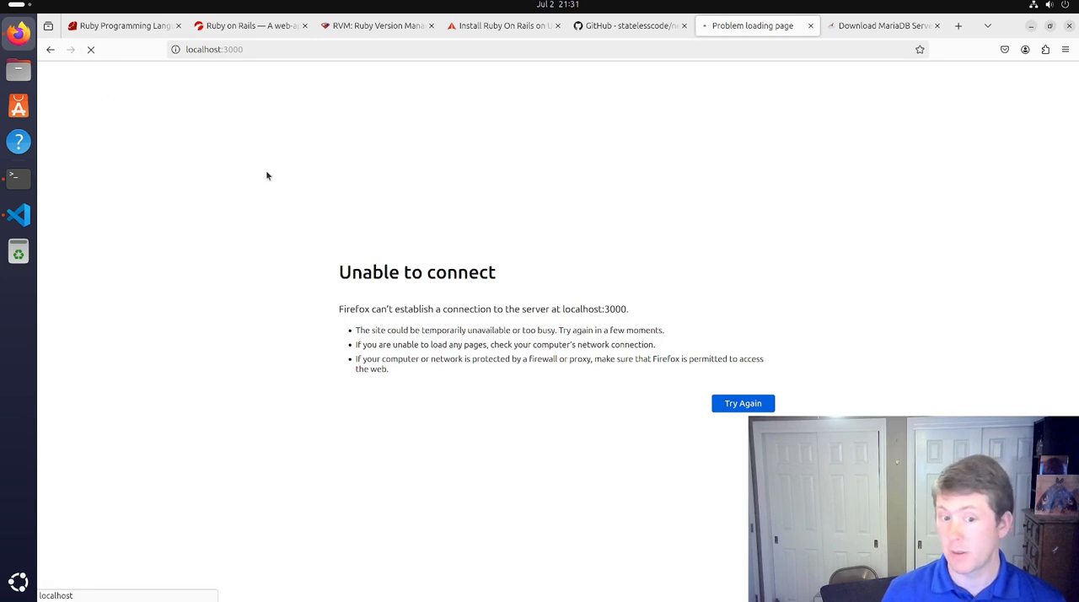
pyautogui.click(743, 403)
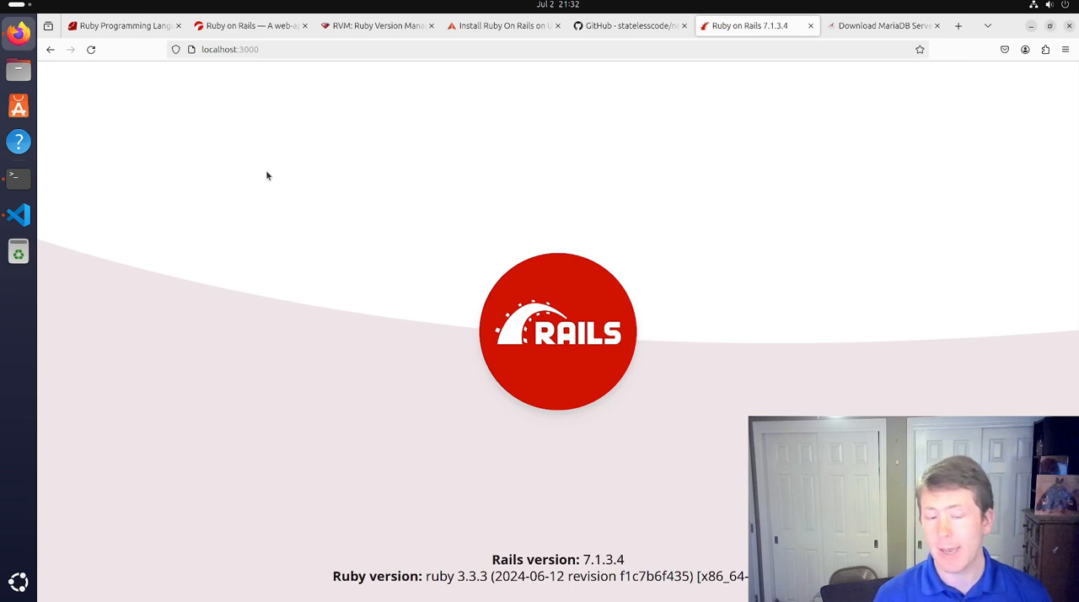
pyautogui.moveTo(14, 410)
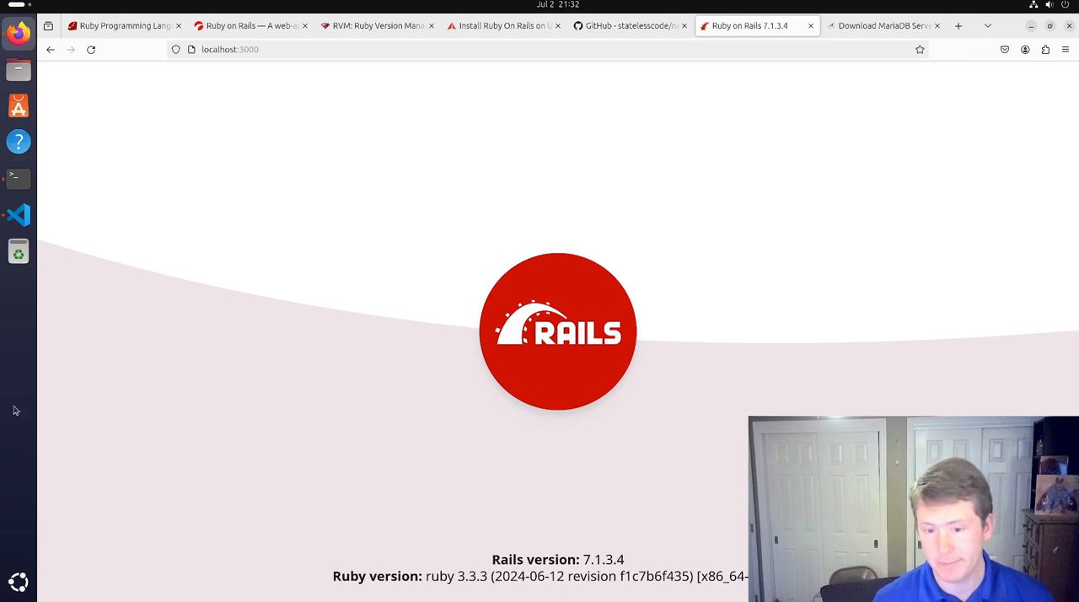